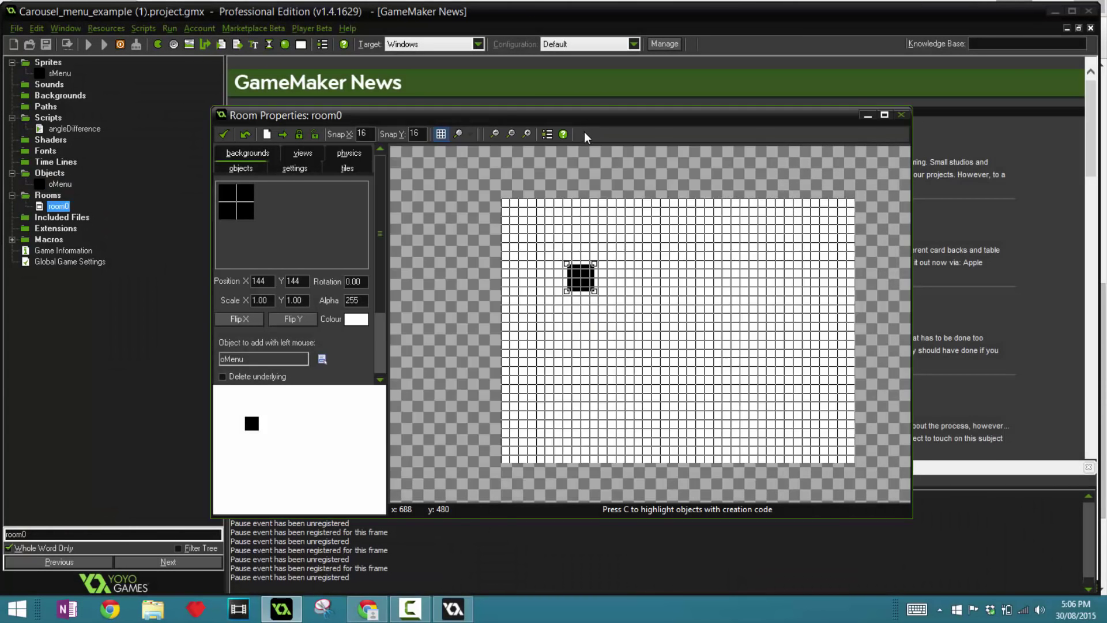
# - Preview the carousel menu in-game, then delete the oMenu object, confirming despite its references
pyautogui.click(88, 43)
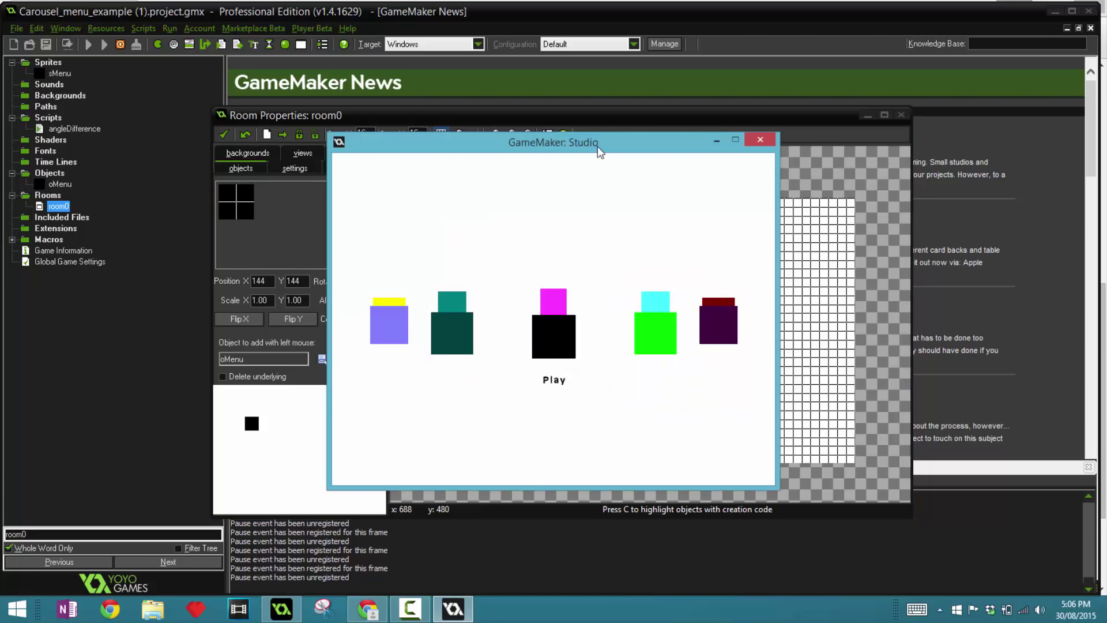
pyautogui.moveTo(595, 163)
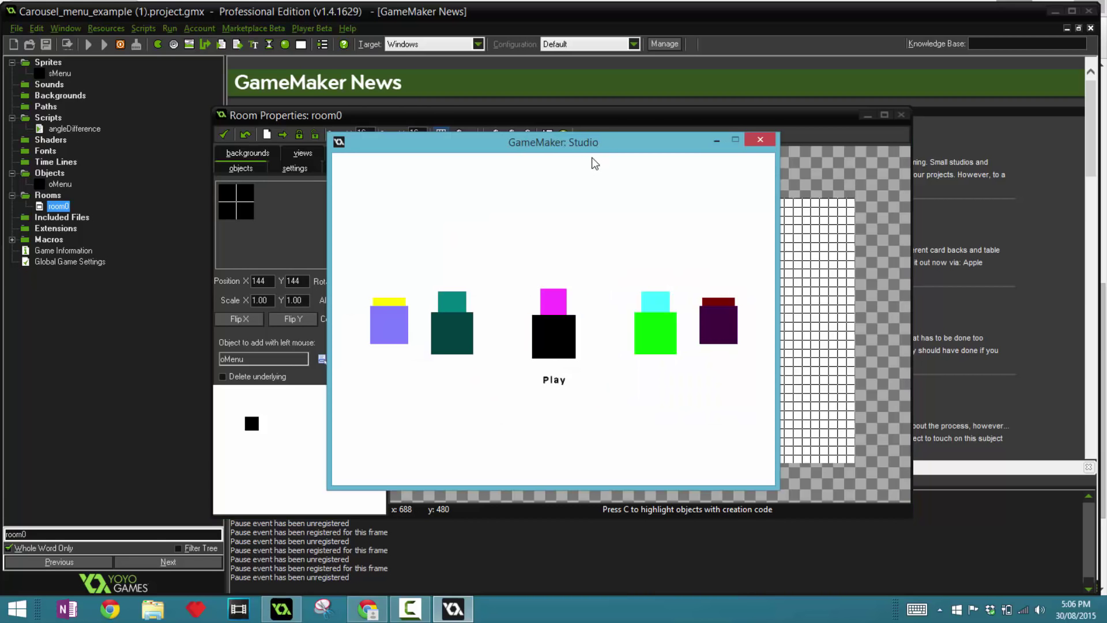
pyautogui.moveTo(496, 365)
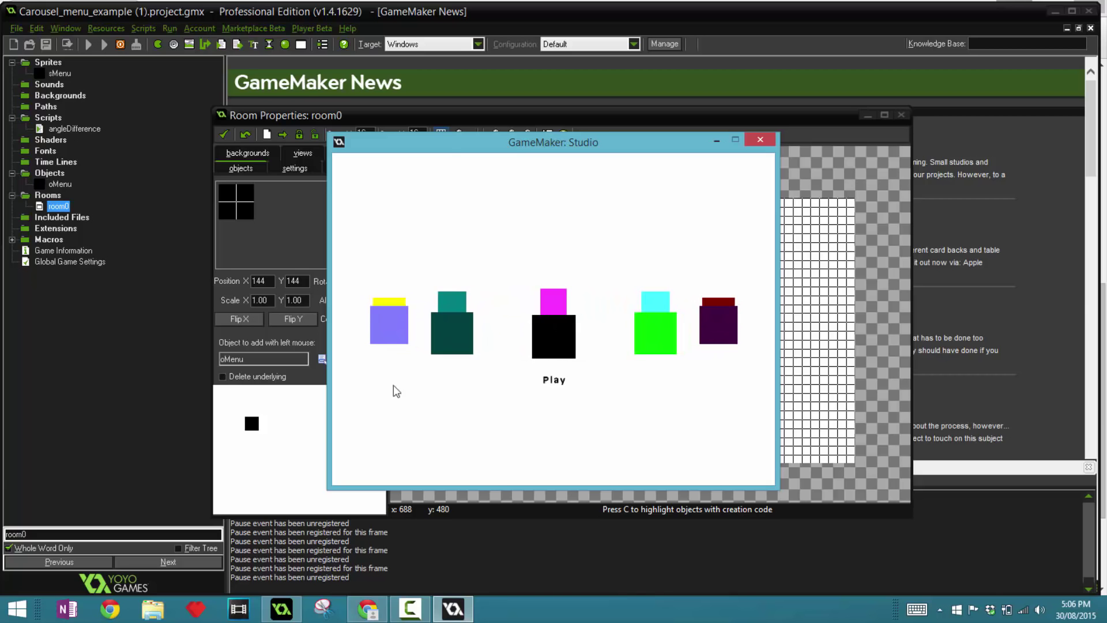
pyautogui.moveTo(500, 300)
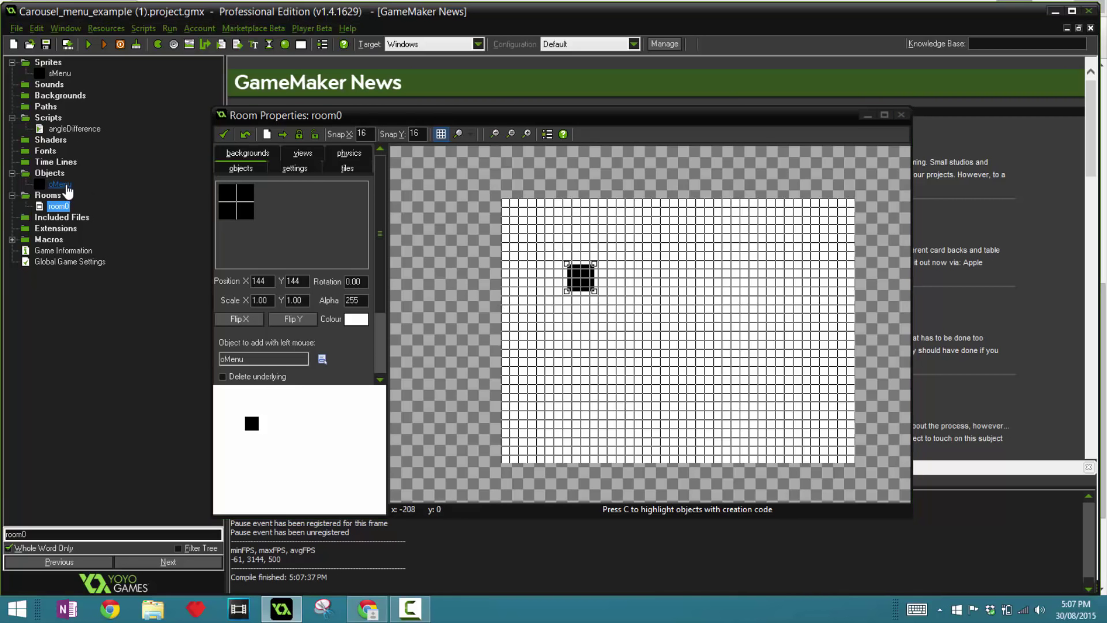
pyautogui.rightClick(58, 184)
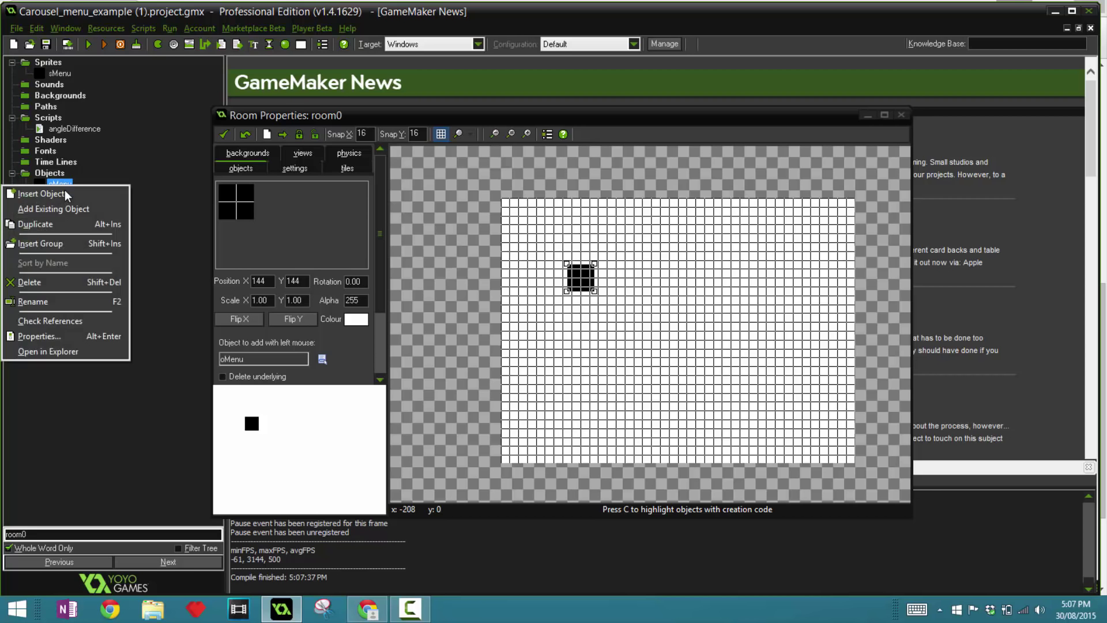
pyautogui.click(29, 281)
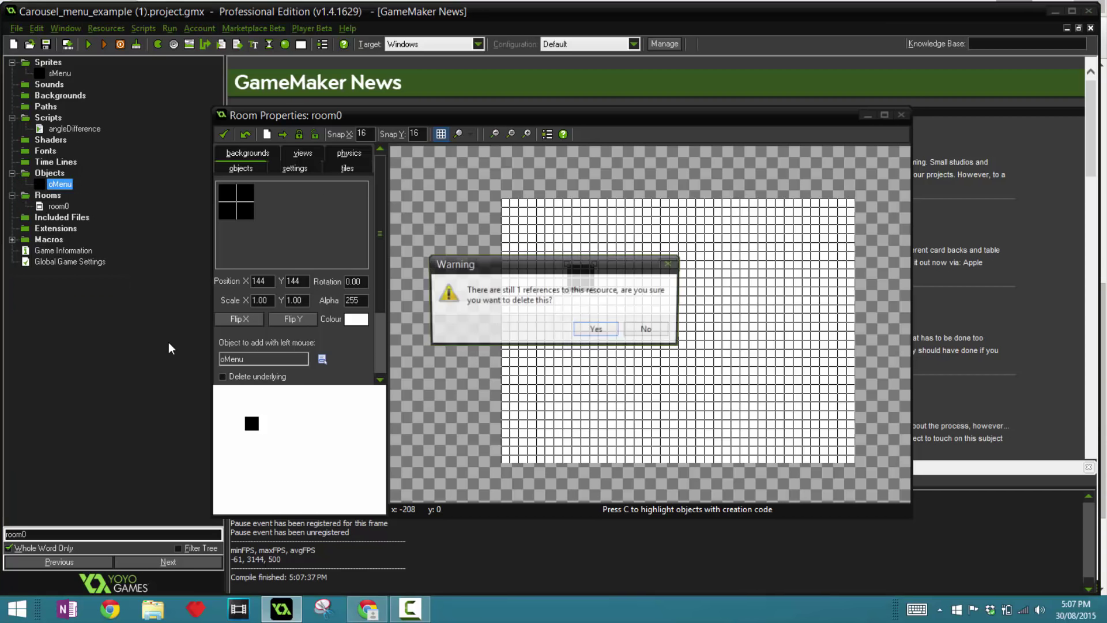
pyautogui.click(595, 328)
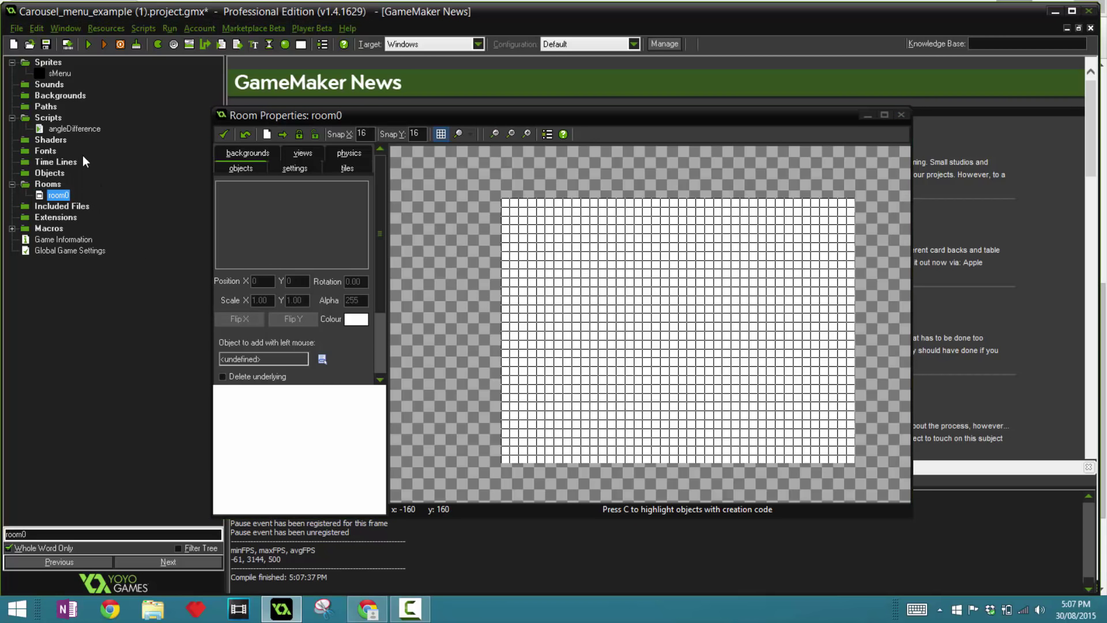
pyautogui.doubleClick(60, 72)
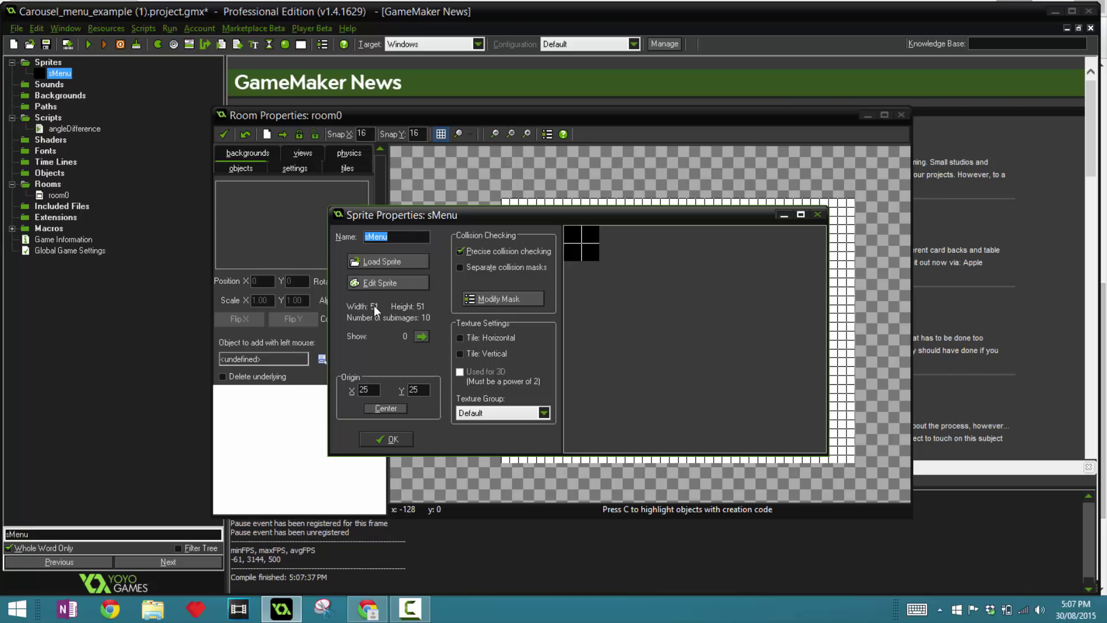
pyautogui.click(383, 282)
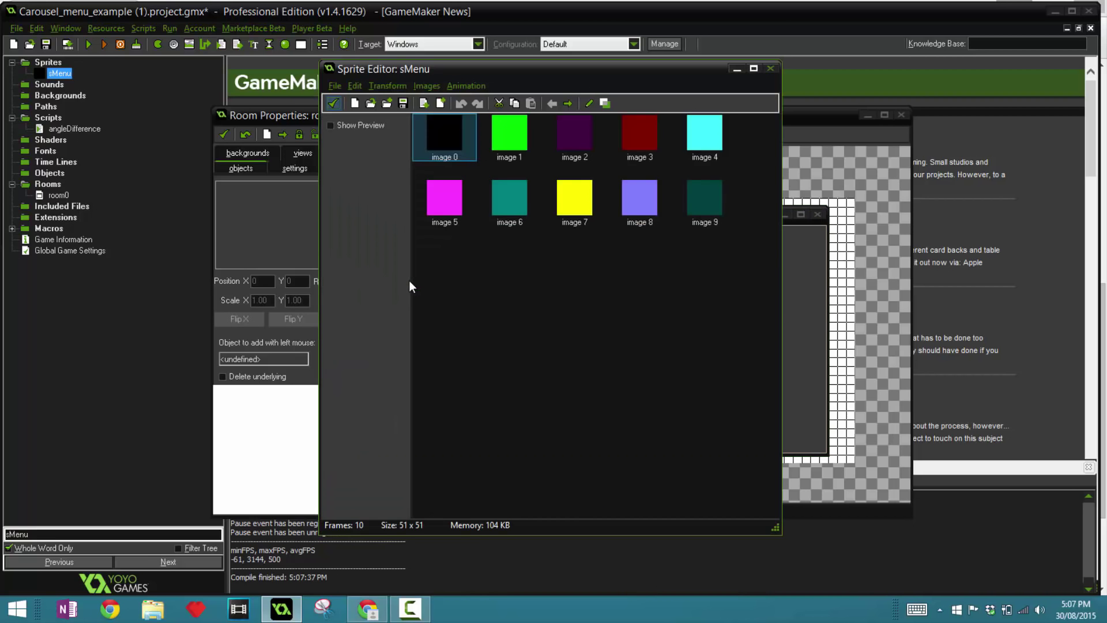
pyautogui.click(575, 133)
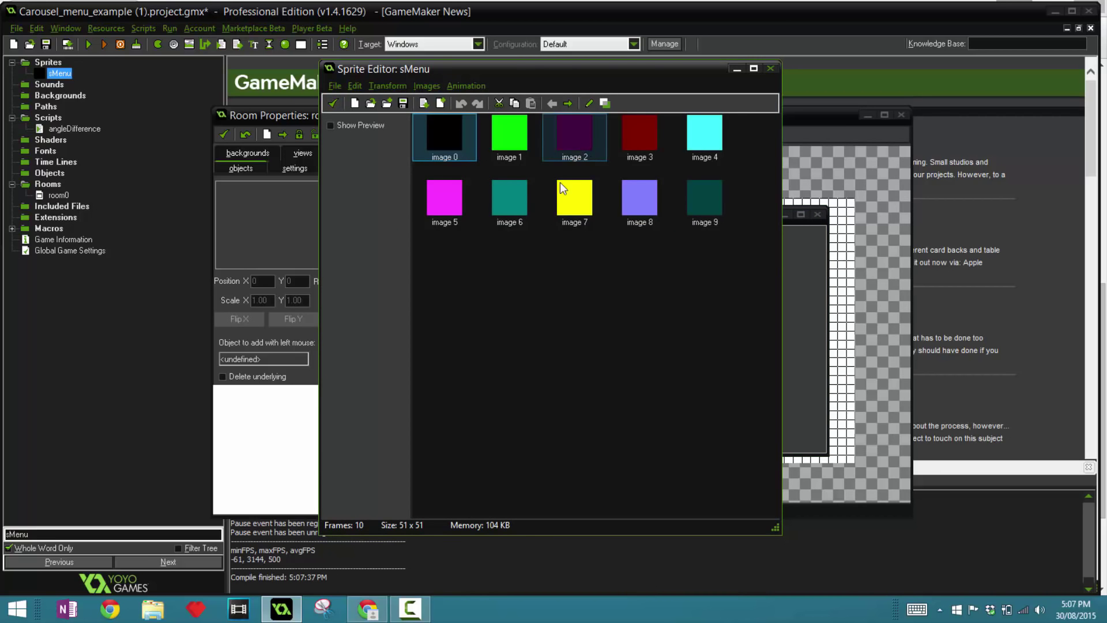
pyautogui.click(639, 200)
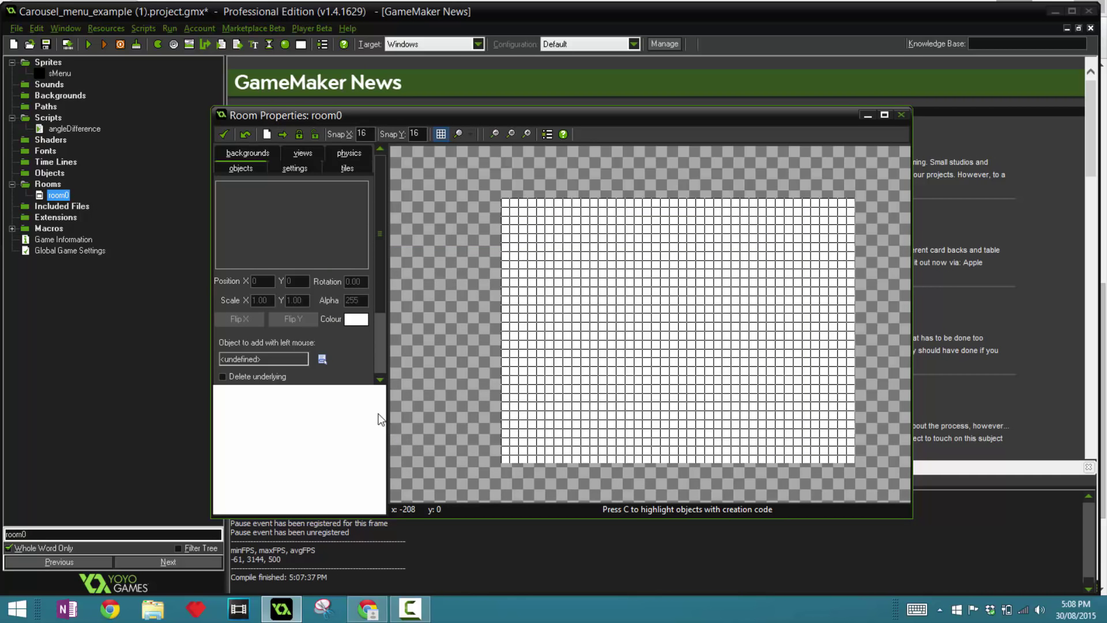
# - Review the angleDifference script's code, then create a new empty object (object2)
pyautogui.doubleClick(74, 128)
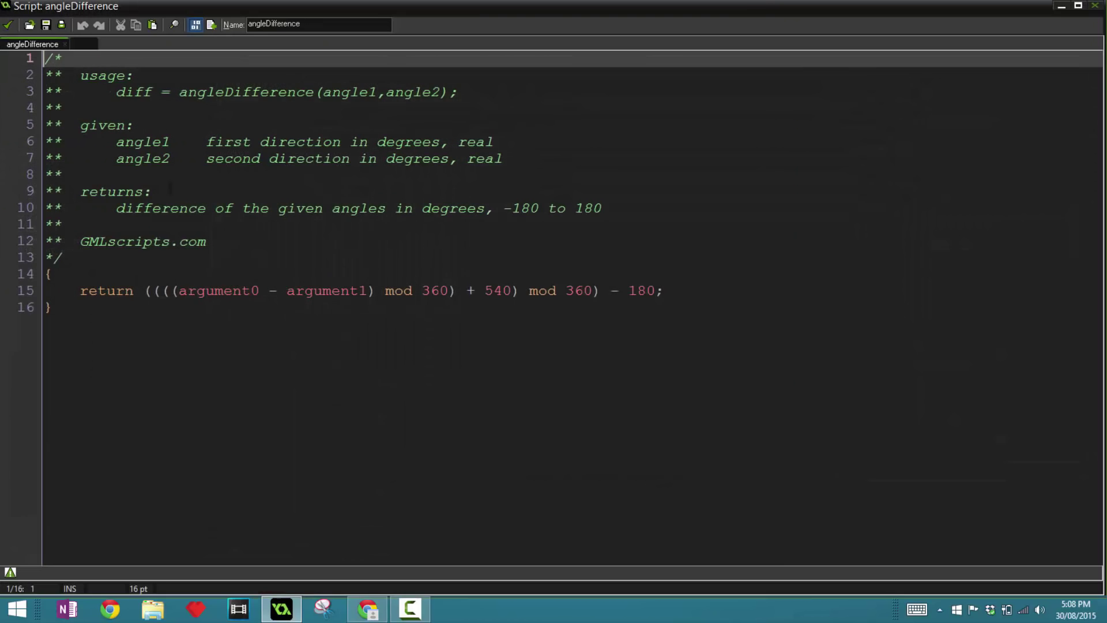
pyautogui.doubleClick(141, 241)
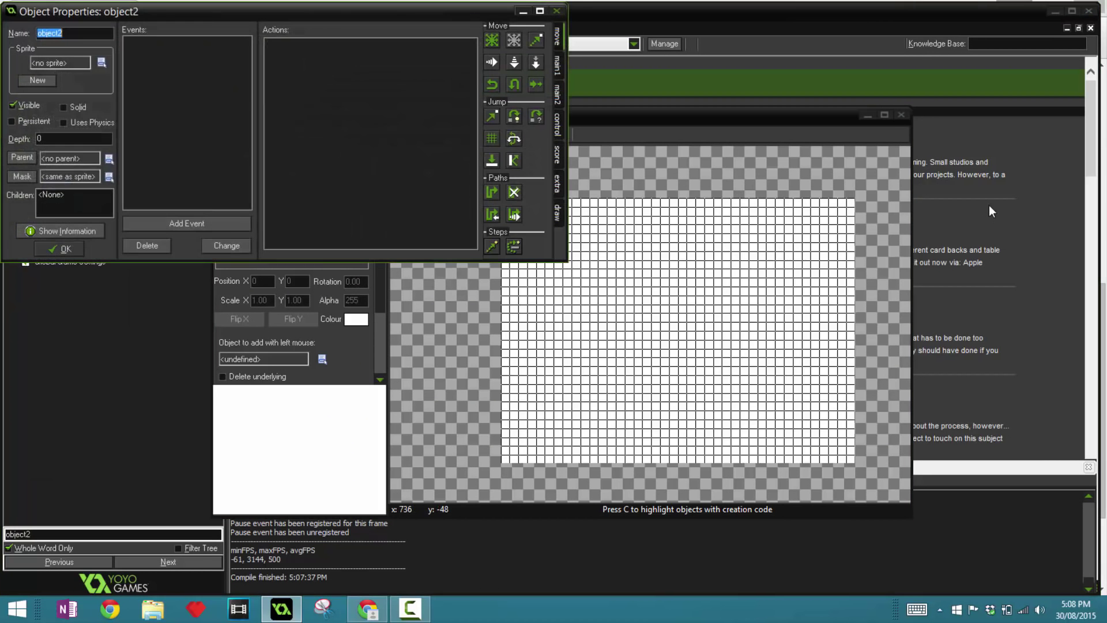
# - Name the new object oMenu, using the sMenu sprite, and add a Create event
pyautogui.write('oMenu')
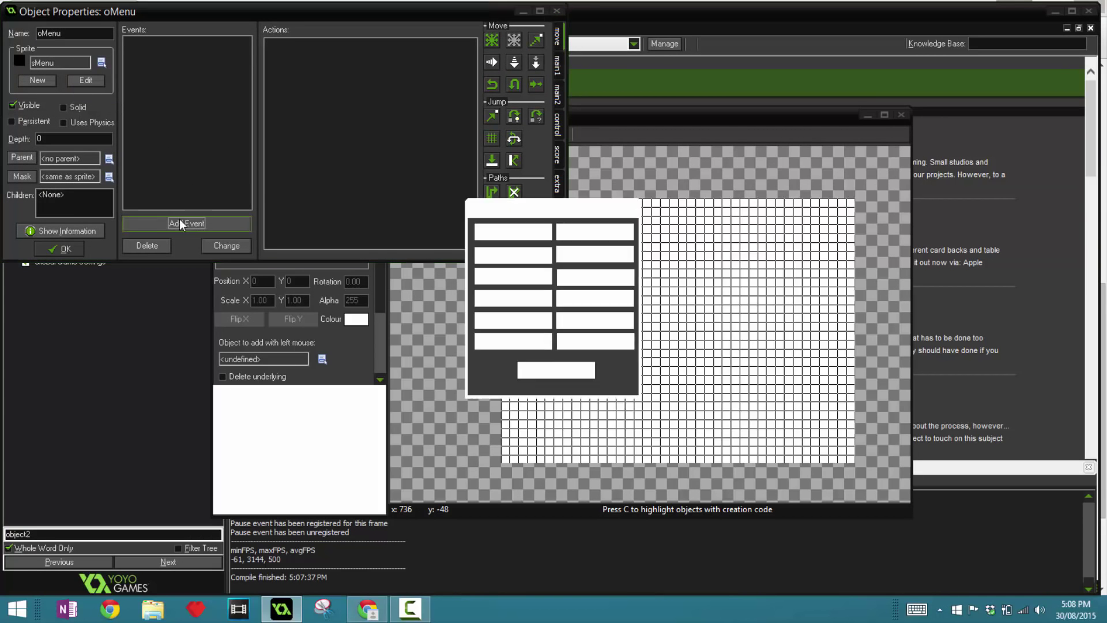
pyautogui.click(187, 222)
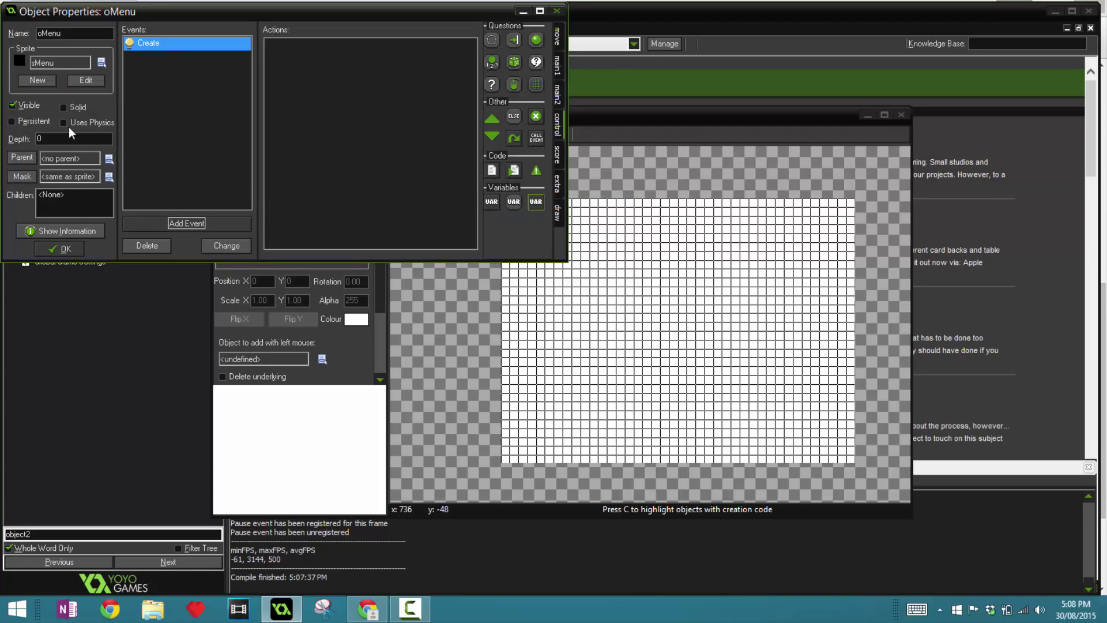
pyautogui.moveTo(606, 226)
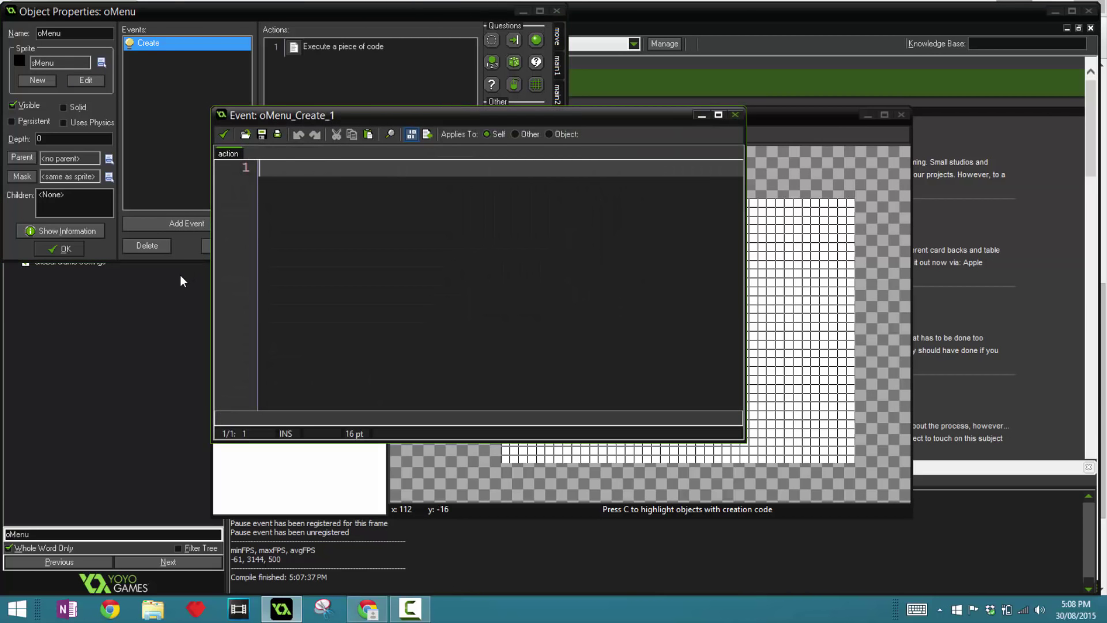
# - Write a basic-vars section setting selected, rot = 0 and item = 0
pyautogui.write('//Set ba')
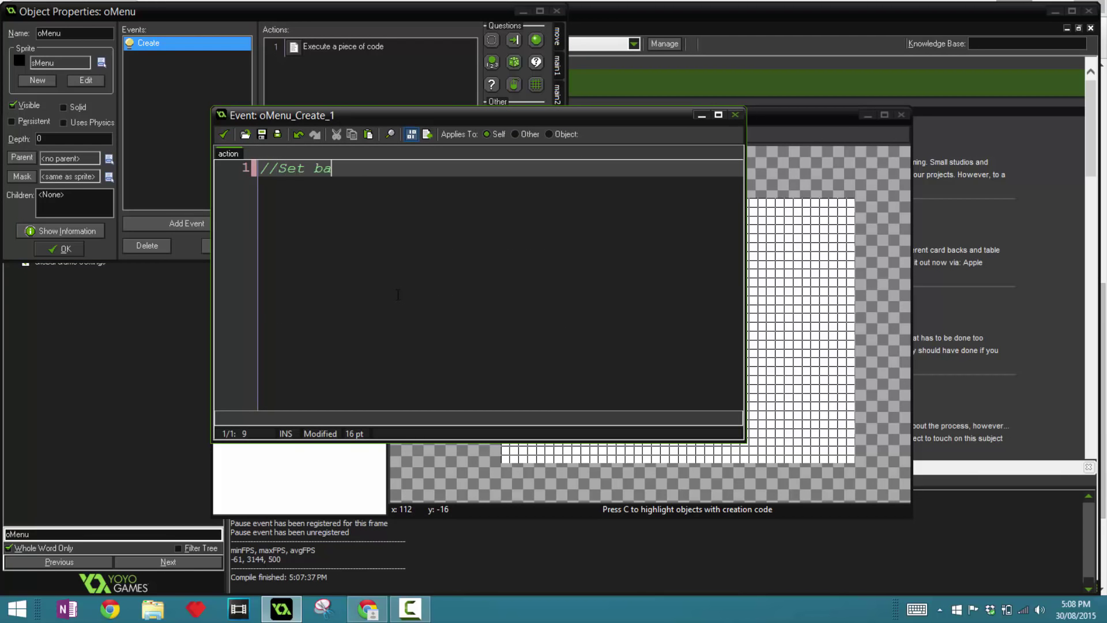
pyautogui.write('vars')
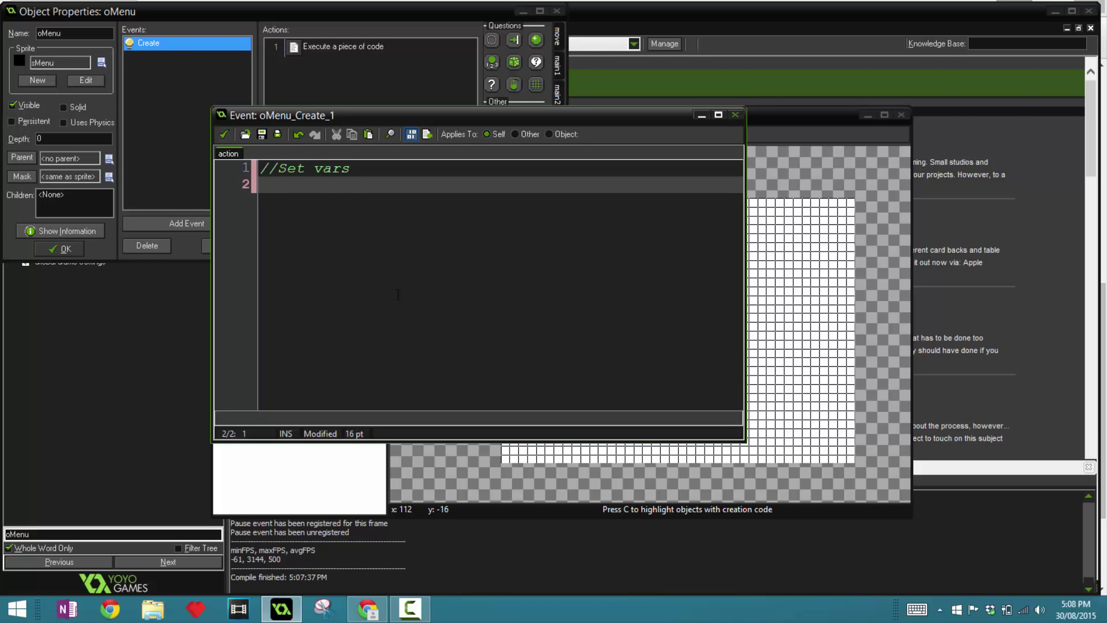
pyautogui.write('selected = 0;')
pyautogui.write('ro')
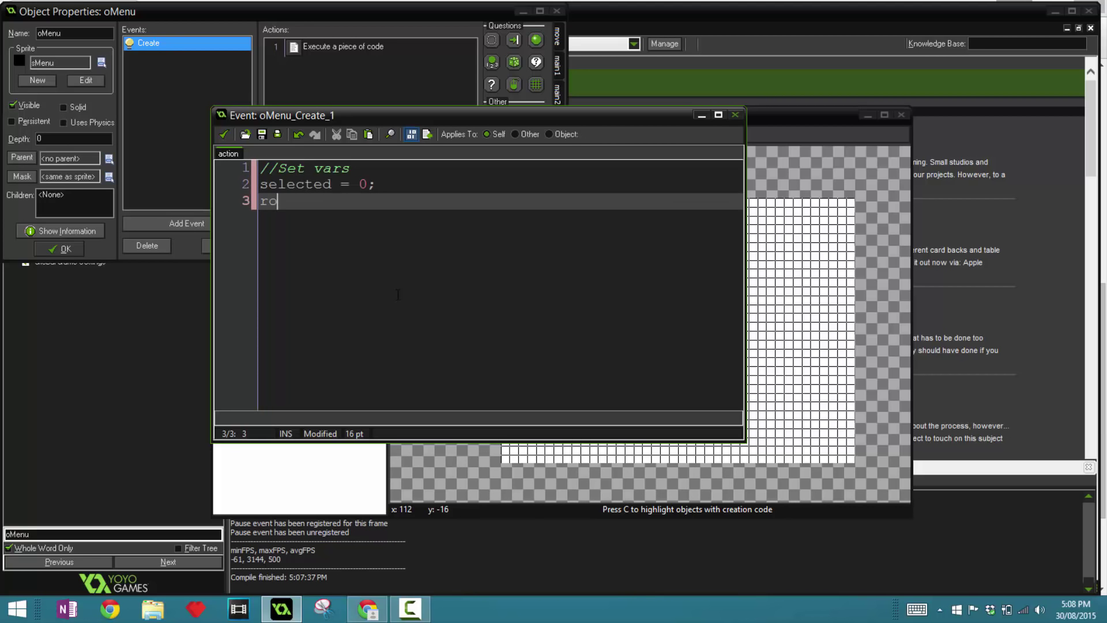
pyautogui.write('t = 0;')
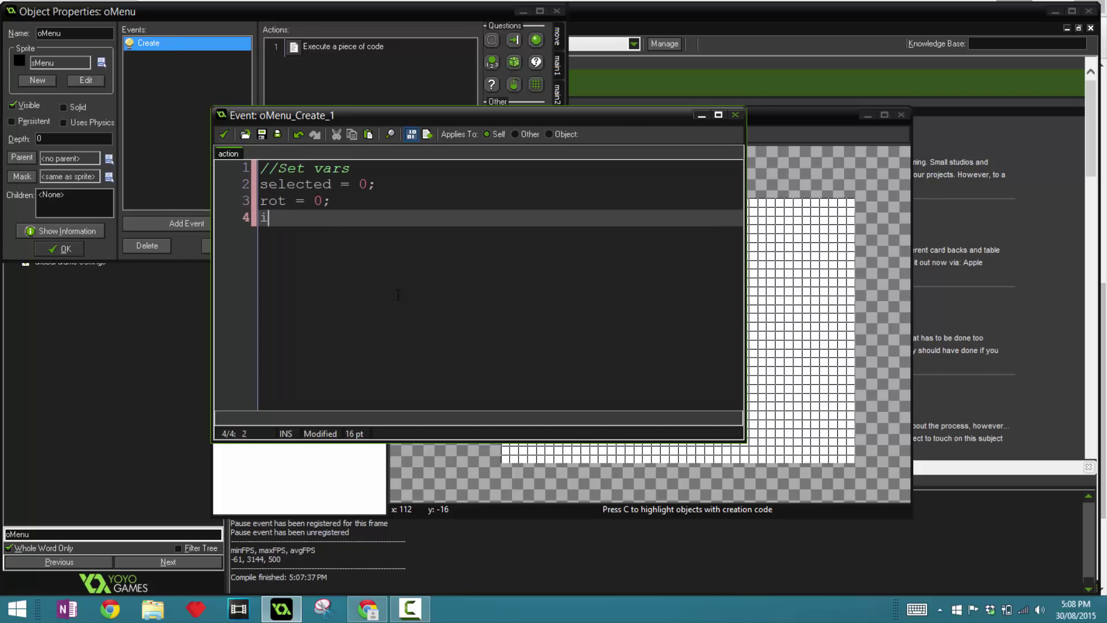
pyautogui.write('tem = 0;')
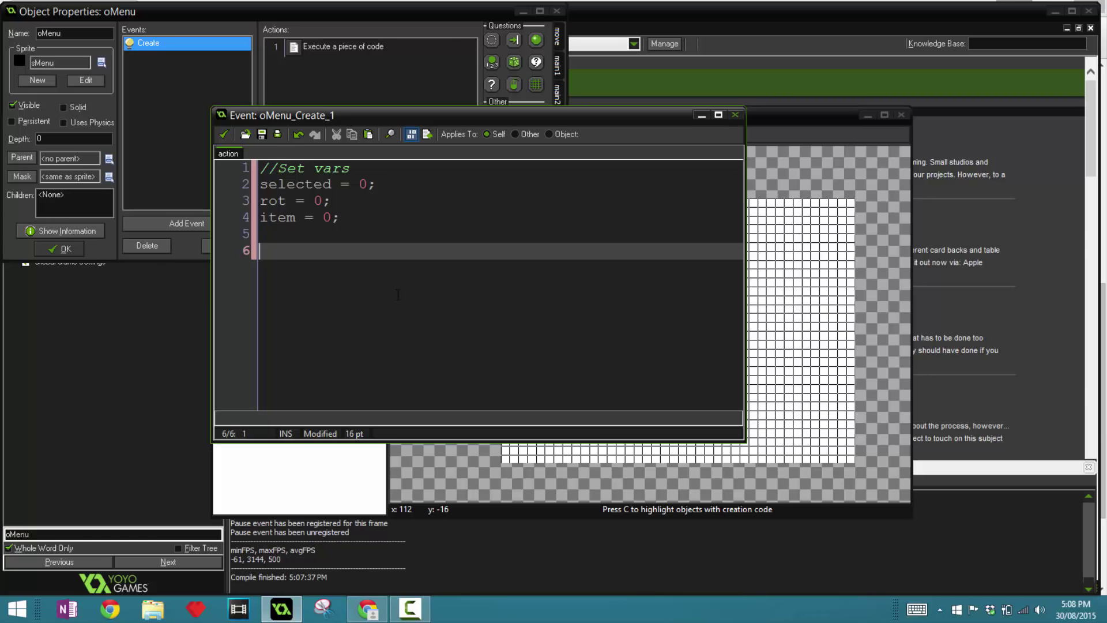
# - Add a position section centring the menu from room_width and room_height
pyautogui.write('//')
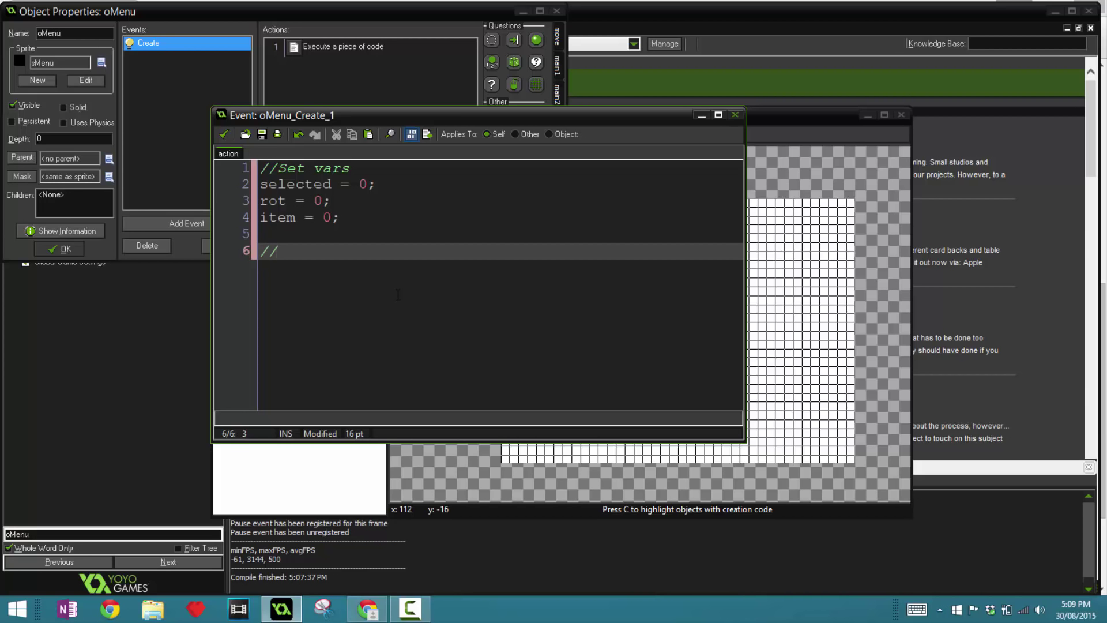
pyautogui.write('Set the')
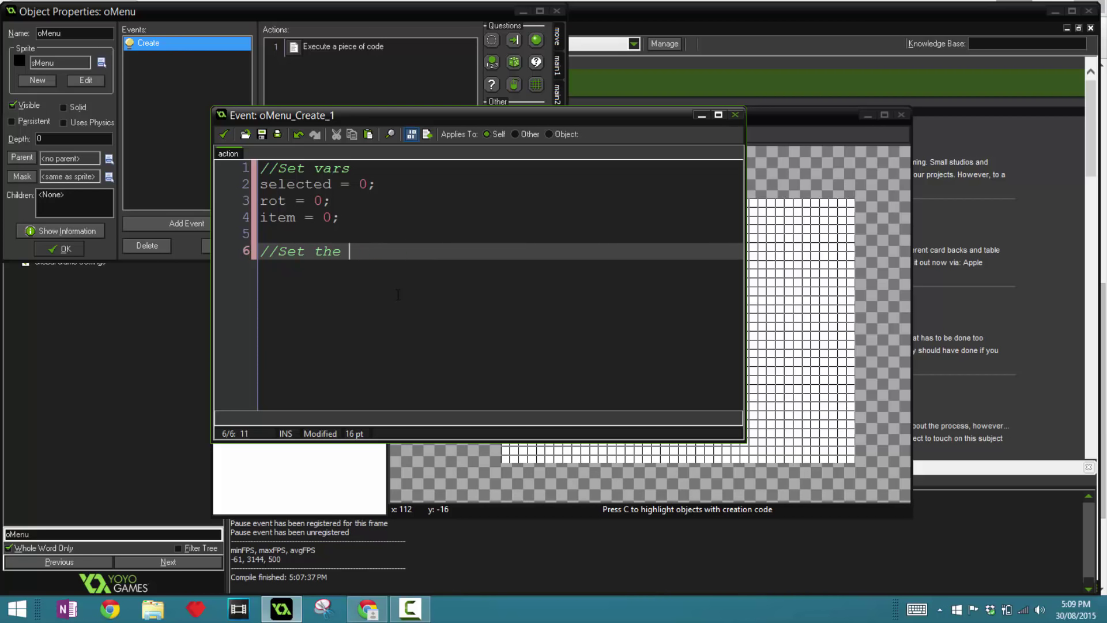
pyautogui.write('position of the men')
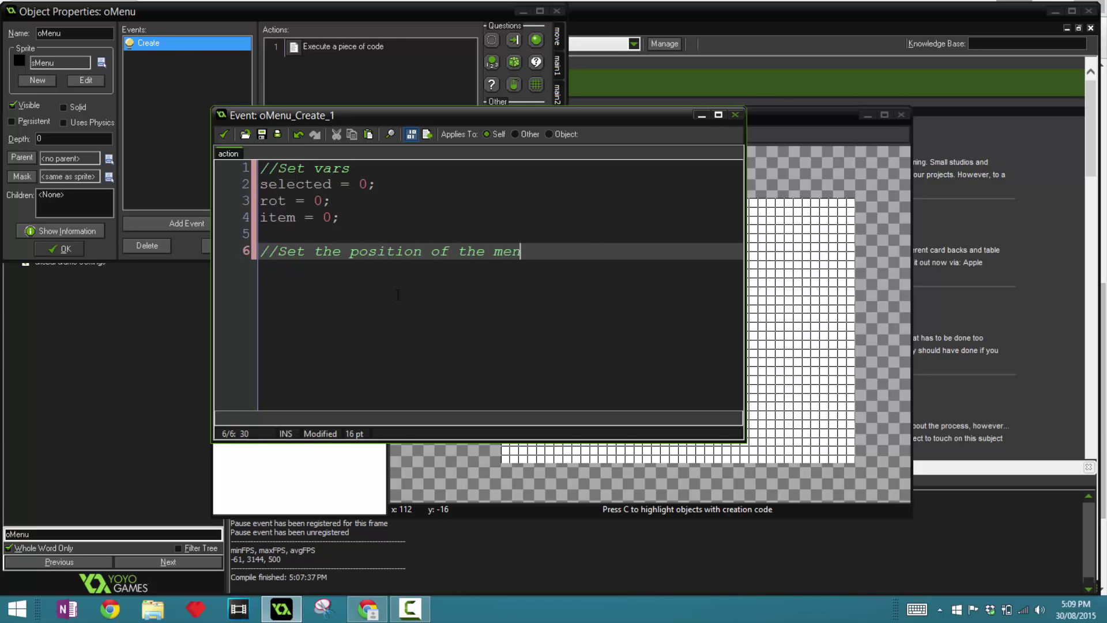
pyautogui.write('u')
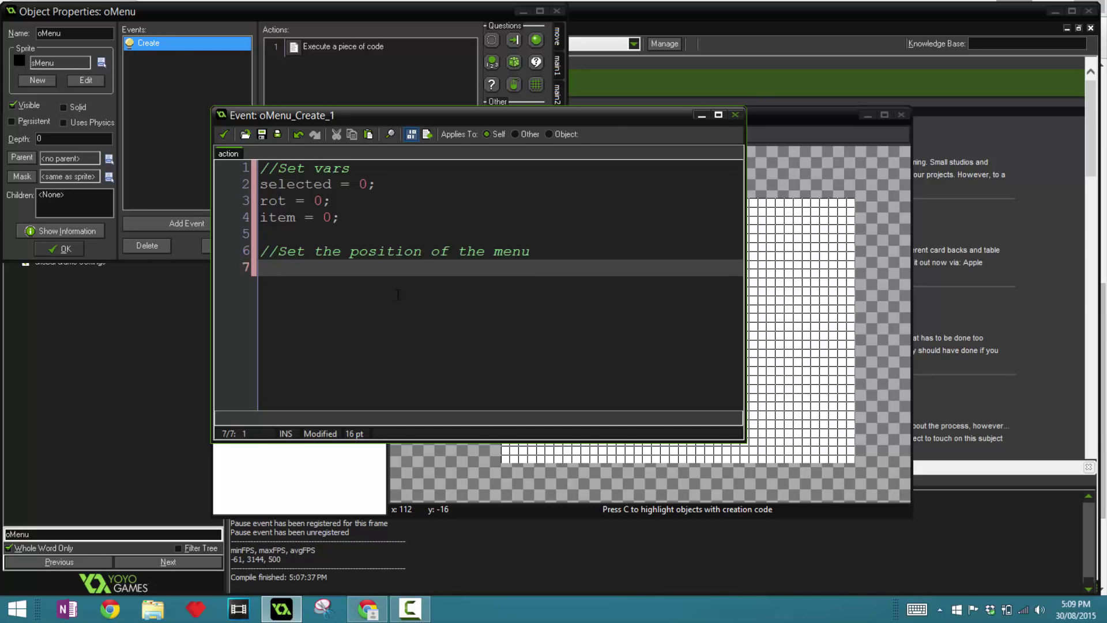
pyautogui.write('menu_x =')
pyautogui.write('menu_y')
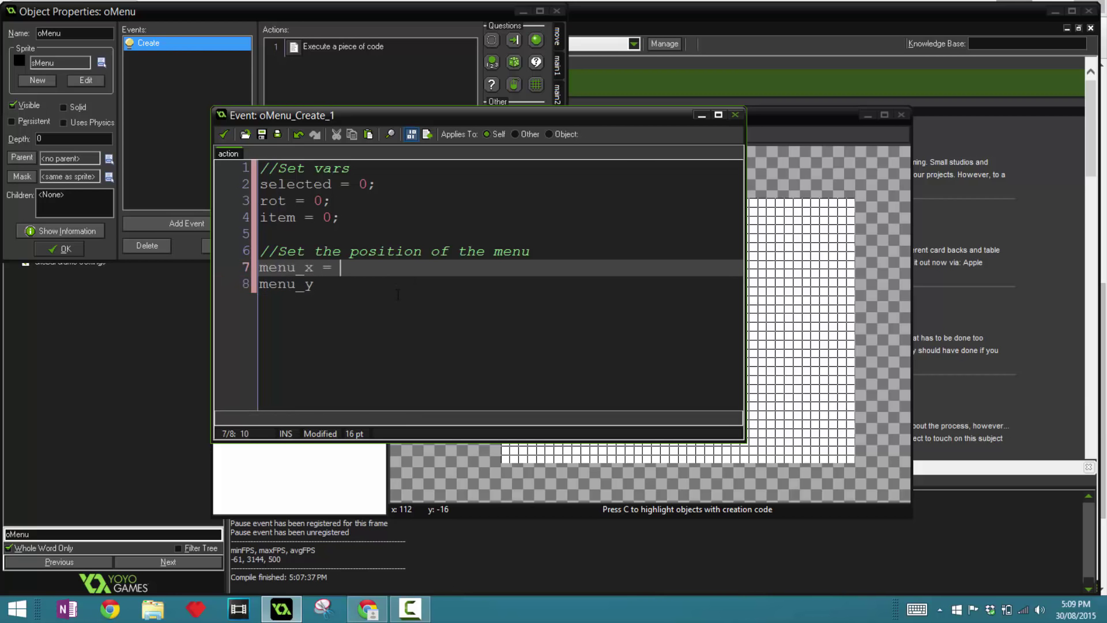
pyautogui.write('room_width/2;')
pyautogui.click(500, 284)
pyautogui.write(' =')
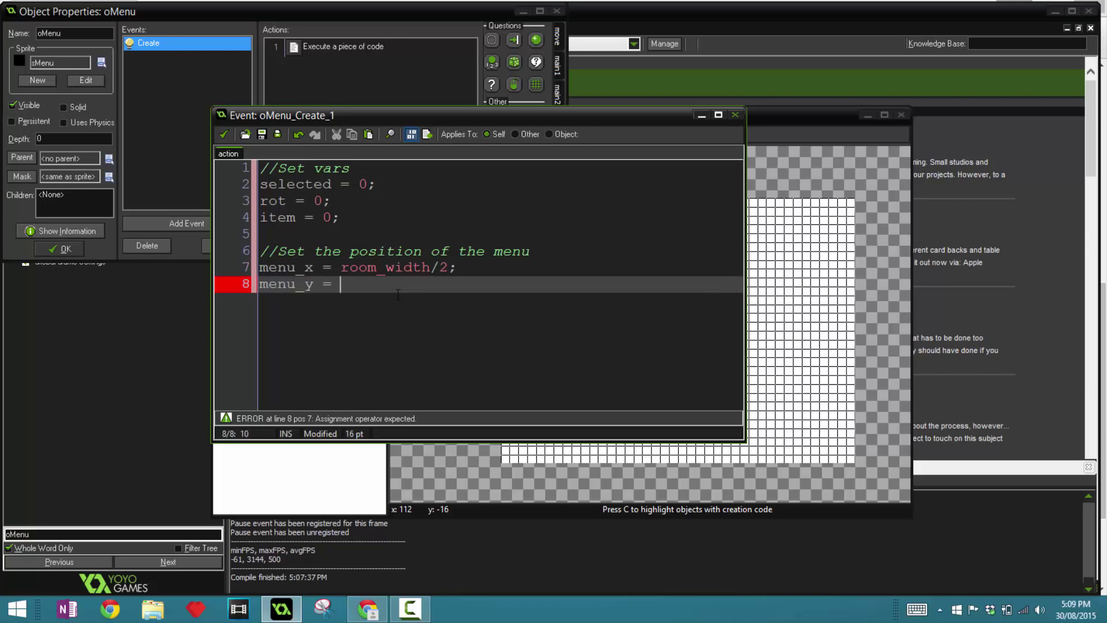
pyautogui.write('room_')
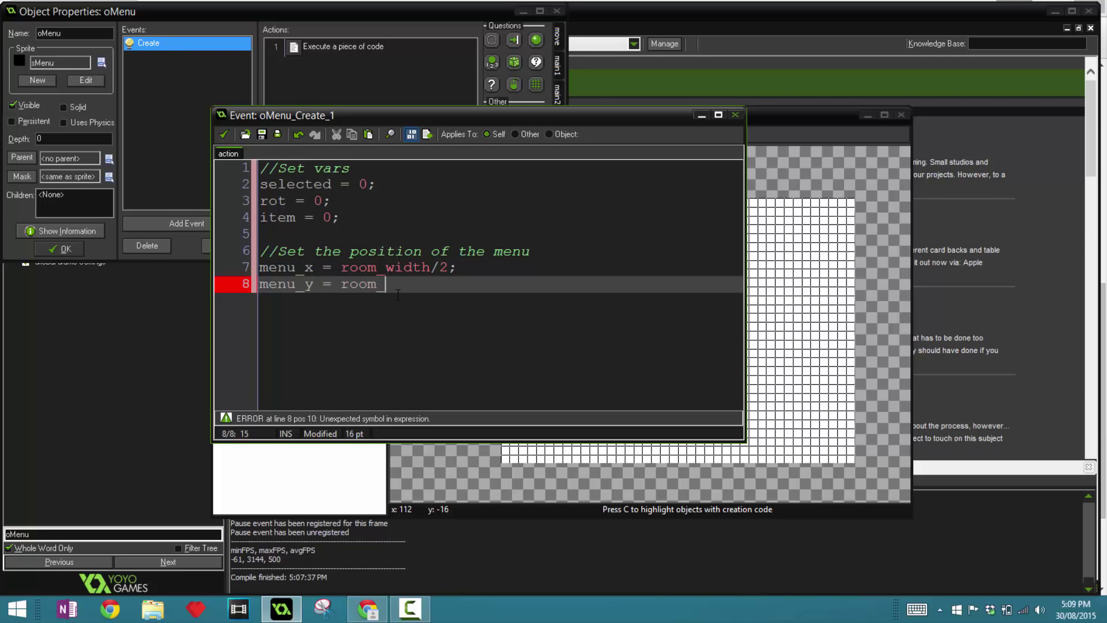
pyautogui.write('room_')
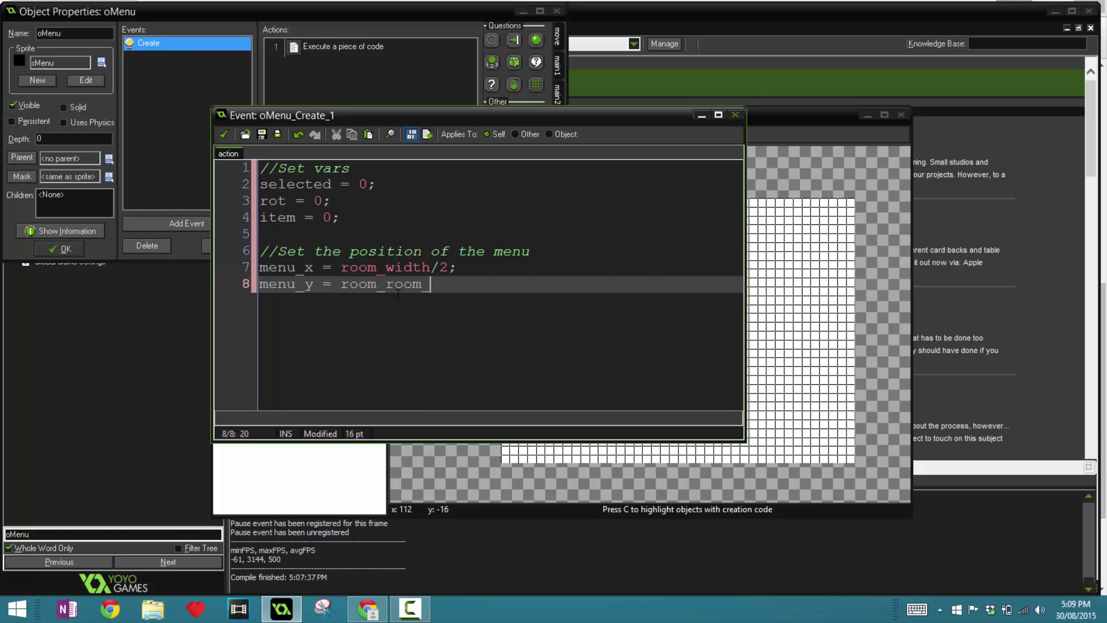
pyautogui.write('height/2;')
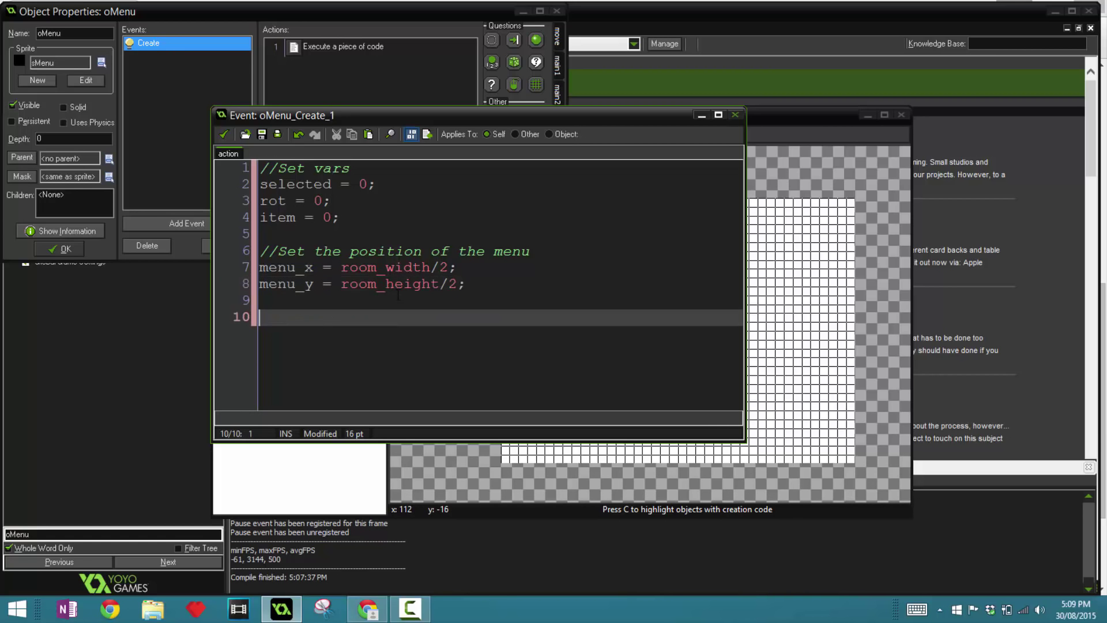
# - Add a size section with menu_width = 500 and menu_height = 50
pyautogui.write('//SET')
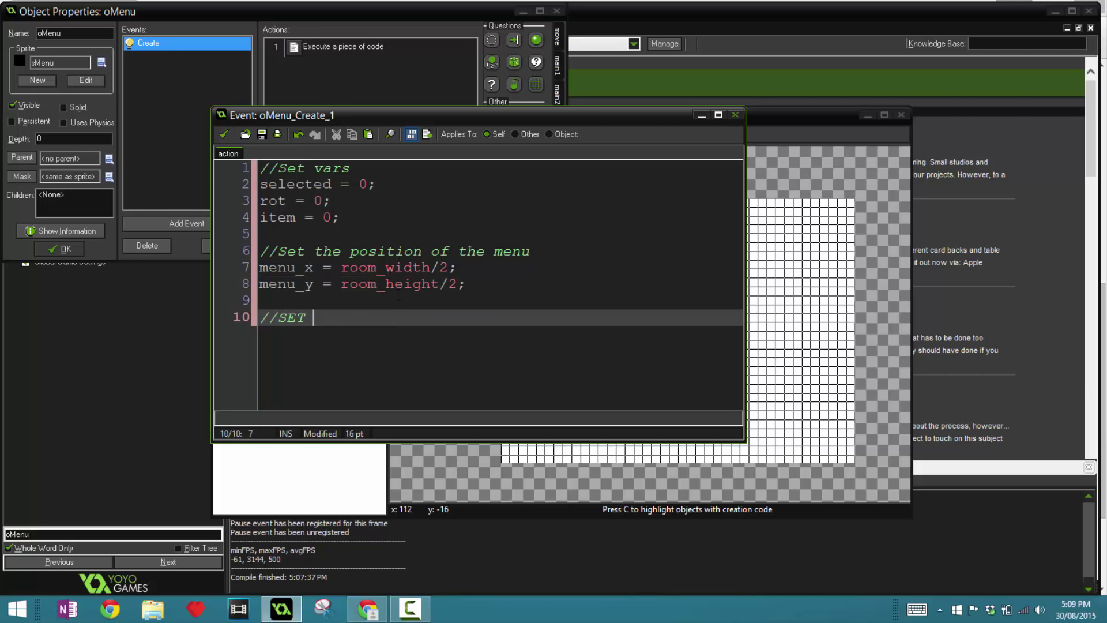
pyautogui.write('the')
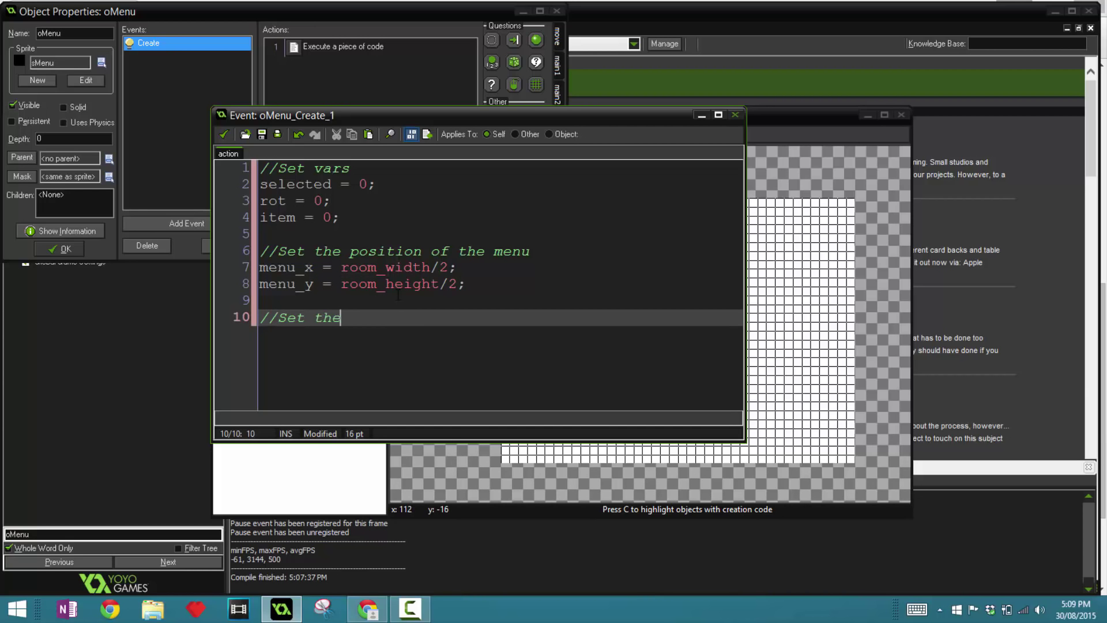
pyautogui.write('size of the')
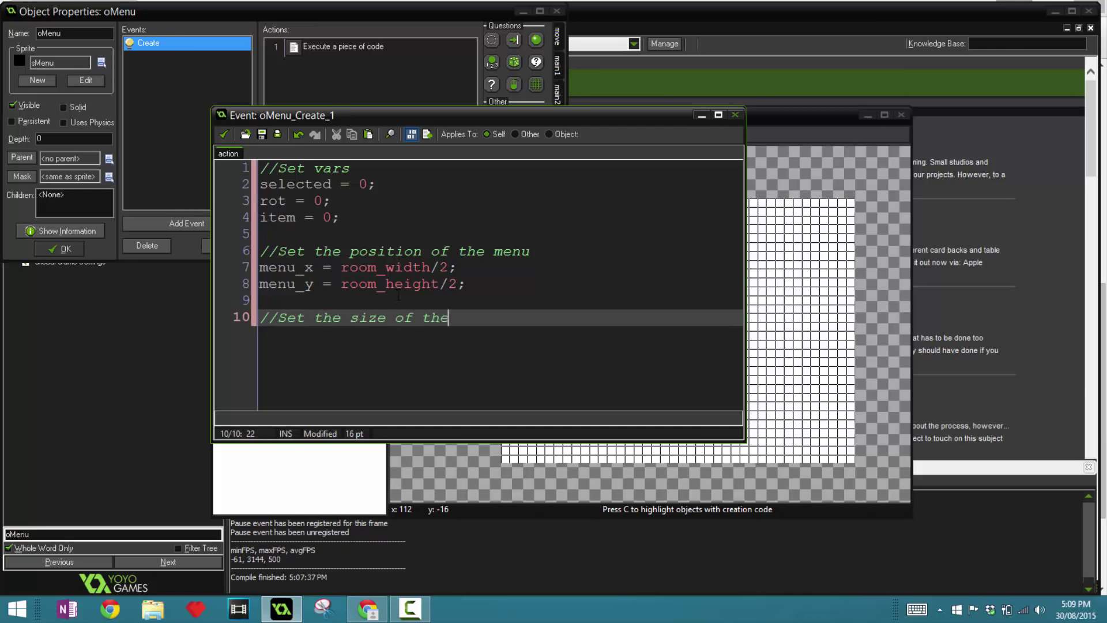
pyautogui.write('menu')
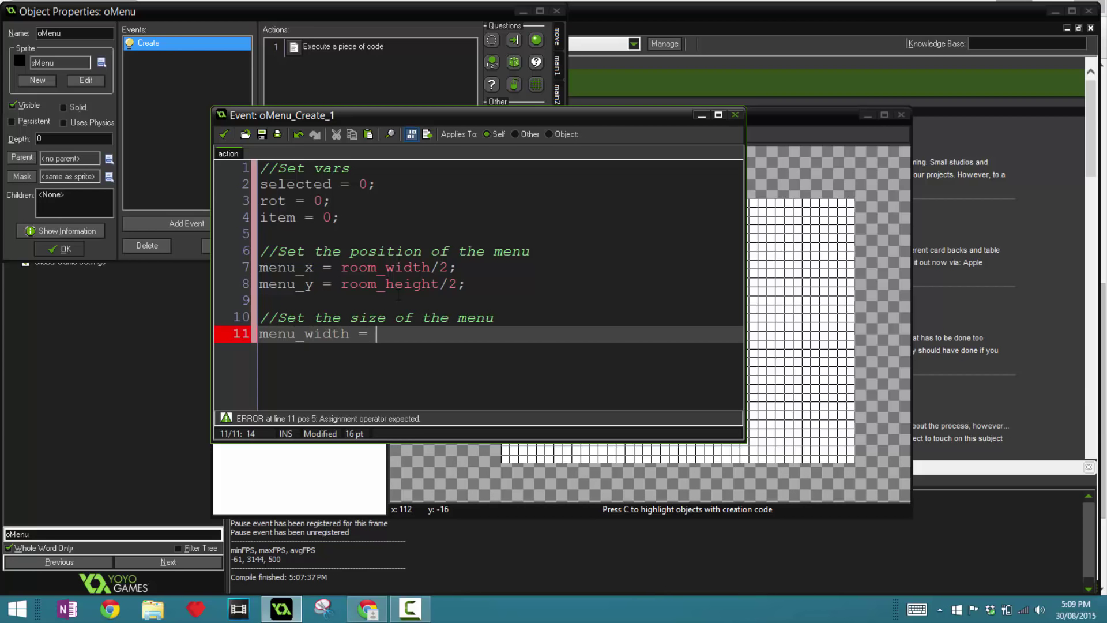
pyautogui.write('500;')
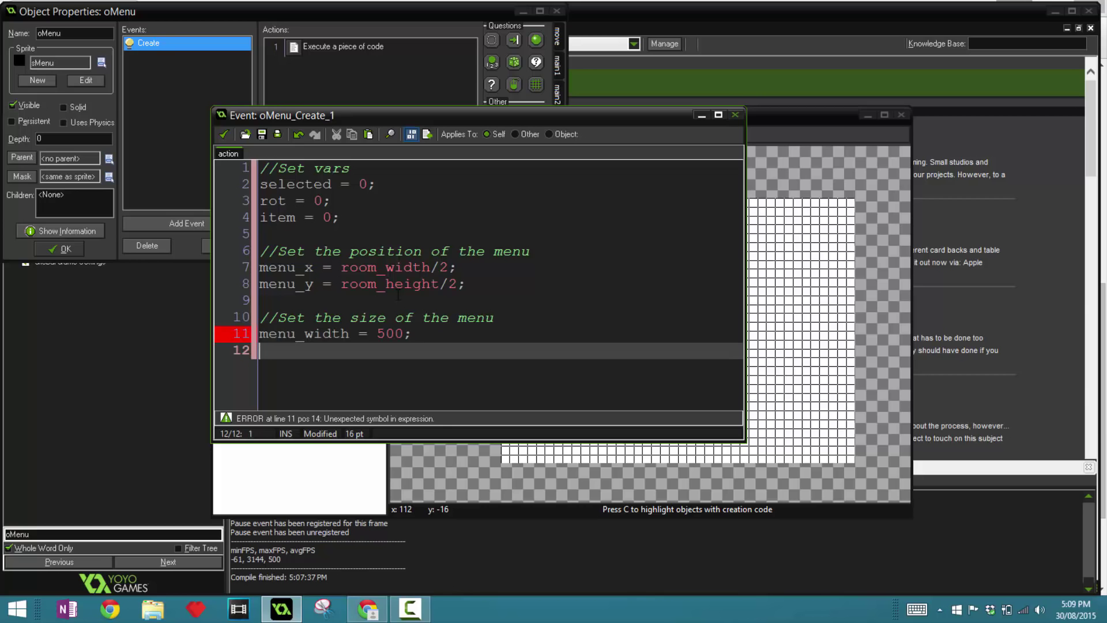
pyautogui.write('menu_height =')
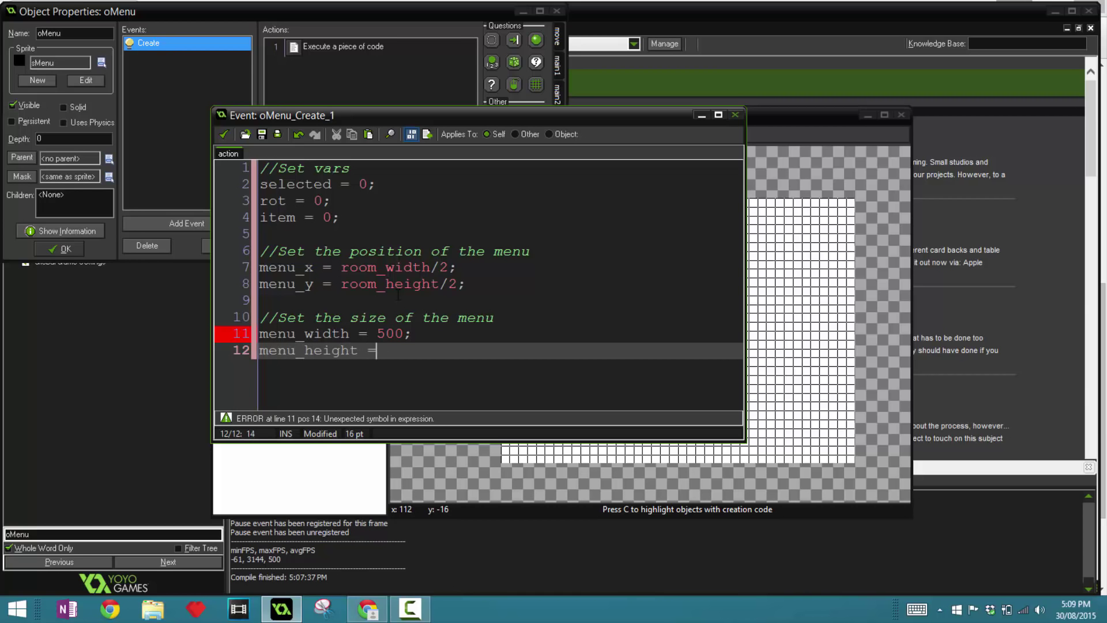
pyautogui.write('50;')
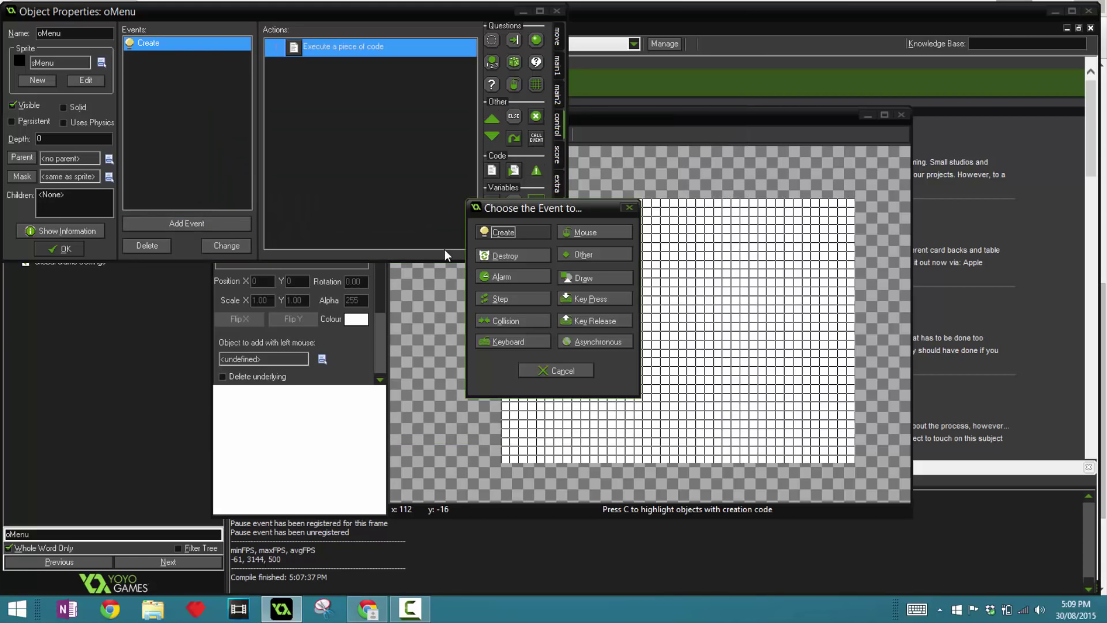
# - Add a Step event with a comment about changing selection on left and right arrows
pyautogui.click(499, 297)
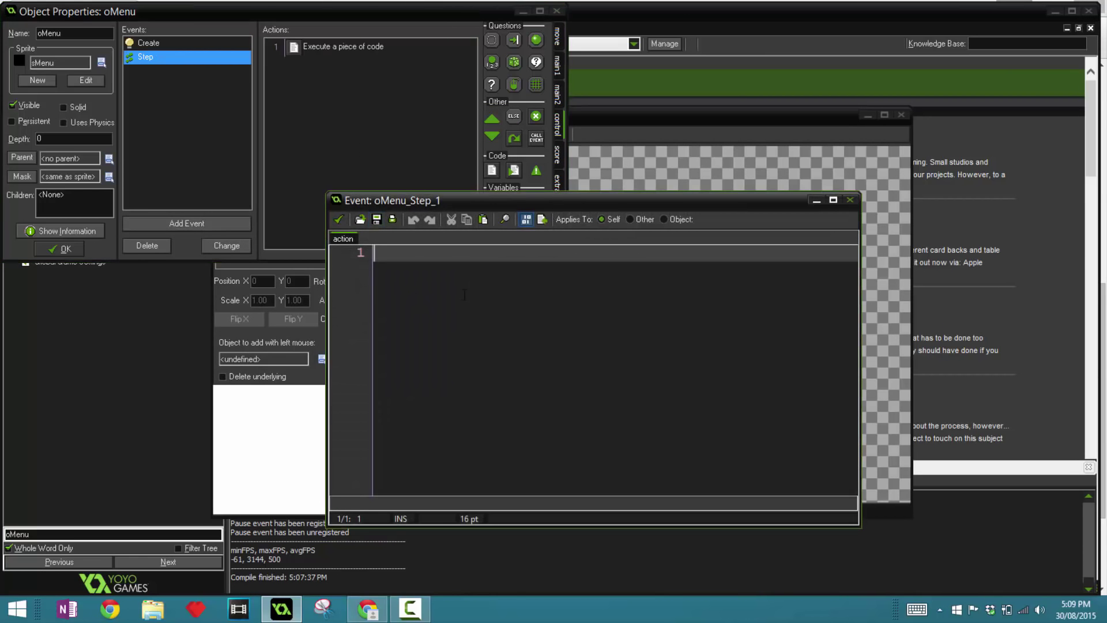
pyautogui.write('//Ch')
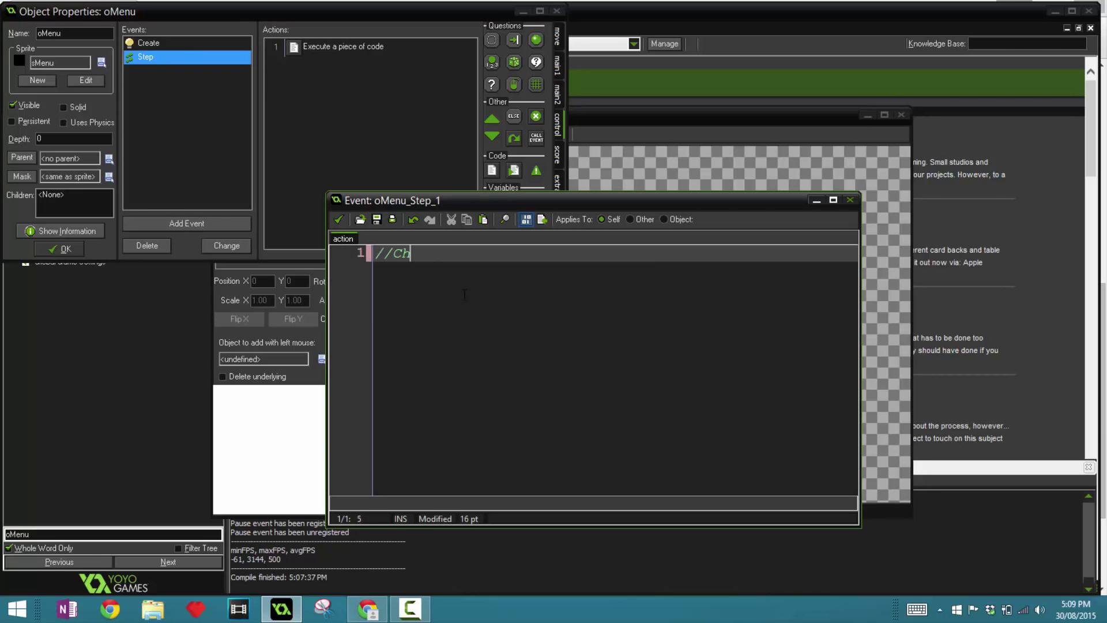
pyautogui.write('ange the sele')
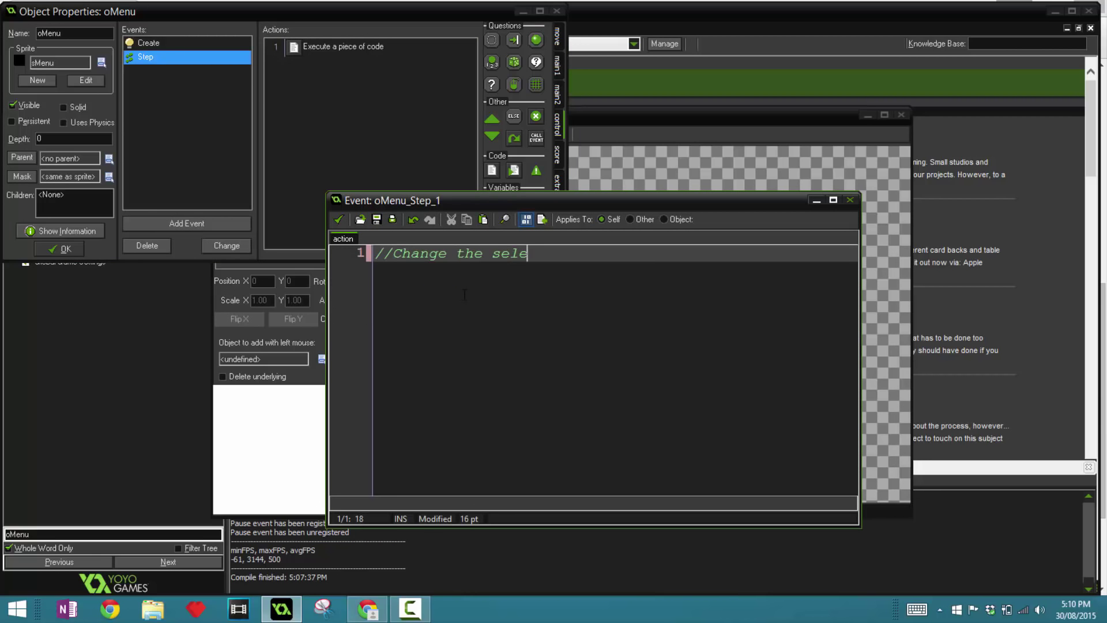
pyautogui.write('ction base')
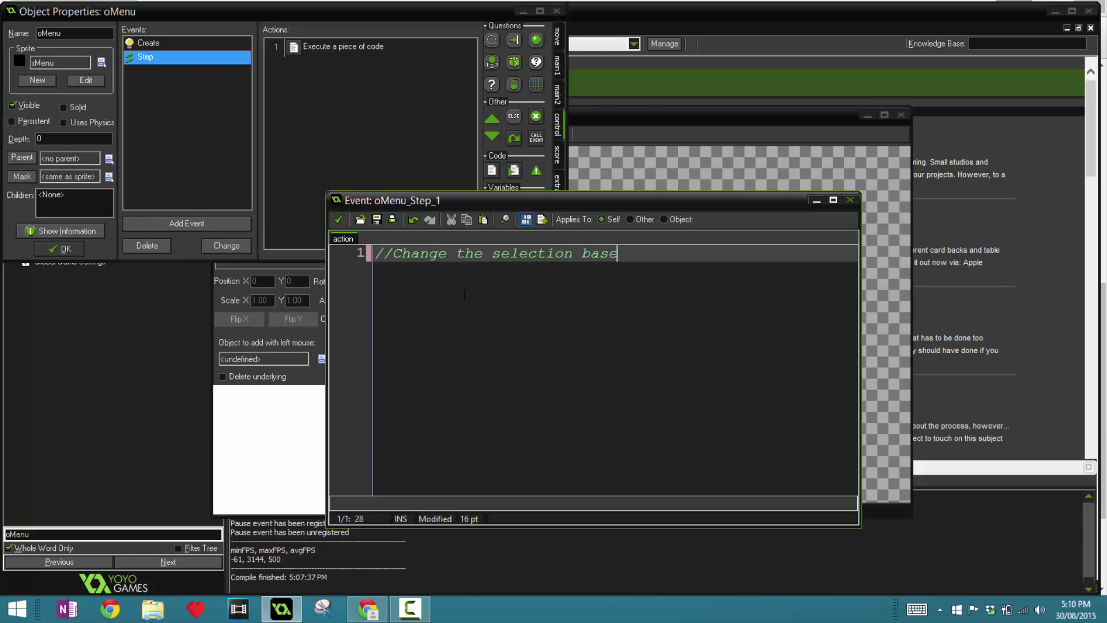
pyautogui.write('d on the')
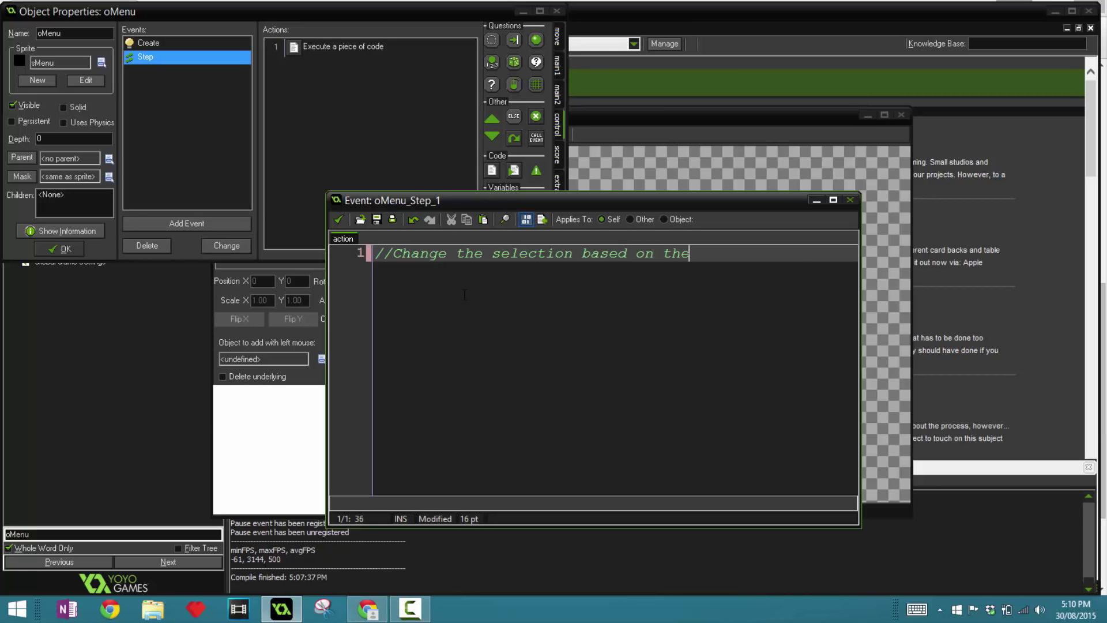
pyautogui.write('left and right arrow')
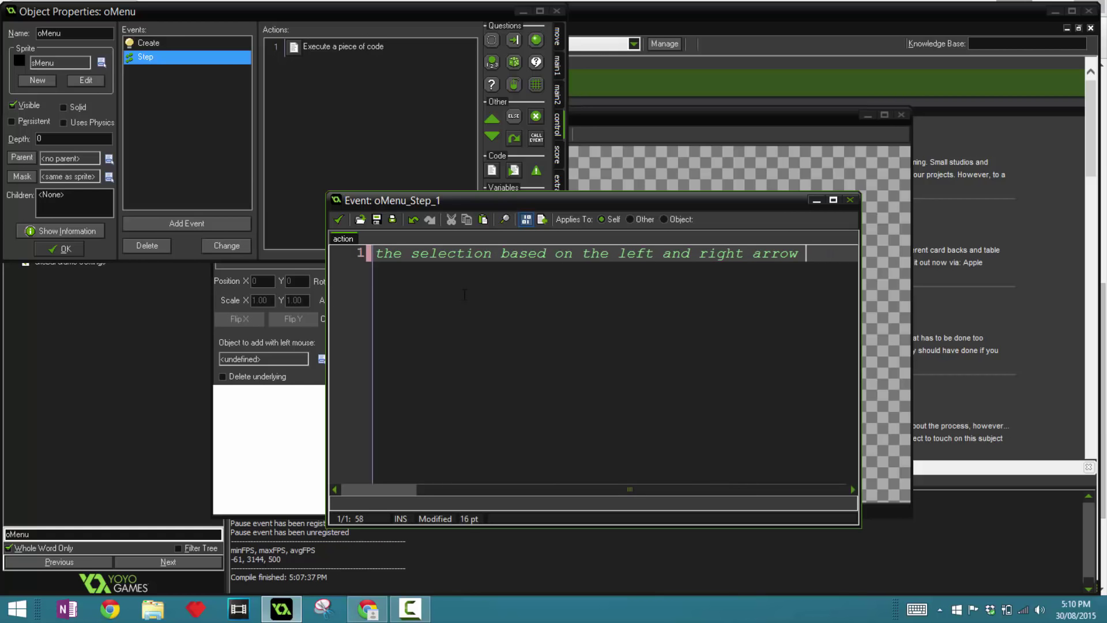
# - Write an if keyboard_check_pressed(vk_right) block increasing selected by 1
pyautogui.write('if (')
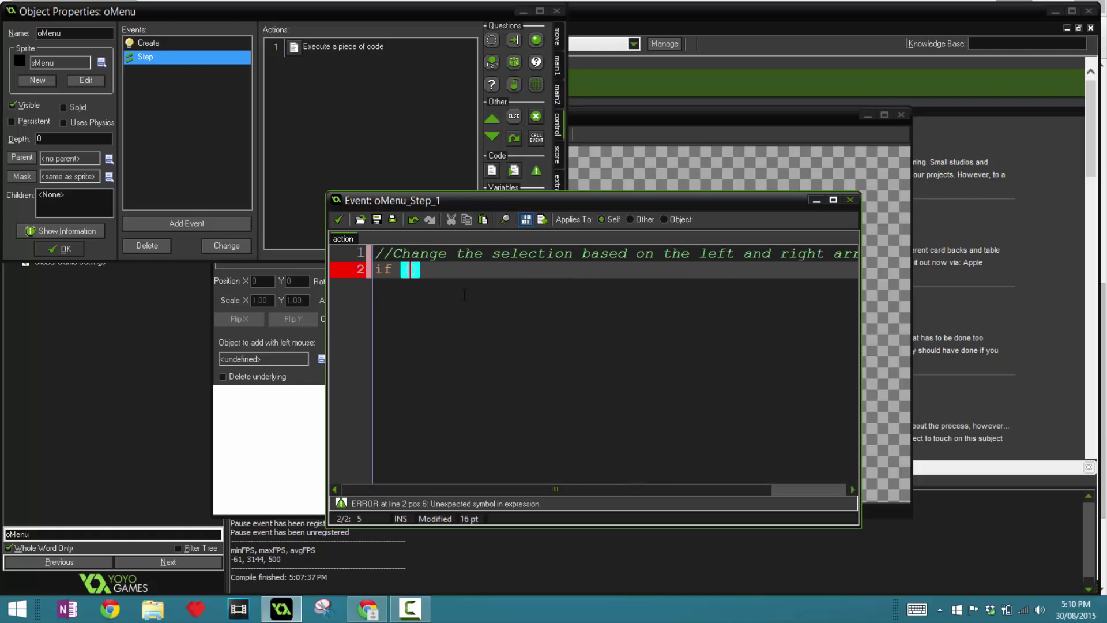
pyautogui.write('keyboard_chec')
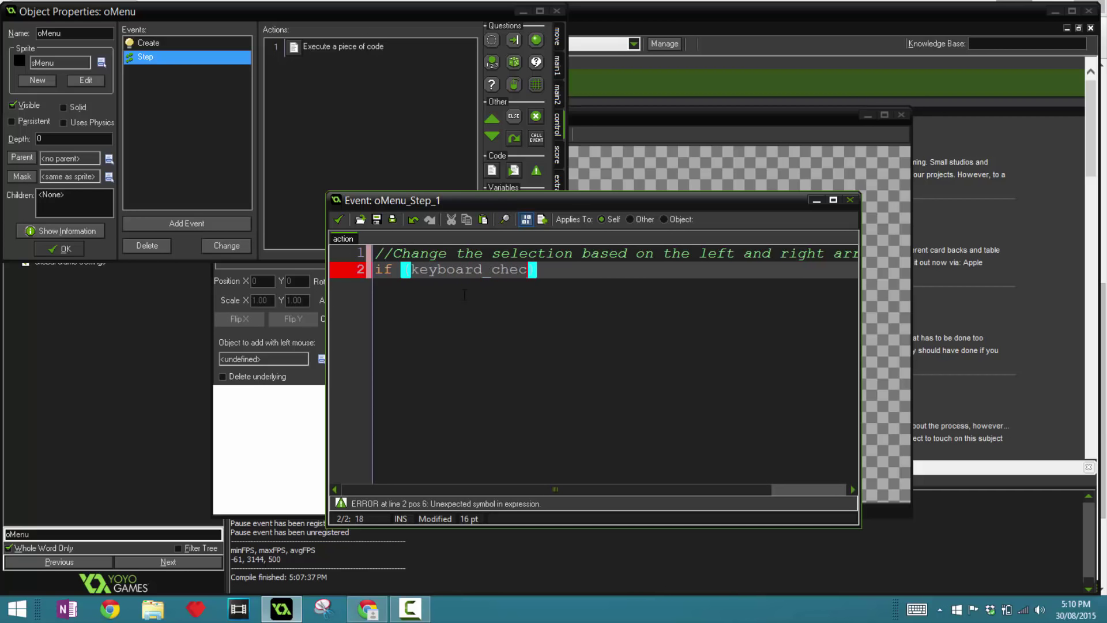
pyautogui.write('k_pressed(vk_')
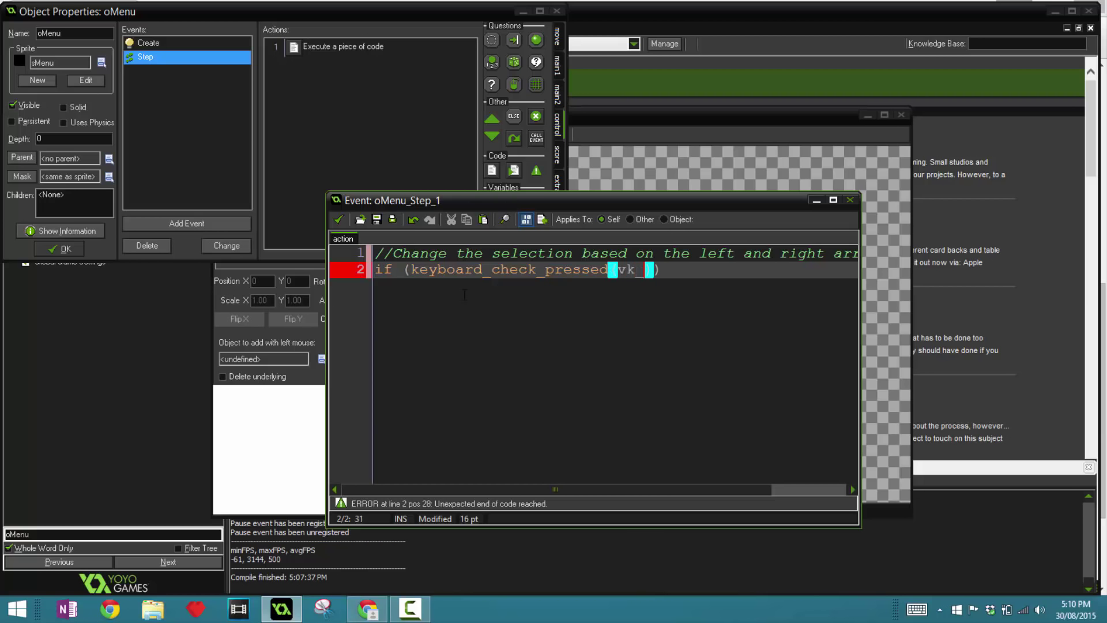
pyautogui.write('ight)) {}')
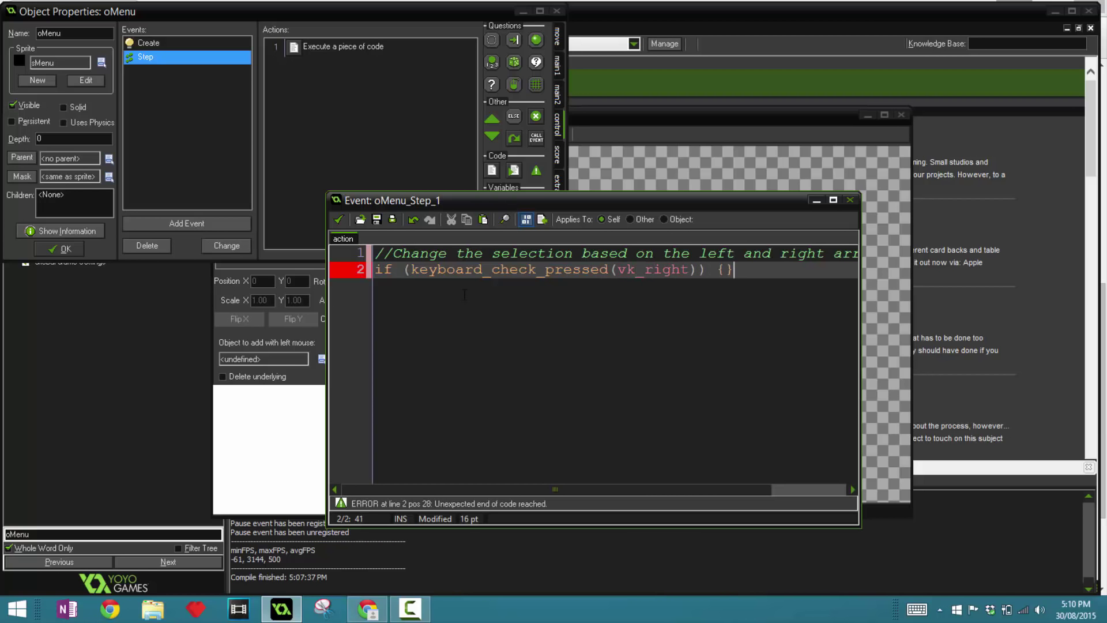
pyautogui.press('enter')
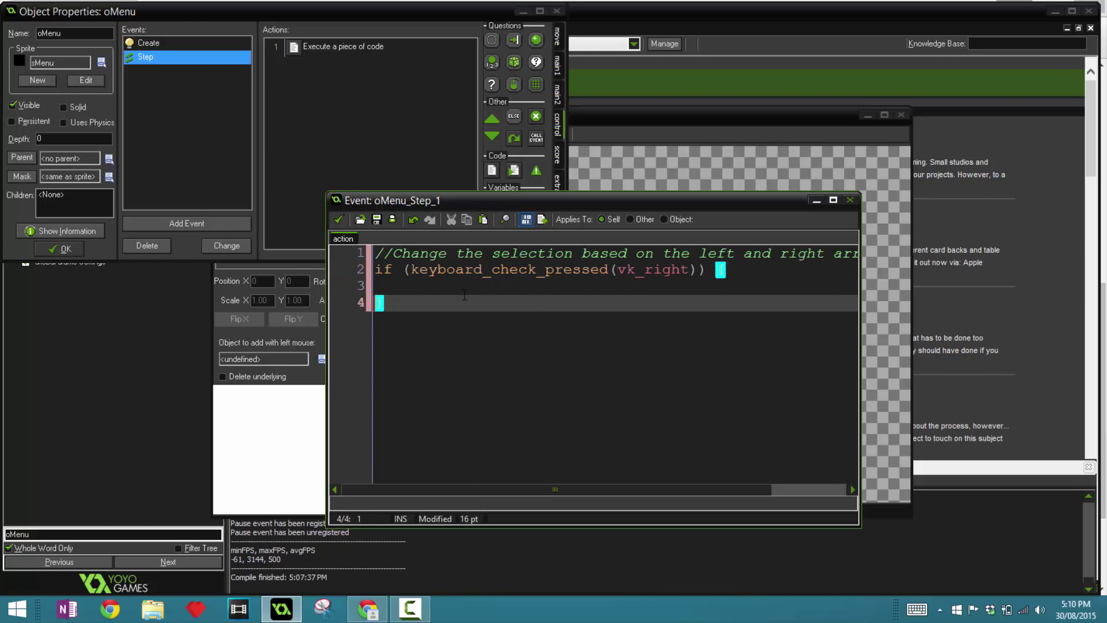
pyautogui.write('{')
pyautogui.write('} else if (keyboard_check_')
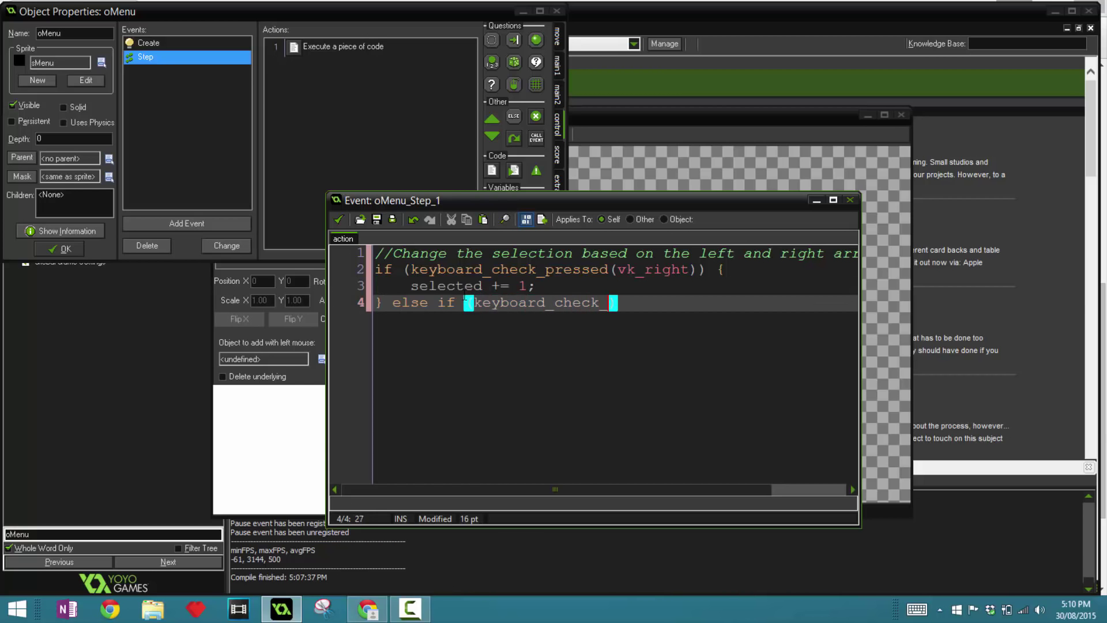
# - Add an else if keyboard_check_pressed(vk_left) block decreasing selected by 1
pyautogui.write('pressed(')
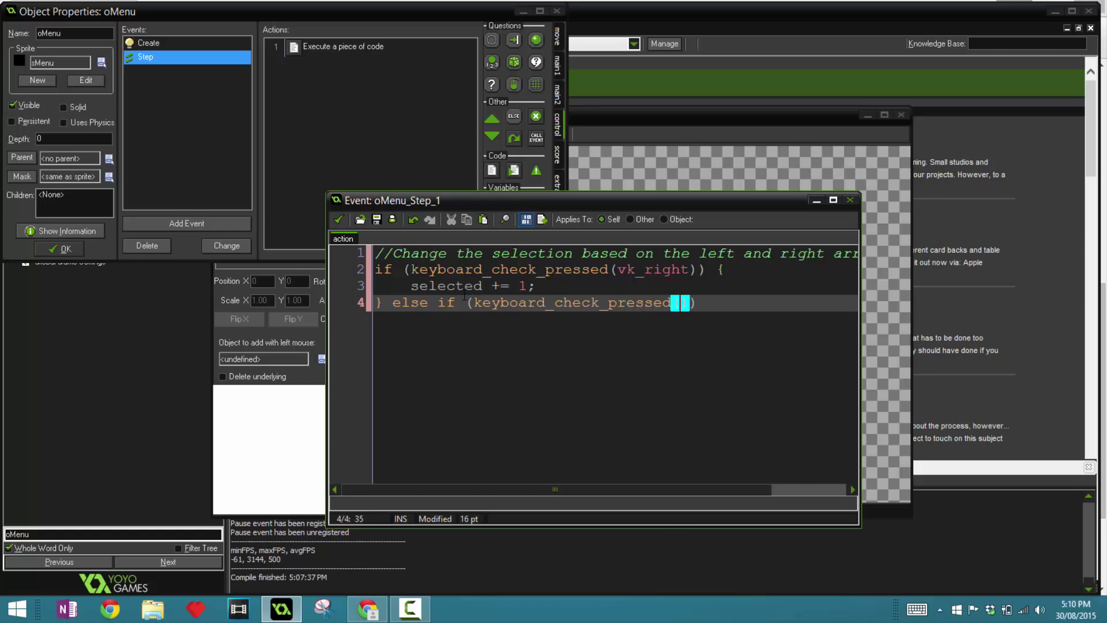
pyautogui.write('vk_left))')
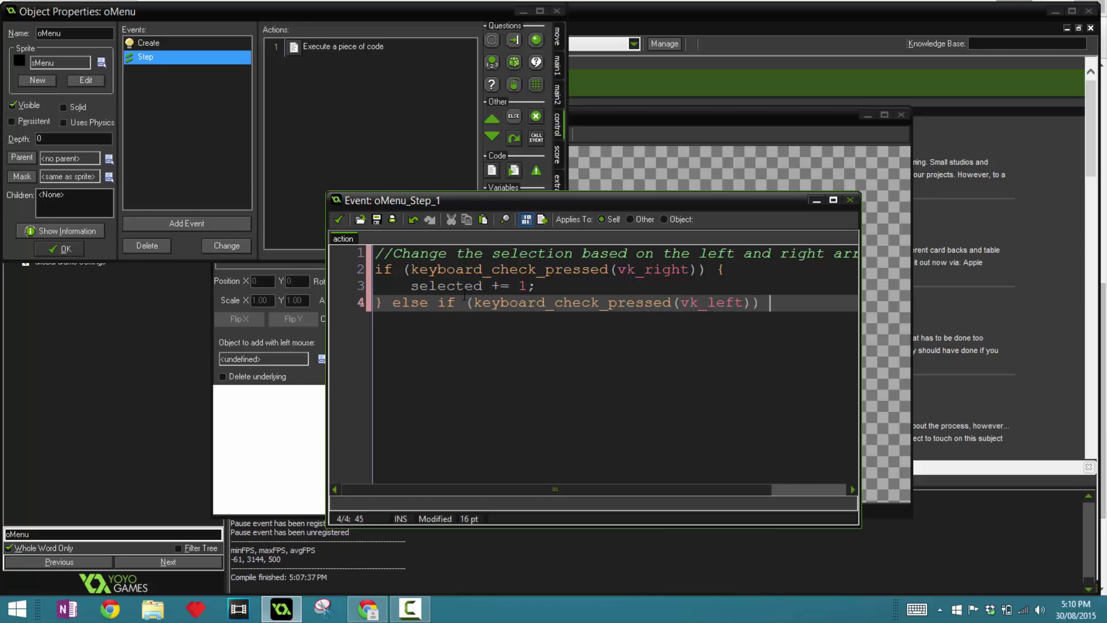
pyautogui.write('{')
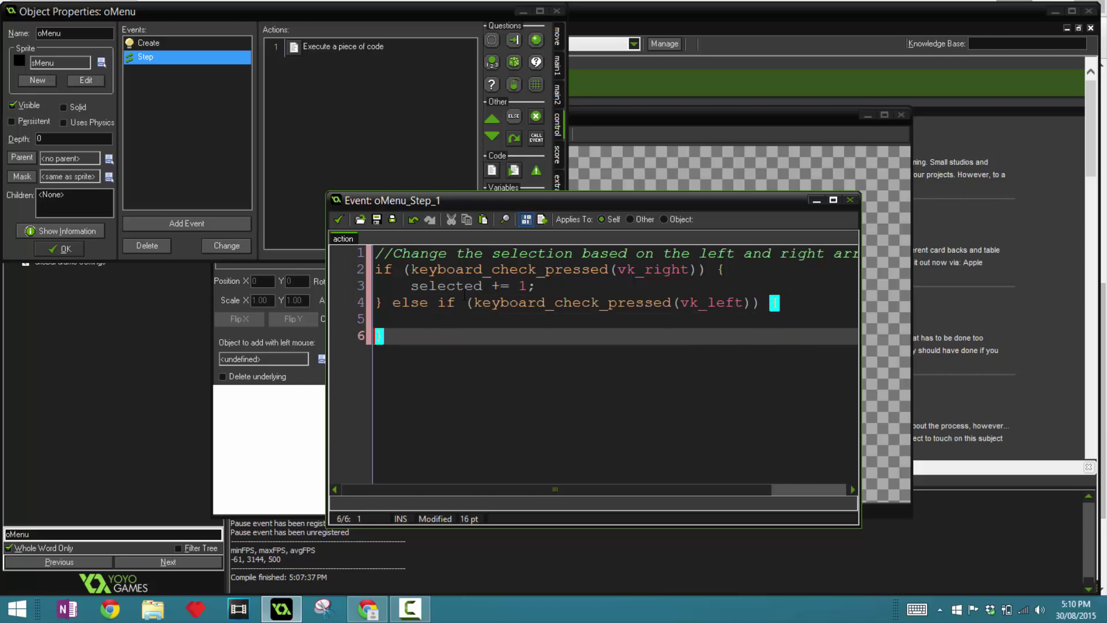
pyautogui.write('selected -= 1;')
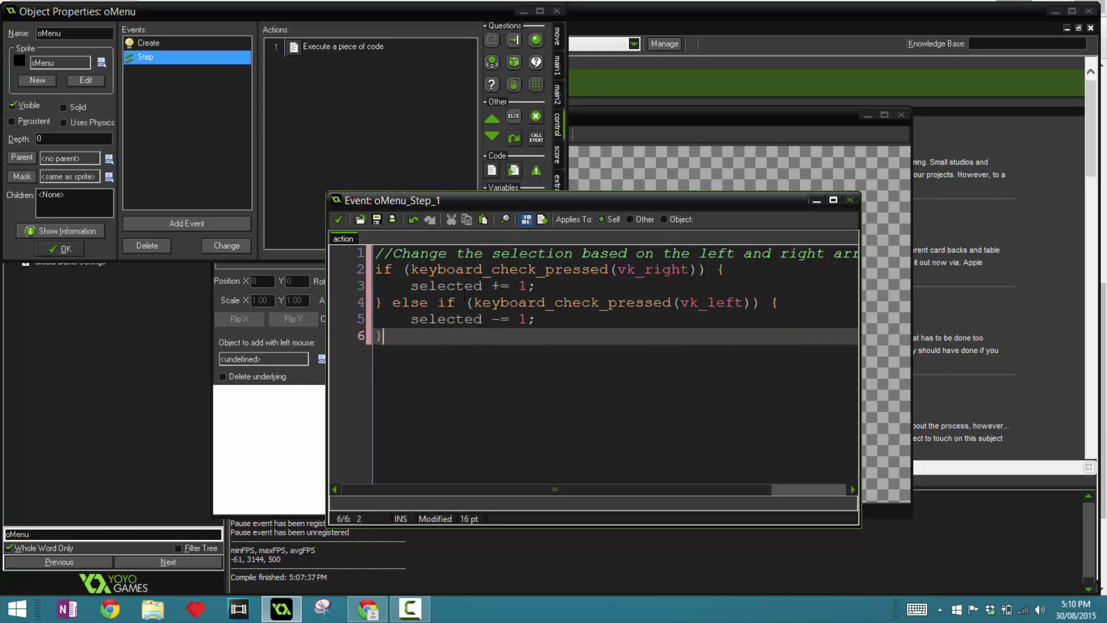
pyautogui.press('Enter')
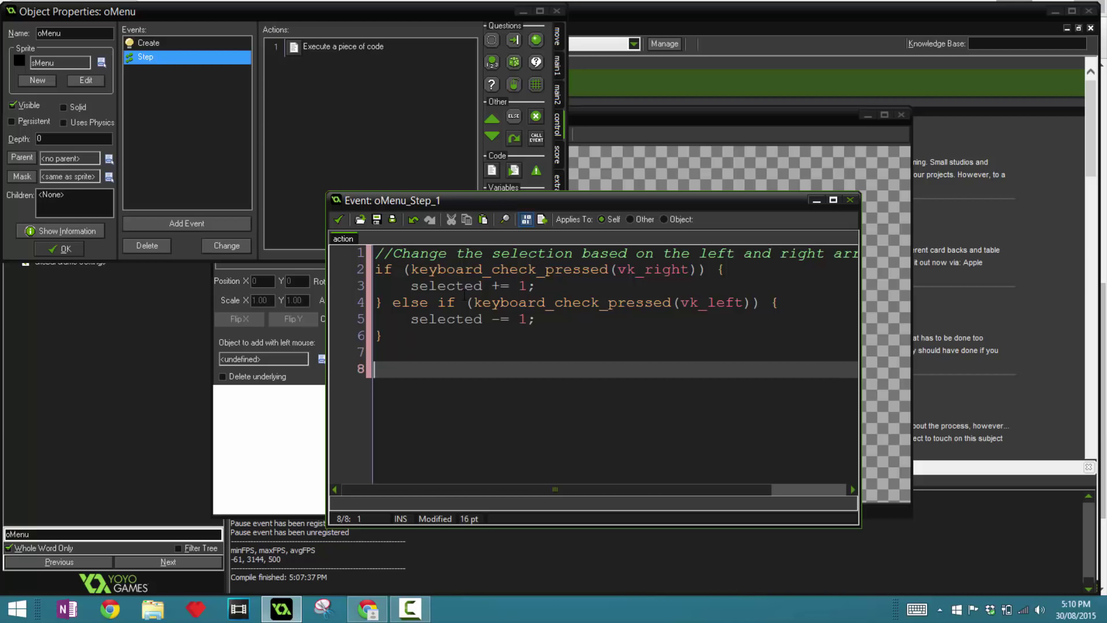
pyautogui.write('//Rotate towards the')
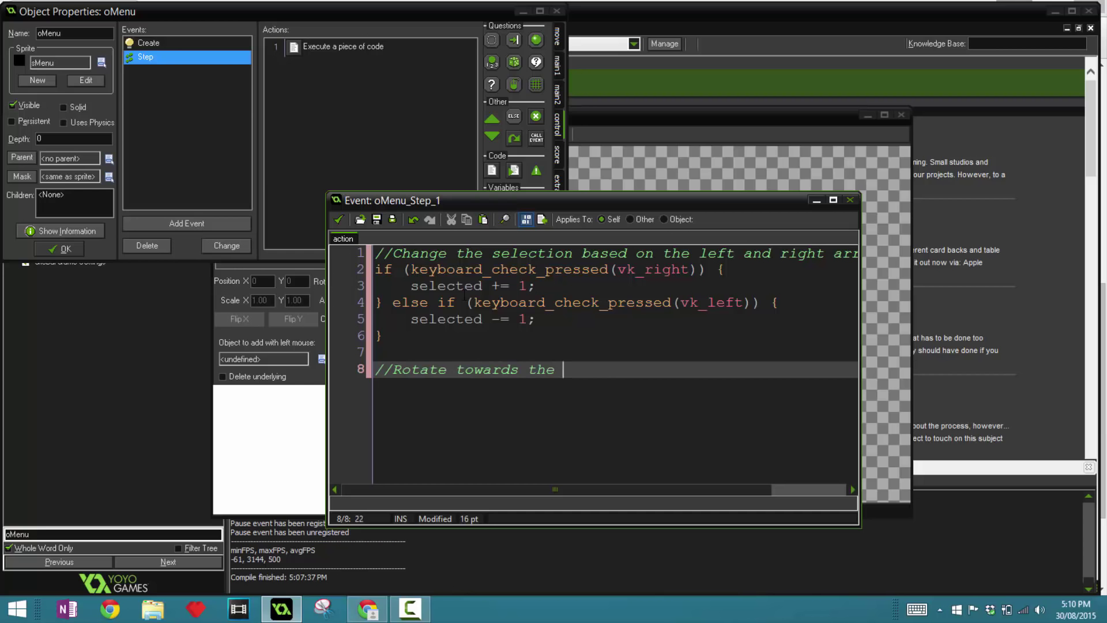
# - Write rot -= angleDifference(rot, selected*(360/image_number))/(0.2*room_speed); under the rotation comment
pyautogui.write('selection')
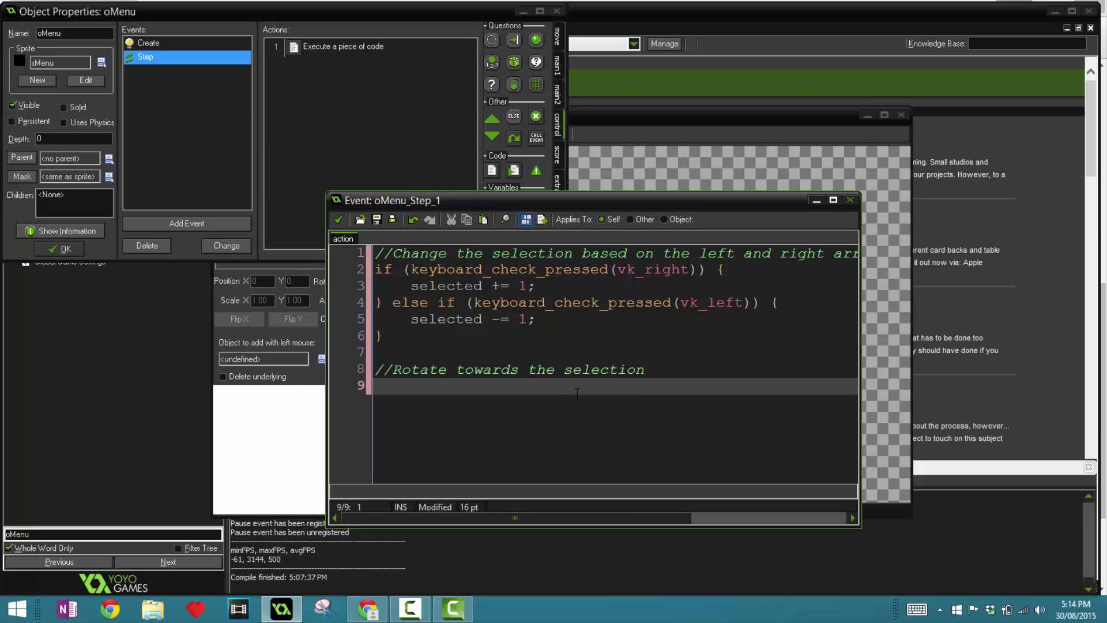
pyautogui.write('rot -=')
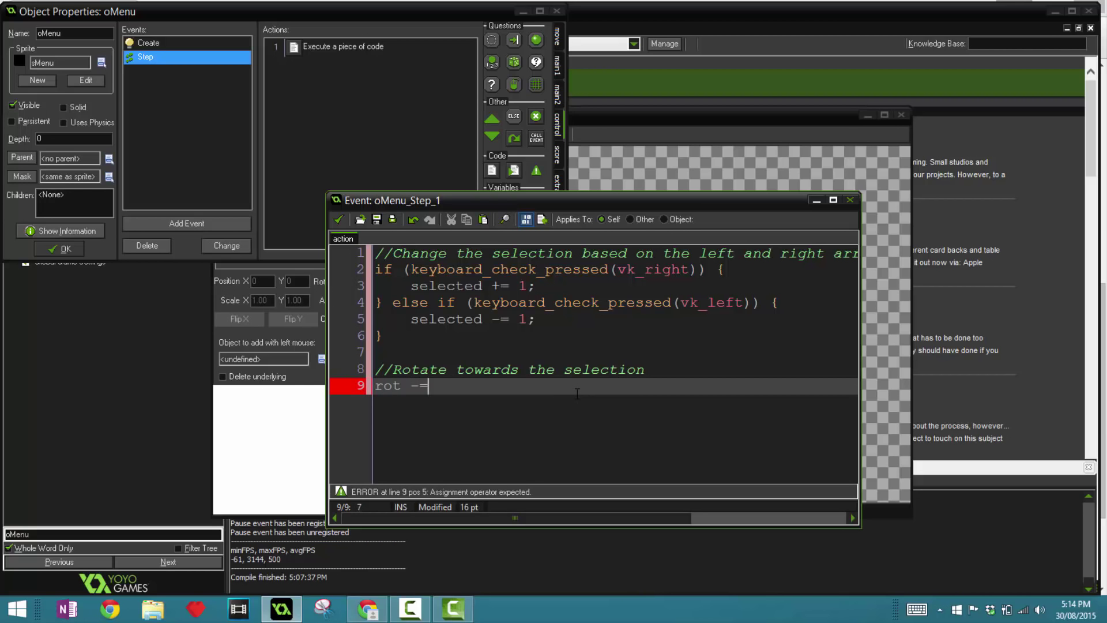
pyautogui.write('angle')
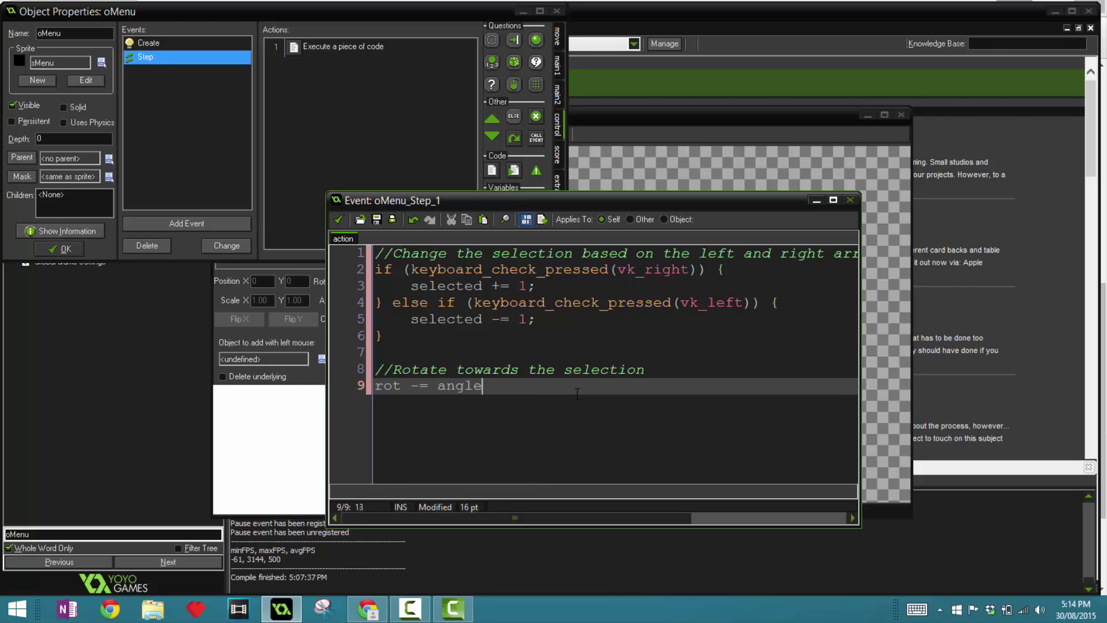
pyautogui.write('Difference(')
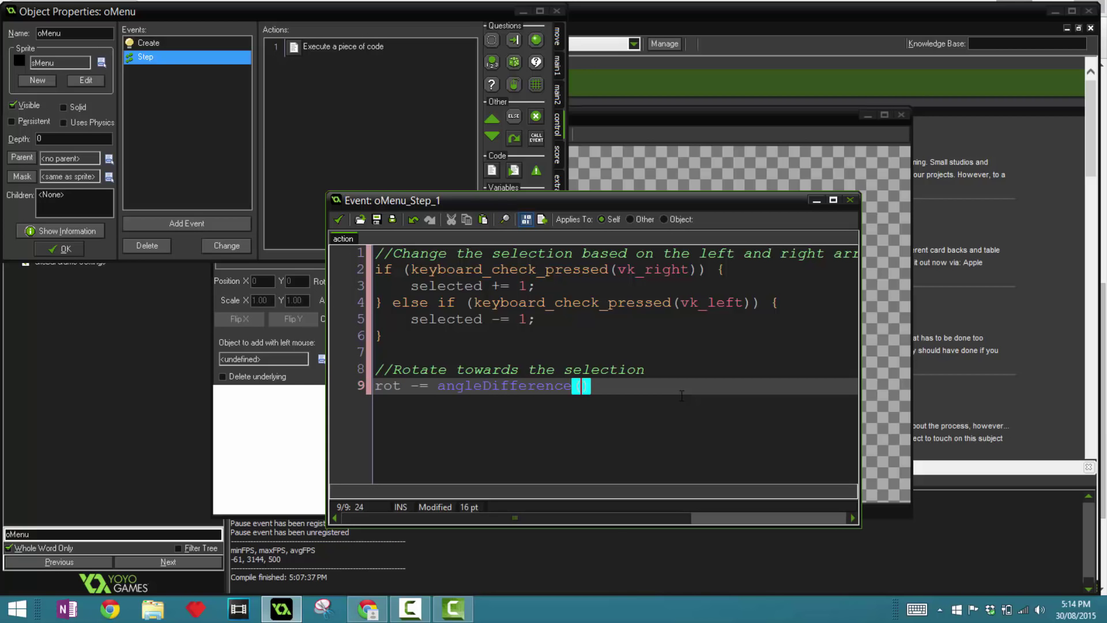
pyautogui.write('rot,')
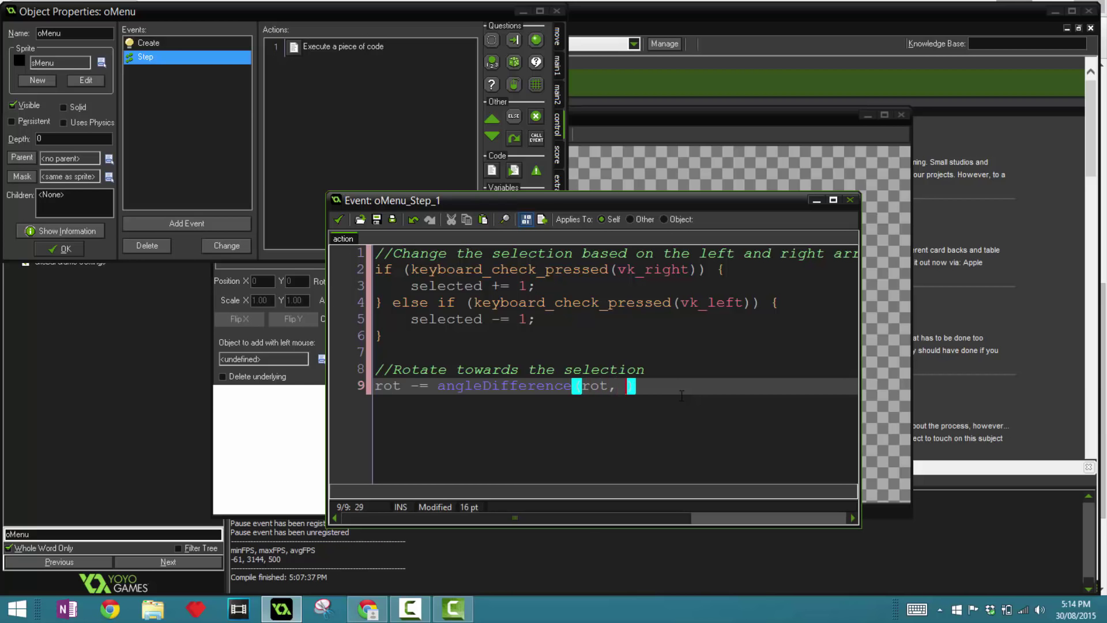
pyautogui.write('selecte')
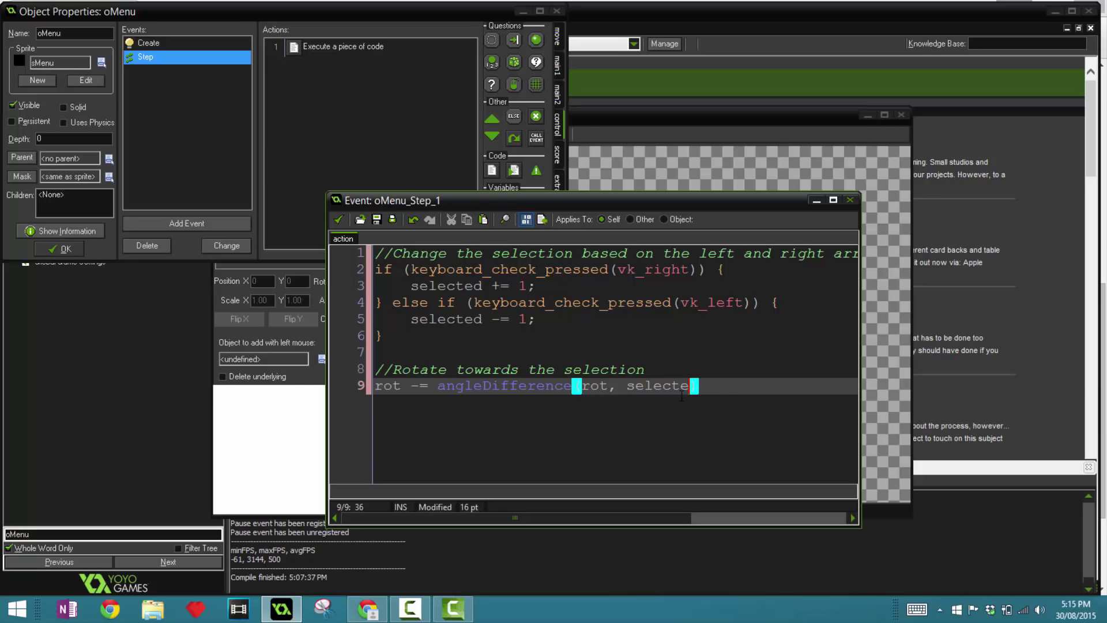
pyautogui.write('d*')
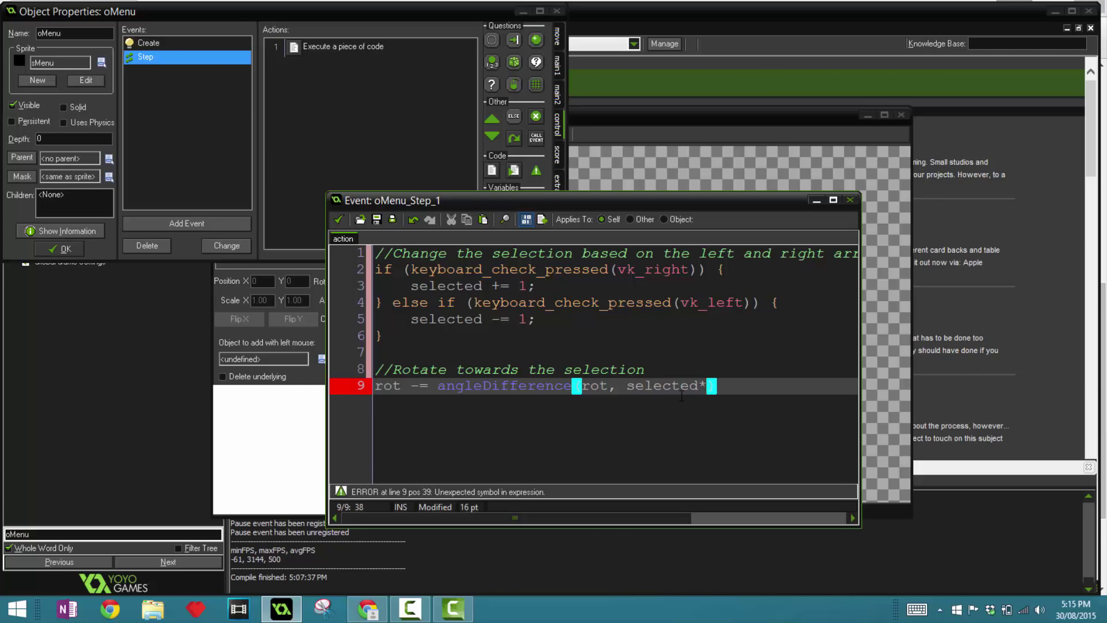
pyautogui.write('36)')
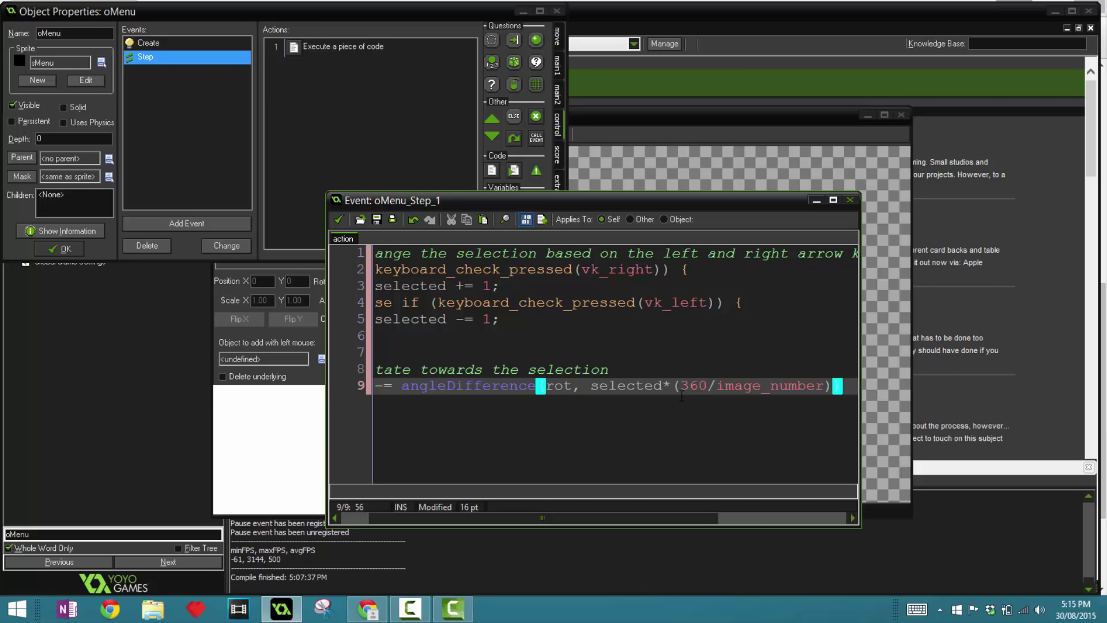
pyautogui.write('/)')
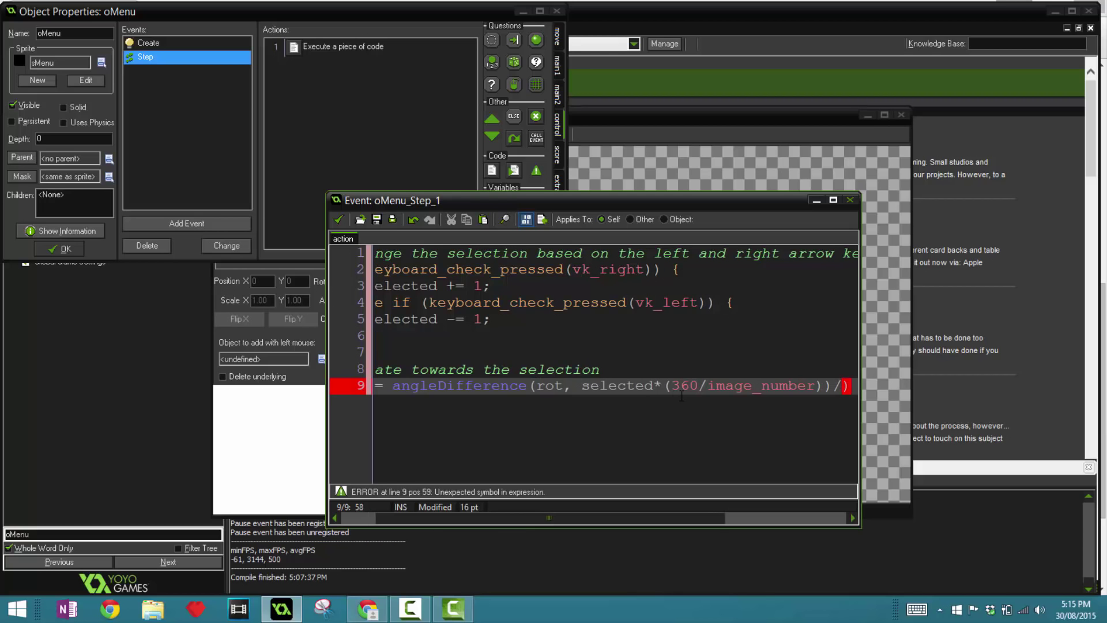
pyautogui.write('/0.2')
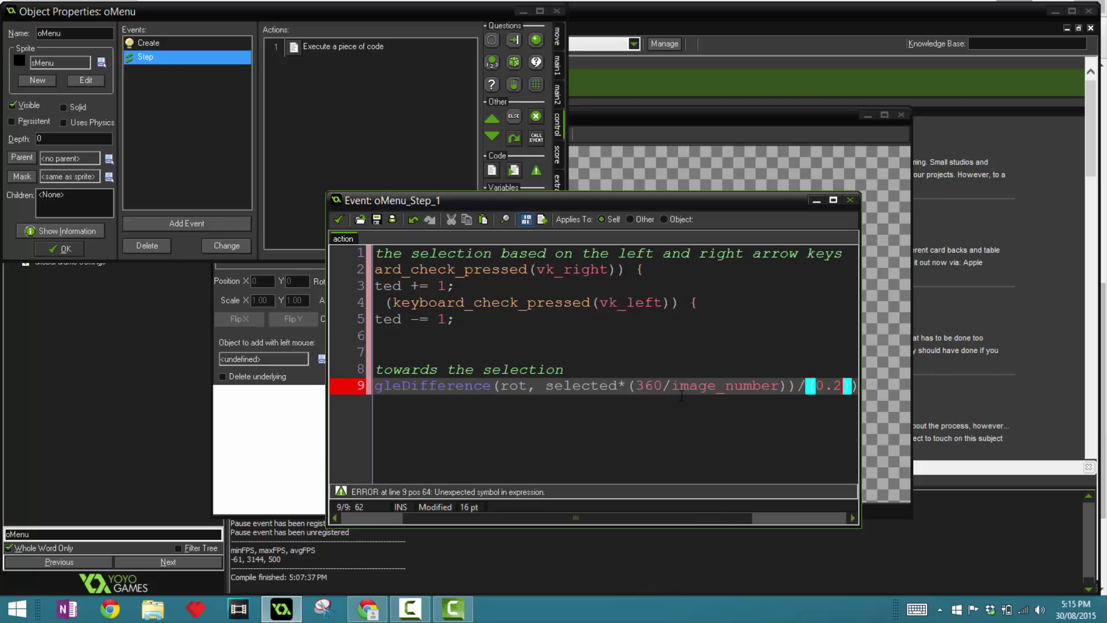
pyautogui.write('room_speed')
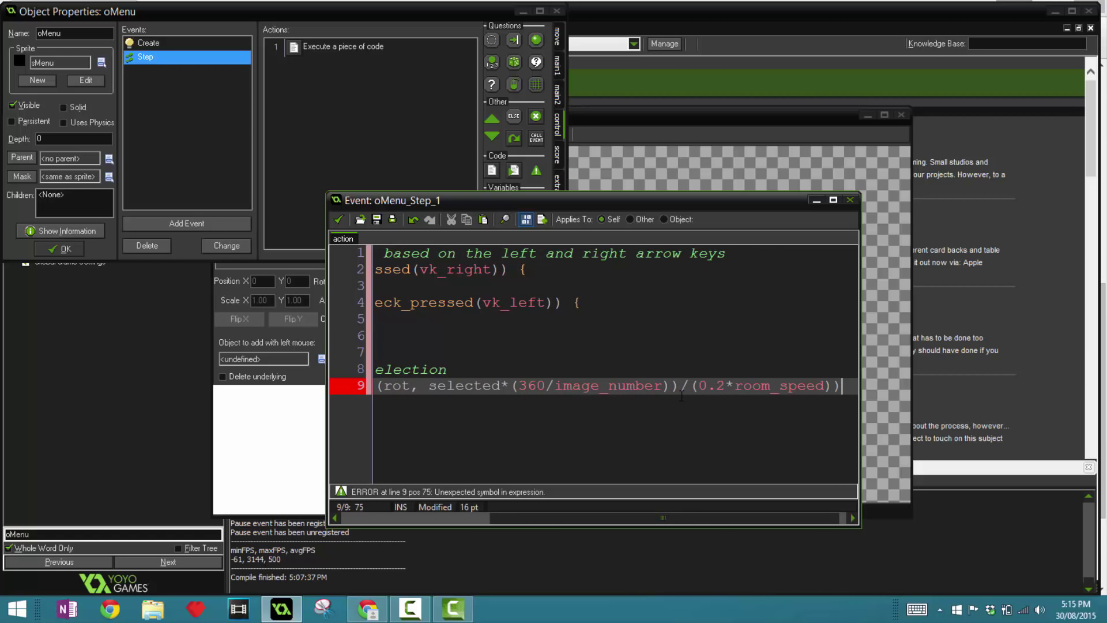
pyautogui.write(';')
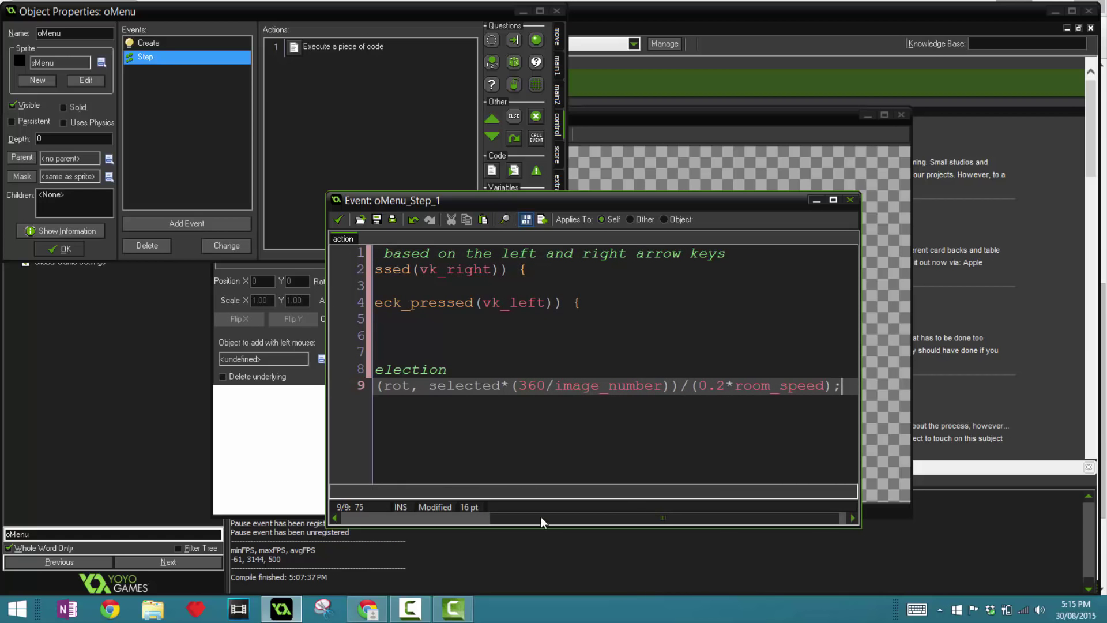
pyautogui.hscroll(-3)
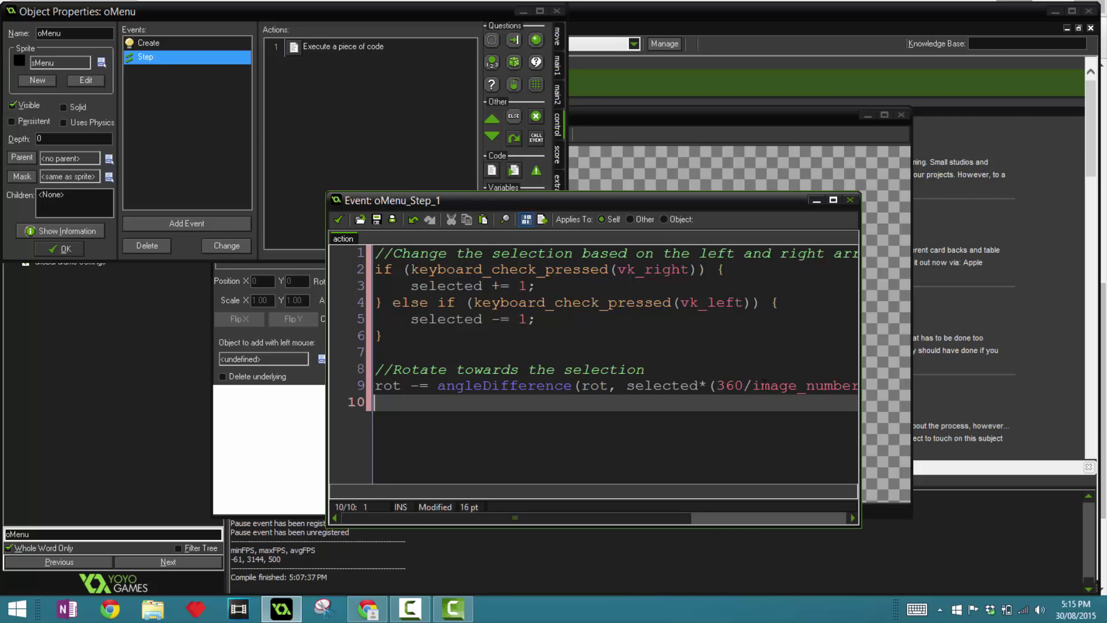
# - Comment and set item = -selected mod image_number for the image index
pyautogui.write('//')
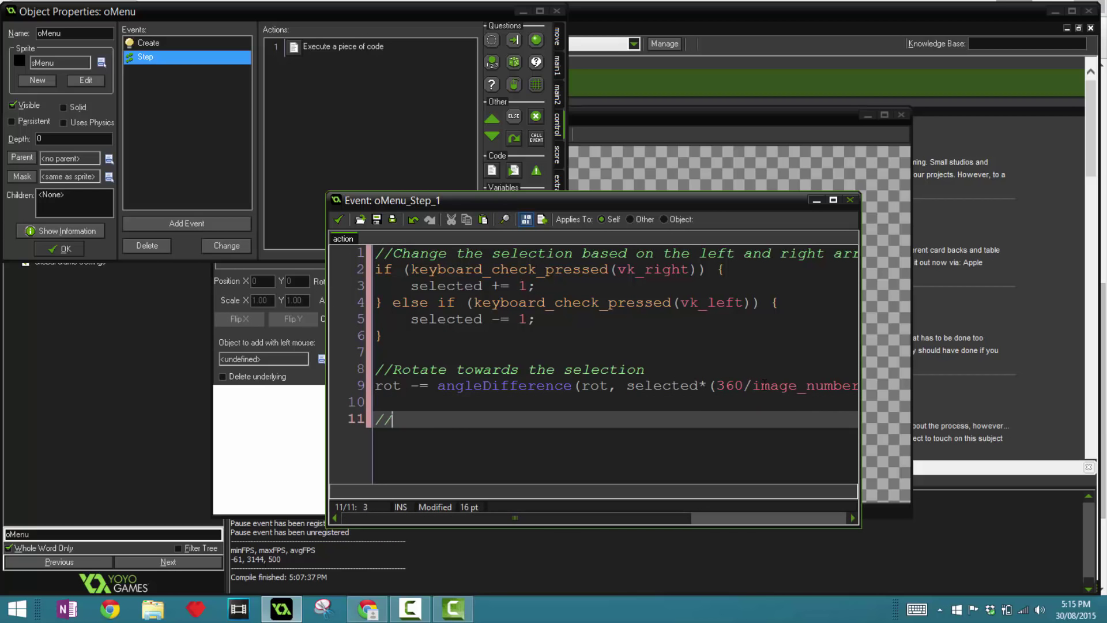
pyautogui.write('Setting t')
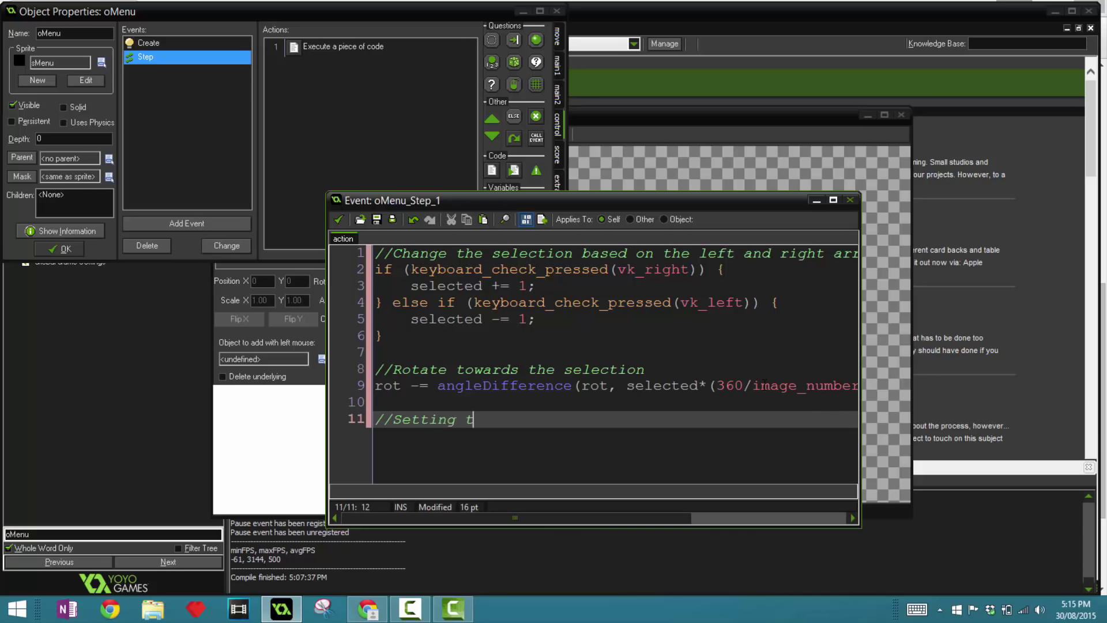
pyautogui.write('e item variable to image')
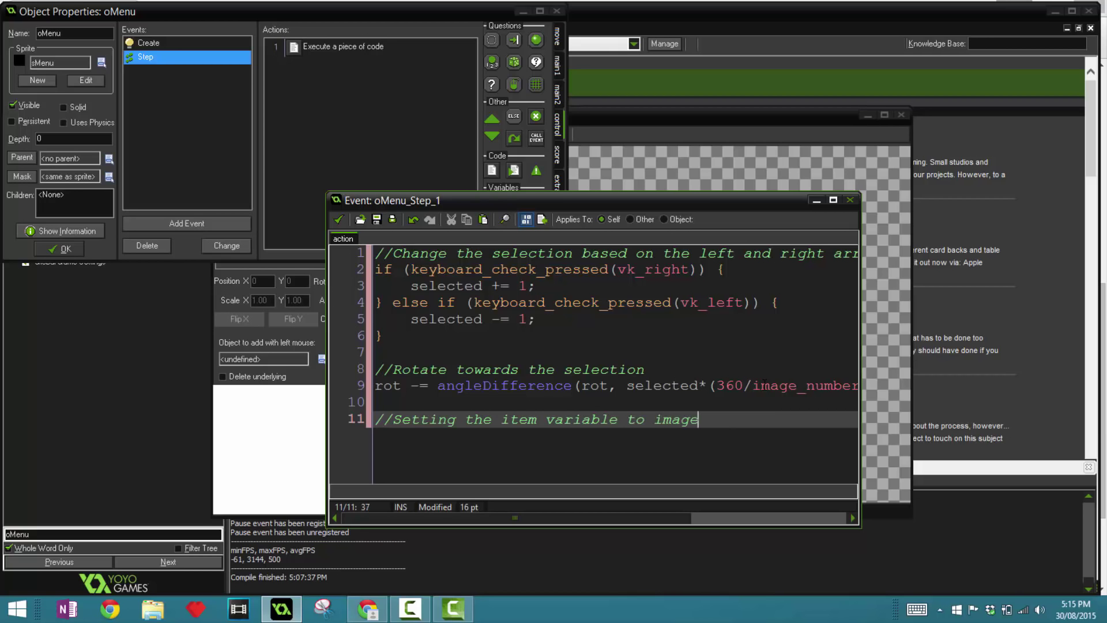
pyautogui.write('_index')
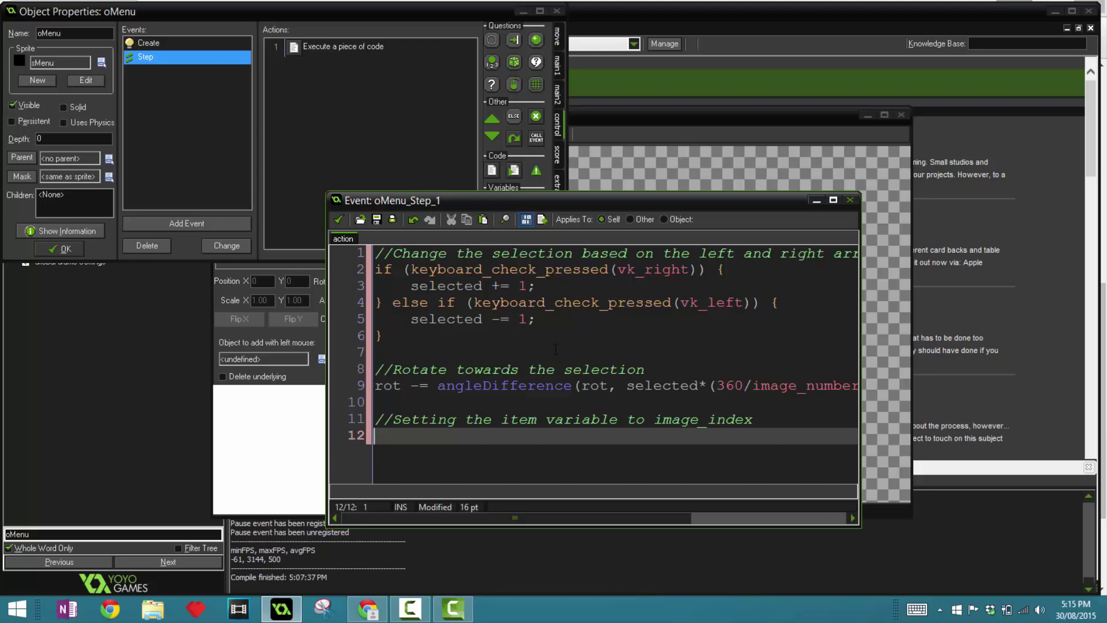
pyautogui.write('item -=')
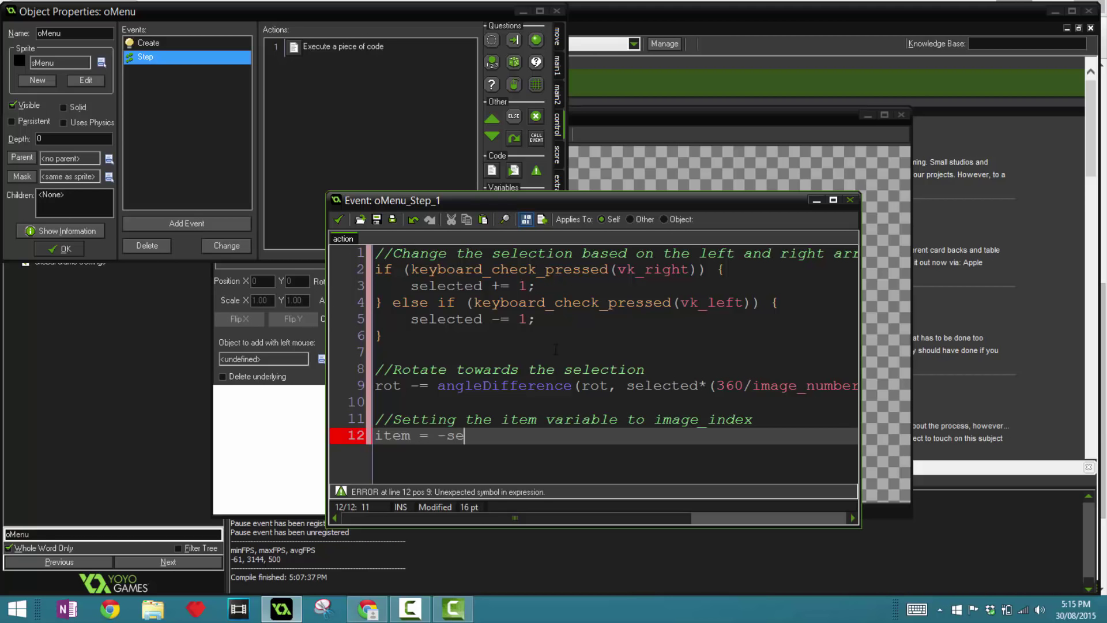
pyautogui.write('lec')
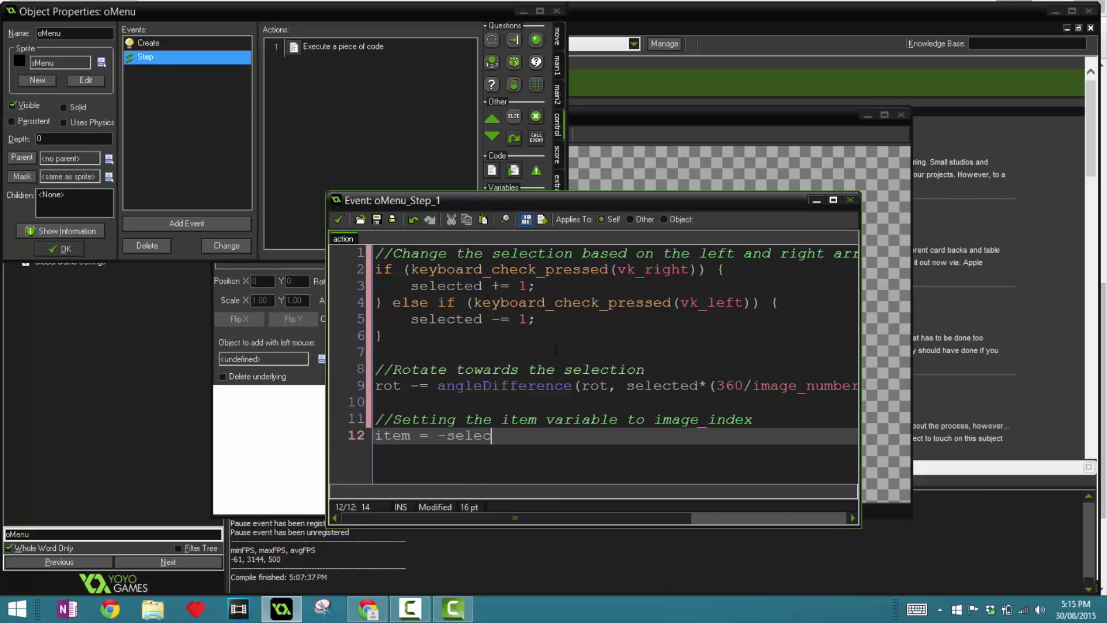
pyautogui.write('ted modi')
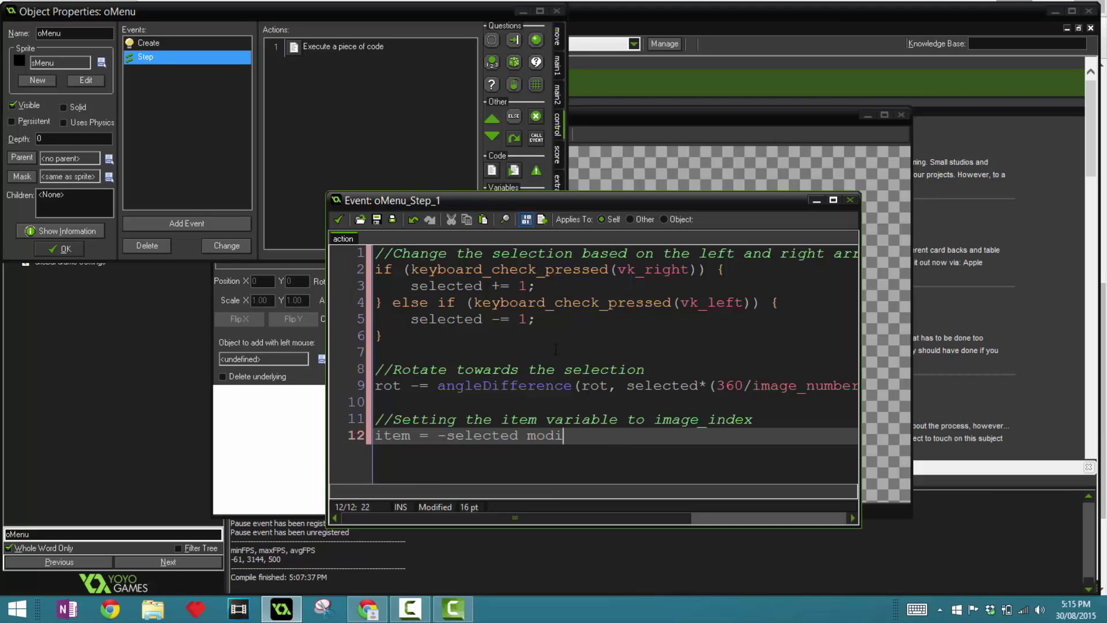
pyautogui.write('image_number;')
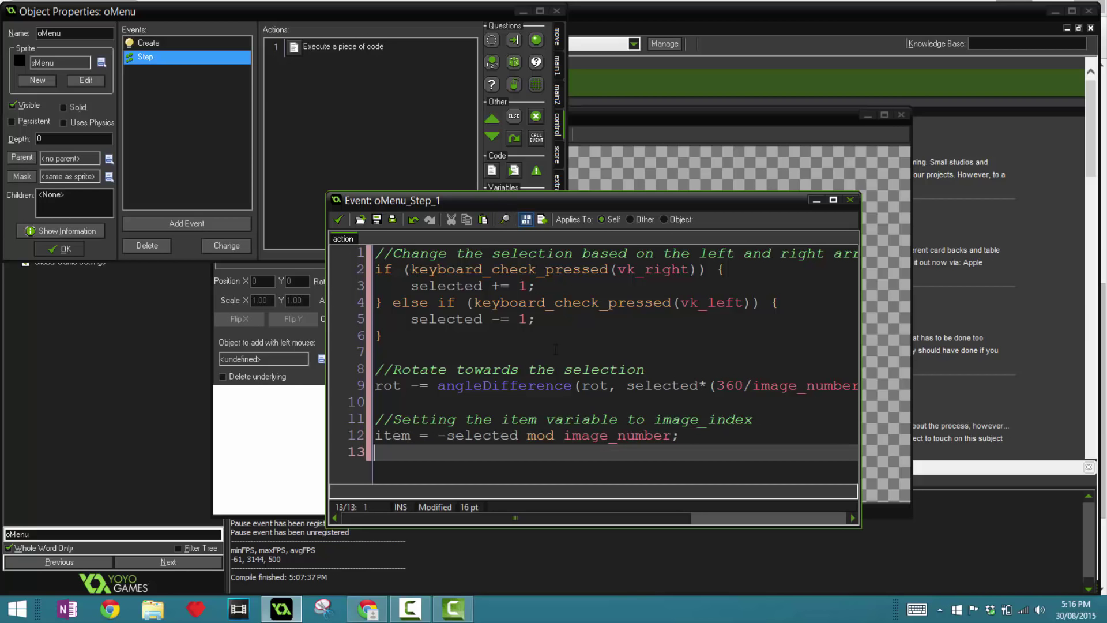
pyautogui.write('if (image')
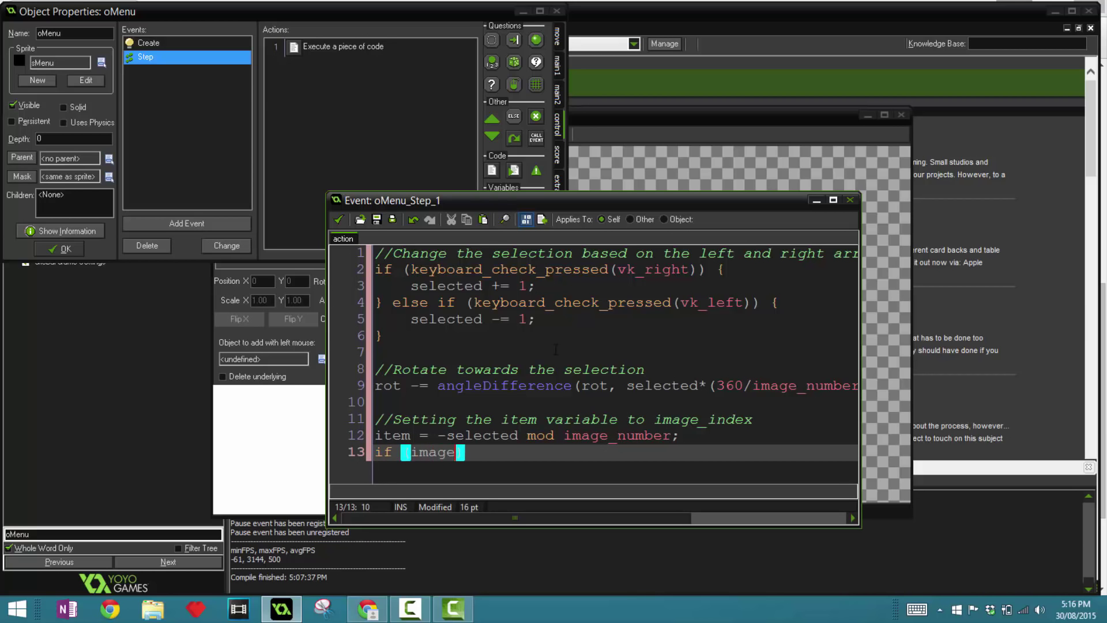
# - Wrap negative values with if (item) < 0 {item+=image_number}
pyautogui.write('item')
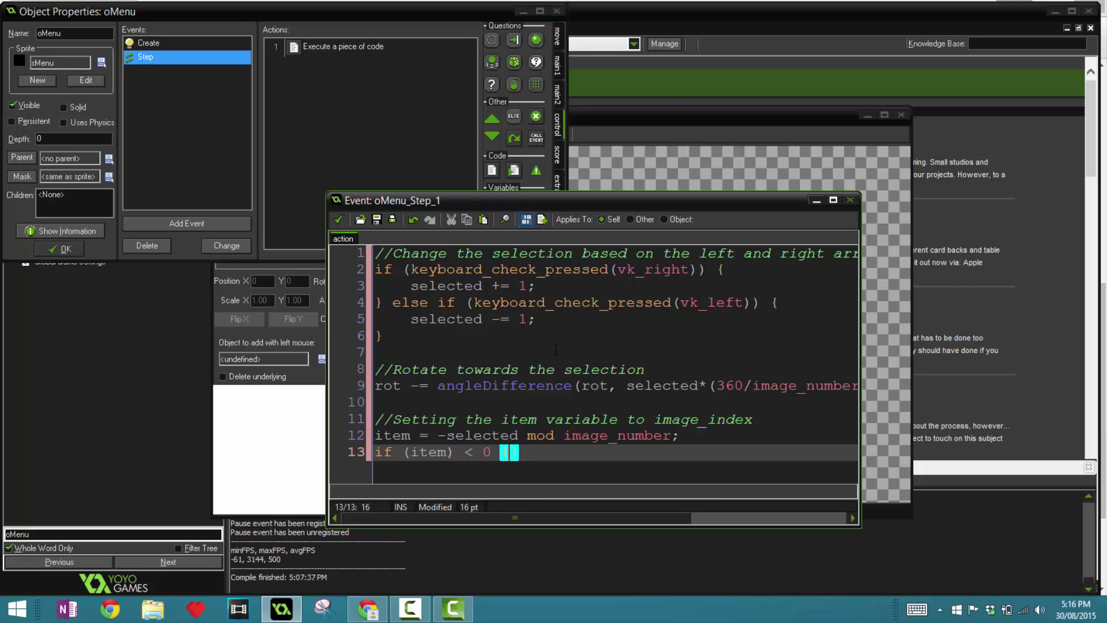
pyautogui.write('item+')
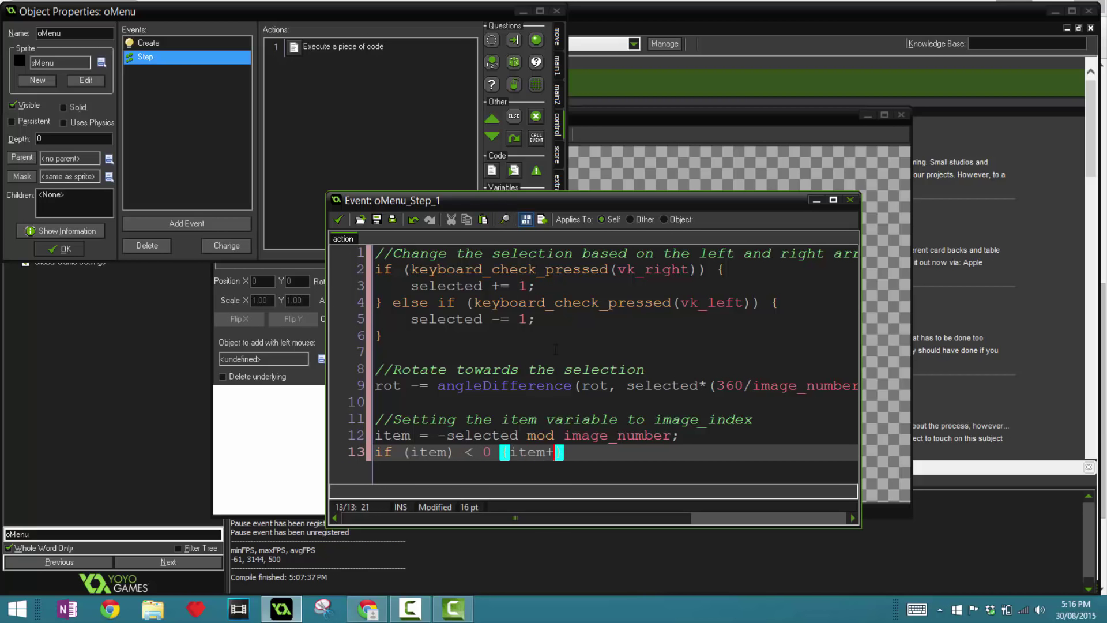
pyautogui.write('=image_nu')
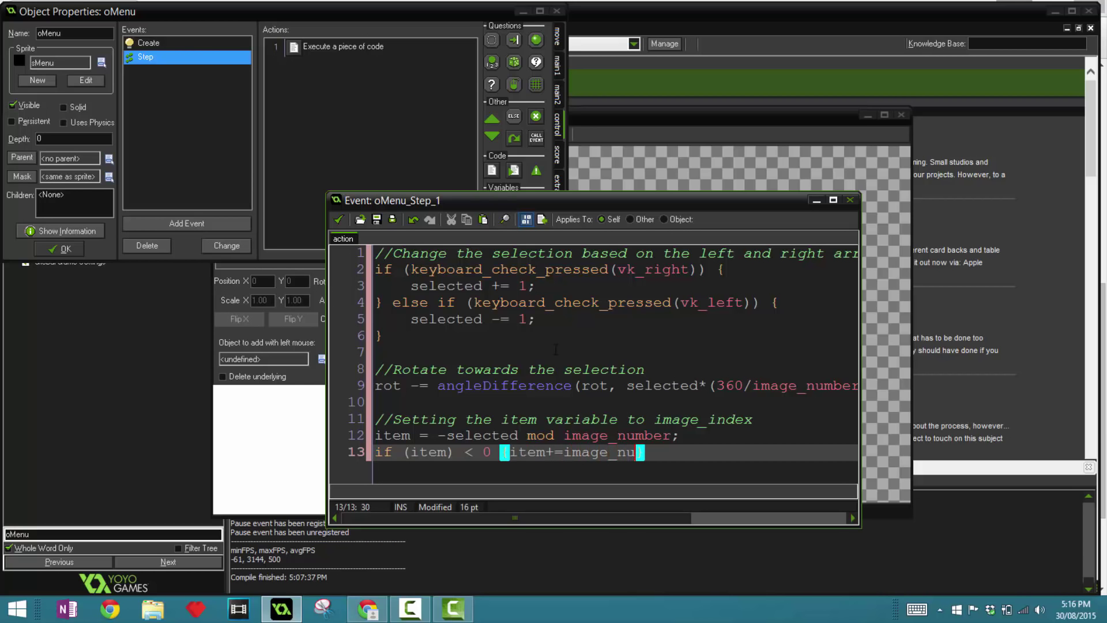
pyautogui.write('mber}')
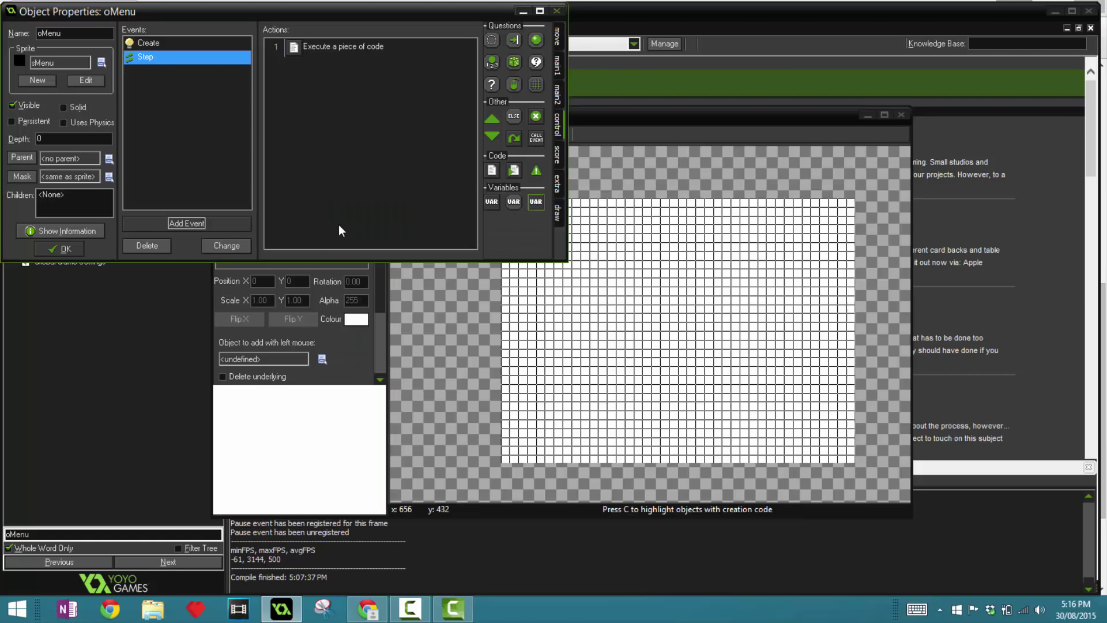
# - Add a Draw event to oMenu and bring its empty code action up for editing
pyautogui.click(187, 223)
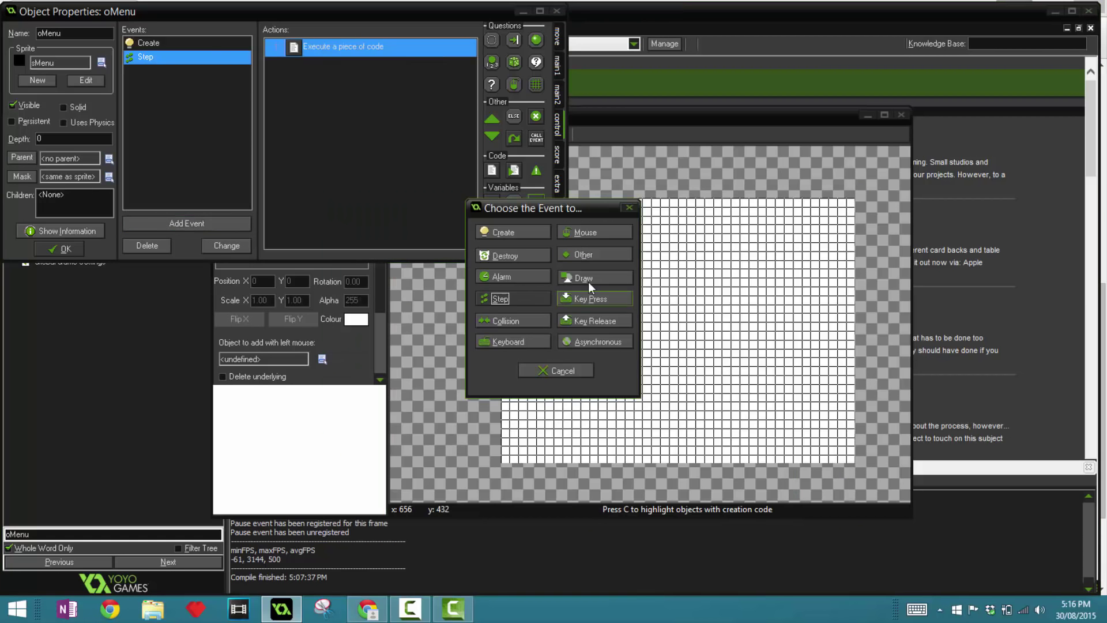
pyautogui.click(583, 278)
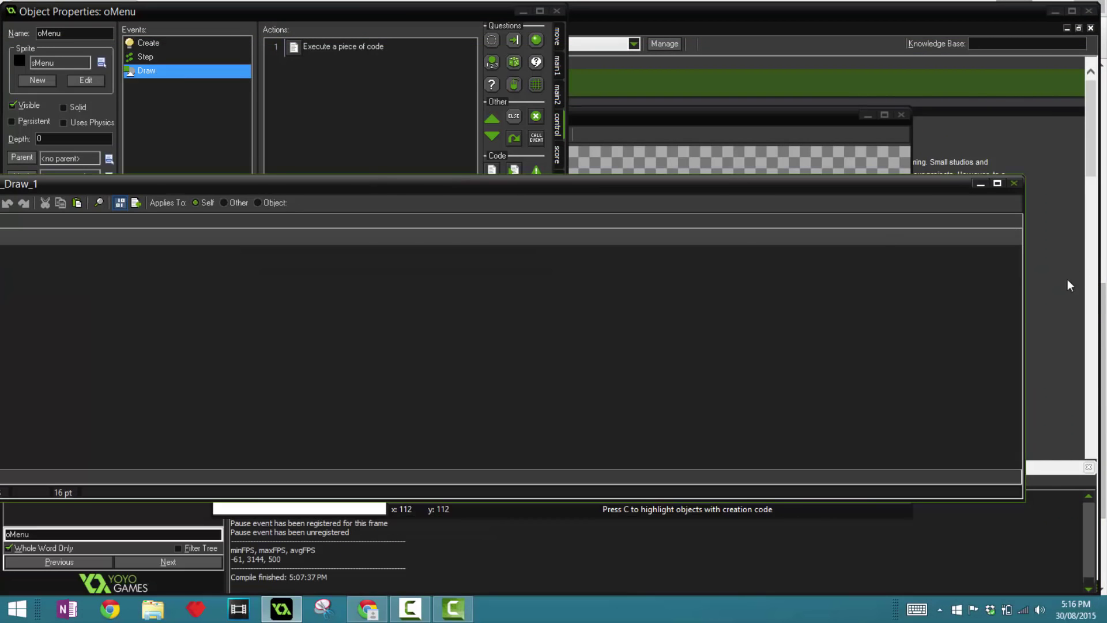
pyautogui.doubleClick(343, 46)
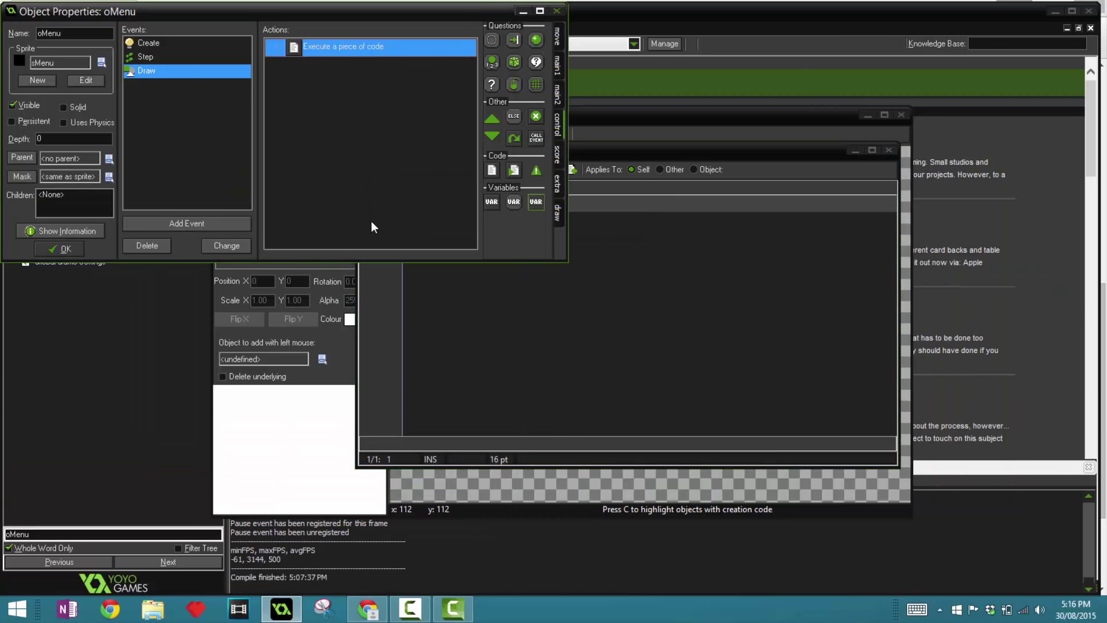
pyautogui.doubleClick(366, 46)
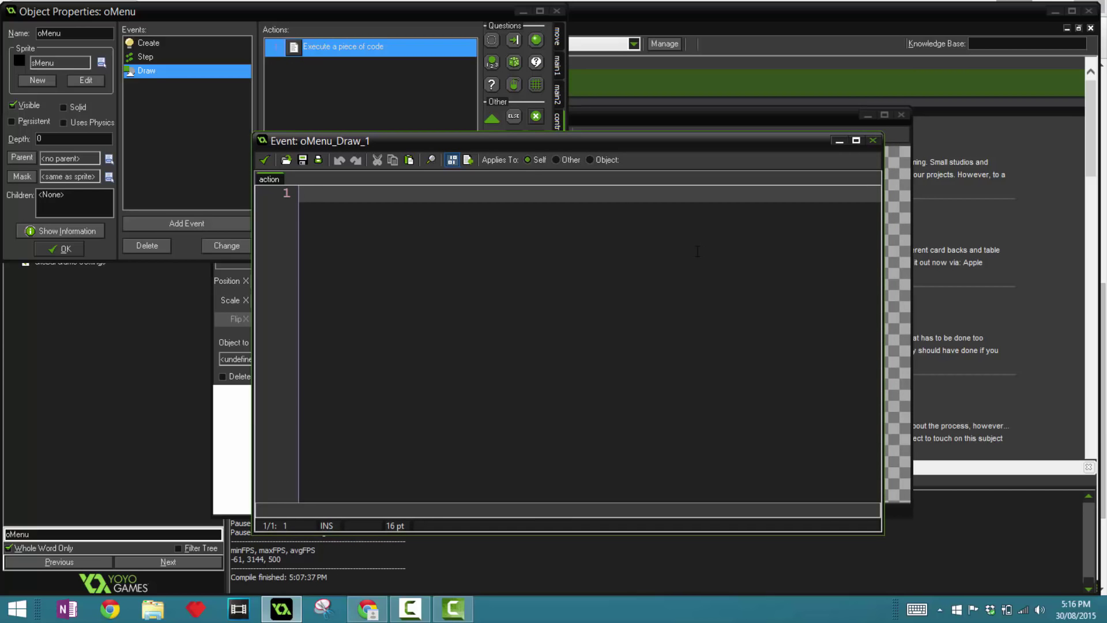
# - Start the Draw code with a vars comment declaring var pr, i;
pyautogui.write('//Set some va')
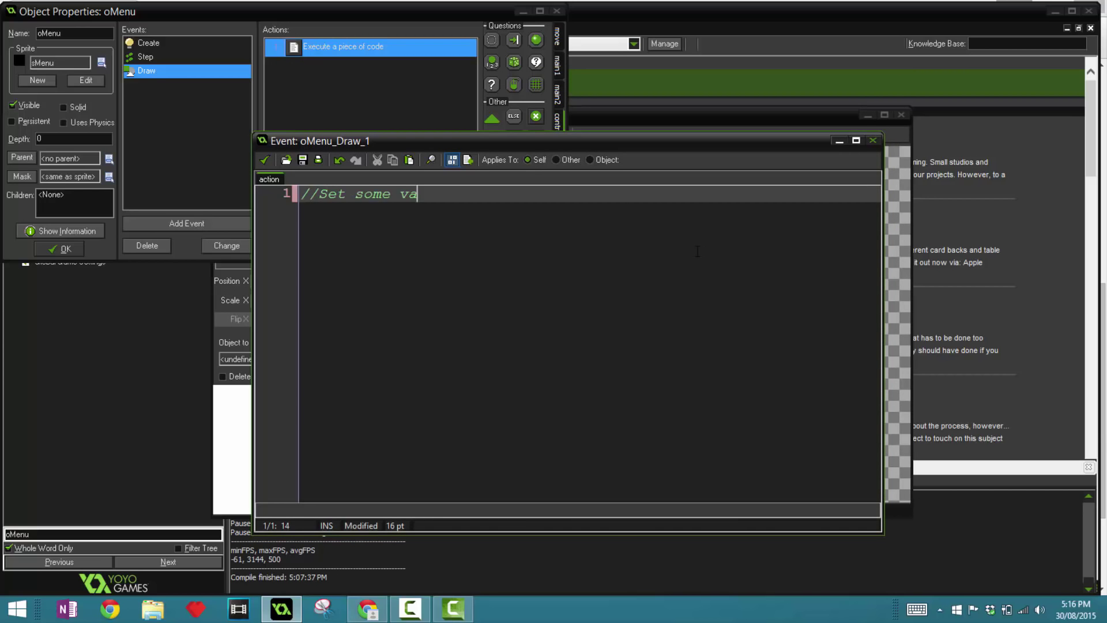
pyautogui.write('rs')
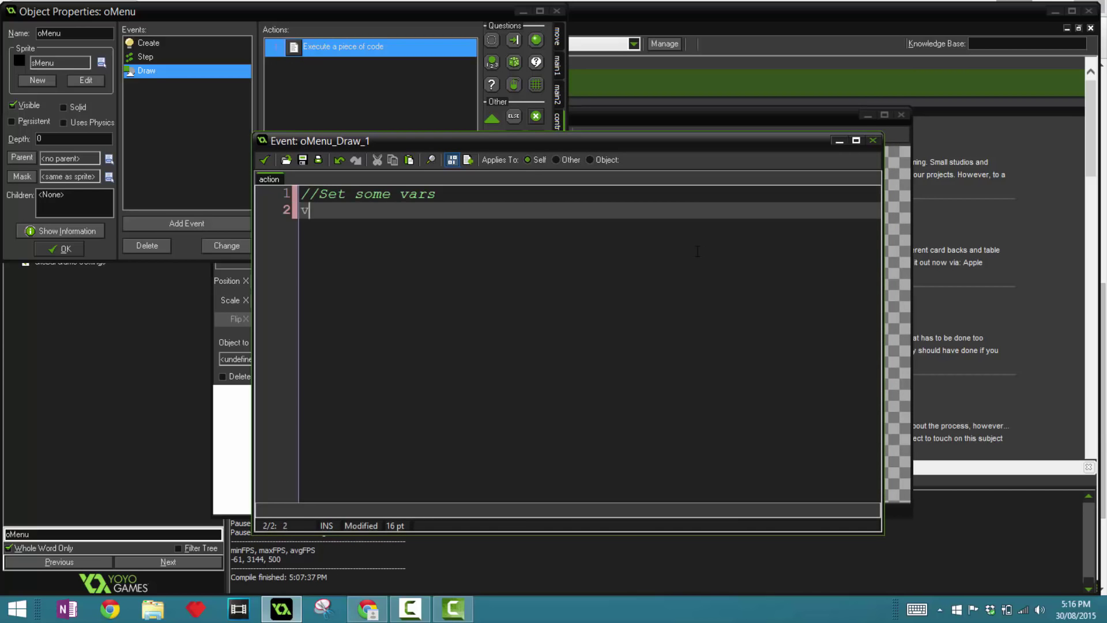
pyautogui.write('ar pr, i;')
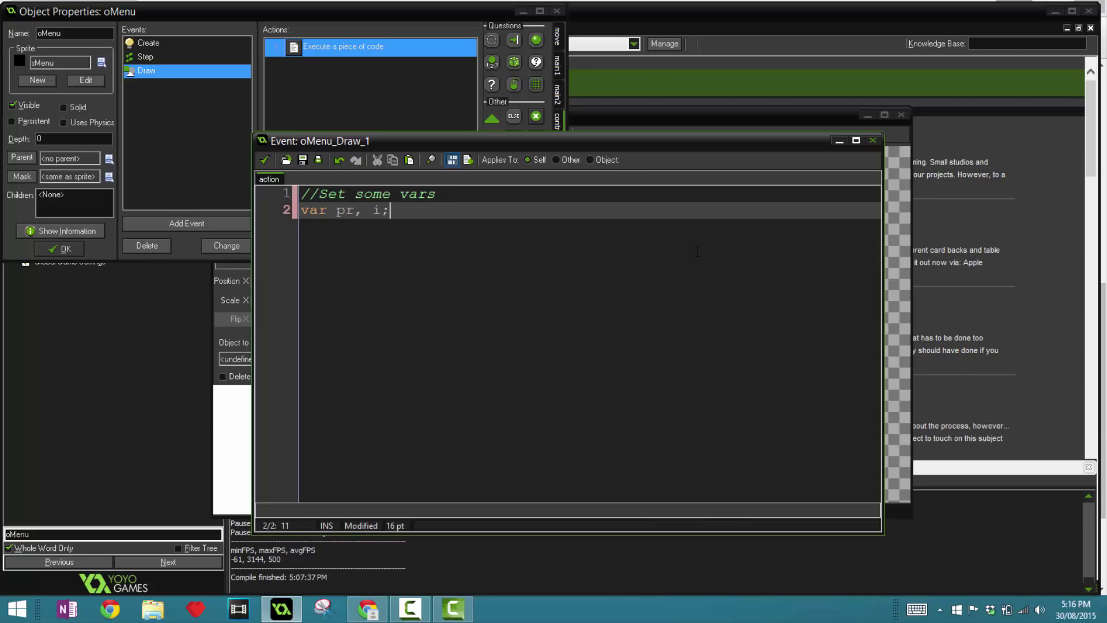
pyautogui.press('enter')
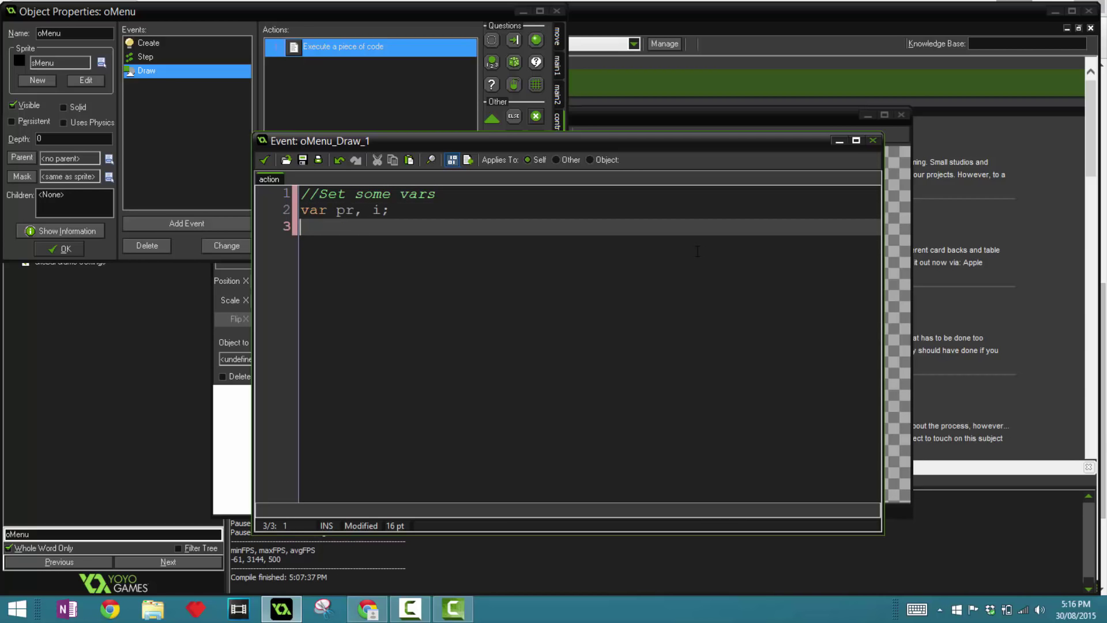
# - Set pr = ds_priority_create(); correcting the mistyped queue name
pyautogui.write('p')
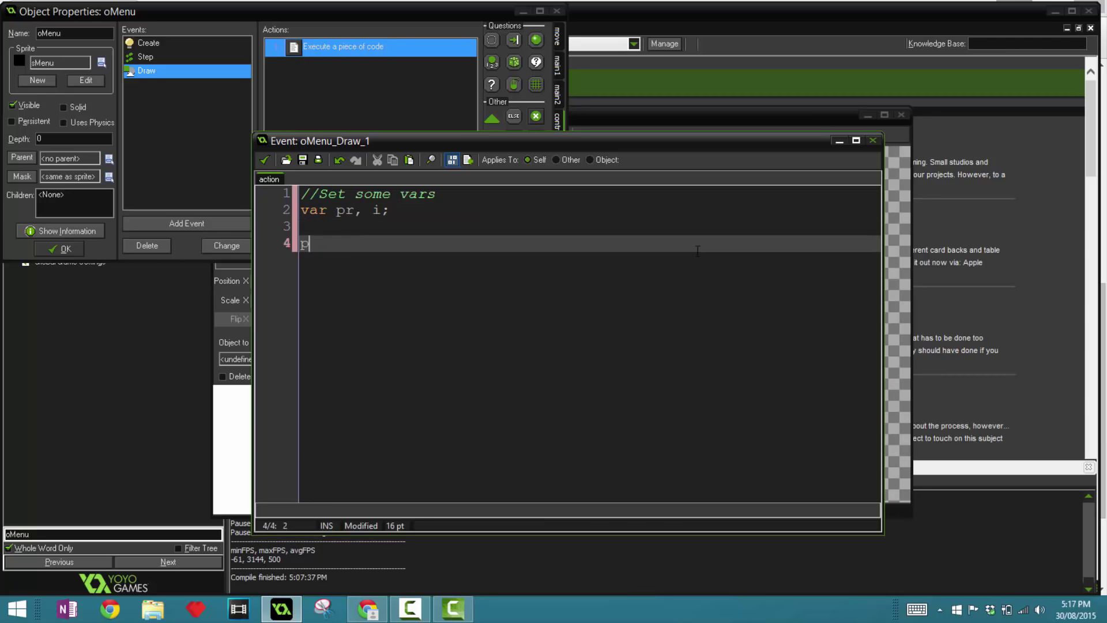
pyautogui.write('r = pr')
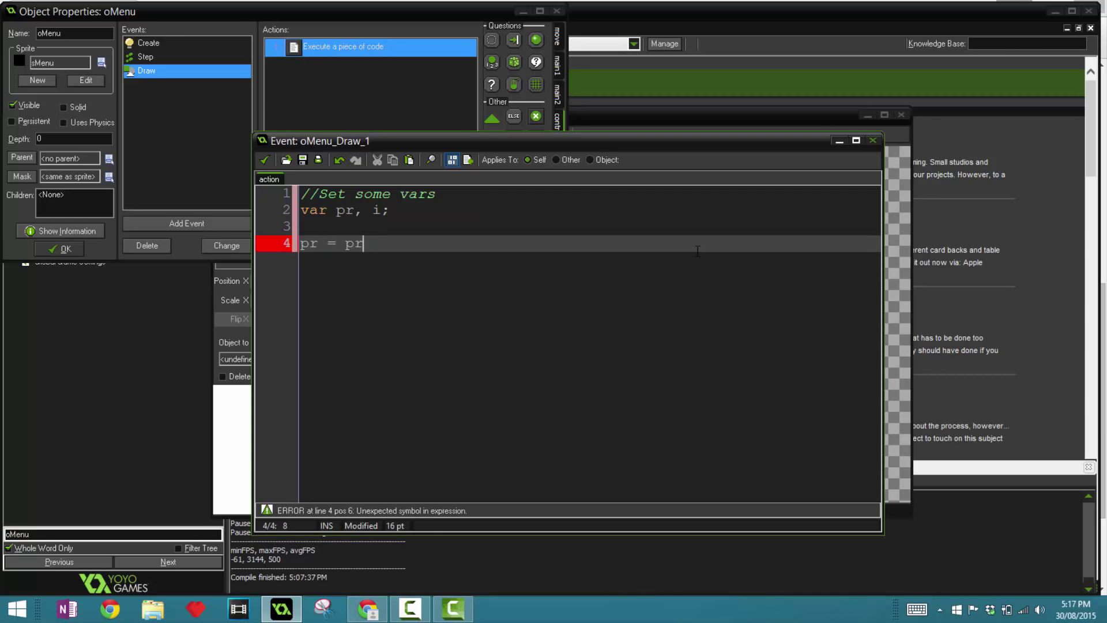
pyautogui.write('s_p')
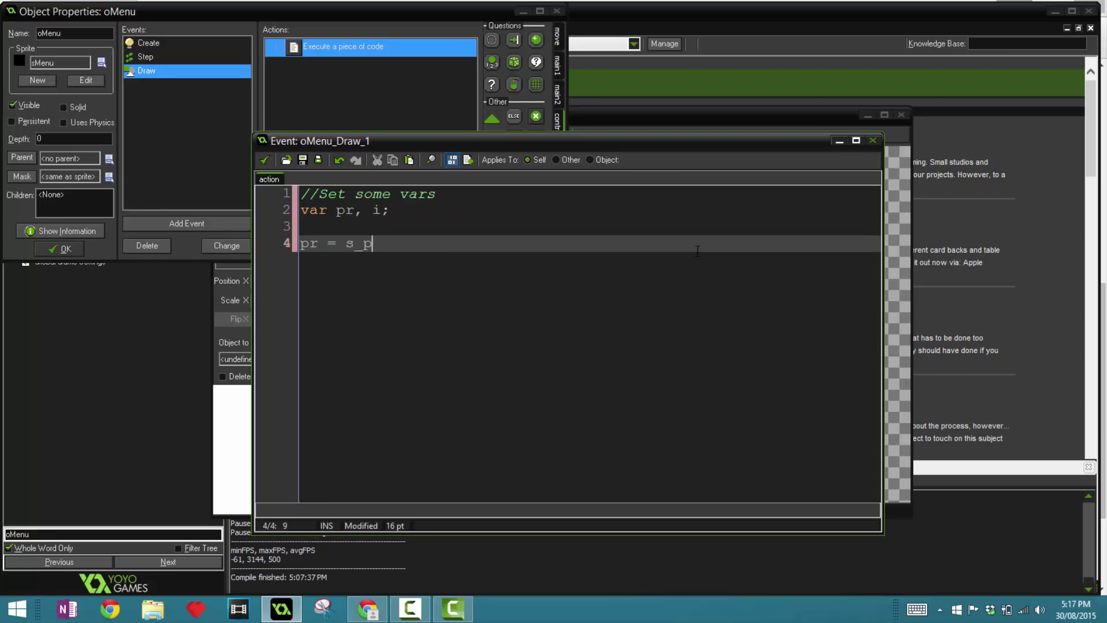
pyautogui.write('ds_prio')
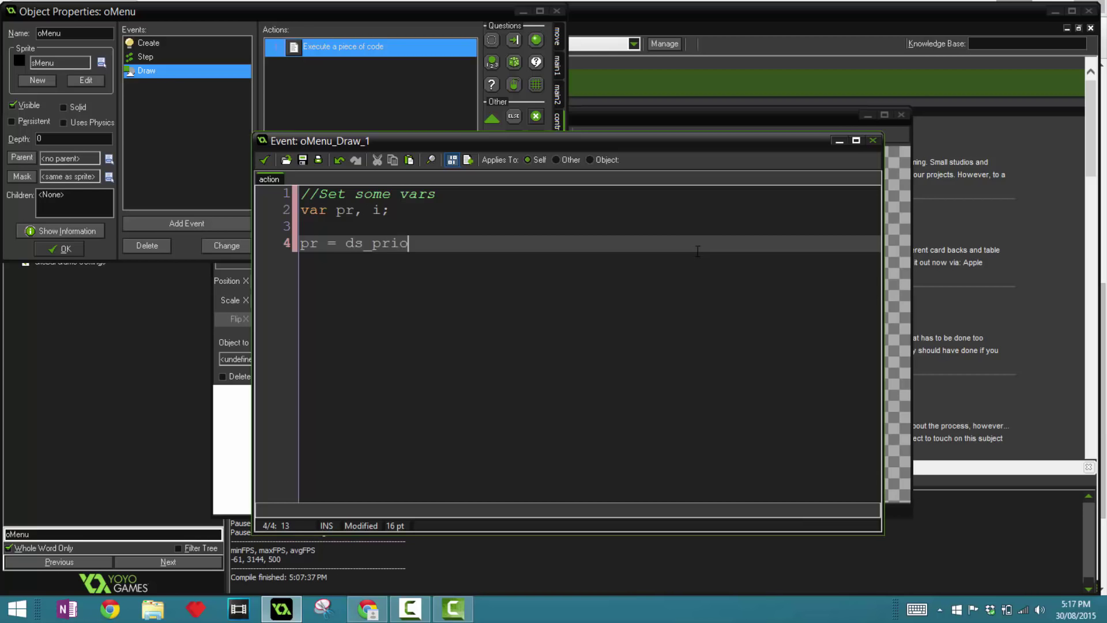
pyautogui.write('rity_queue')
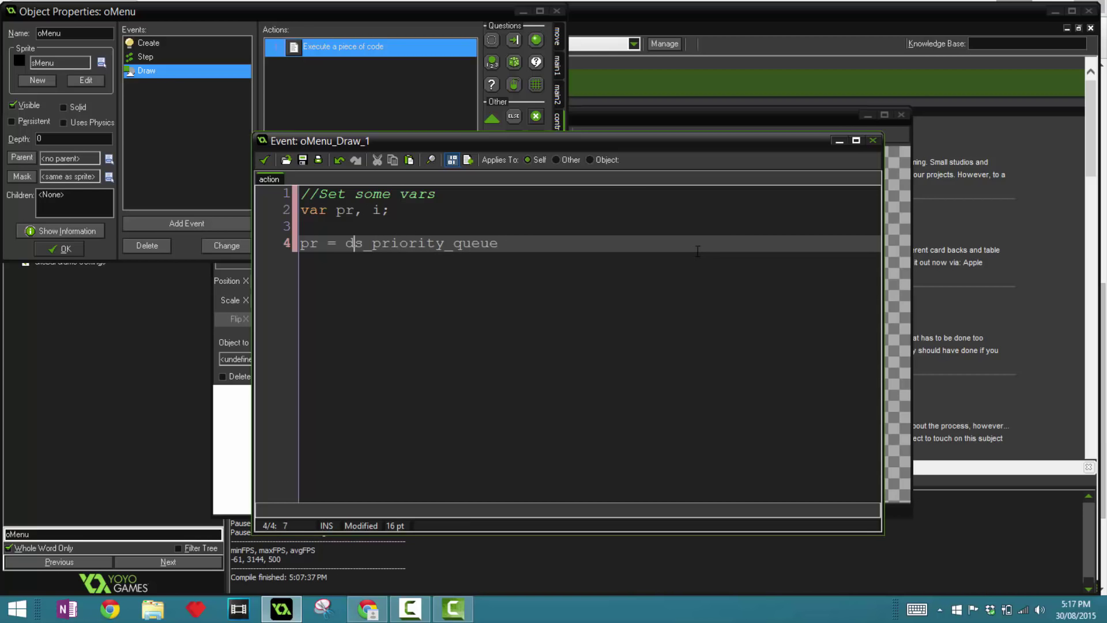
pyautogui.press('BackSpace')
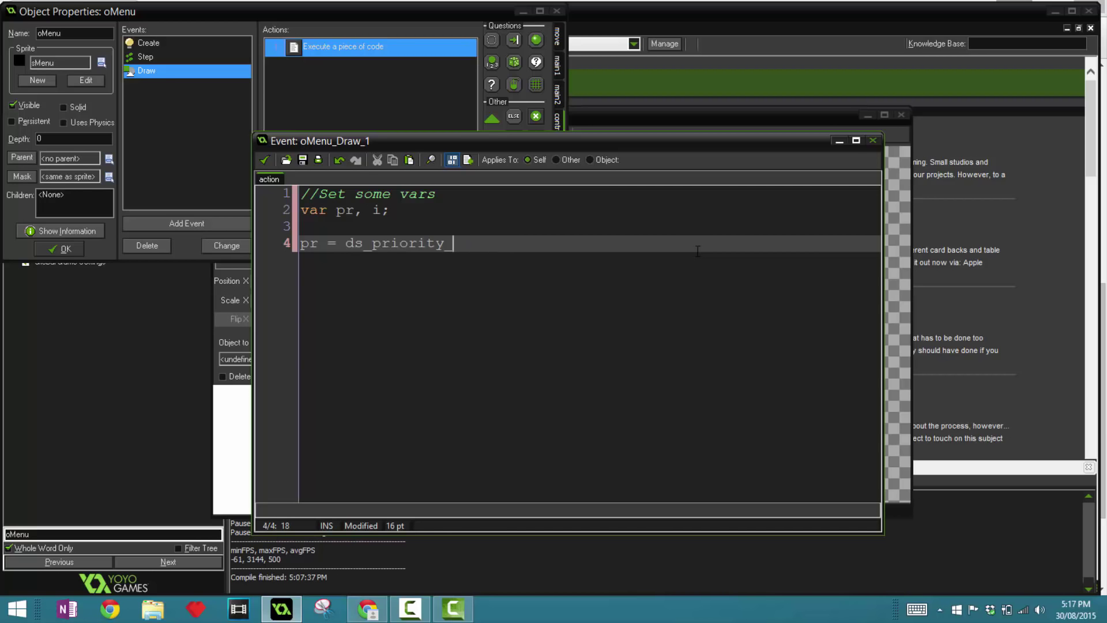
pyautogui.write('create')
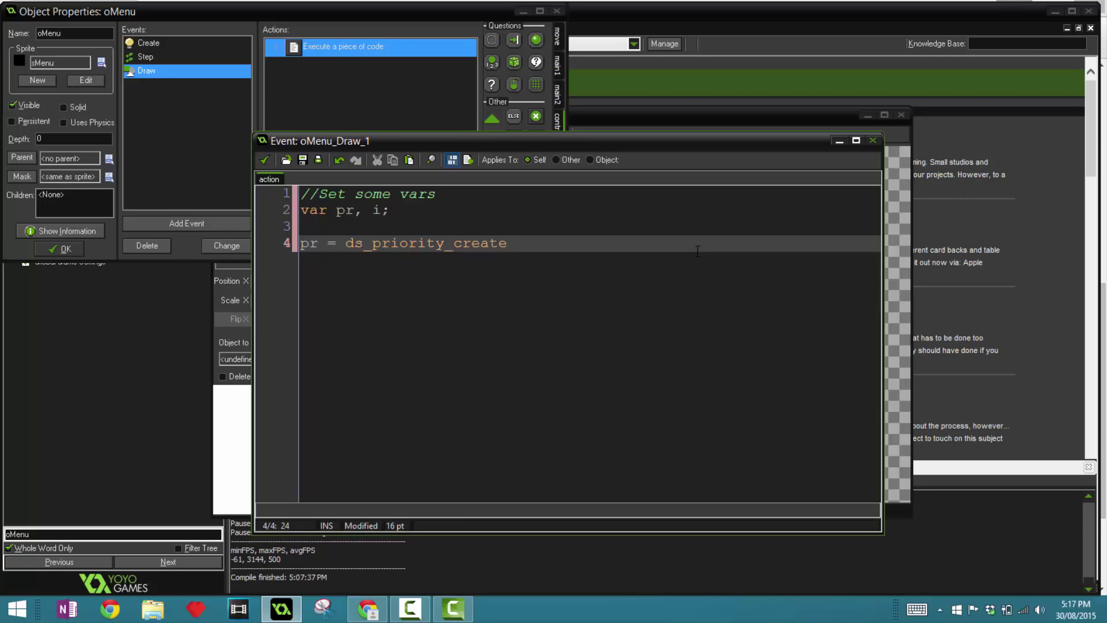
pyautogui.write('(')
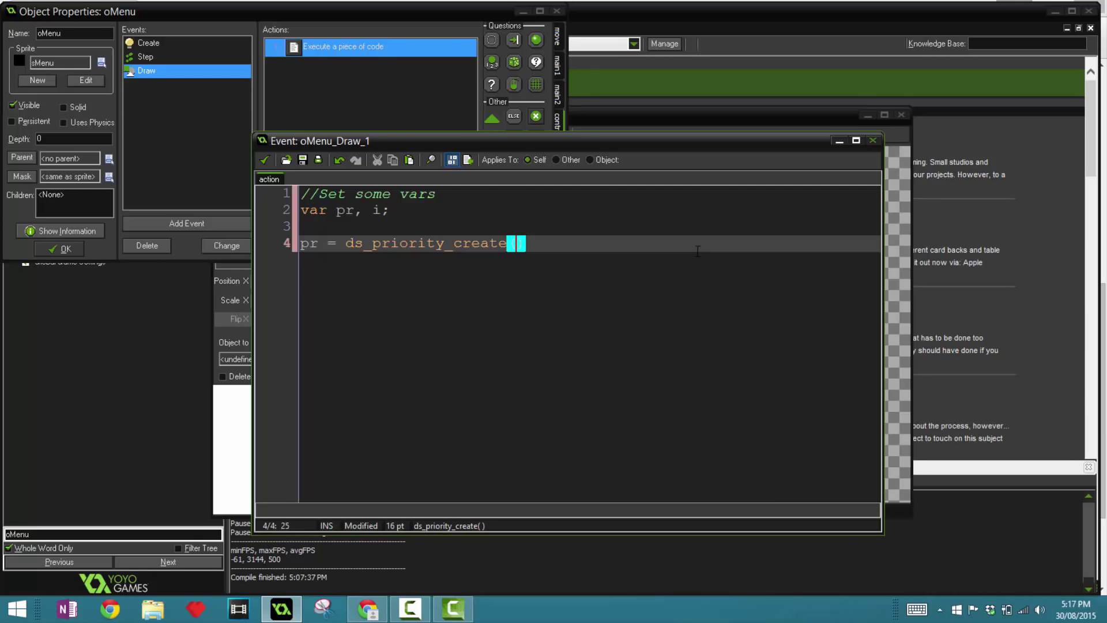
pyautogui.write(';')
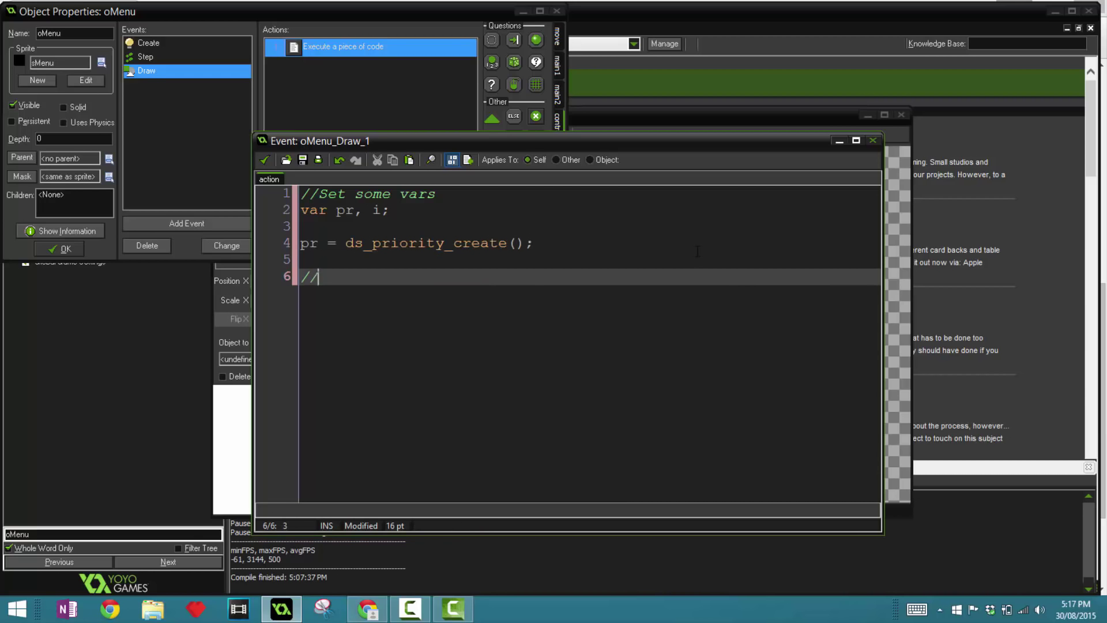
# - Comment adding menu items to the queue and begin a repeat (image_number) { loop
pyautogui.write('add menu i')
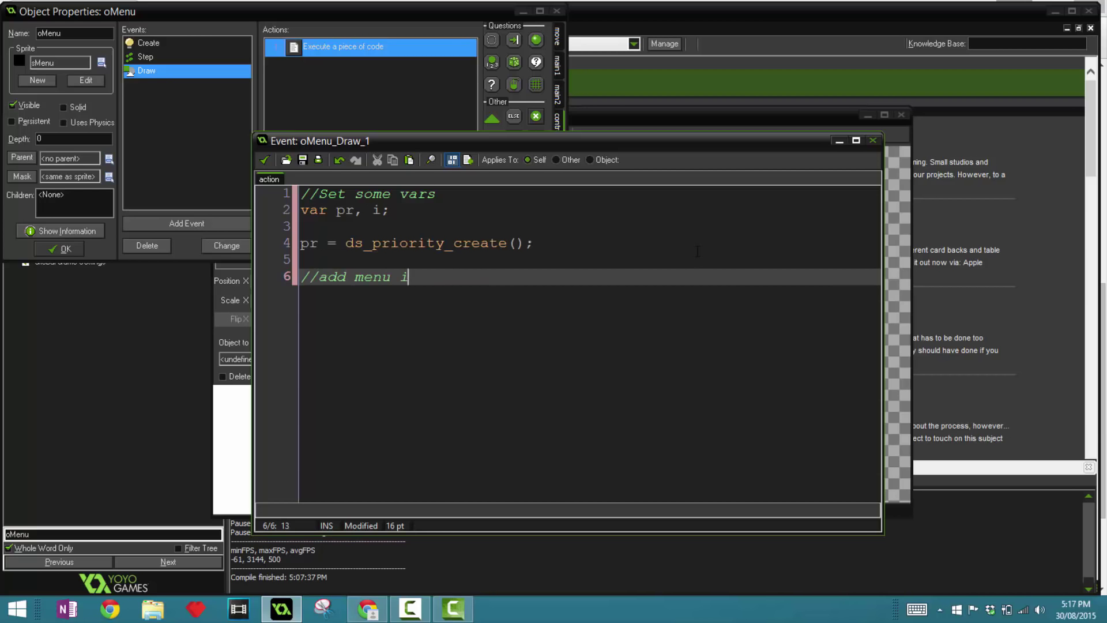
pyautogui.write('tems to the pro')
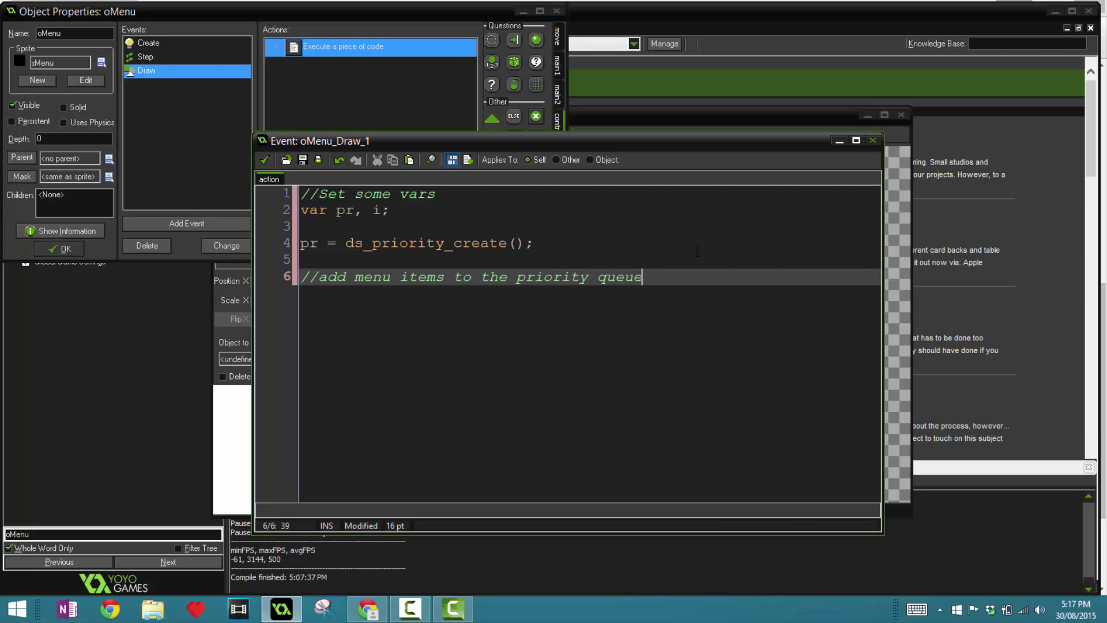
pyautogui.write('repea')
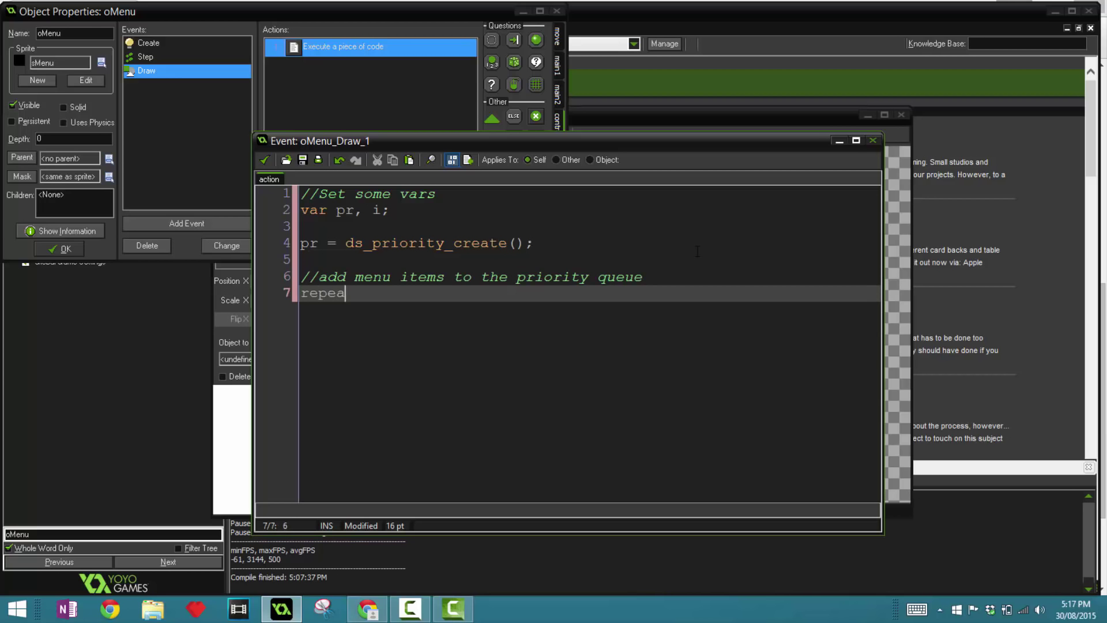
pyautogui.write('t (image_number')
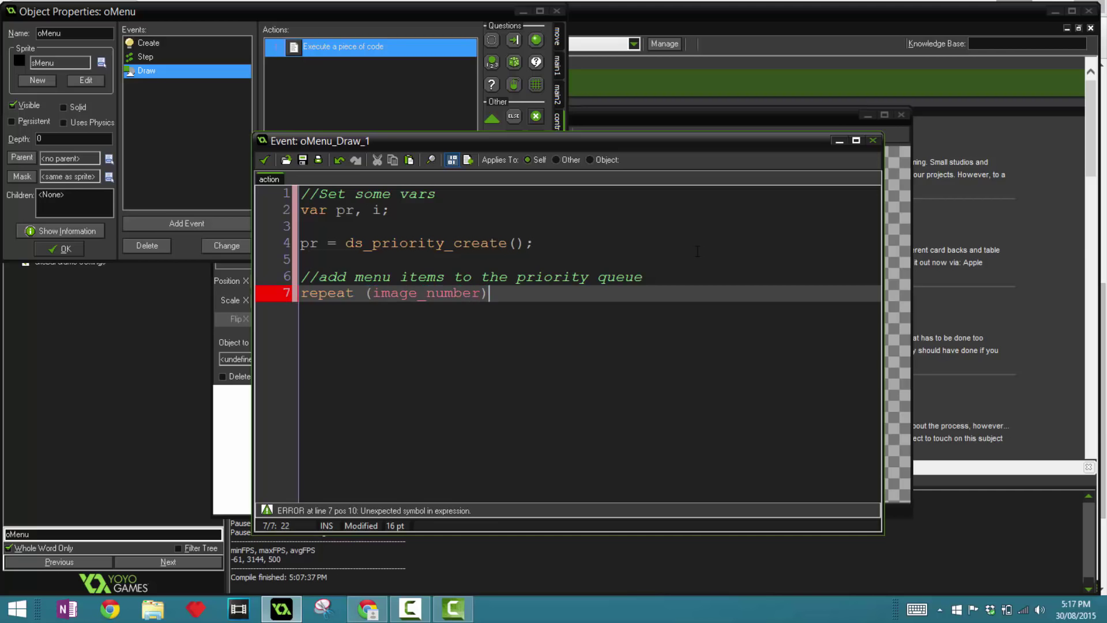
pyautogui.write('{')
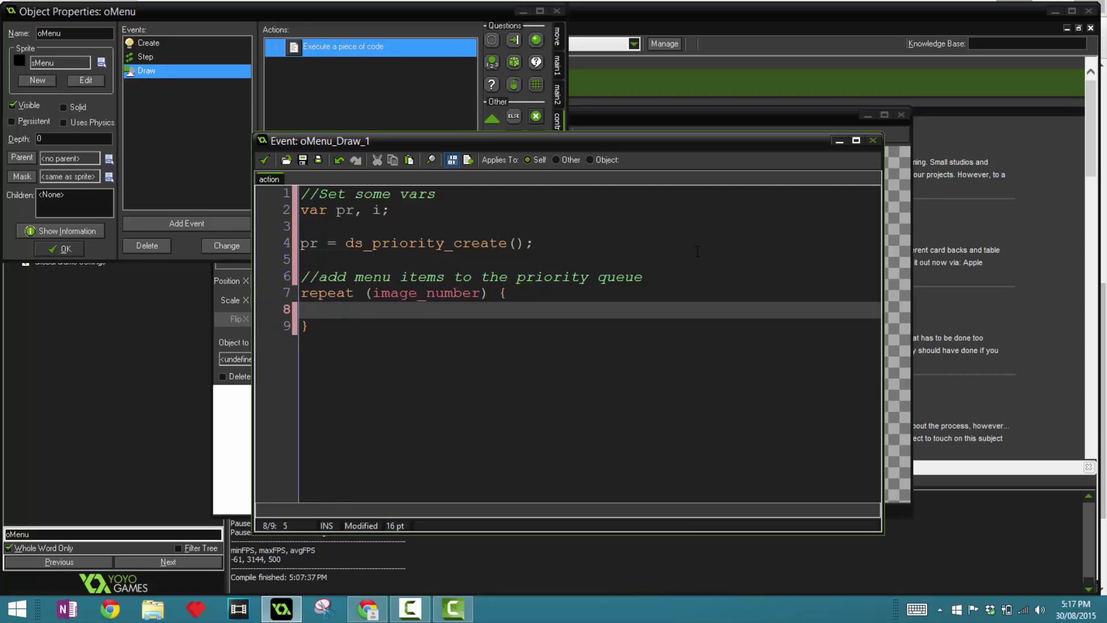
# - Queue item i with ds_priority_add(pr, i, lengthdir_y(1, (rot-90)+i*(360/image_number)))
pyautogui.write('ds')
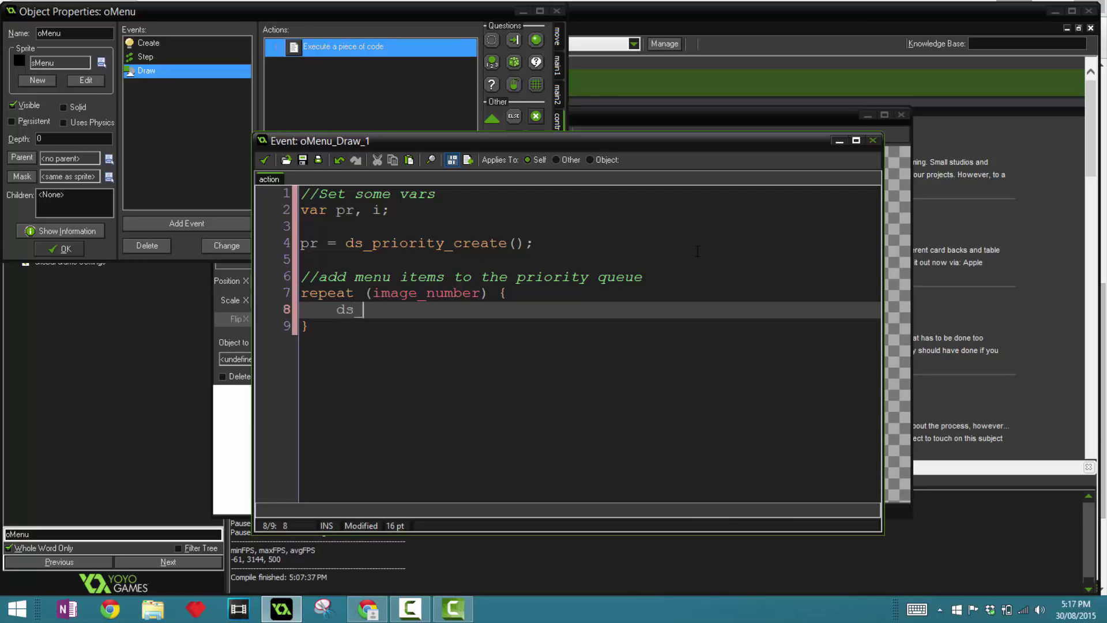
pyautogui.write('_priorit')
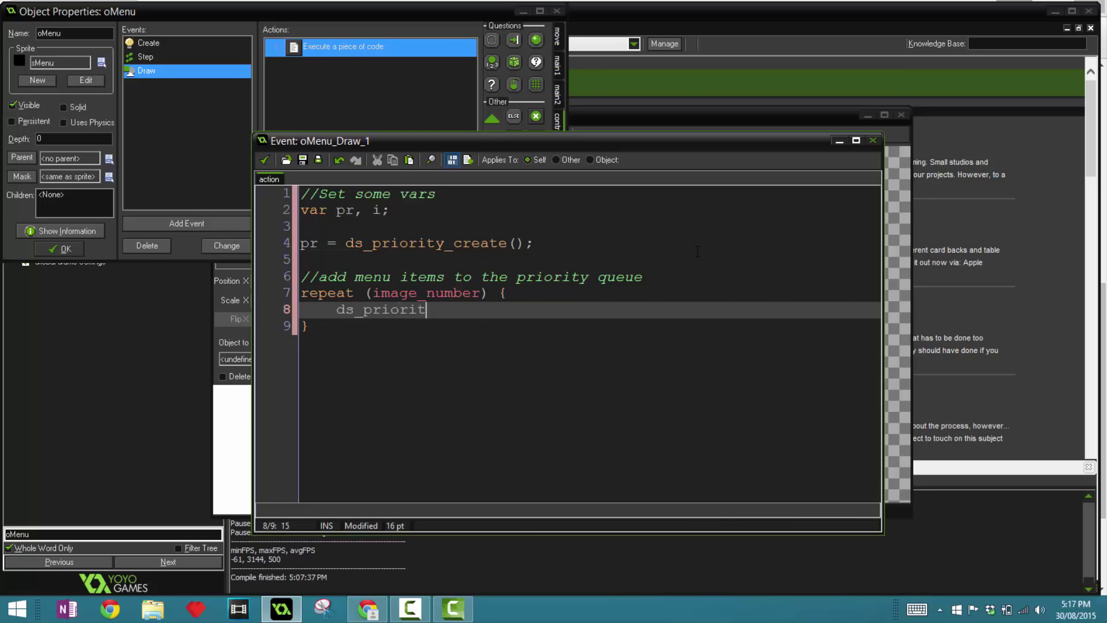
pyautogui.write('y_add(0')
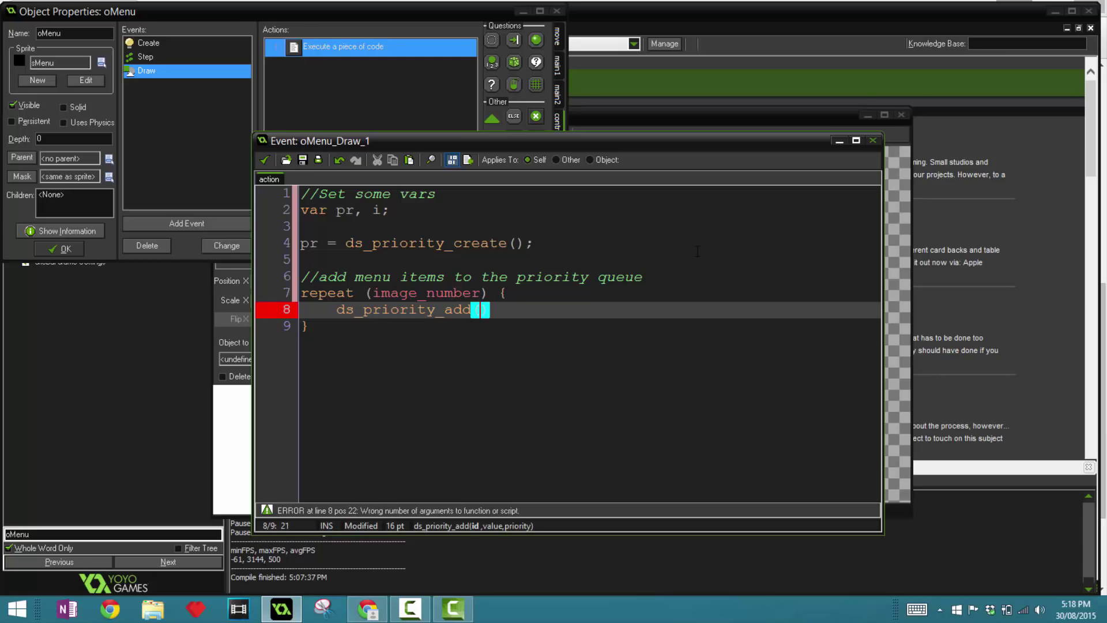
pyautogui.write('o,')
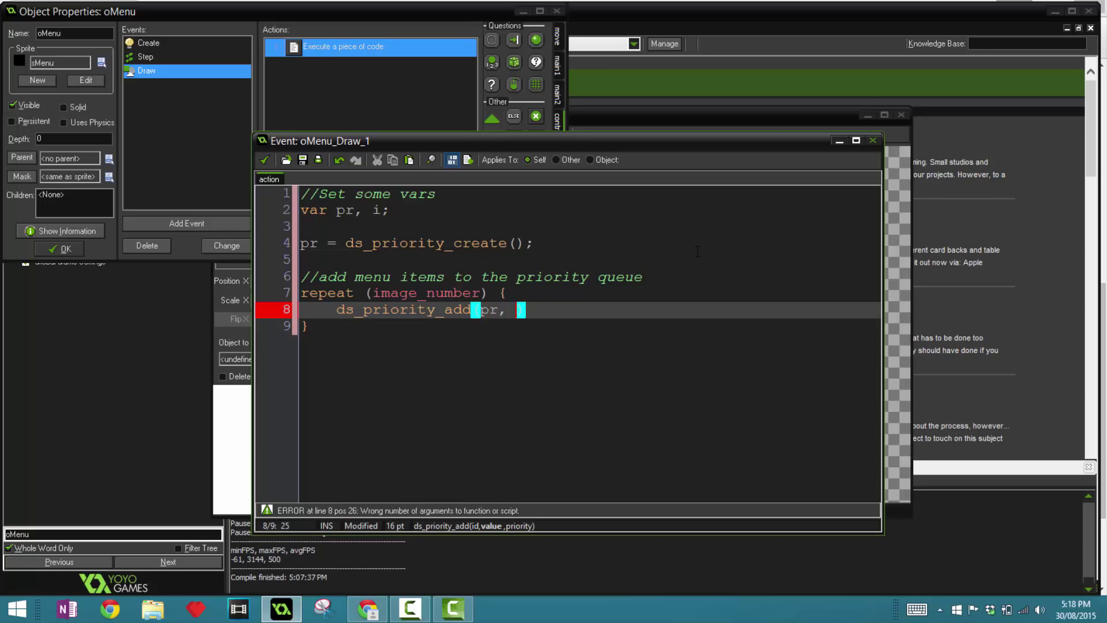
pyautogui.write('i,')
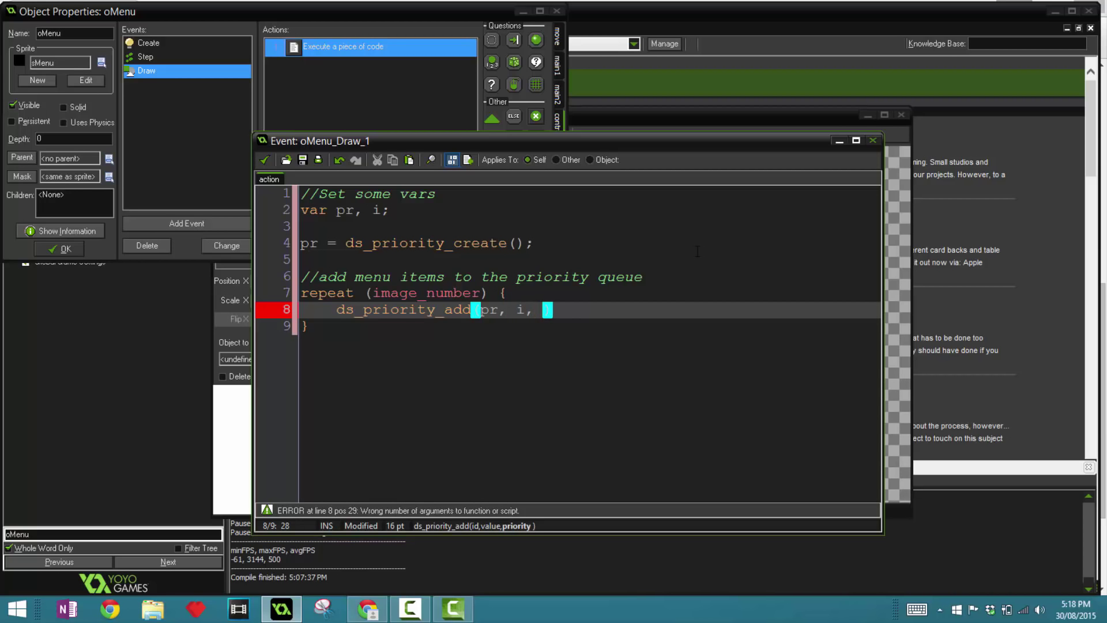
pyautogui.write('lengthdir_y(')
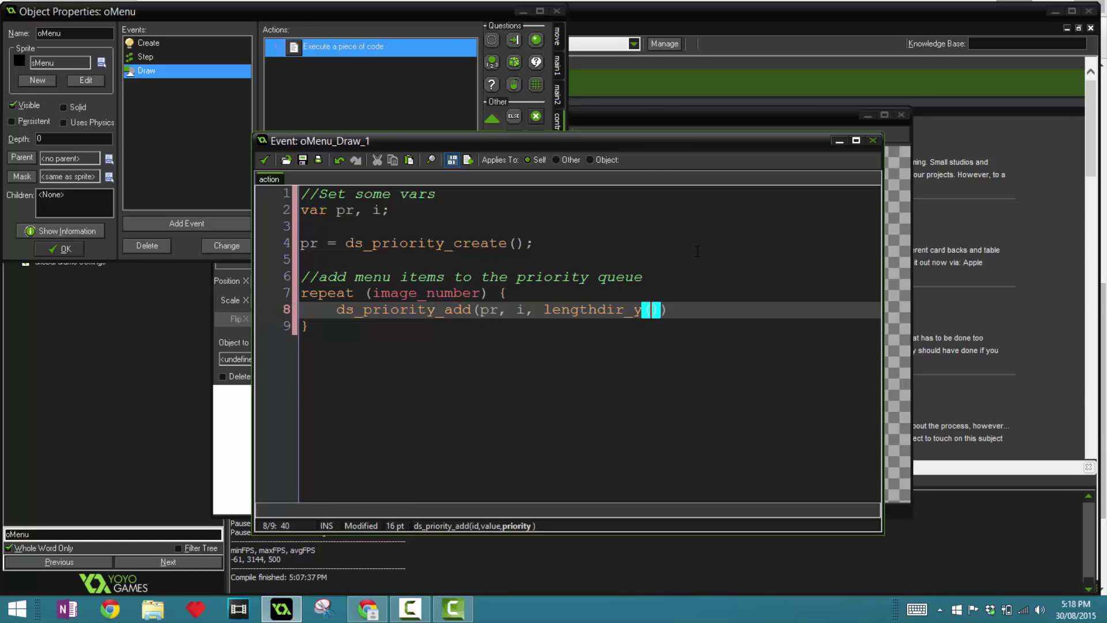
pyautogui.write('1,')
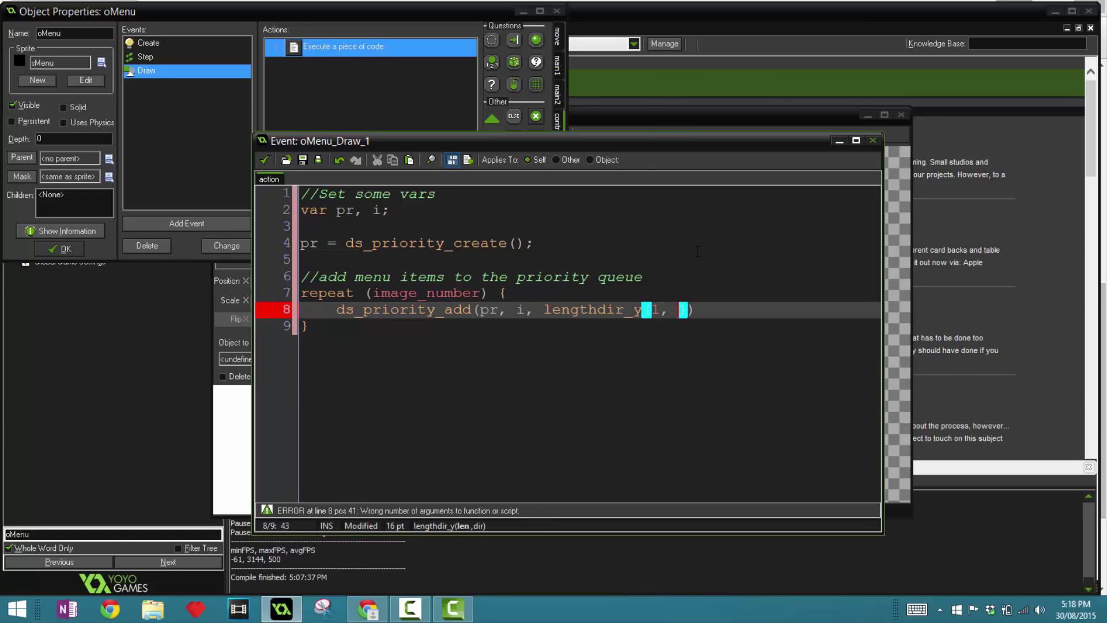
pyautogui.write('rot-90')
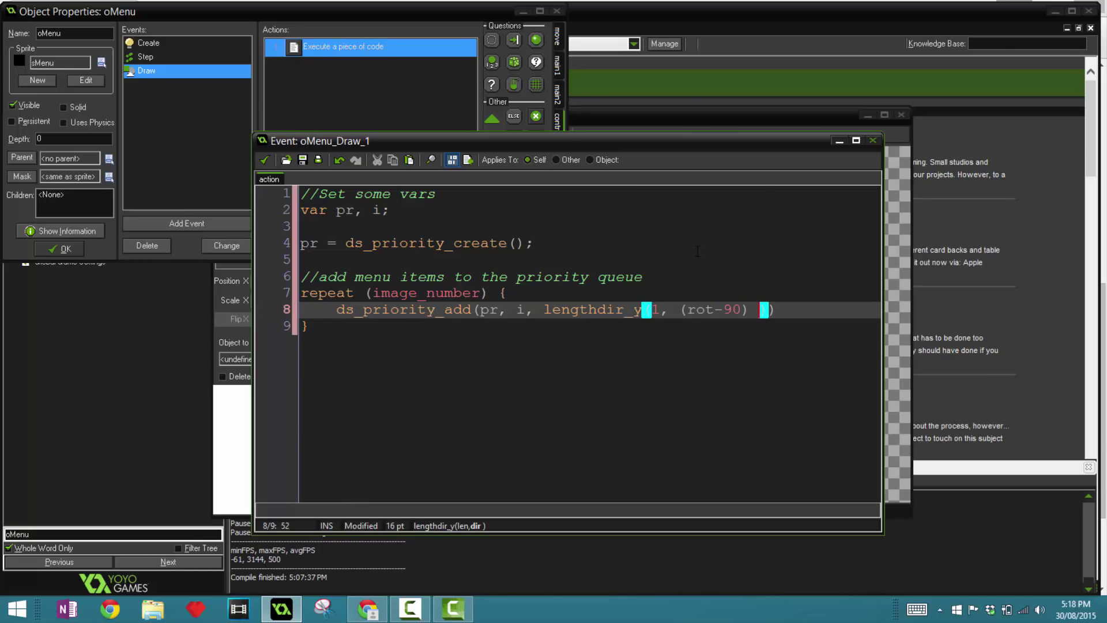
pyautogui.write('+i')
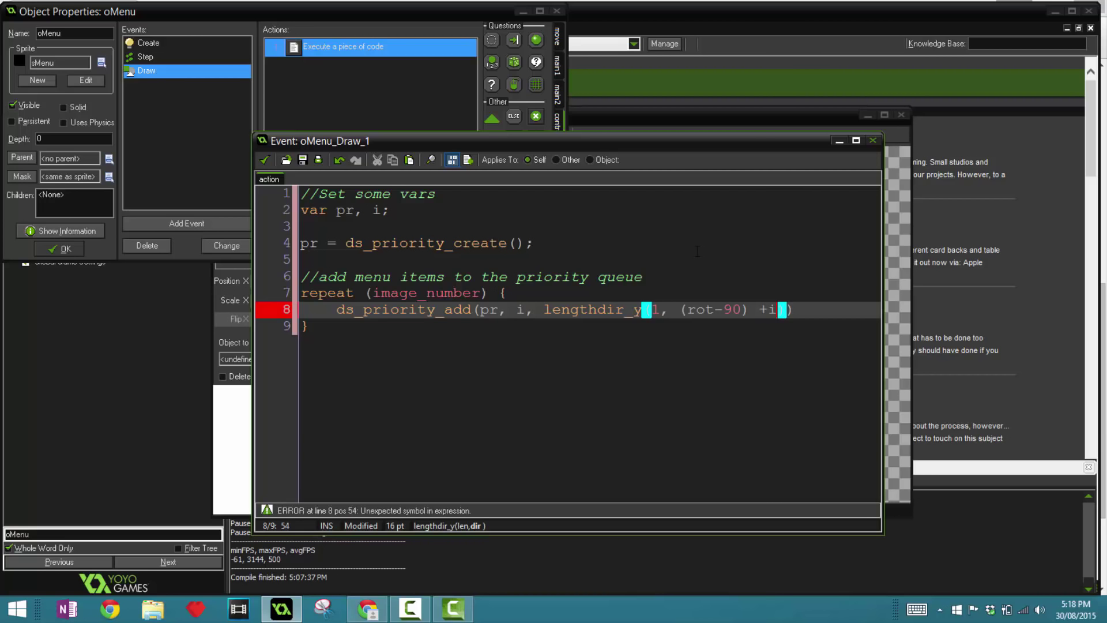
pyautogui.write('*()')
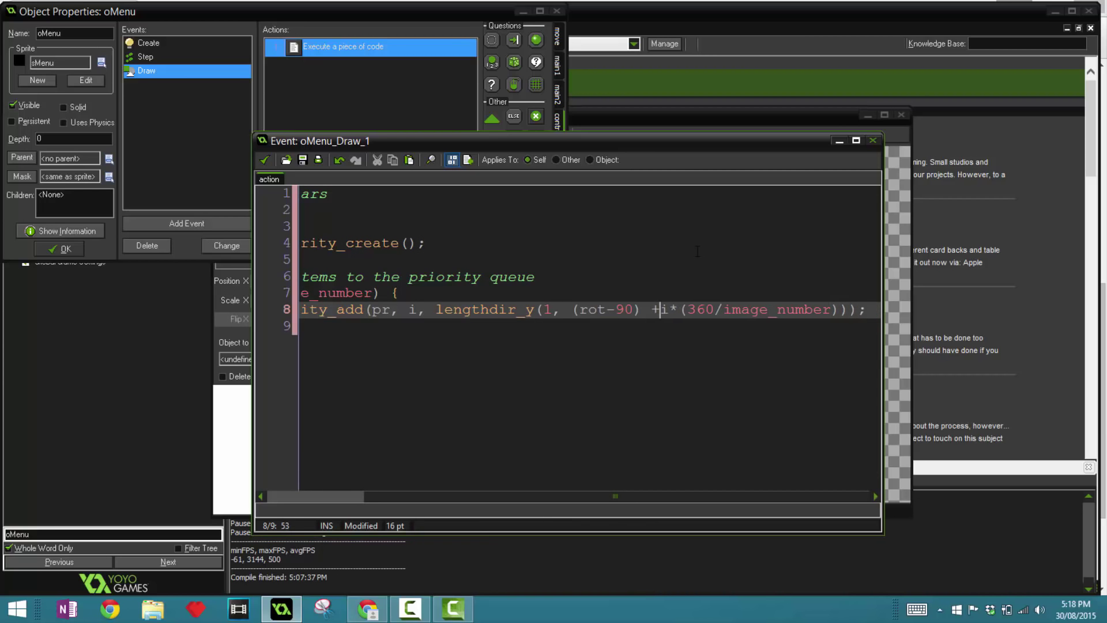
# - Increment i += 1; each pass, close the loop and begin the draw-menu comment
pyautogui.press('BackSpace')
pyautogui.write('}')
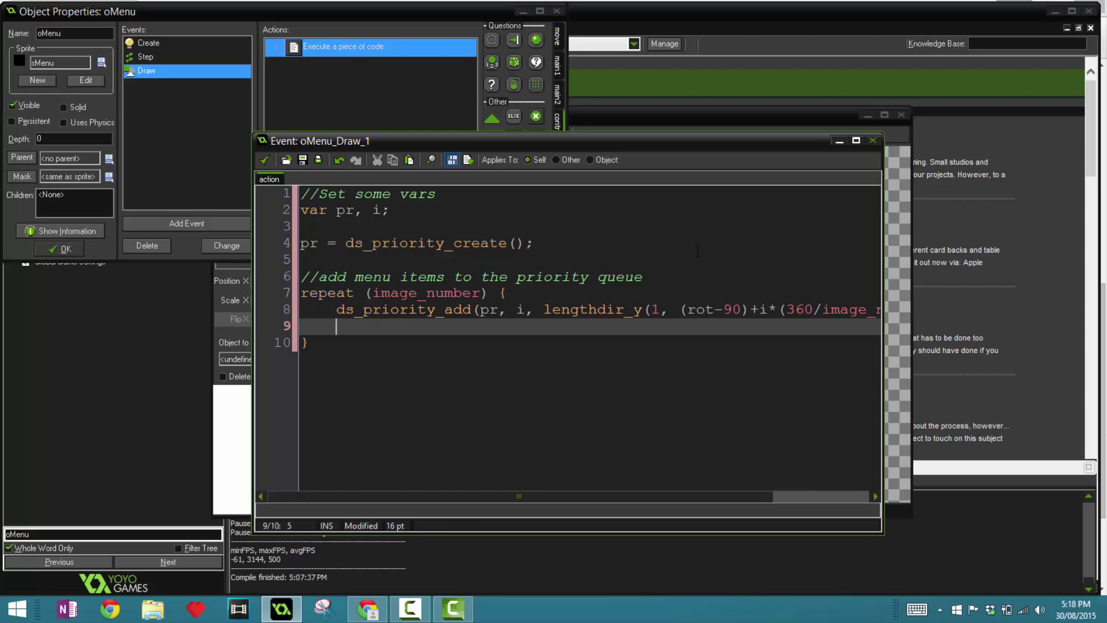
pyautogui.write('i+= 1;')
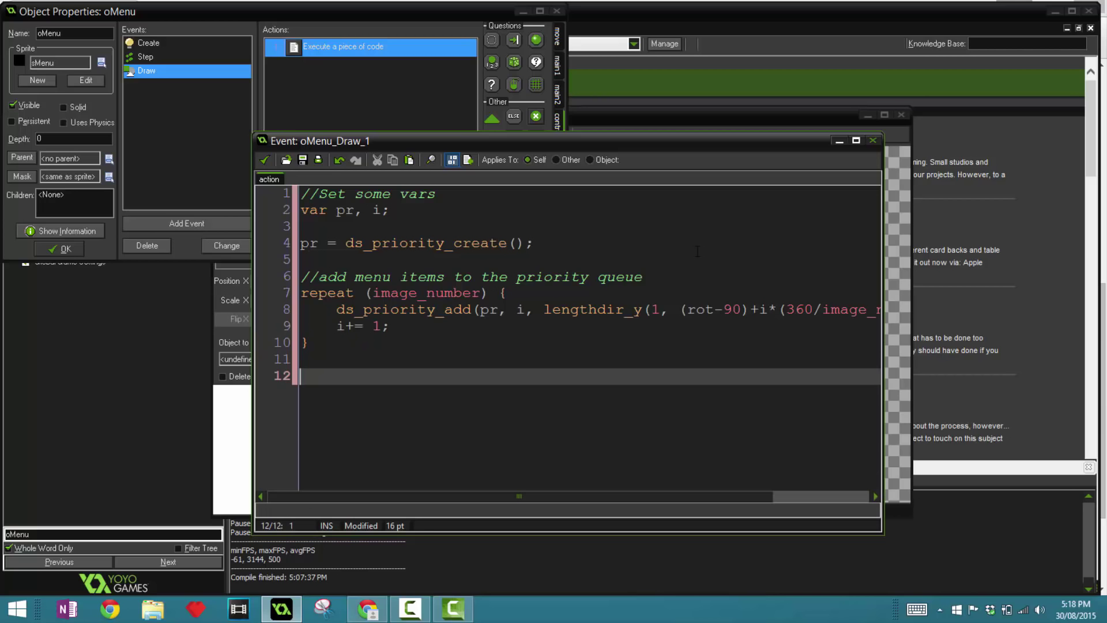
pyautogui.write('//draw the men')
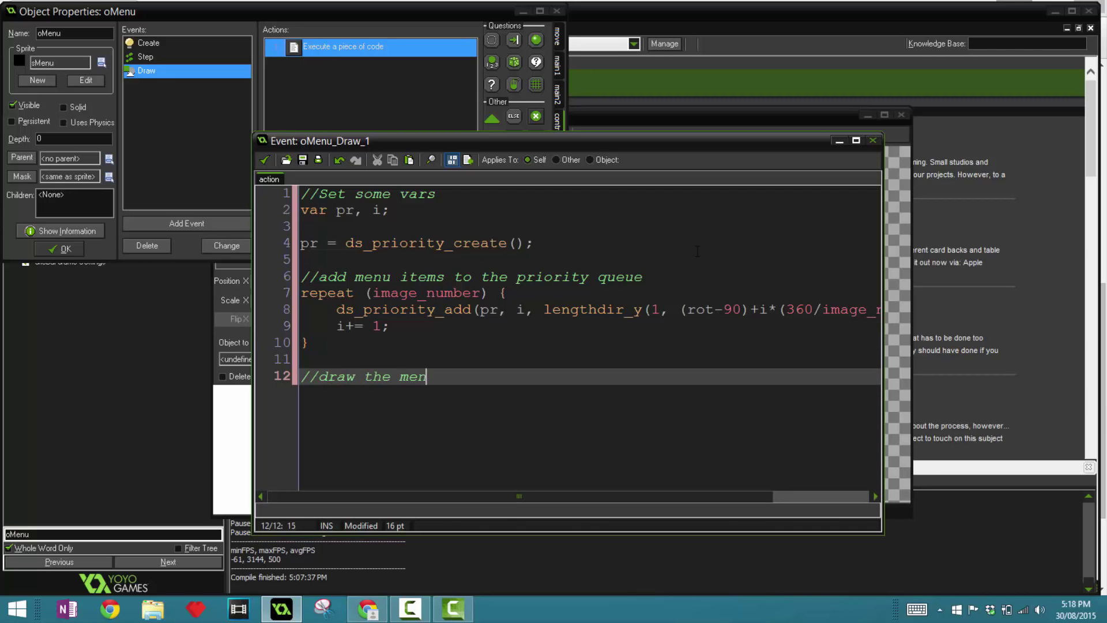
# - Start a second repeat(image_number){ loop in oMenu's Draw code
pyautogui.write('u')
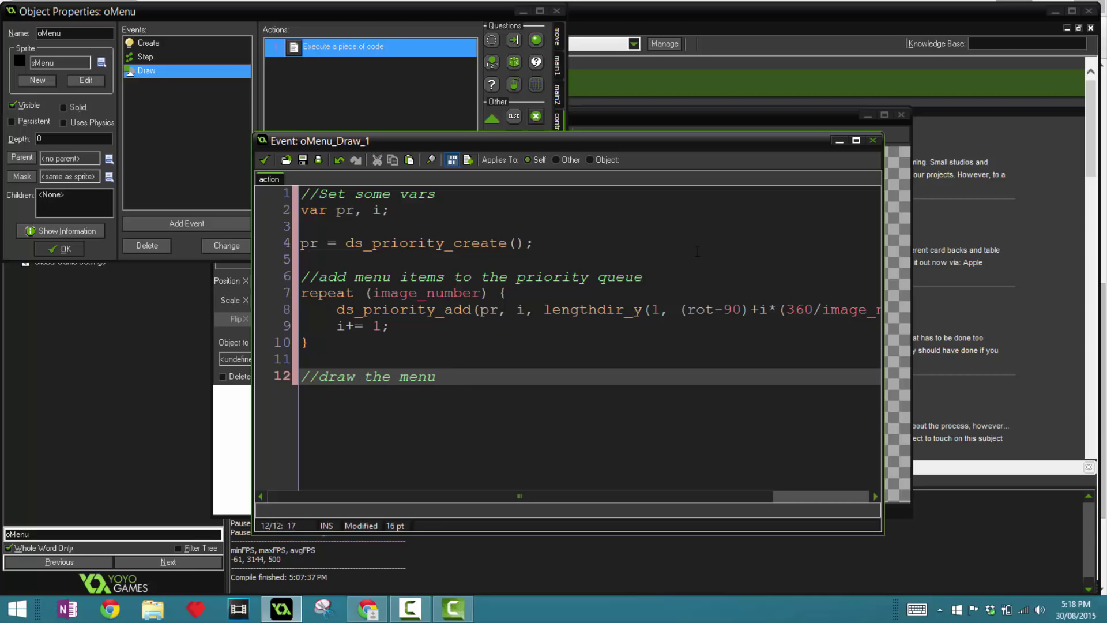
pyautogui.write('repeat(')
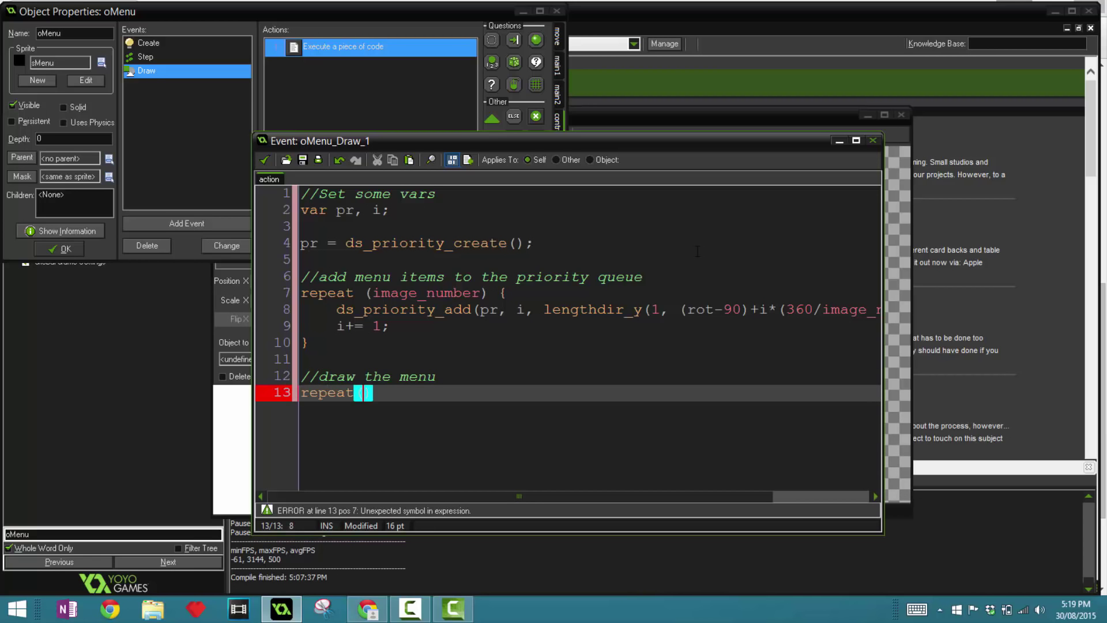
pyautogui.write('(image)')
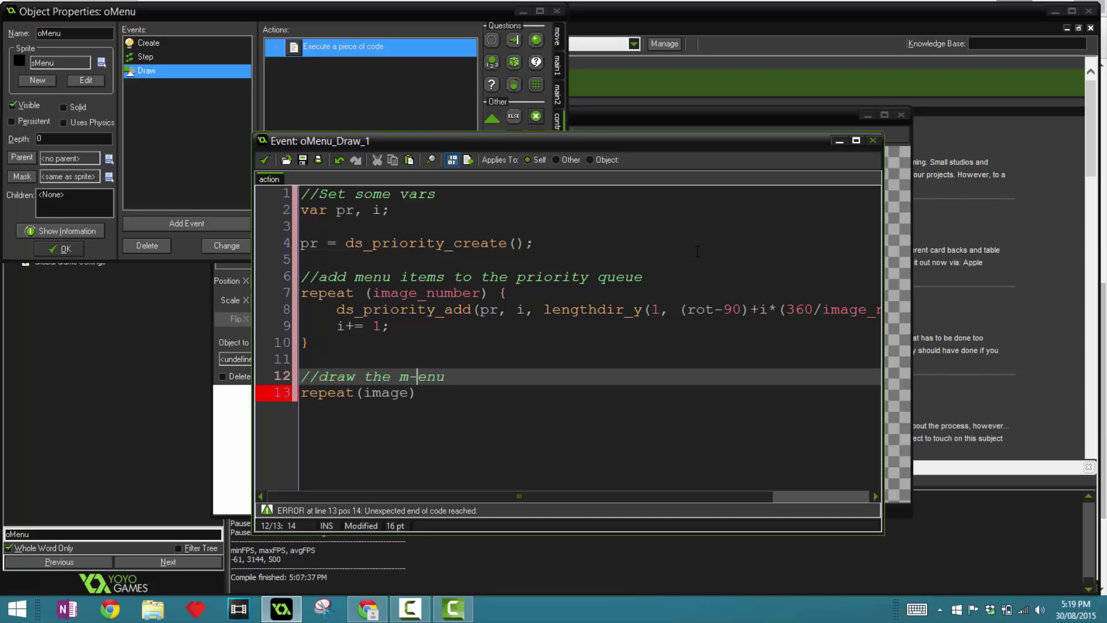
pyautogui.write('_me')
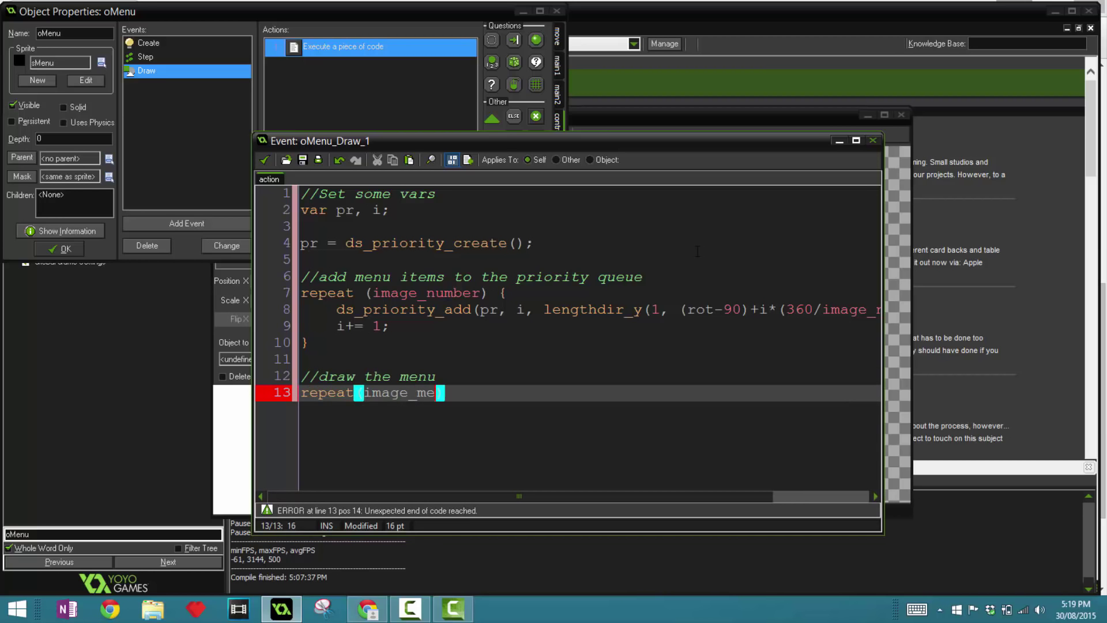
pyautogui.write('number')
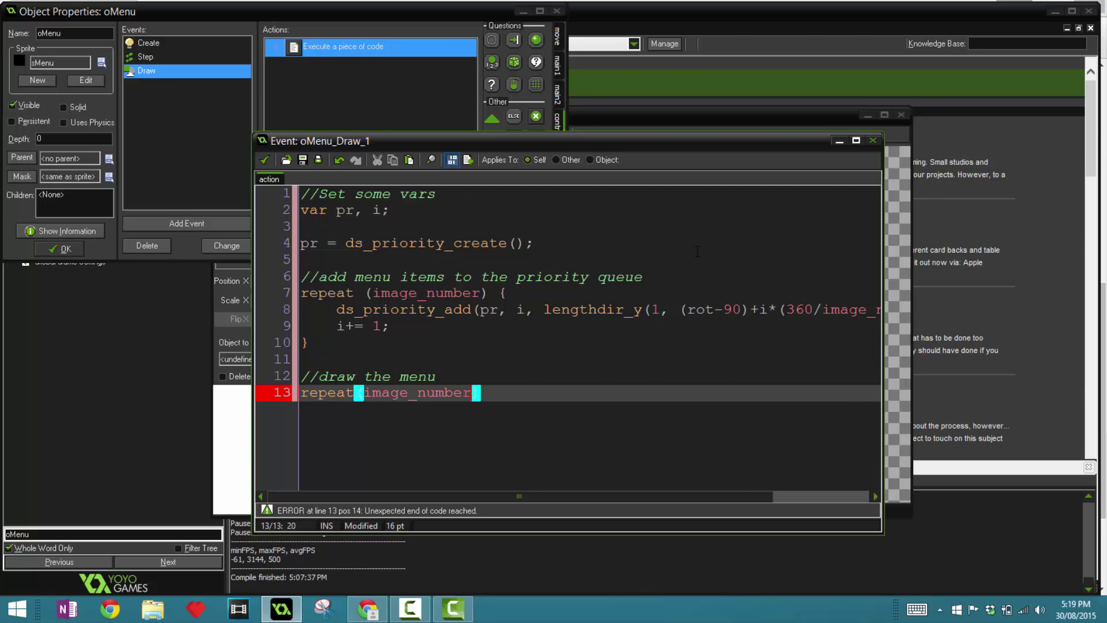
pyautogui.write('{')
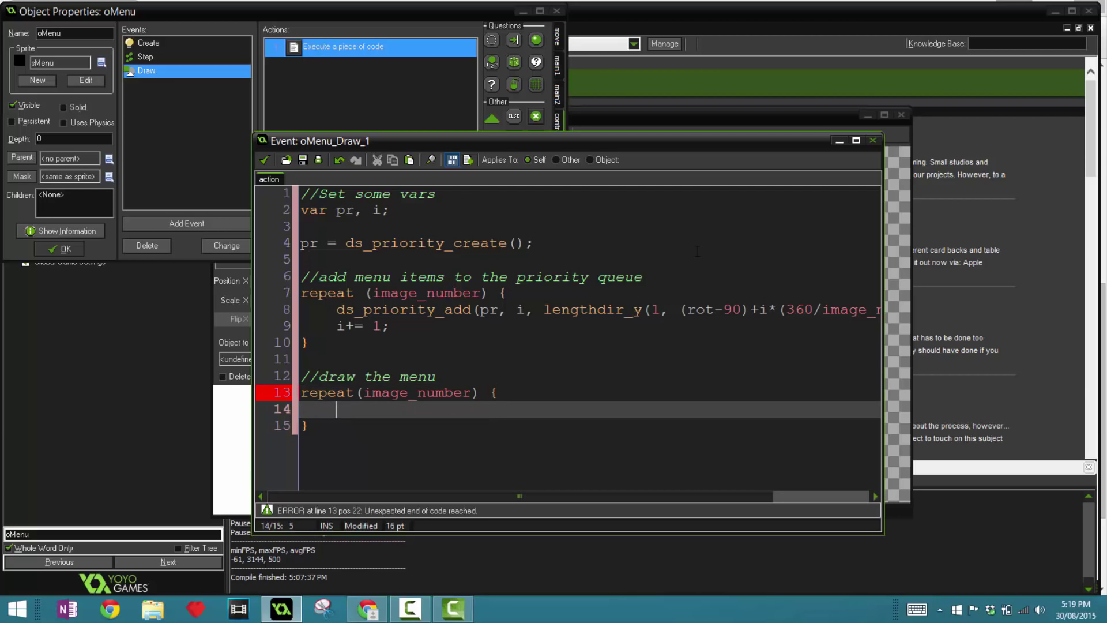
# - Inside the loop, take each item with i = ds_priority_delete_min(pr) and end the line
pyautogui.write('i =')
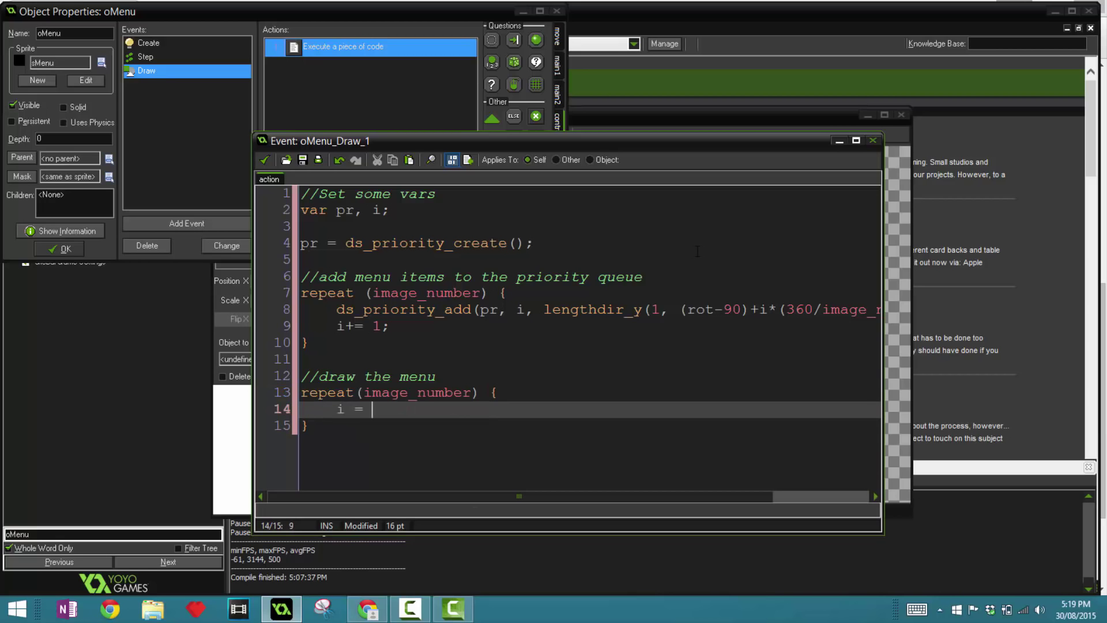
pyautogui.write('ds_priot')
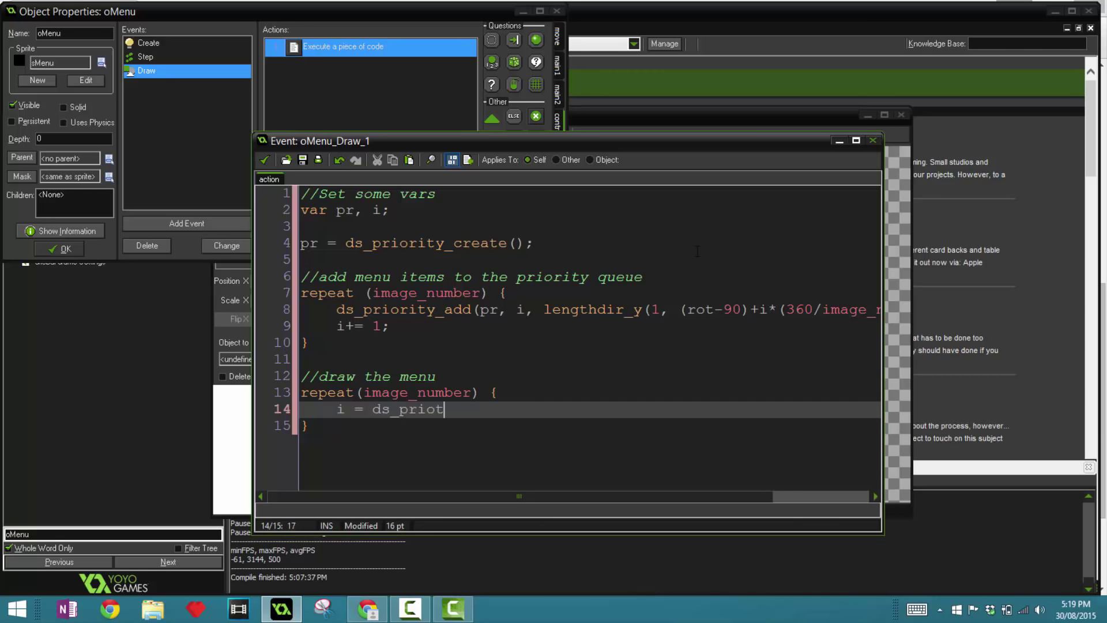
pyautogui.write('ity')
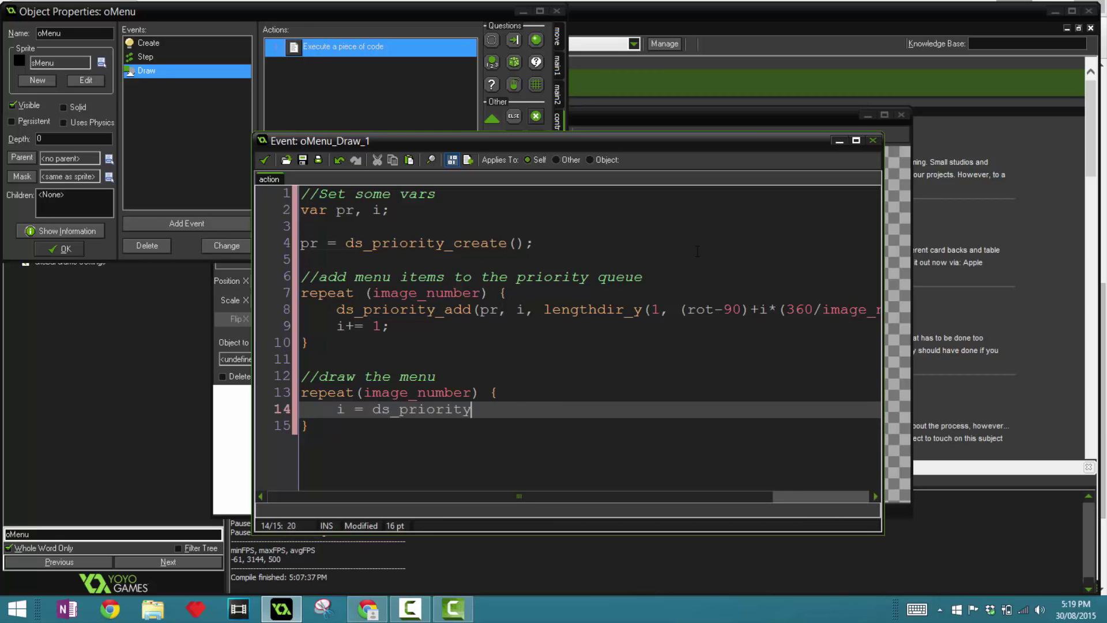
pyautogui.write('_delet')
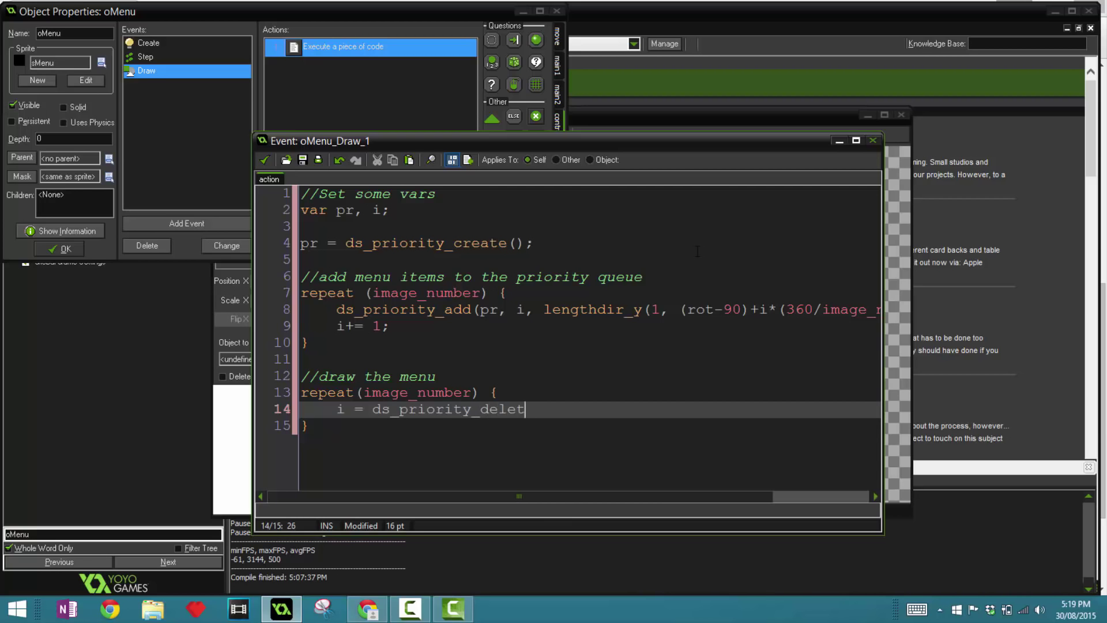
pyautogui.write('e_min(')
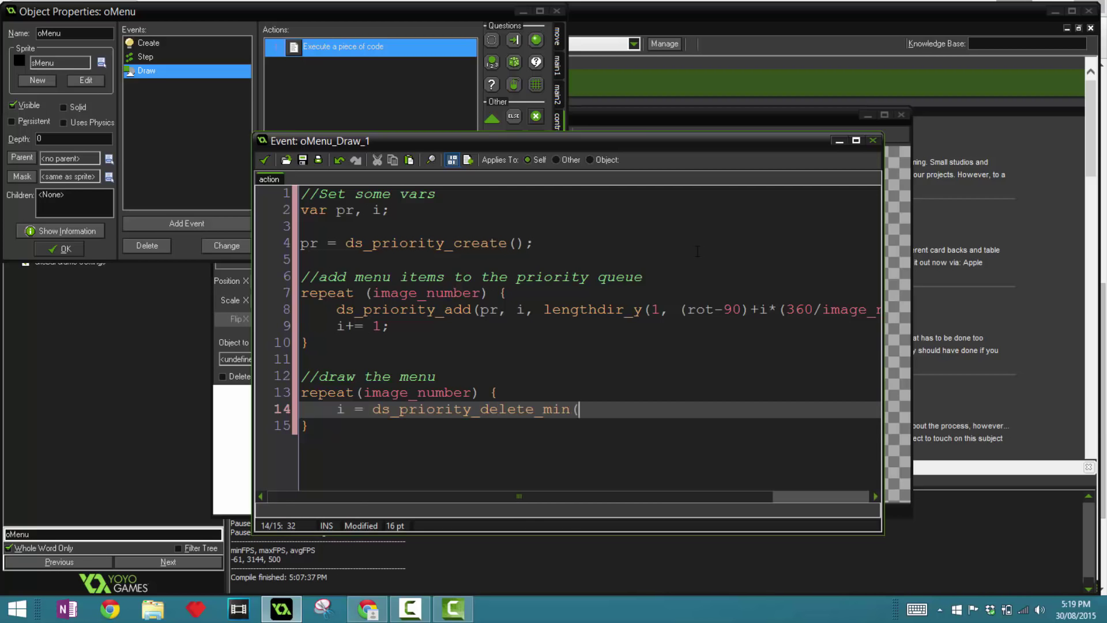
pyautogui.write('pr);')
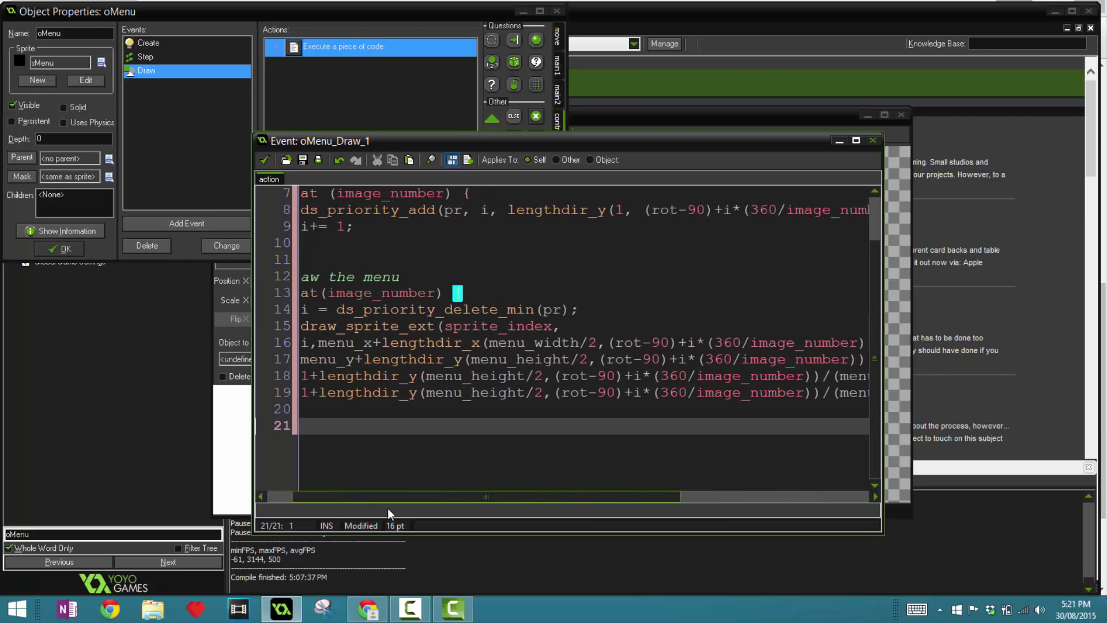
pyautogui.hscroll(3)
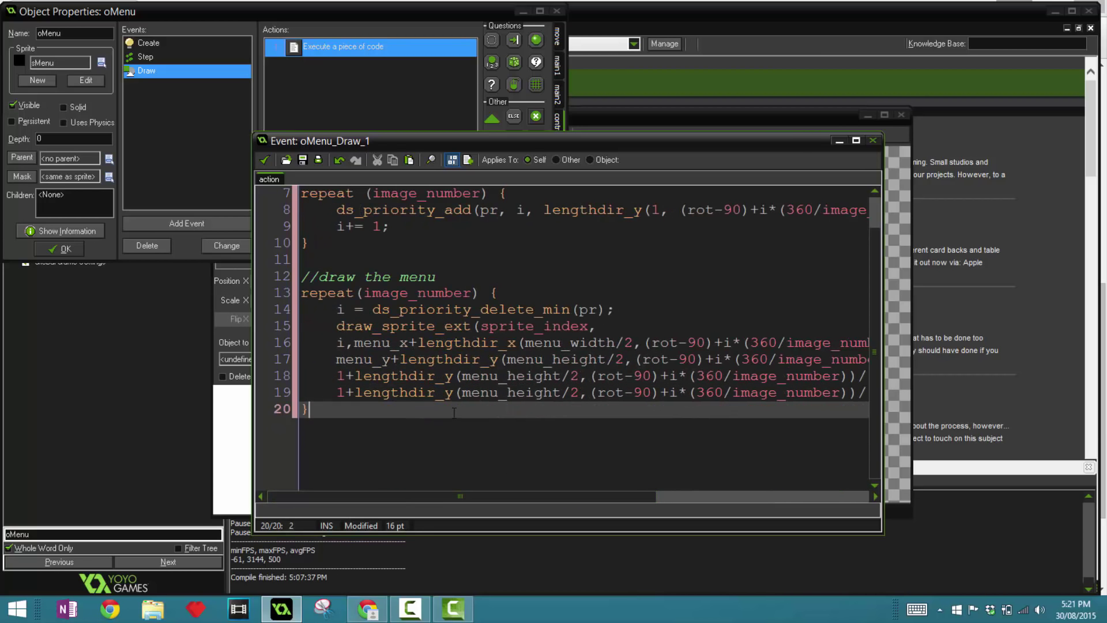
pyautogui.press('Enter')
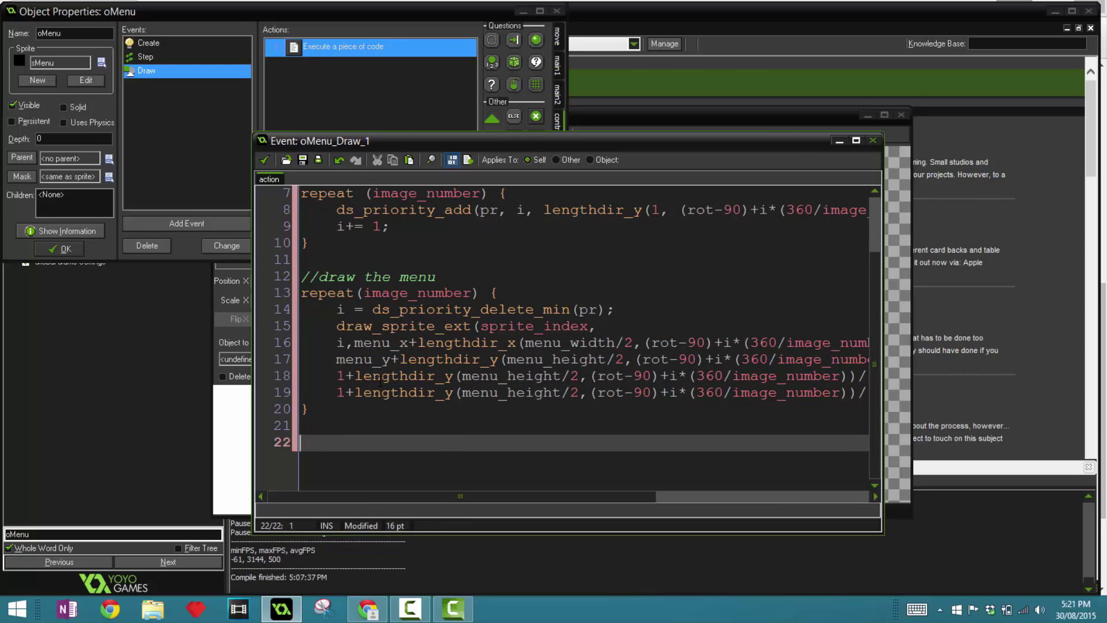
# - Add the comment //remove ds priority followed by ds_priority_destroy(pr); after the loop
pyautogui.write('//')
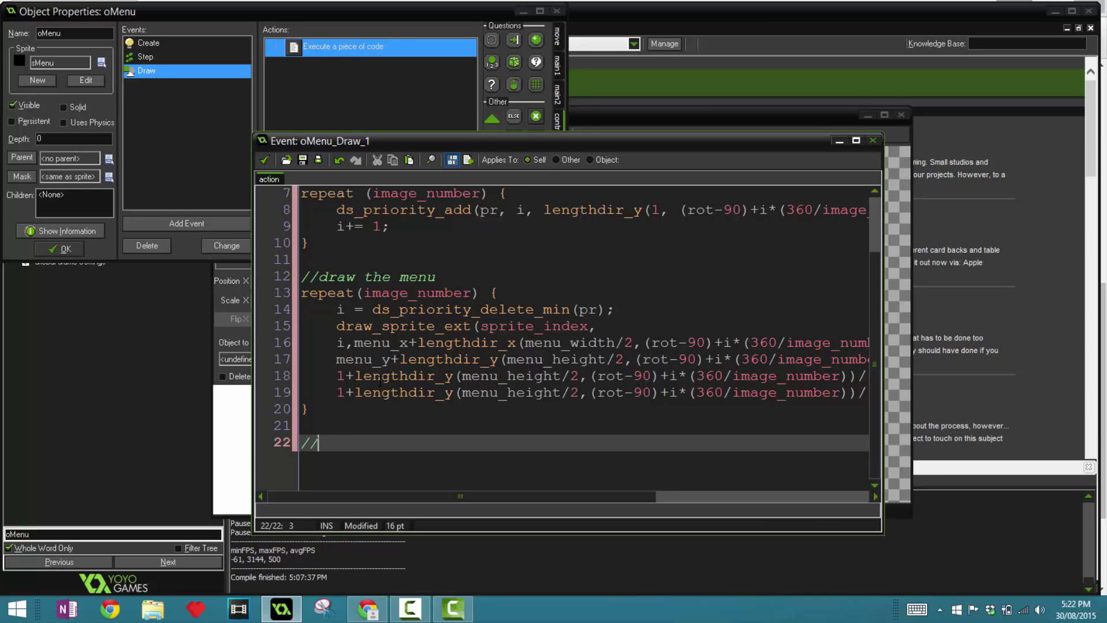
pyautogui.write('remove ds')
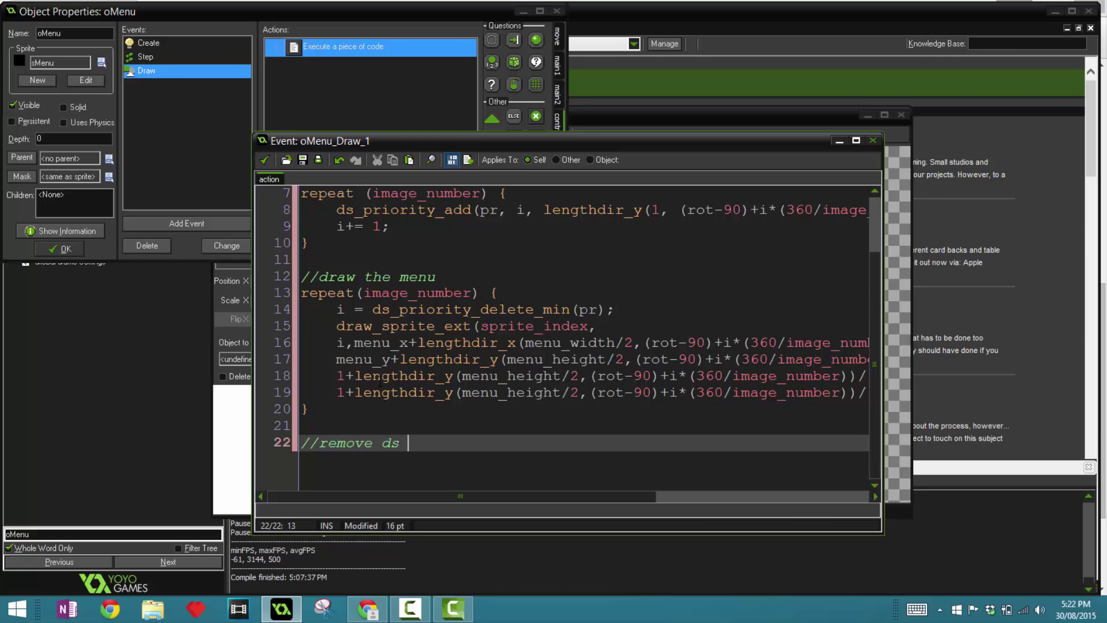
pyautogui.write('priority')
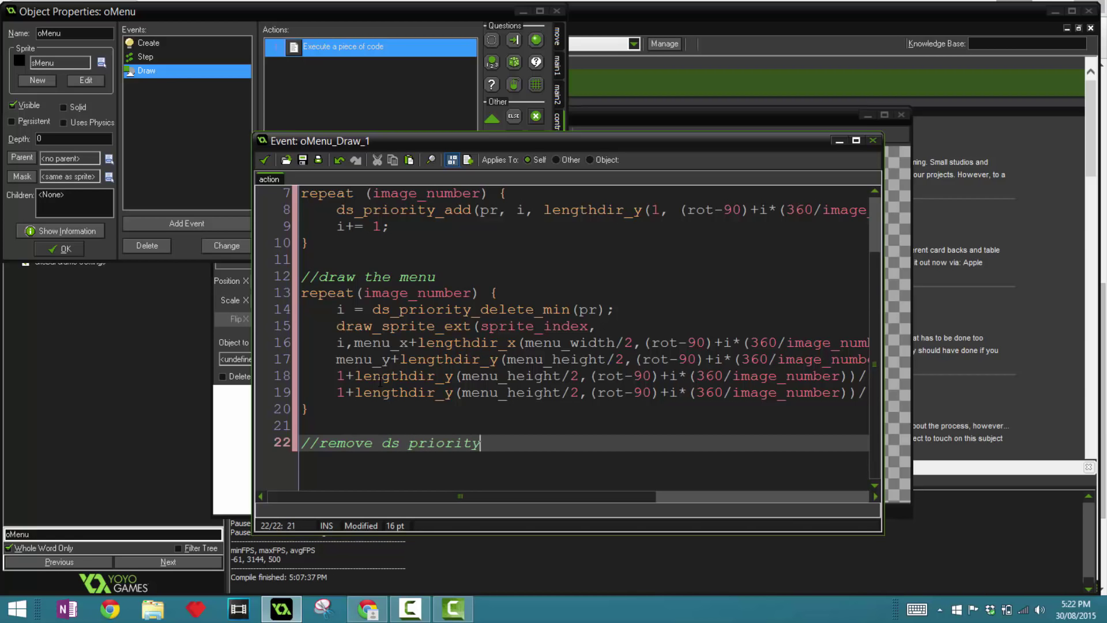
pyautogui.write('ds_')
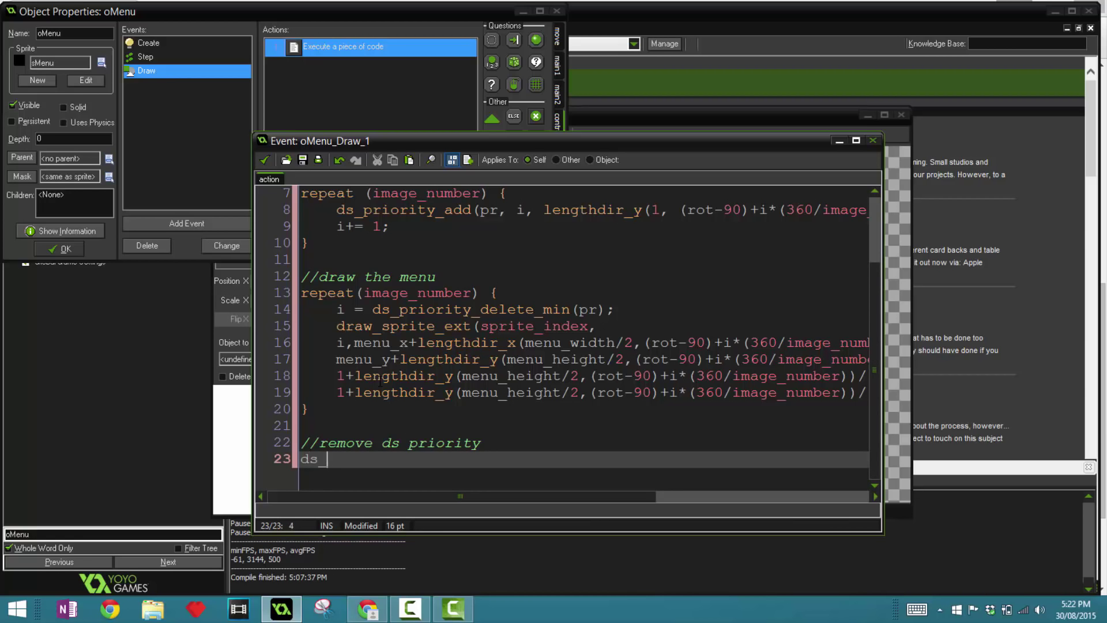
pyautogui.write('prio')
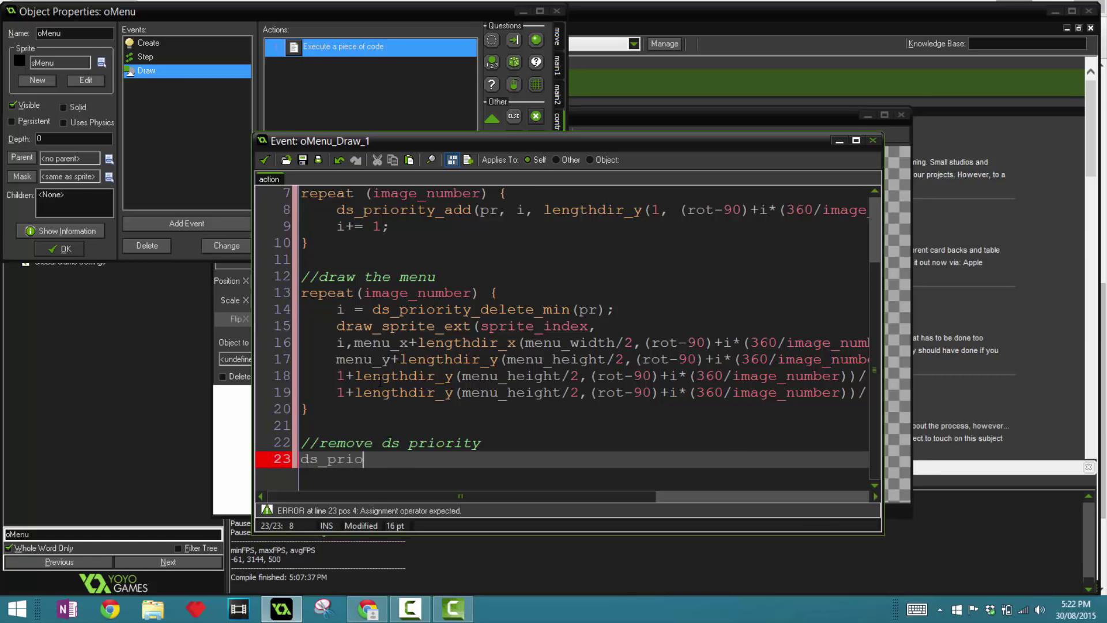
pyautogui.write('rity_rem')
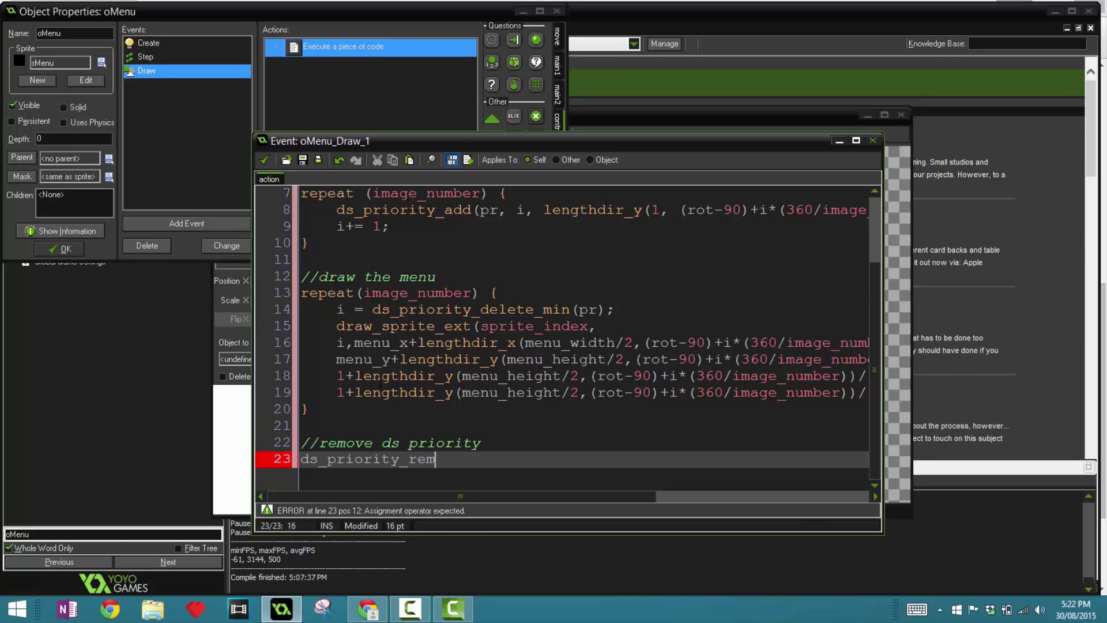
pyautogui.write('destroy')
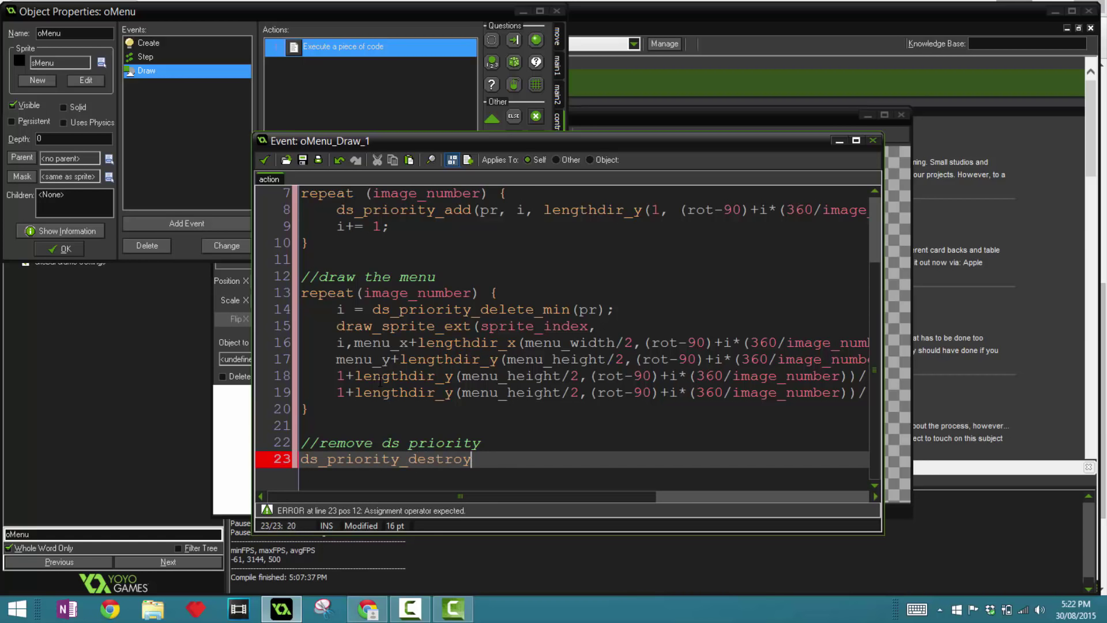
pyautogui.write('(pr)')
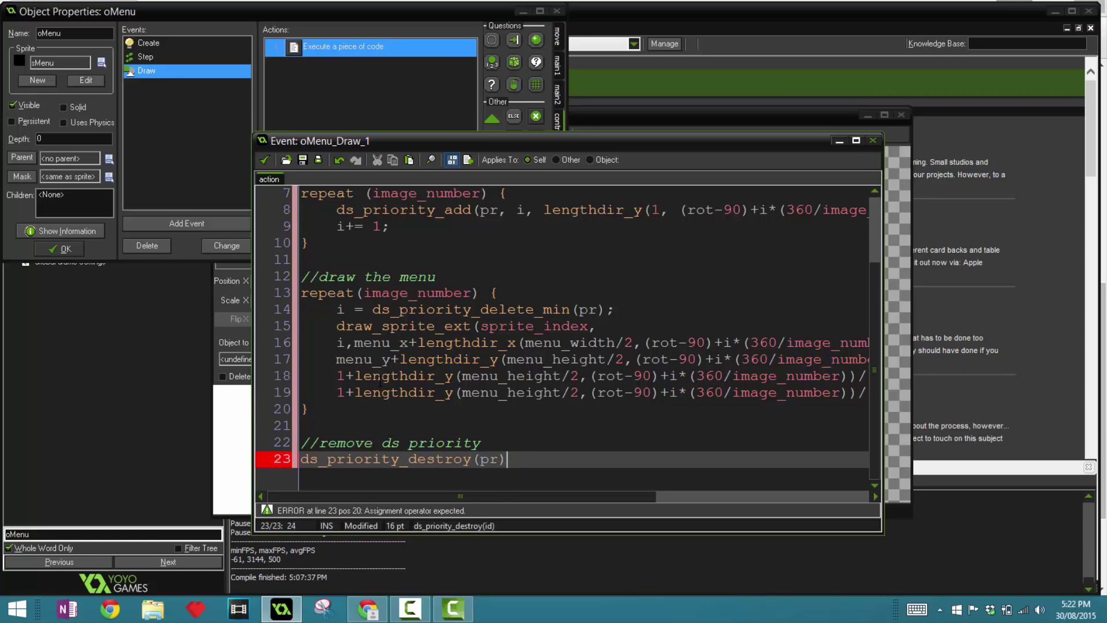
pyautogui.write(';')
pyautogui.write('//')
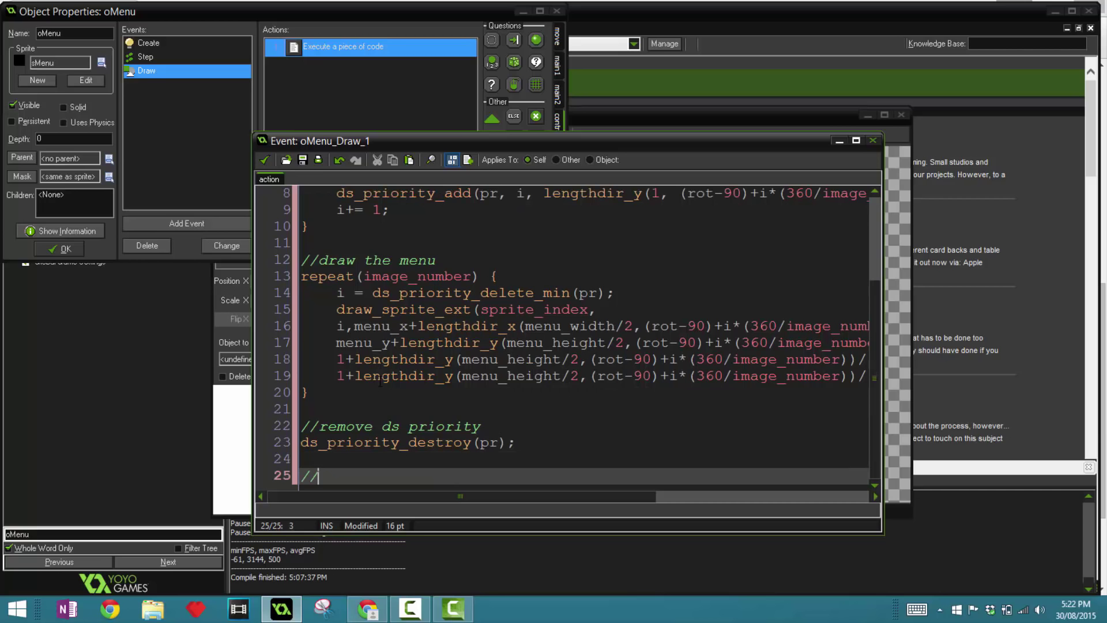
# - Comment 'draw based on what item you have selected', declare var text and begin switch(item){}
pyautogui.write('drw')
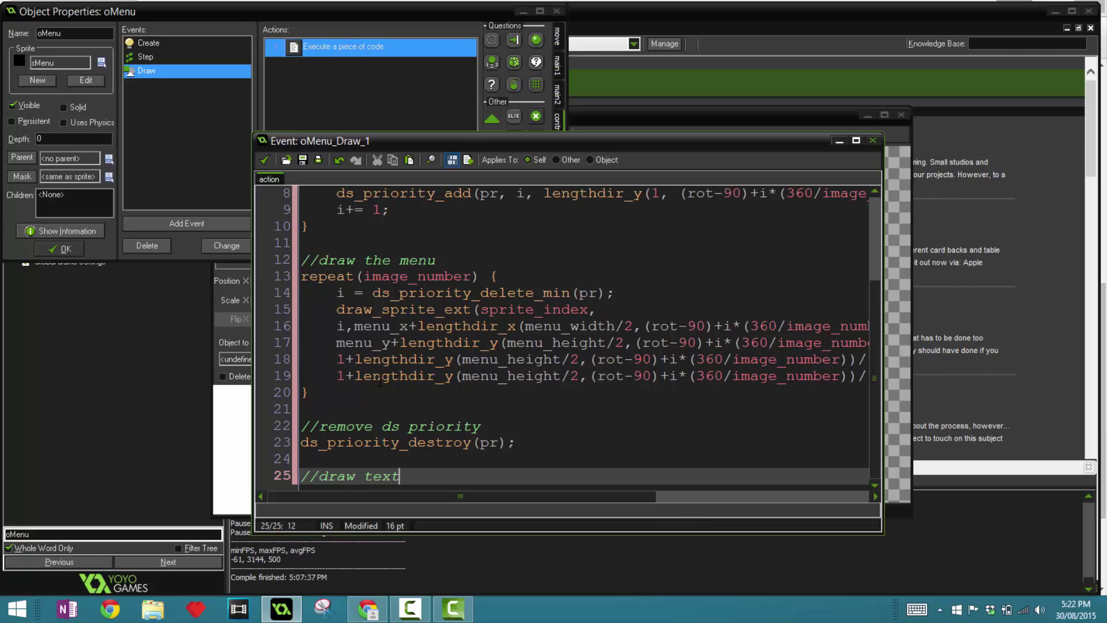
pyautogui.write('based on what')
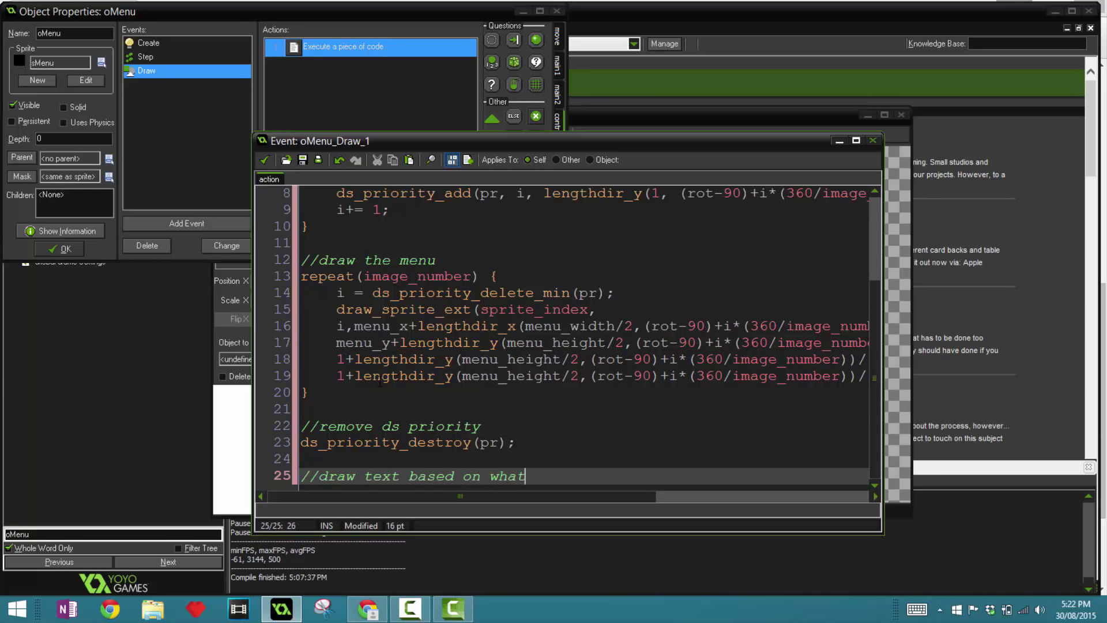
pyautogui.write('item you have sel')
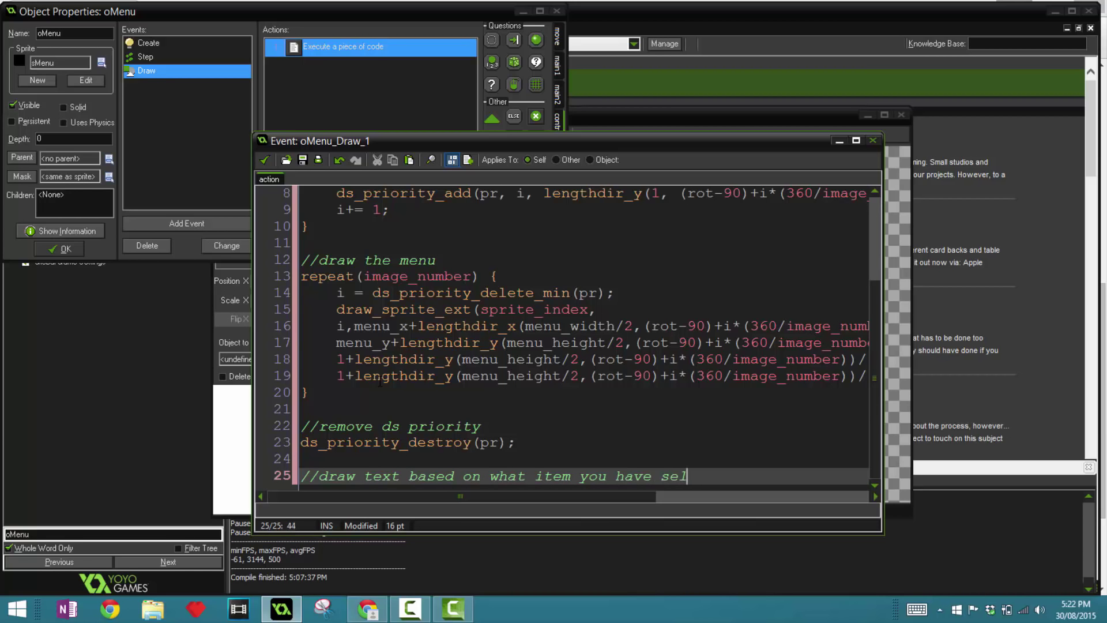
pyautogui.write('ected')
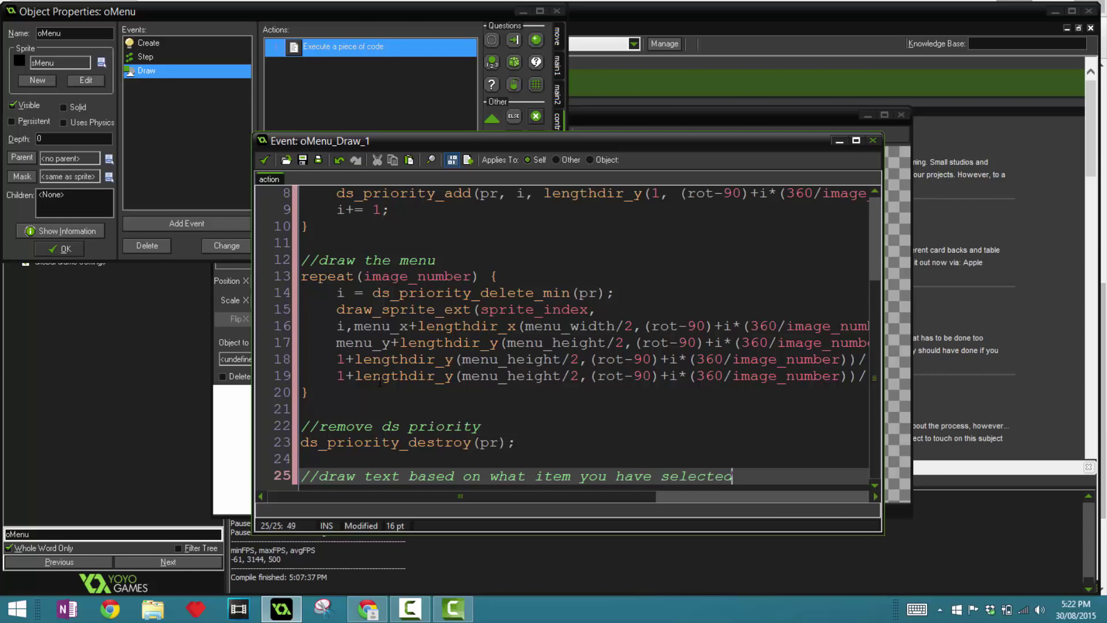
pyautogui.write('var text;')
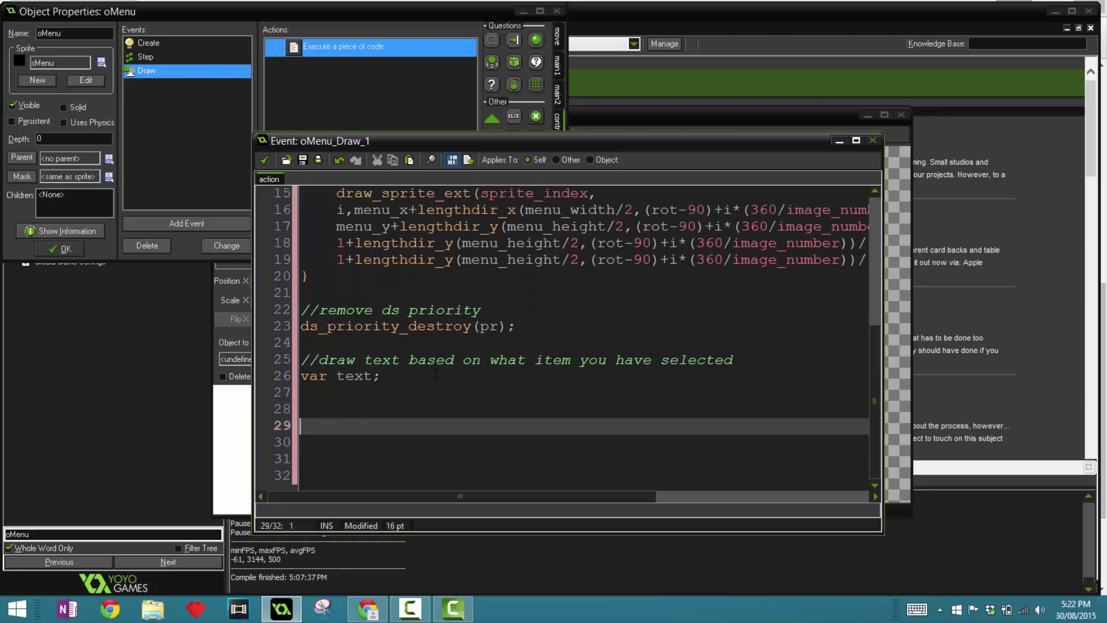
pyautogui.write('switch()')
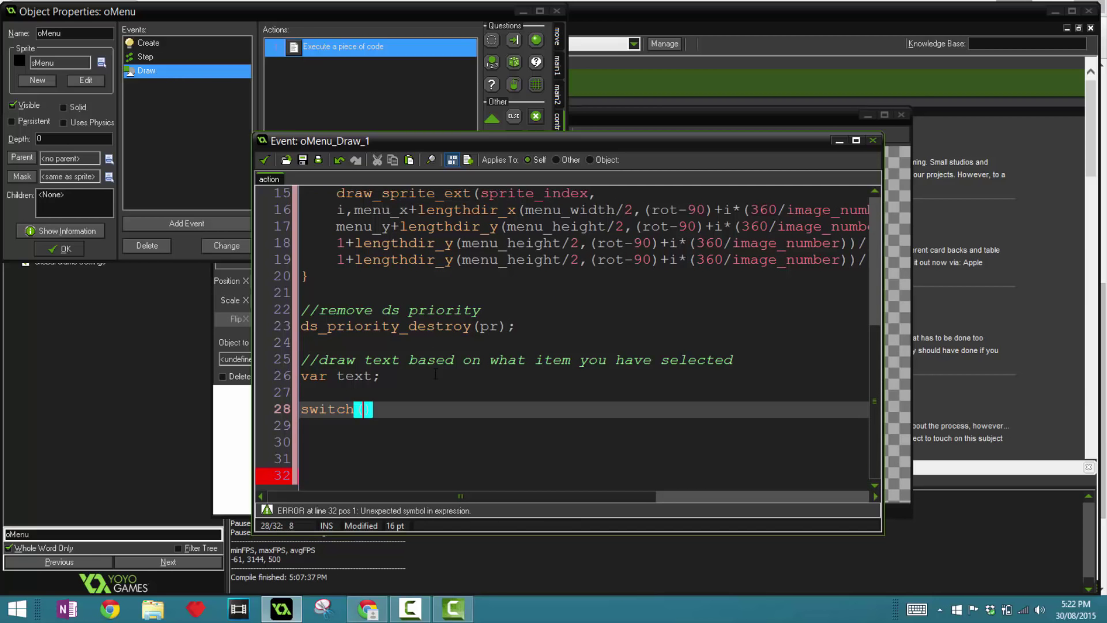
pyautogui.write('(item)')
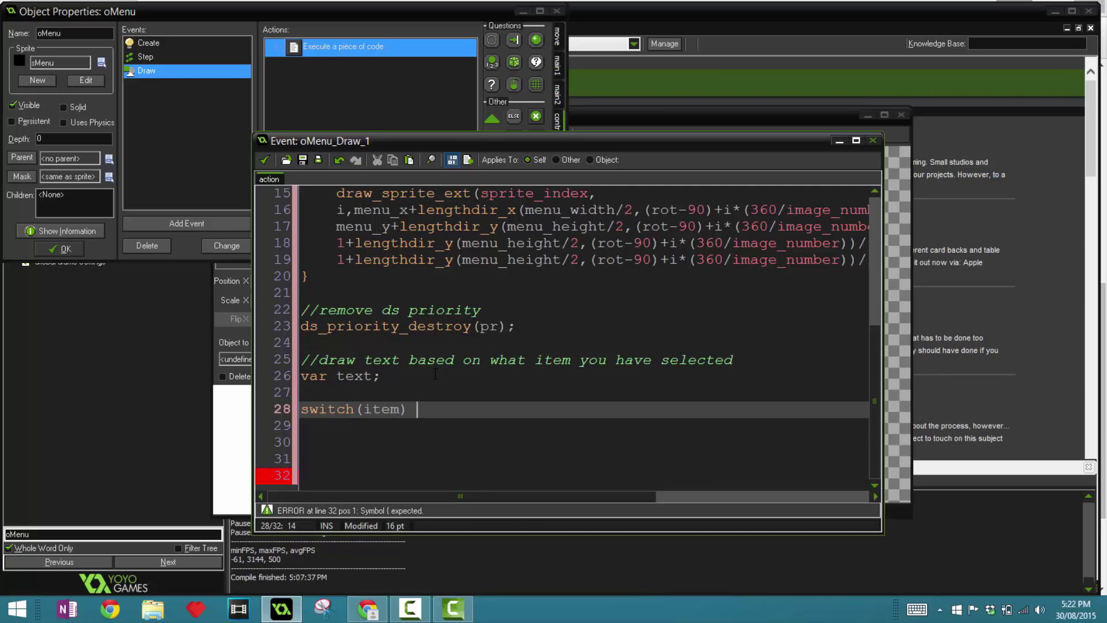
pyautogui.write('{}')
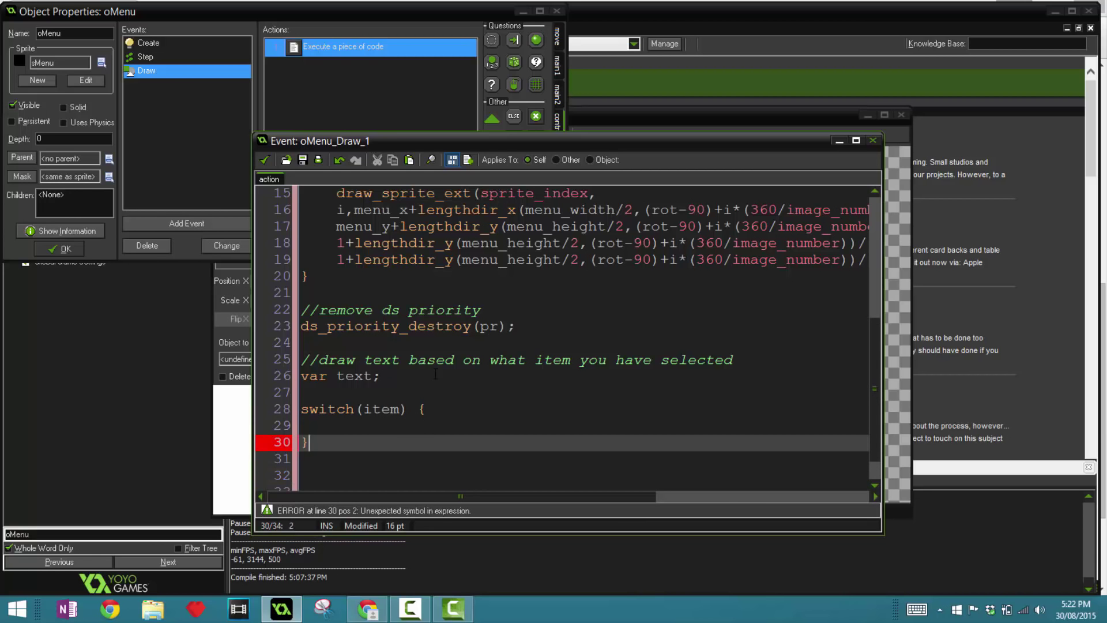
# - Write case 0 assigning text "Play" with break, and case 1 assigning "Help" with break
pyautogui.write('case')
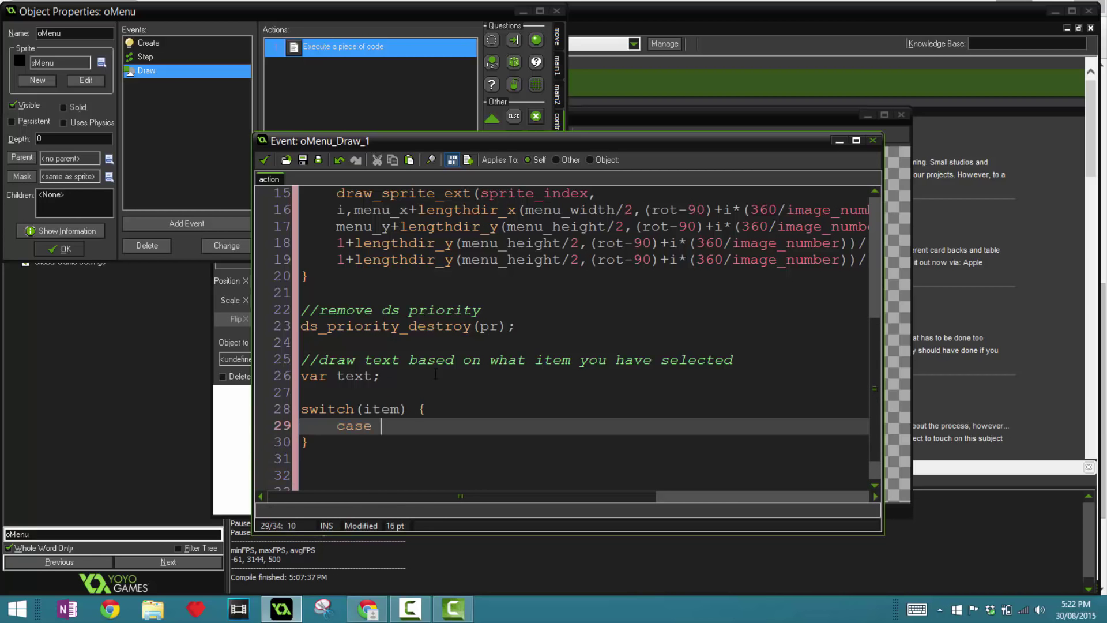
pyautogui.write('0:')
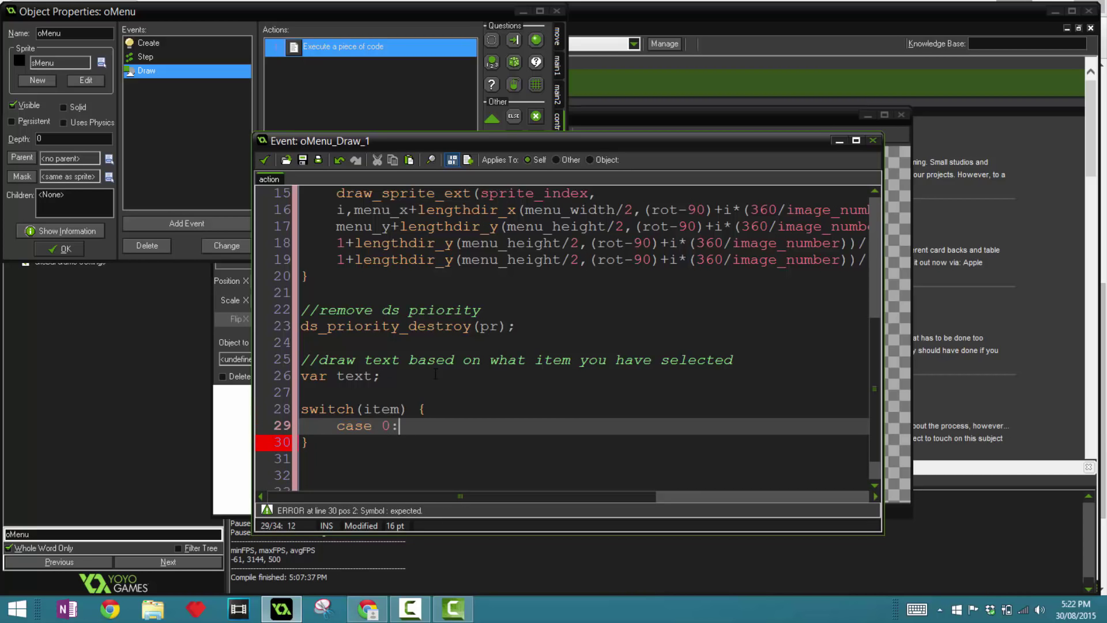
pyautogui.write('text = ""')
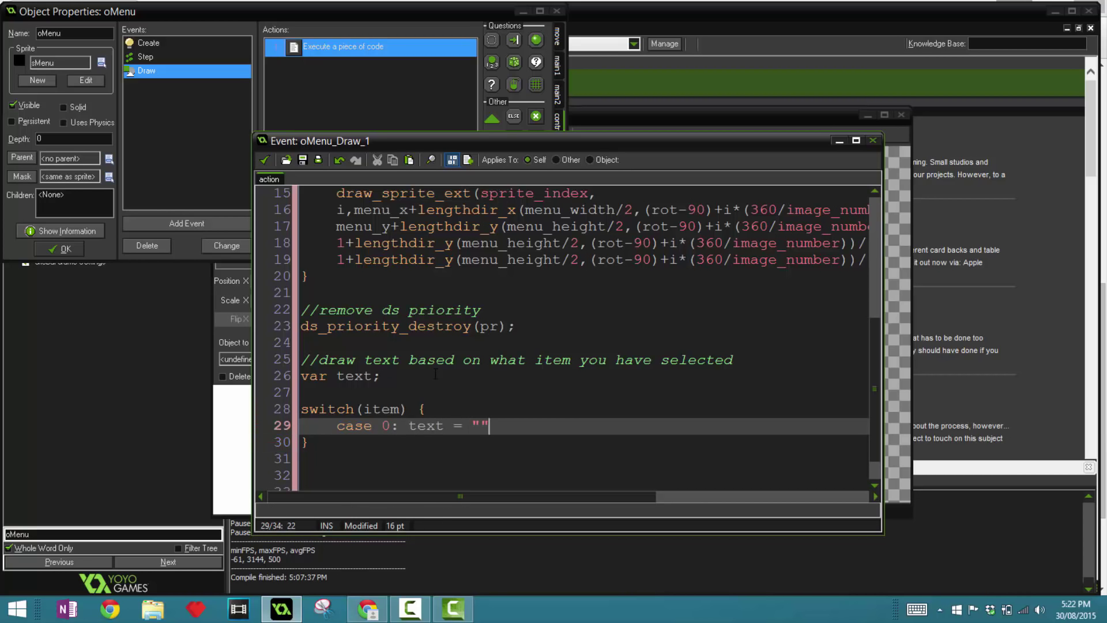
pyautogui.write('Play')
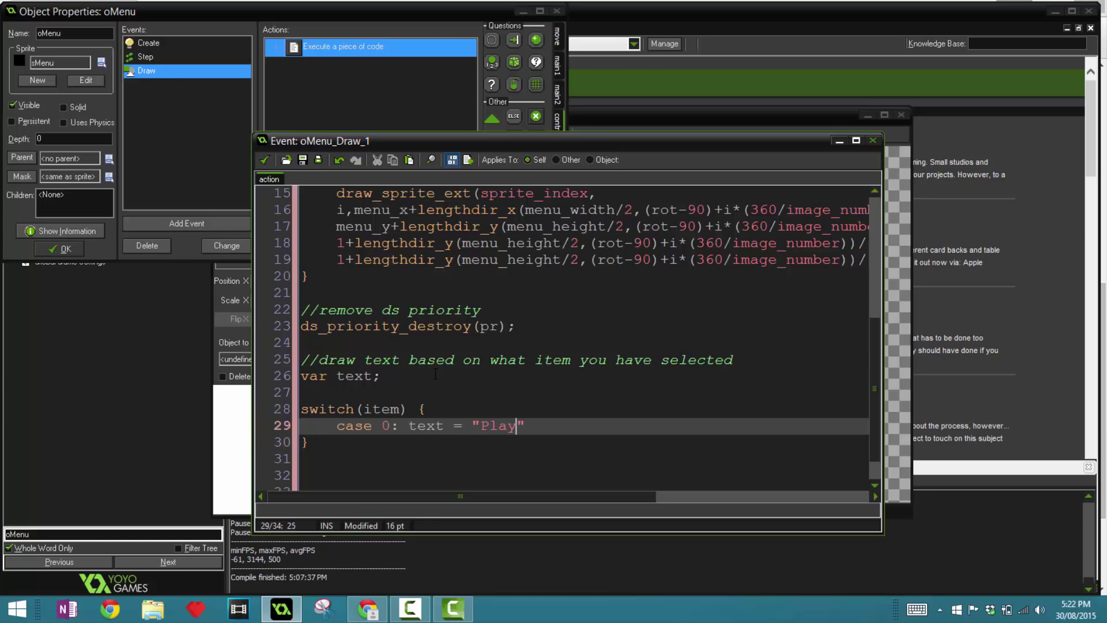
pyautogui.write('break')
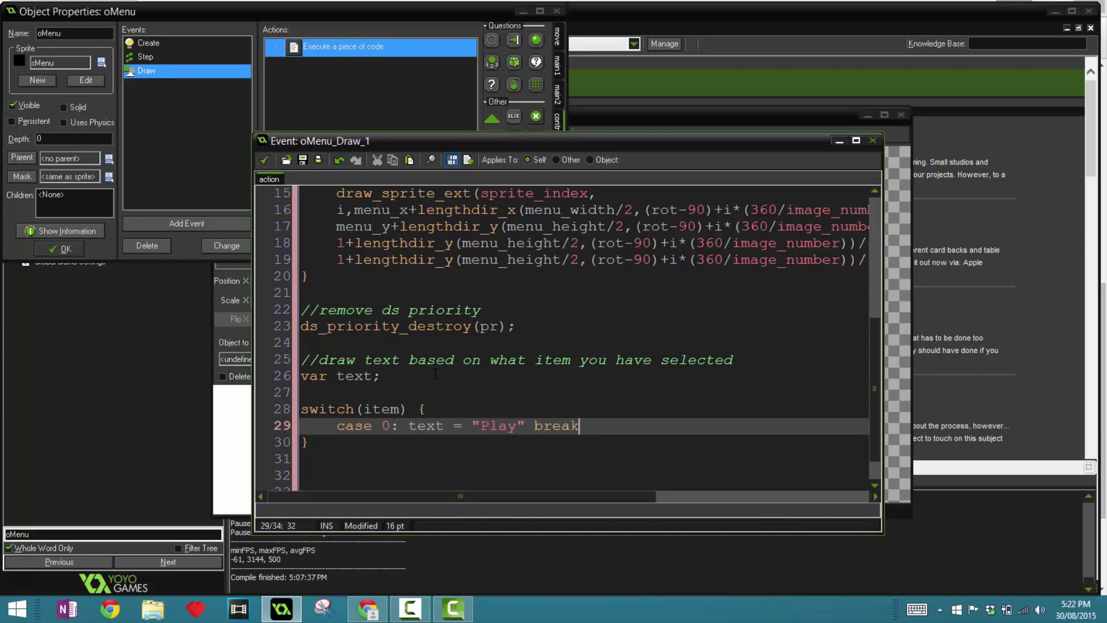
pyautogui.write(';')
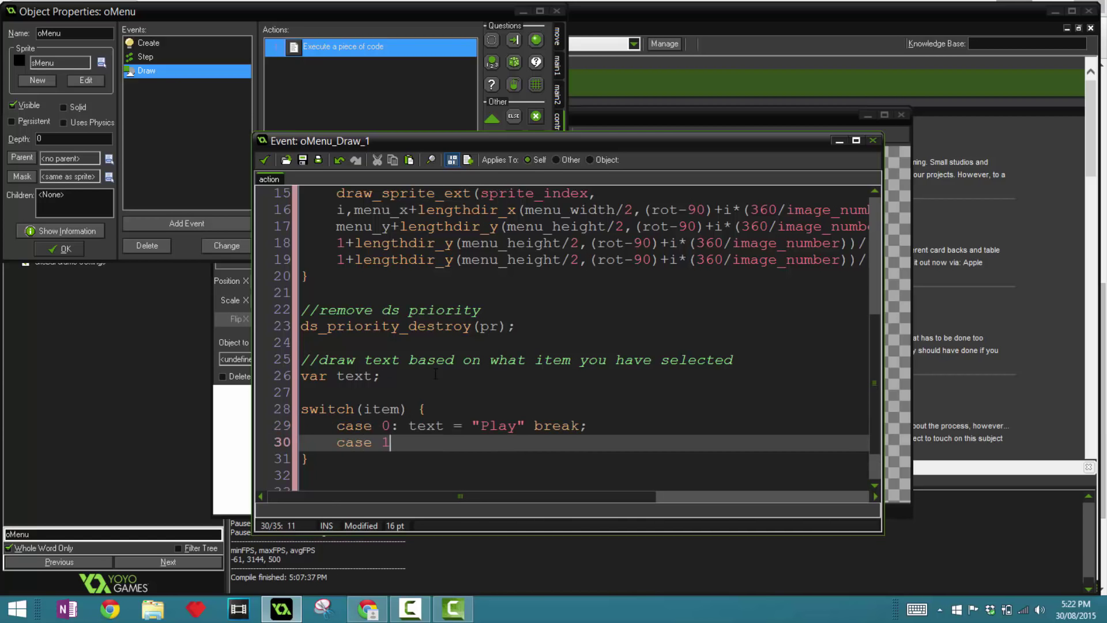
pyautogui.write(': text =')
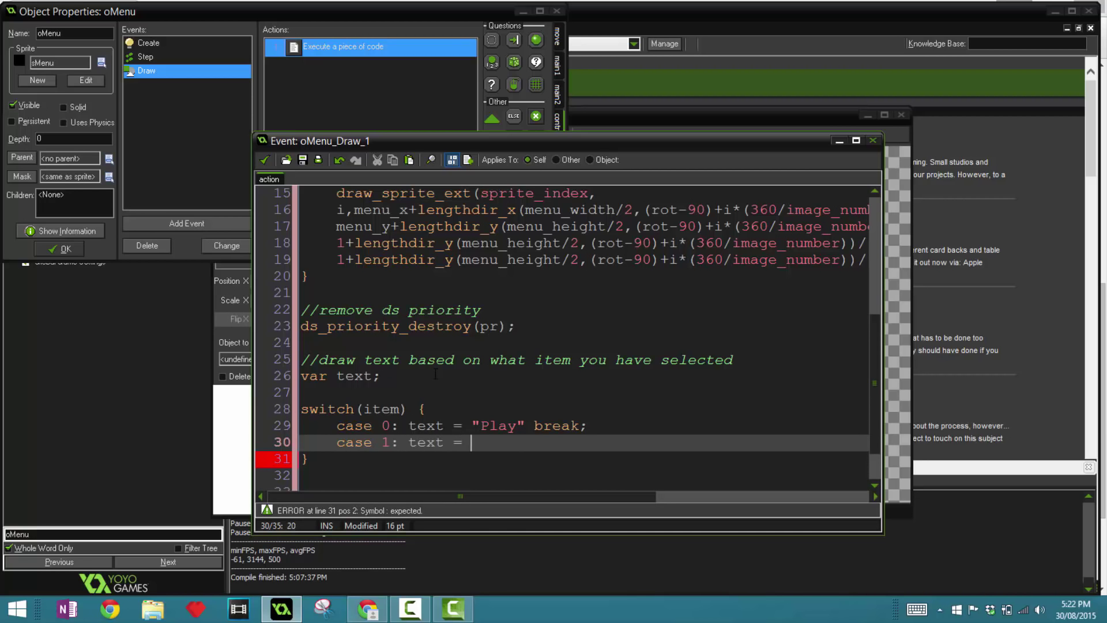
pyautogui.write('"')
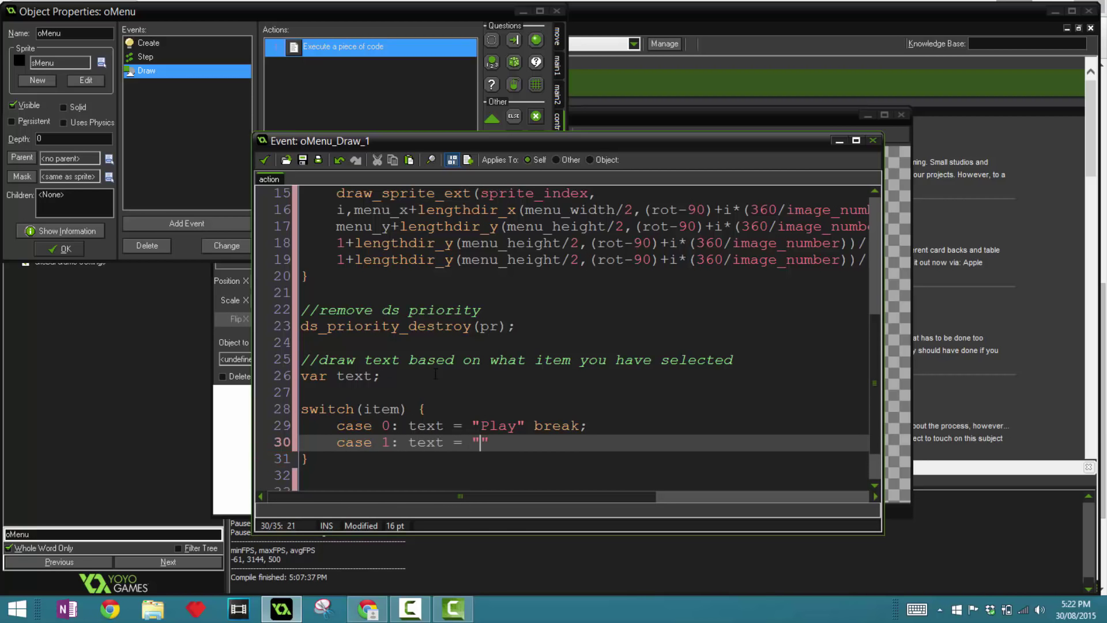
pyautogui.write('Help" break;')
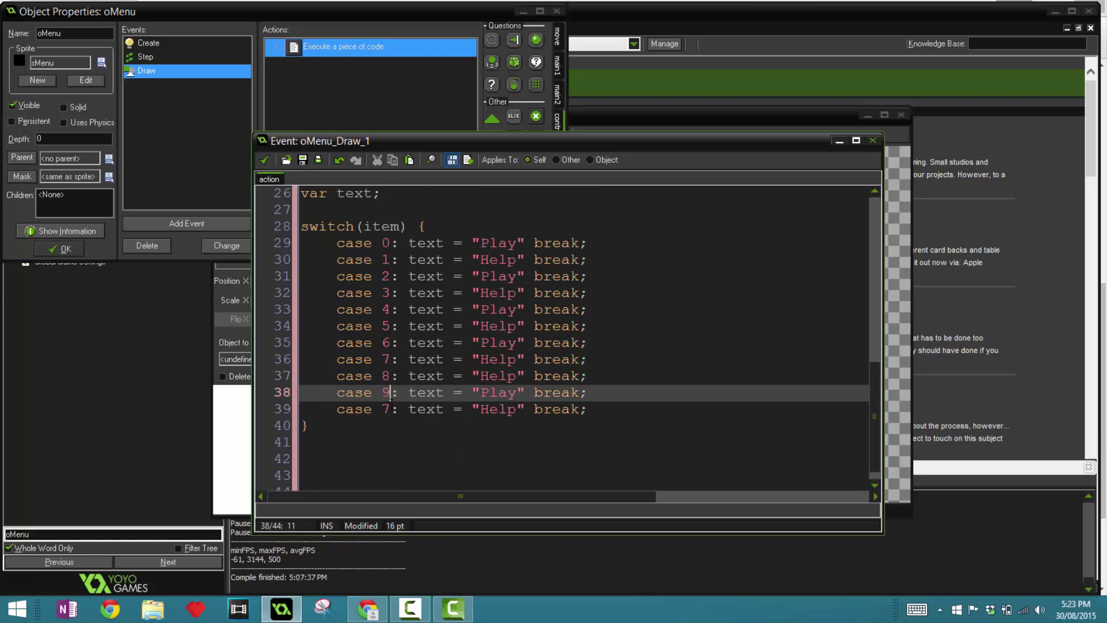
# - Remove the extra case line, add default: text = "", and change case 2's label to "Quit"
pyautogui.press('Delete')
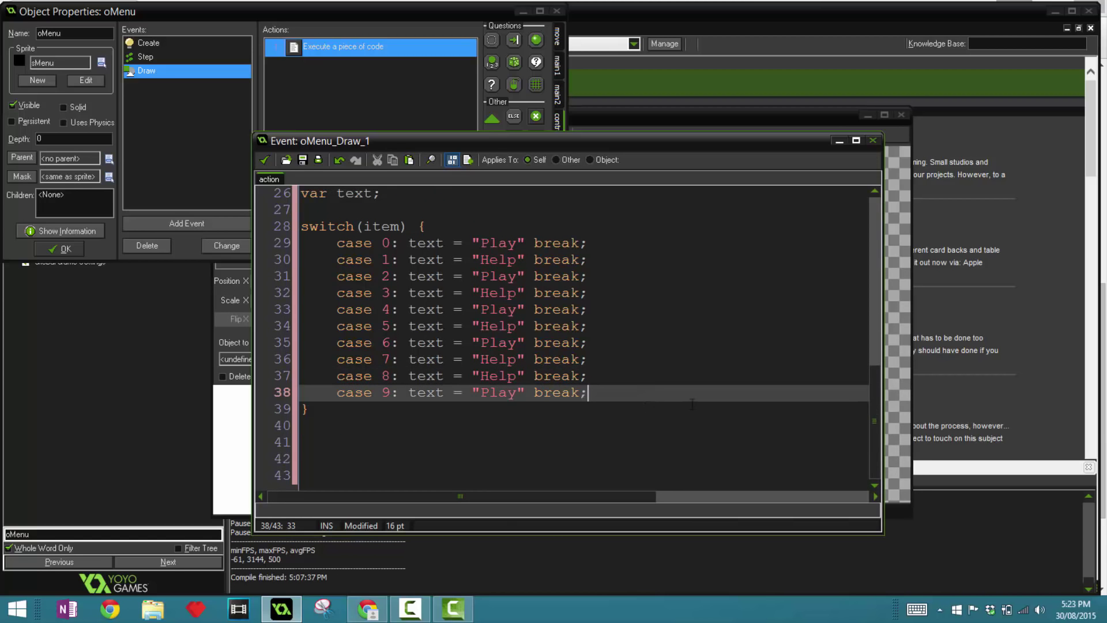
pyautogui.write('def')
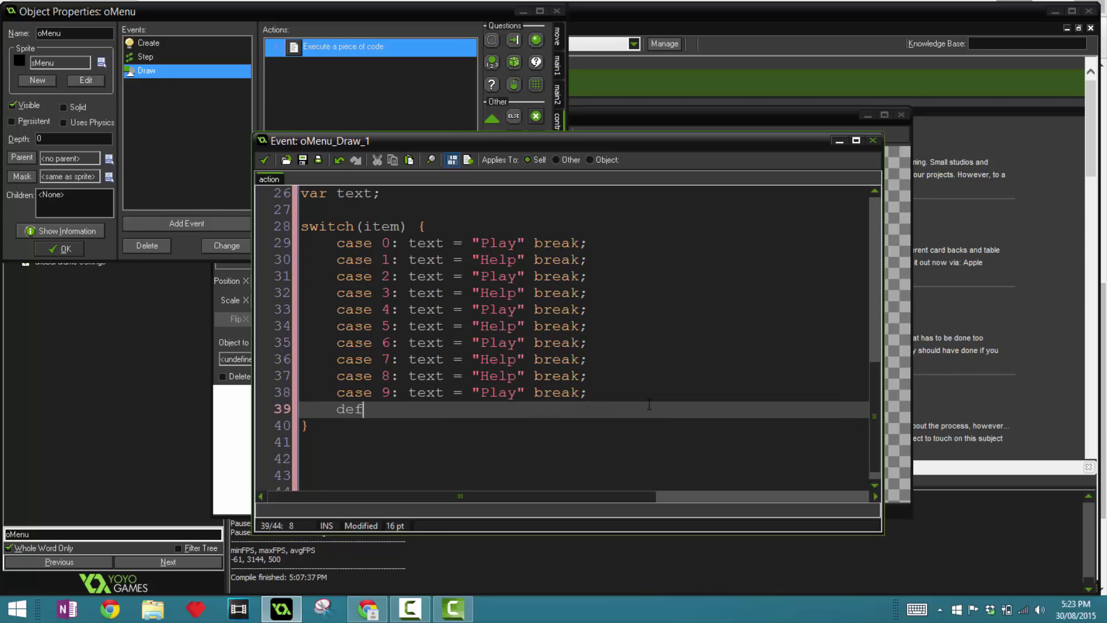
pyautogui.write('ault = ""')
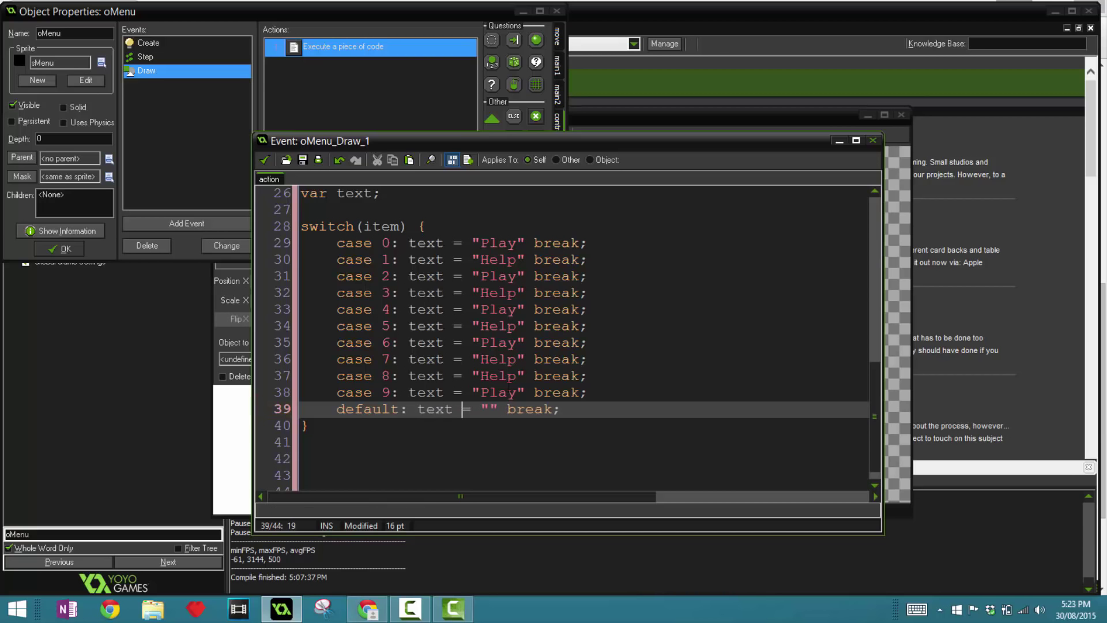
pyautogui.doubleClick(497, 276)
pyautogui.write('Quit')
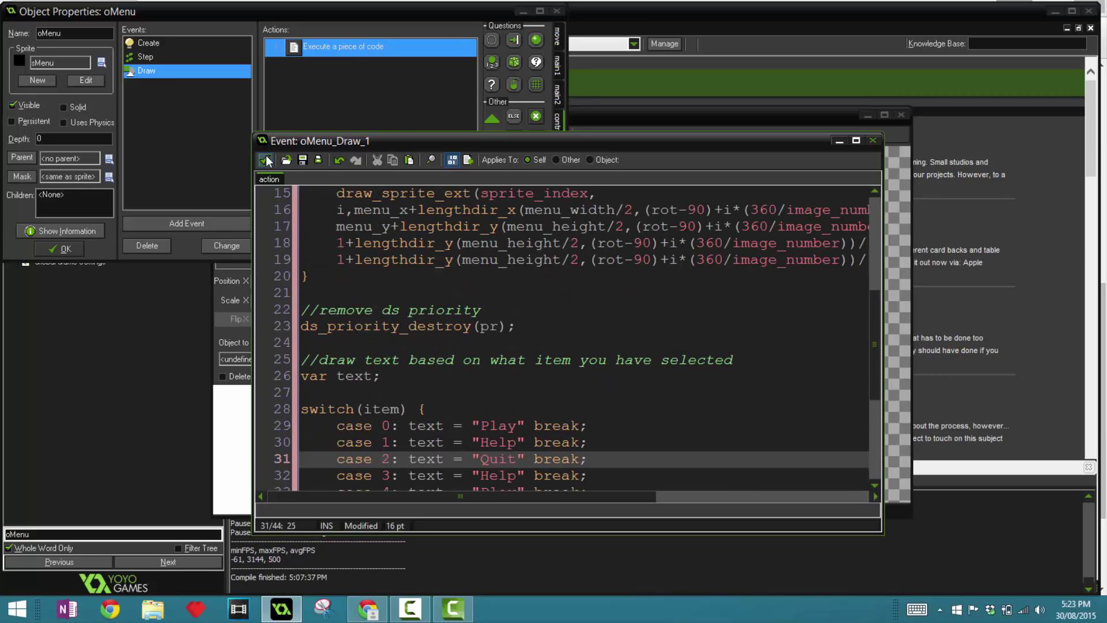
pyautogui.scroll(-3)
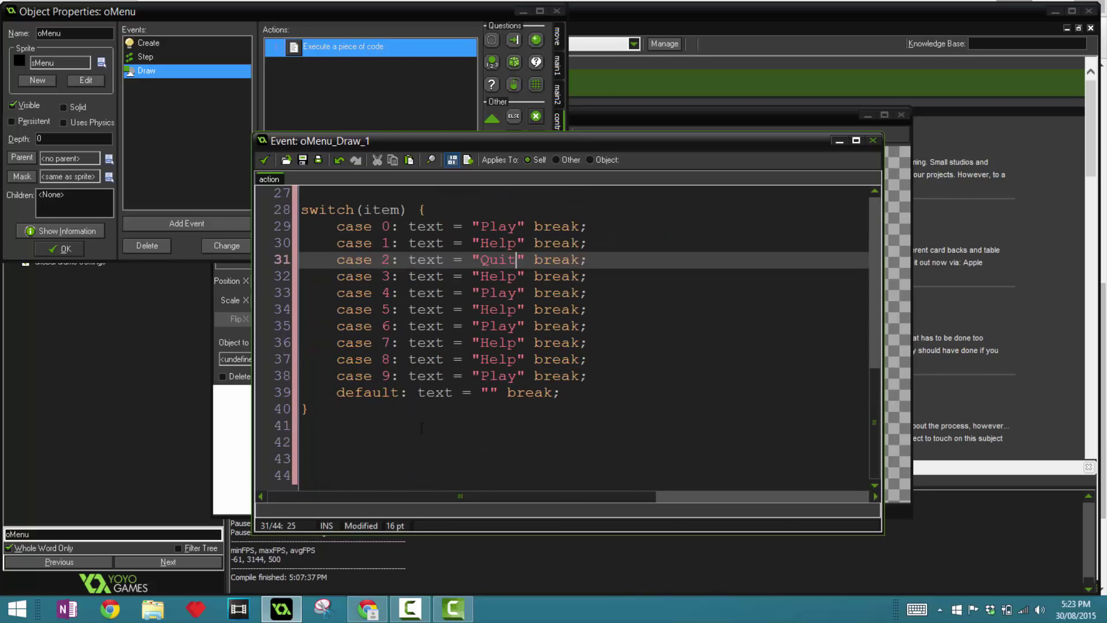
pyautogui.write('draw_set_halign(')
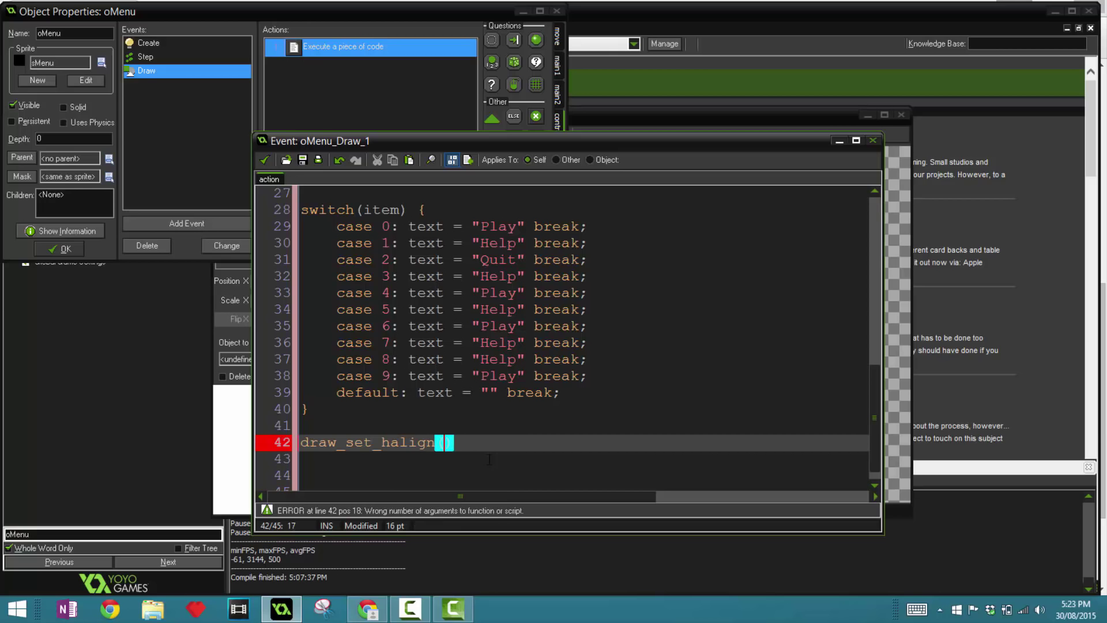
# - Finish draw_set_halign(fa_center), draw the text at 320,320, and save the Draw code
pyautogui.write('fa_Ce')
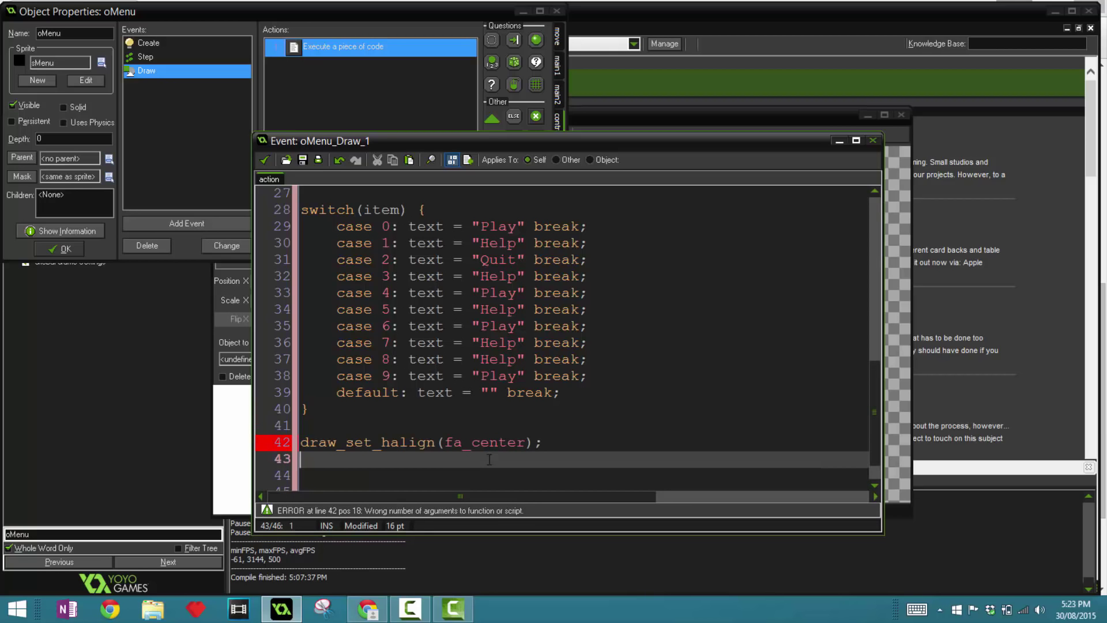
pyautogui.write('draw_text')
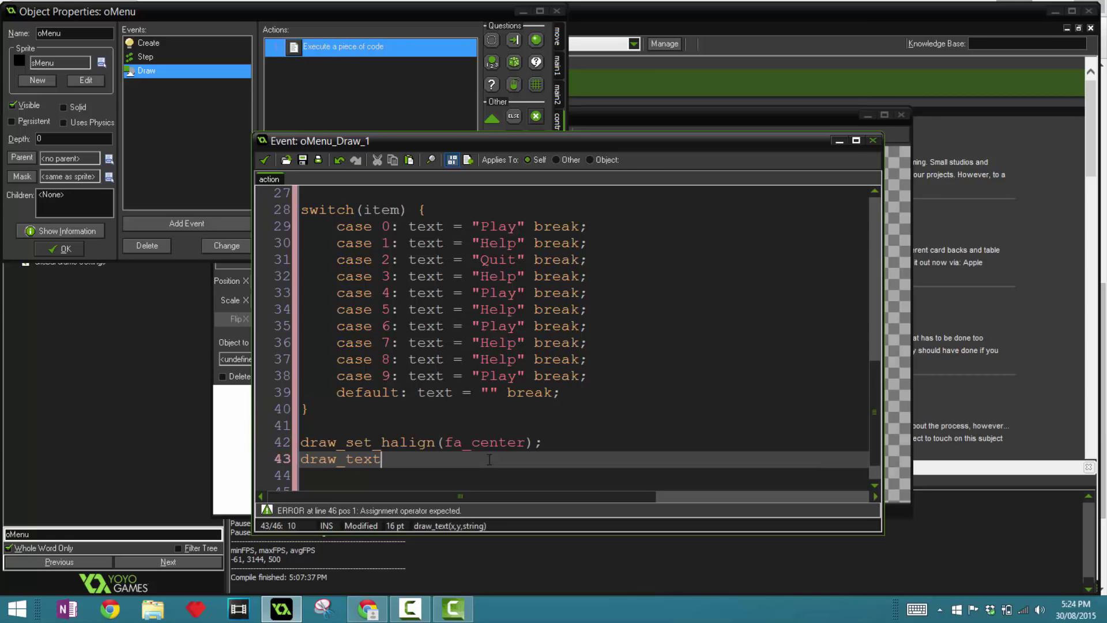
pyautogui.write('(')
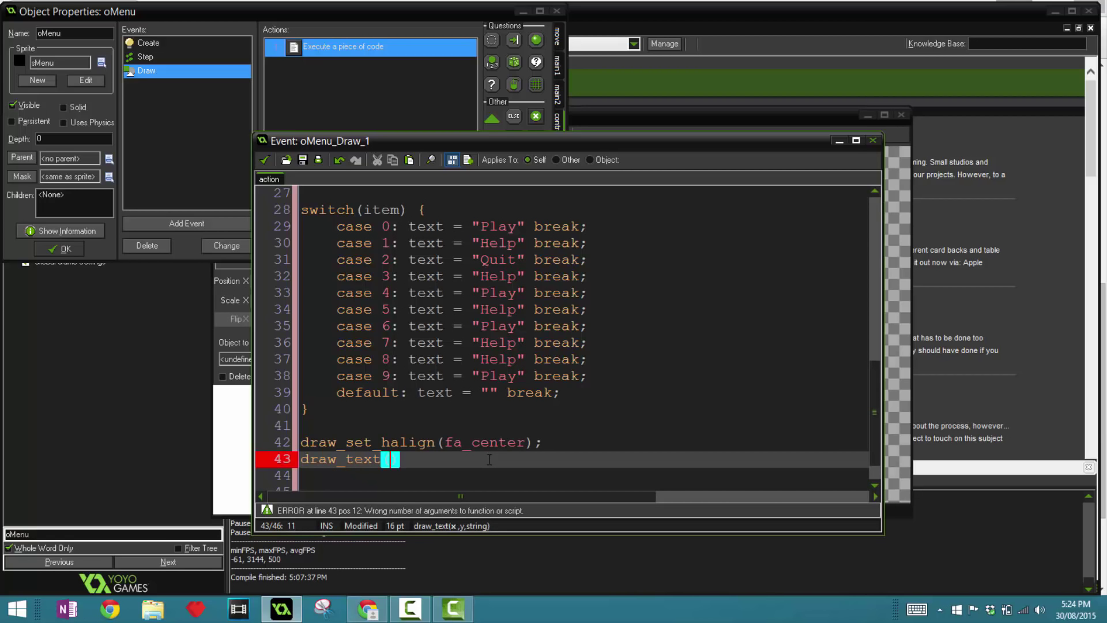
pyautogui.write('320,320,text')
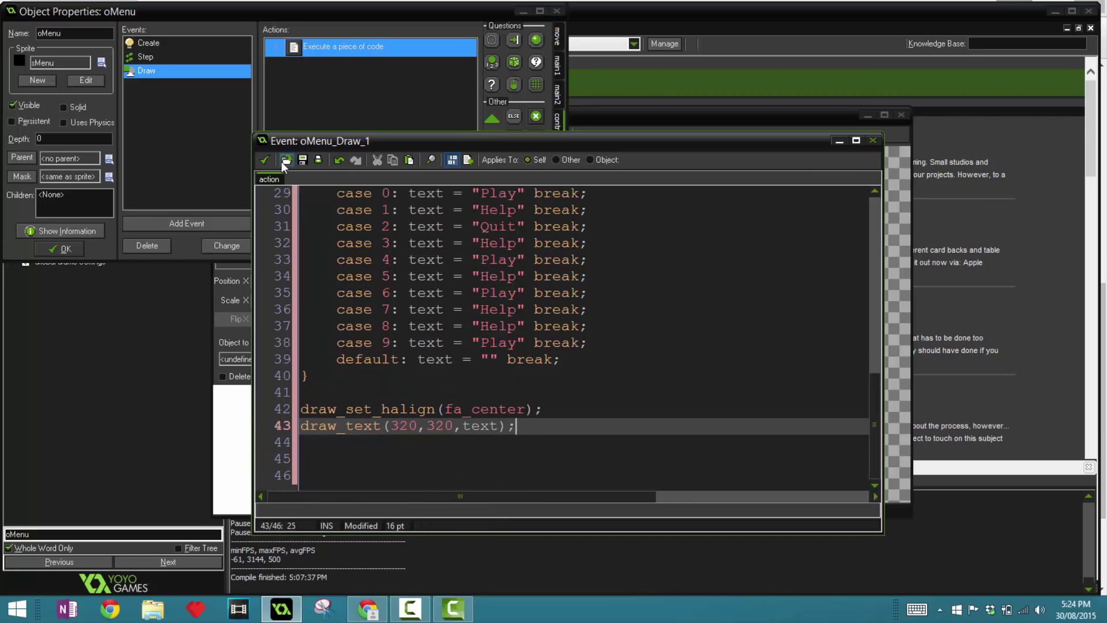
pyautogui.click(187, 223)
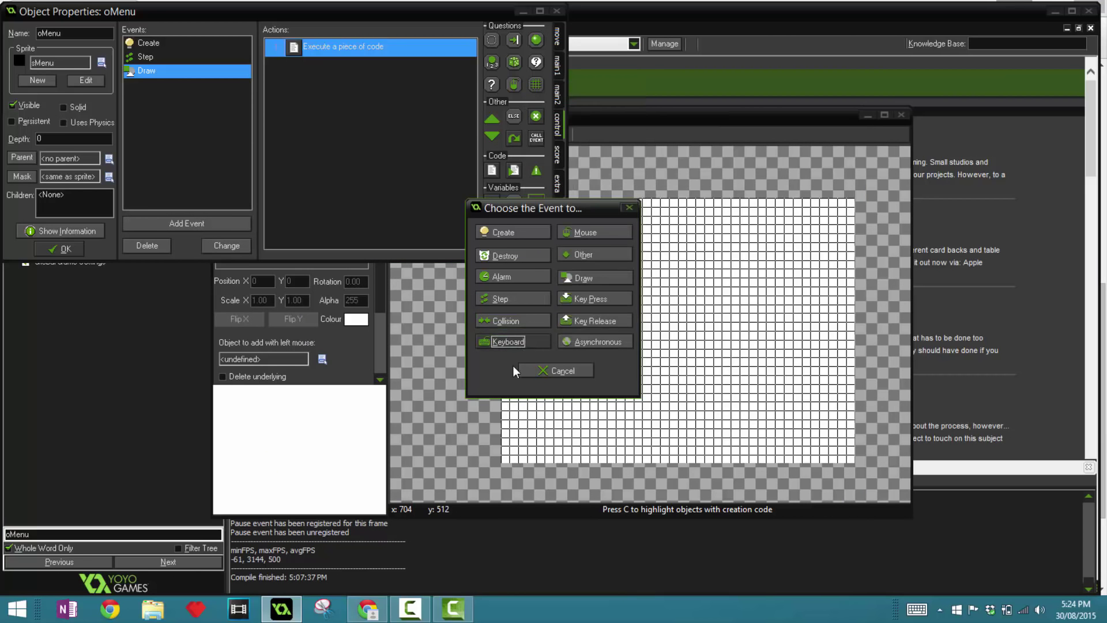
# - Add a Key Press event for <Space> to oMenu
pyautogui.click(590, 297)
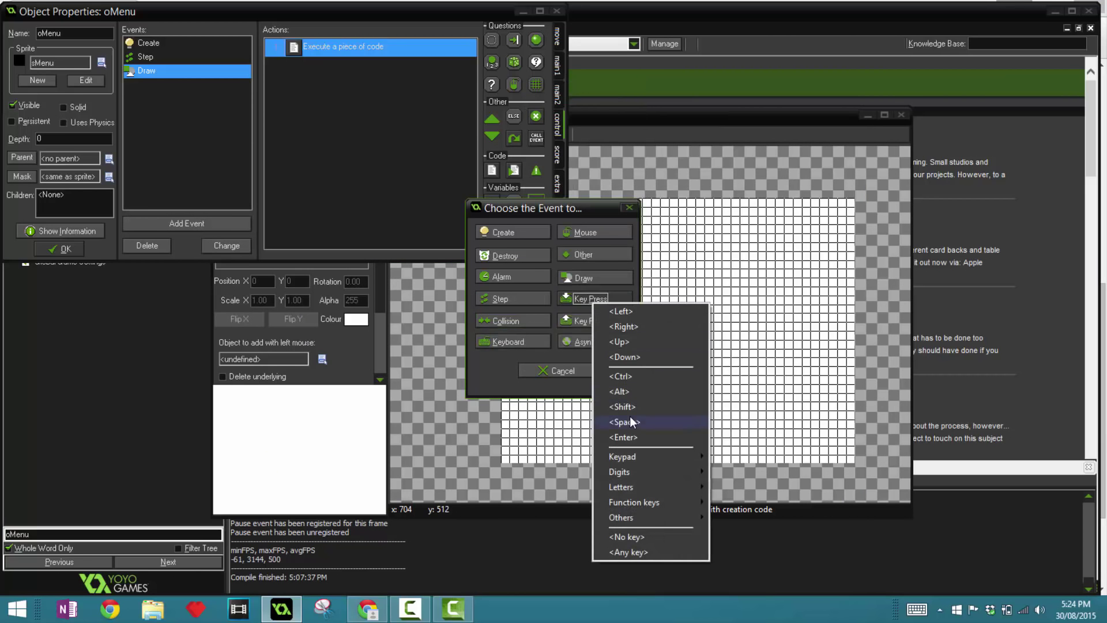
pyautogui.click(623, 422)
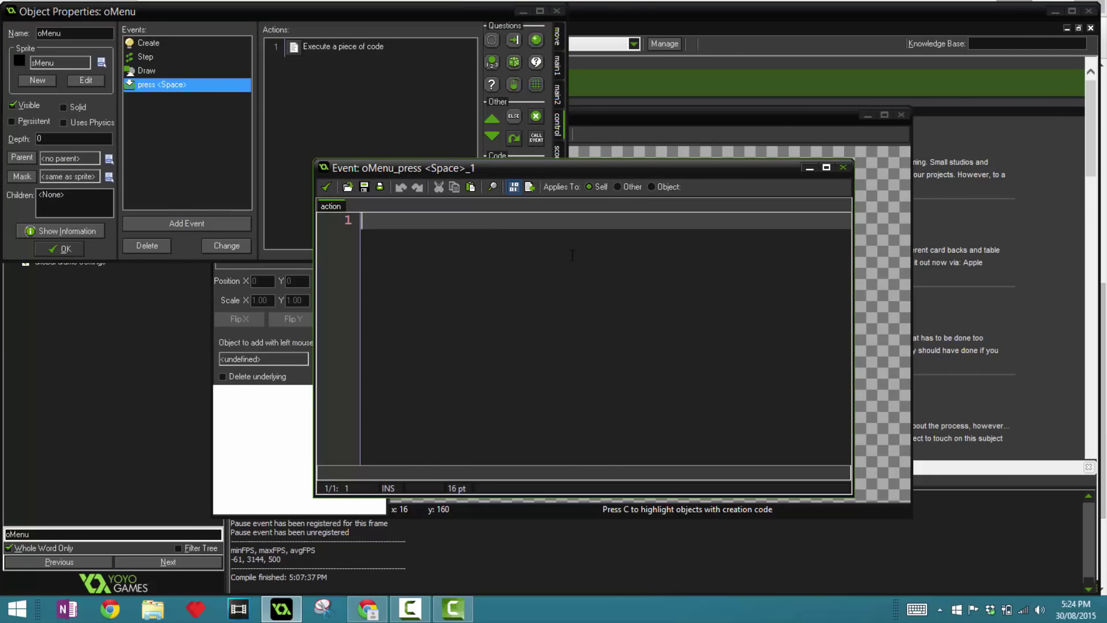
# - In the Space-press code, begin switch(item) with case 1 showing the message "Played"
pyautogui.write('swit')
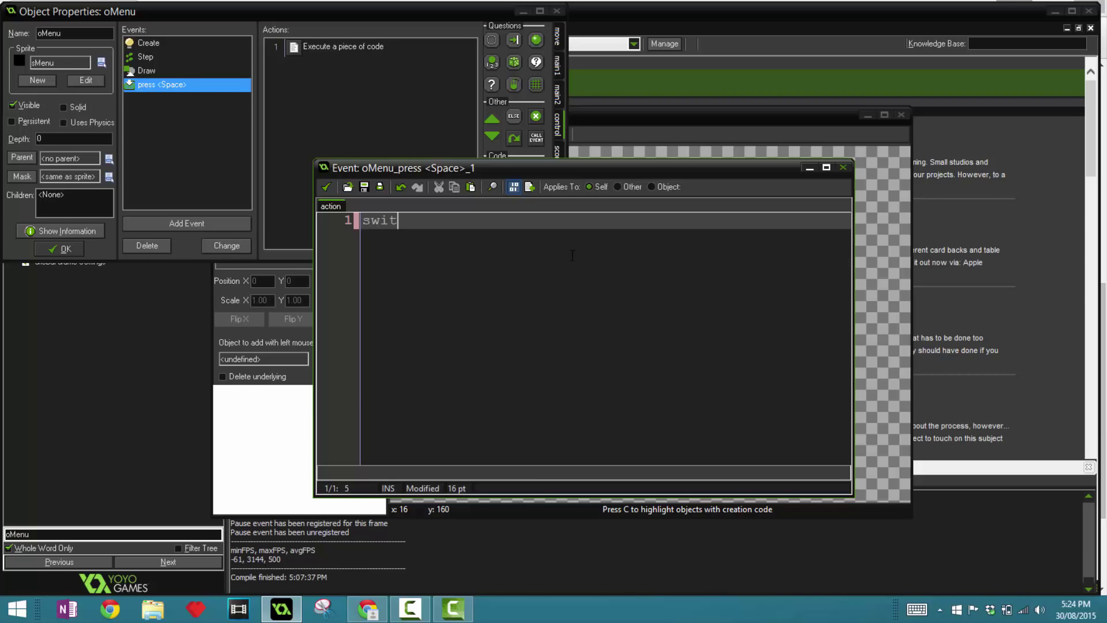
pyautogui.write('ch (item)')
pyautogui.write('case')
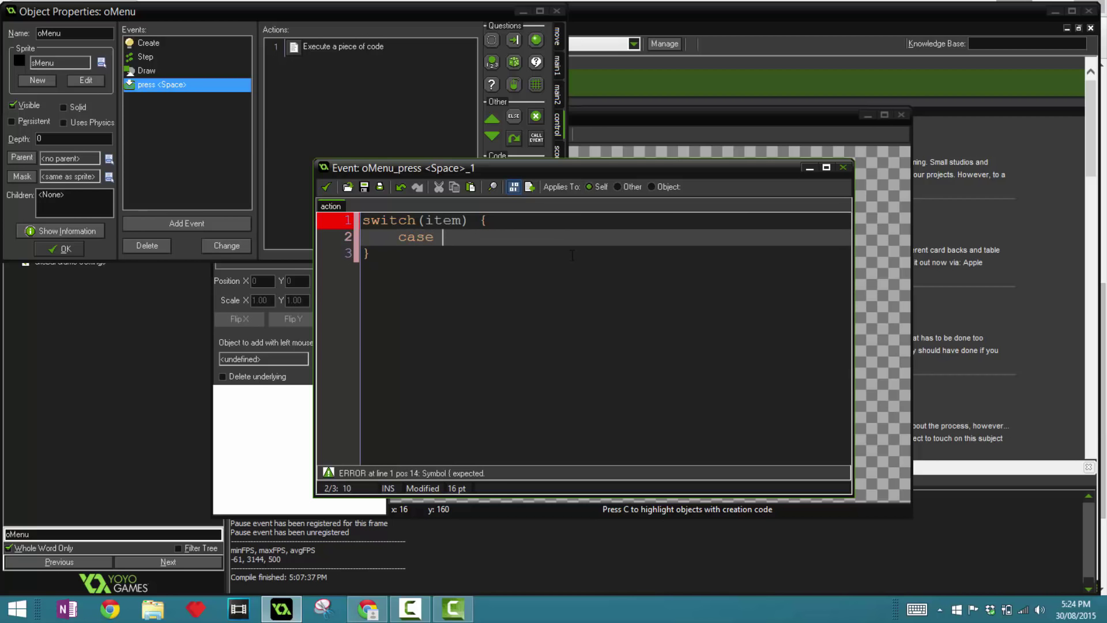
pyautogui.write('1: show_message("')
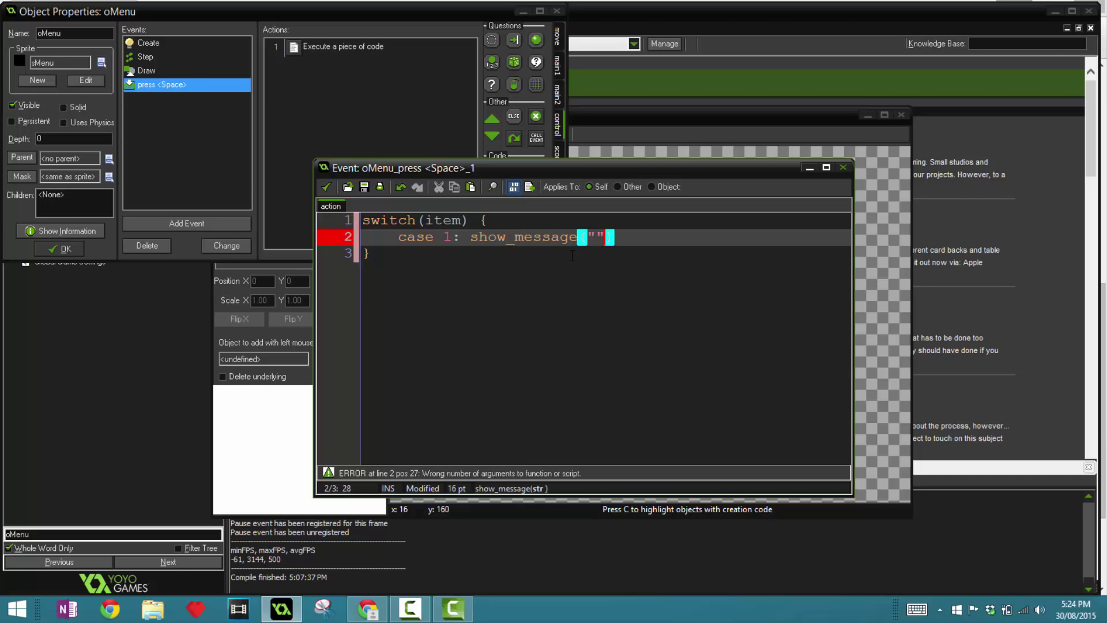
pyautogui.write('Played!')
pyautogui.write('c')
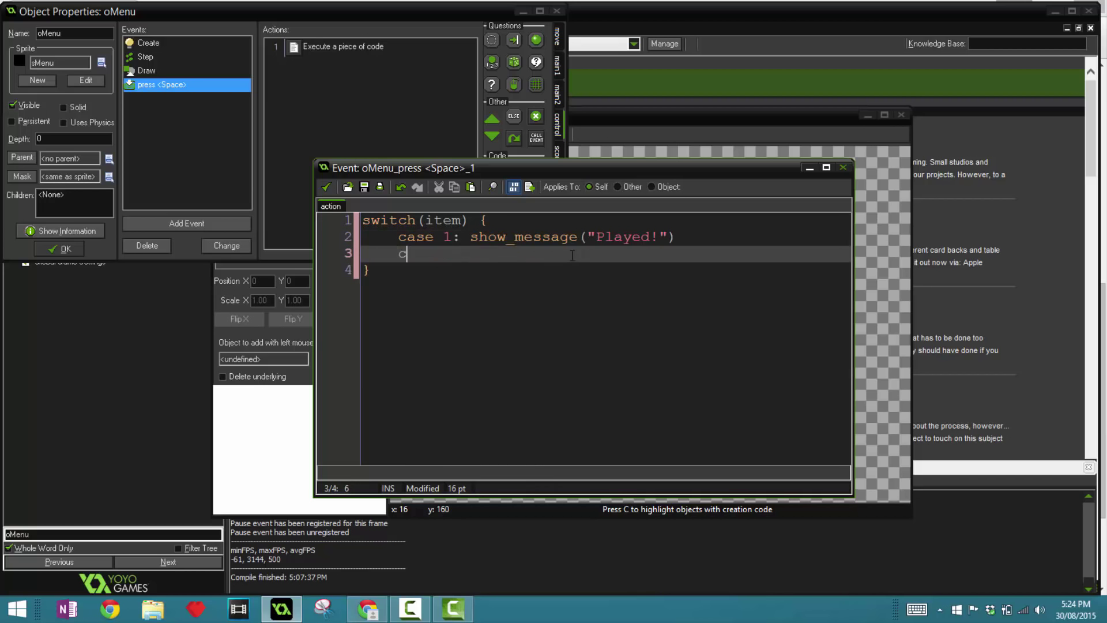
# - Add case 2 showing a 'Help is not available' message and a case calling game_end()
pyautogui.write('ase 2:')
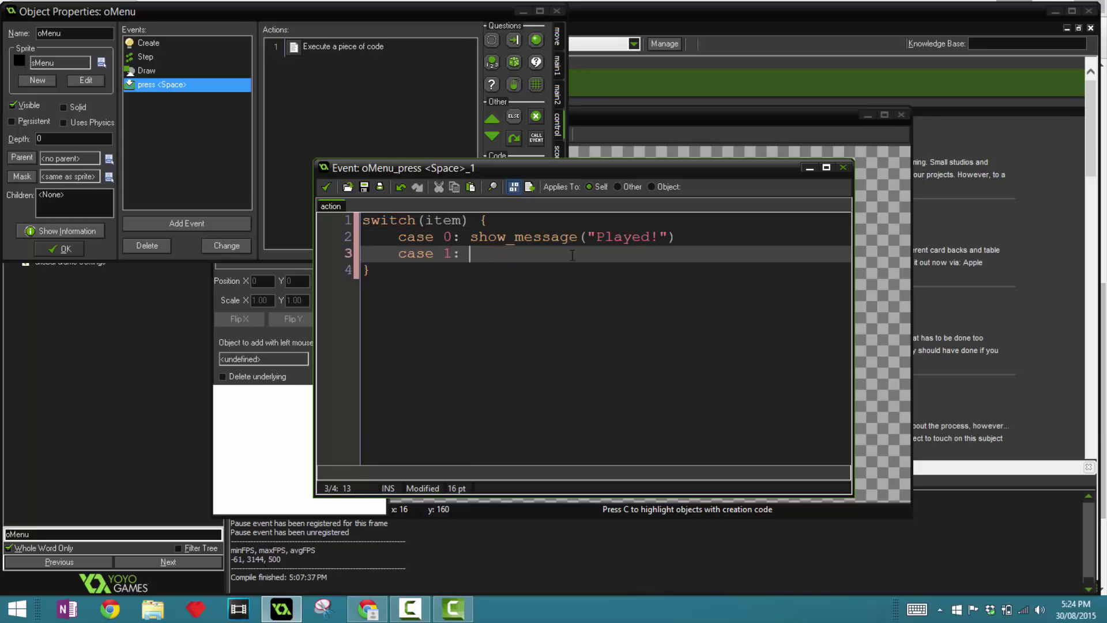
pyautogui.write('show_message(""0')
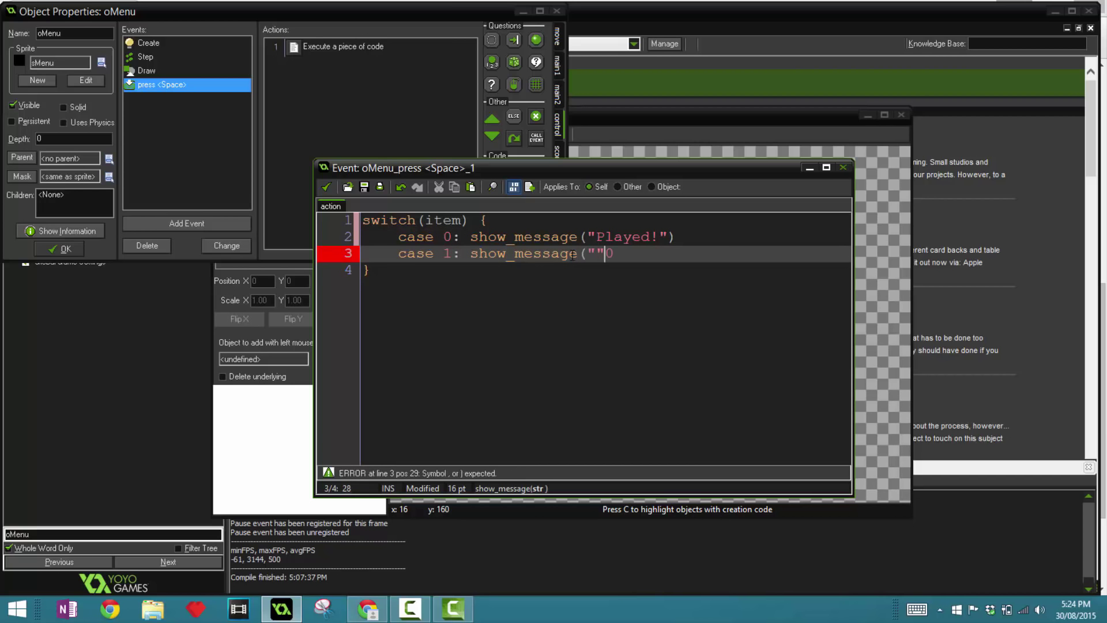
pyautogui.write('Help is not aba')
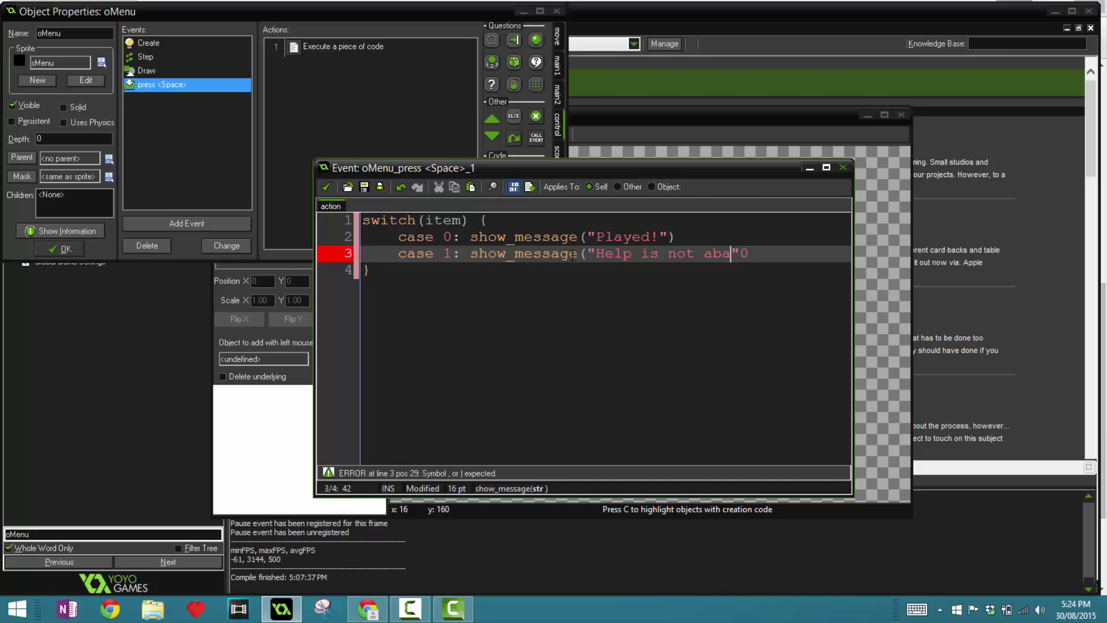
pyautogui.write('vaiable')
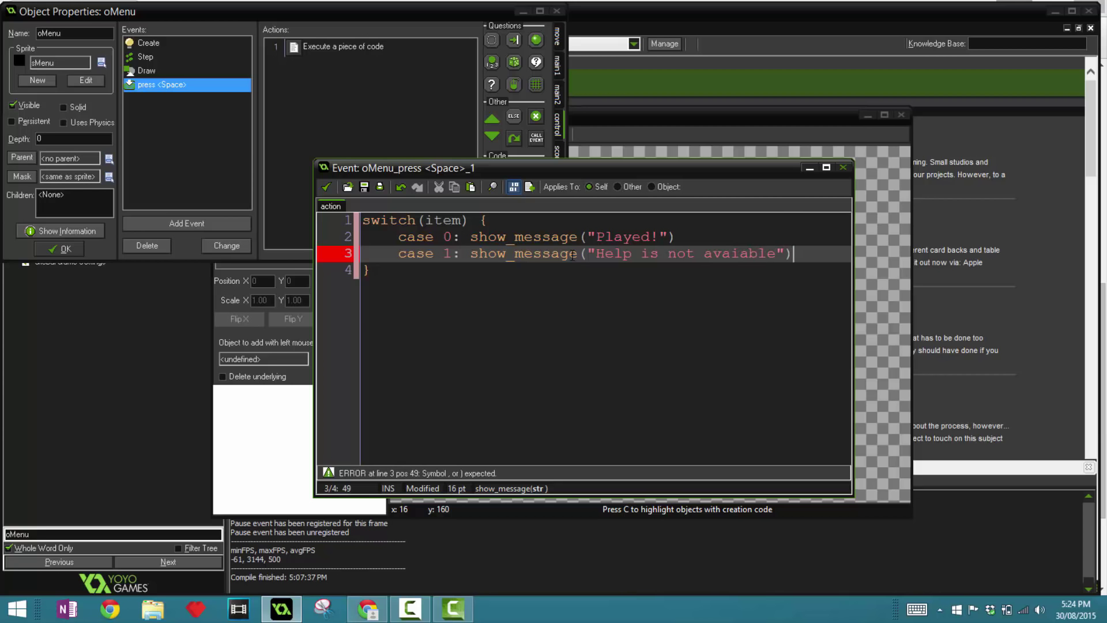
pyautogui.write(';')
pyautogui.write('case 2: game')
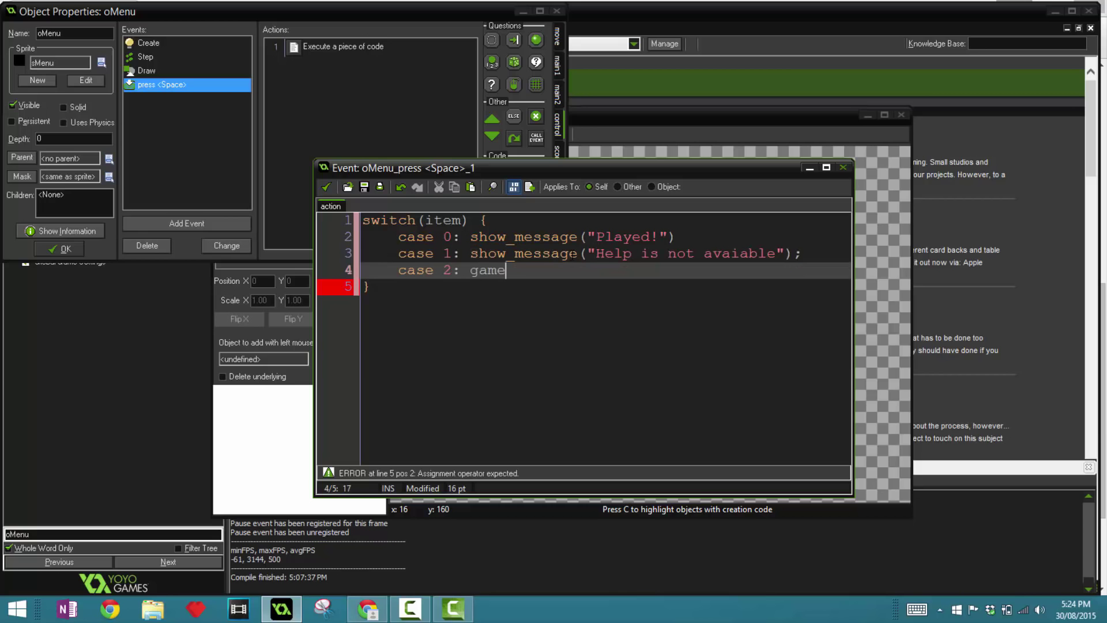
pyautogui.write('_end;')
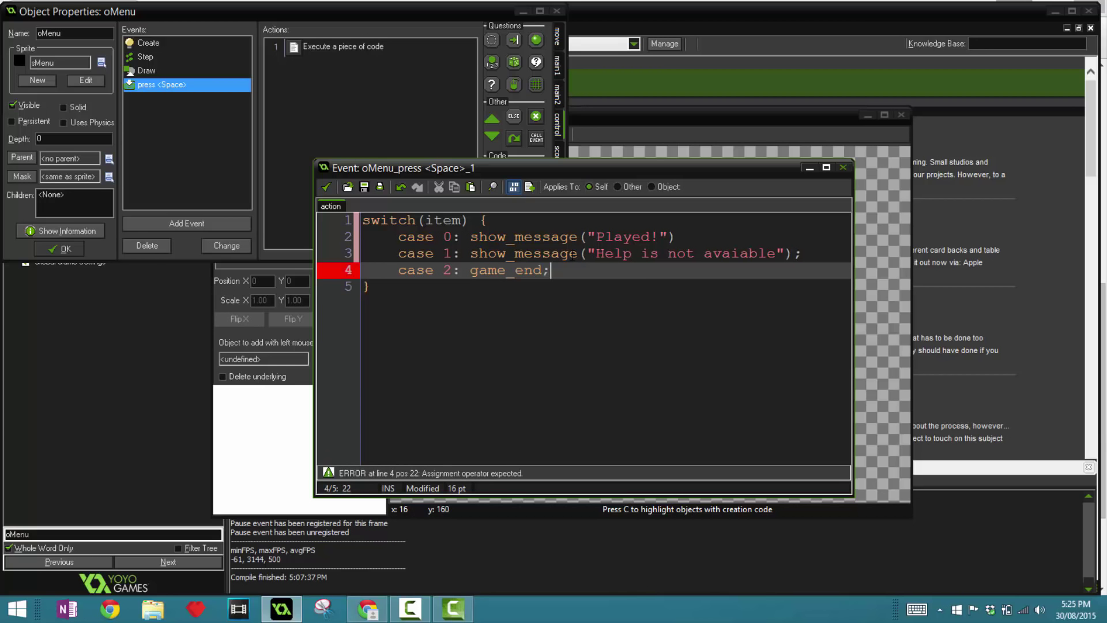
pyautogui.write('()')
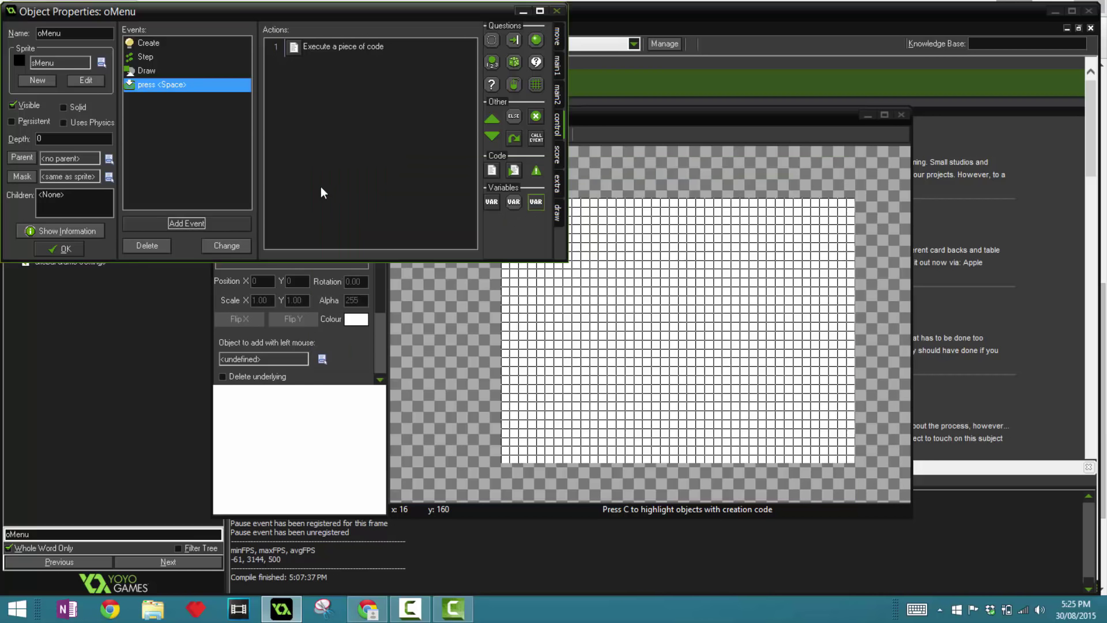
# - Close oMenu, place an oMenu instance in room0, run the game and abort after the Draw error
pyautogui.click(59, 249)
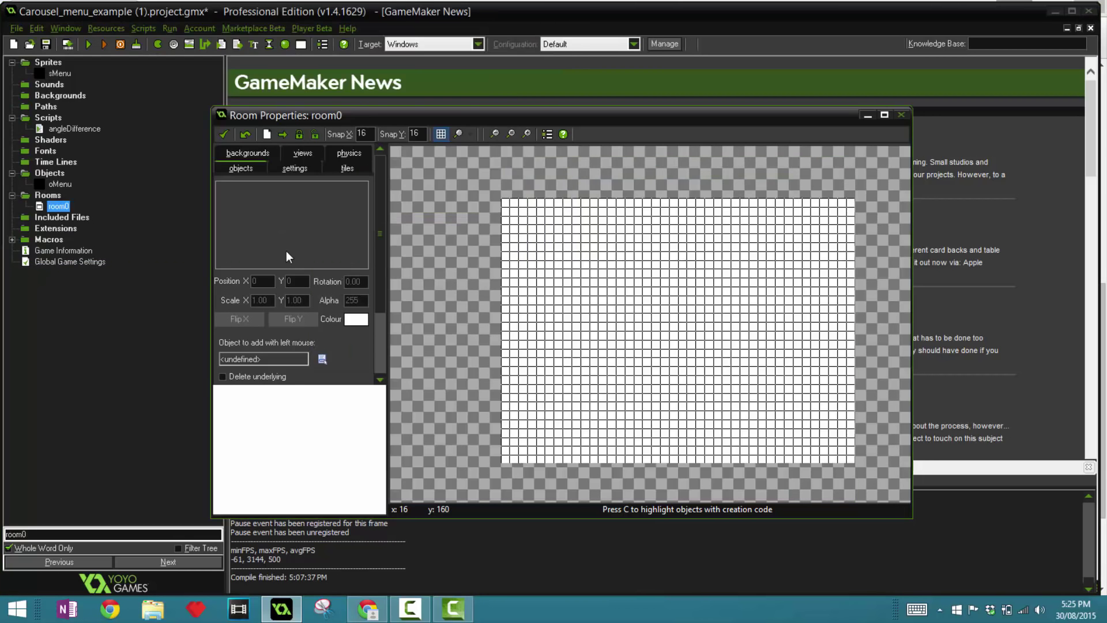
pyautogui.click(713, 323)
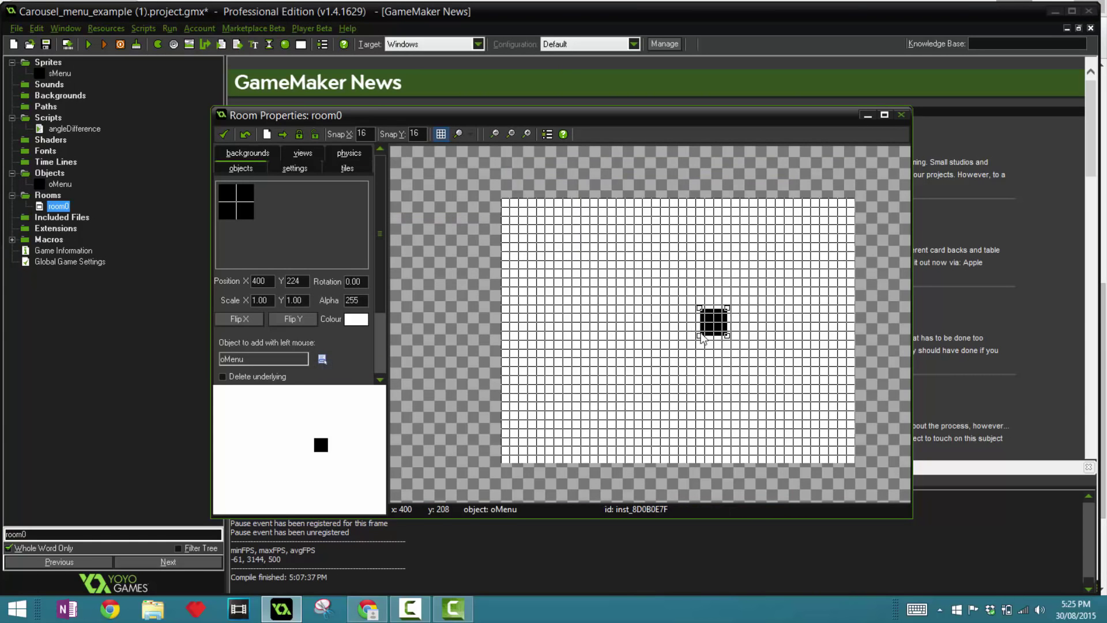
pyautogui.click(88, 44)
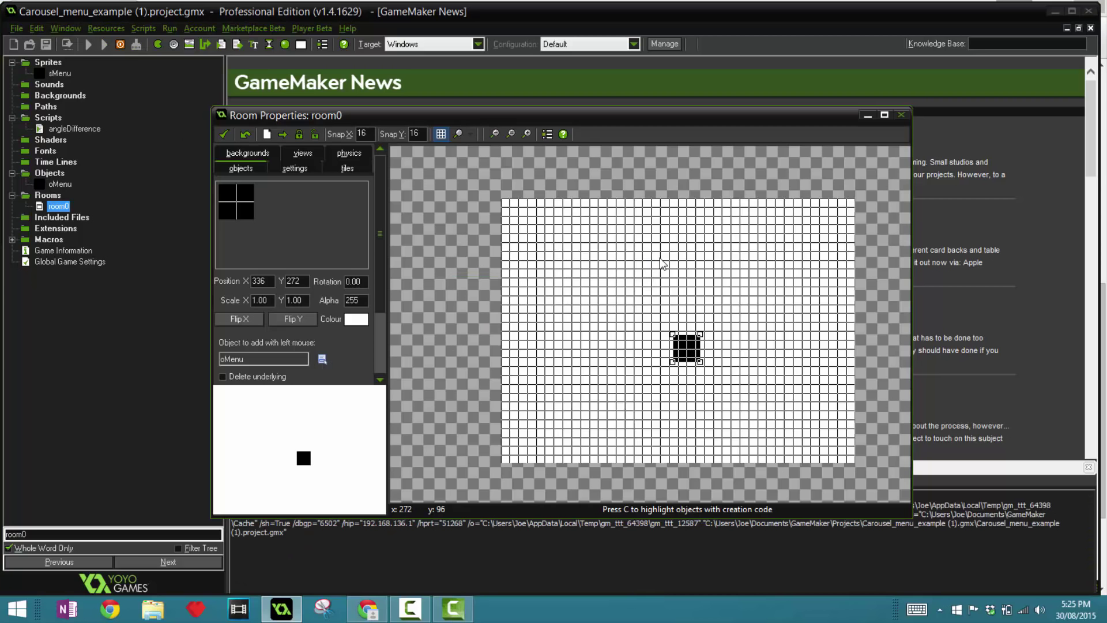
pyautogui.click(87, 44)
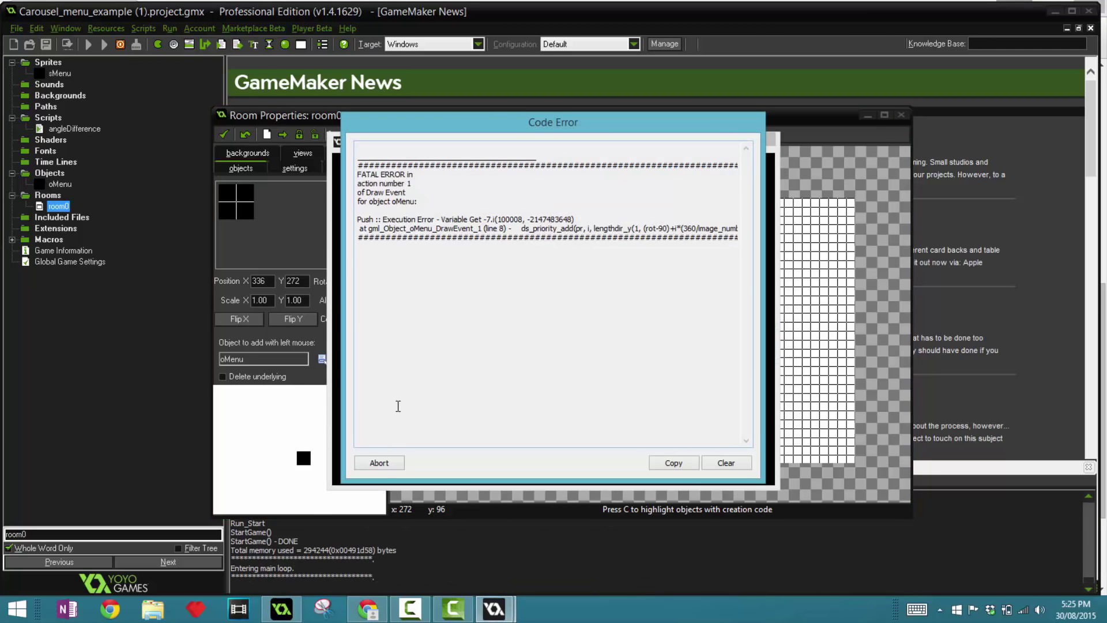
pyautogui.click(378, 462)
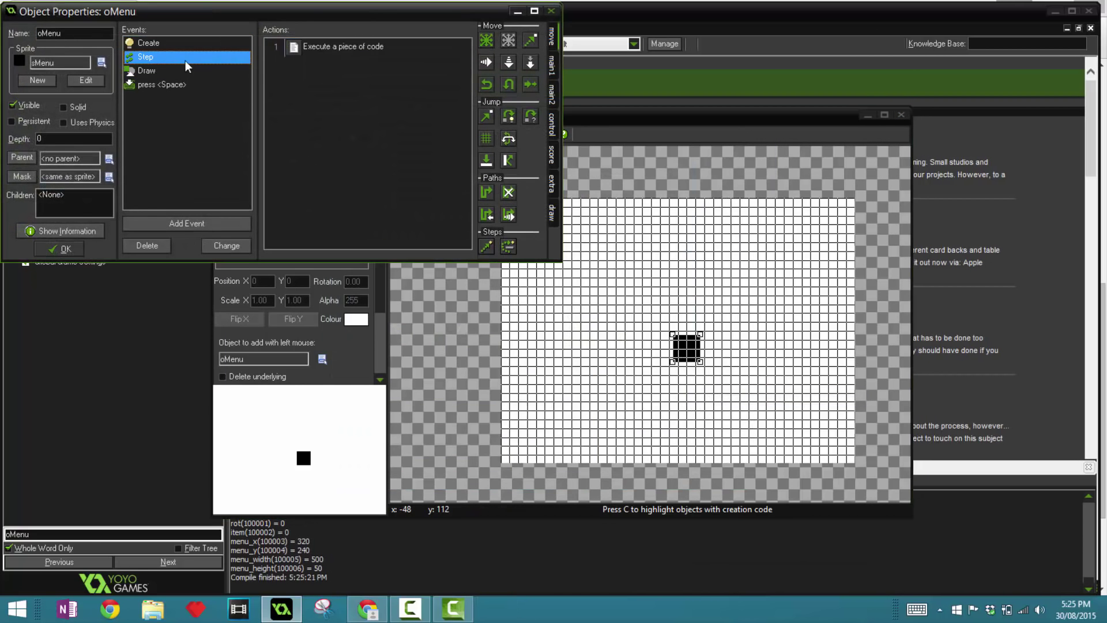
# - In oMenu's Draw code add i = 0; after the var declaration and close oMenu keeping the fix
pyautogui.doubleClick(344, 46)
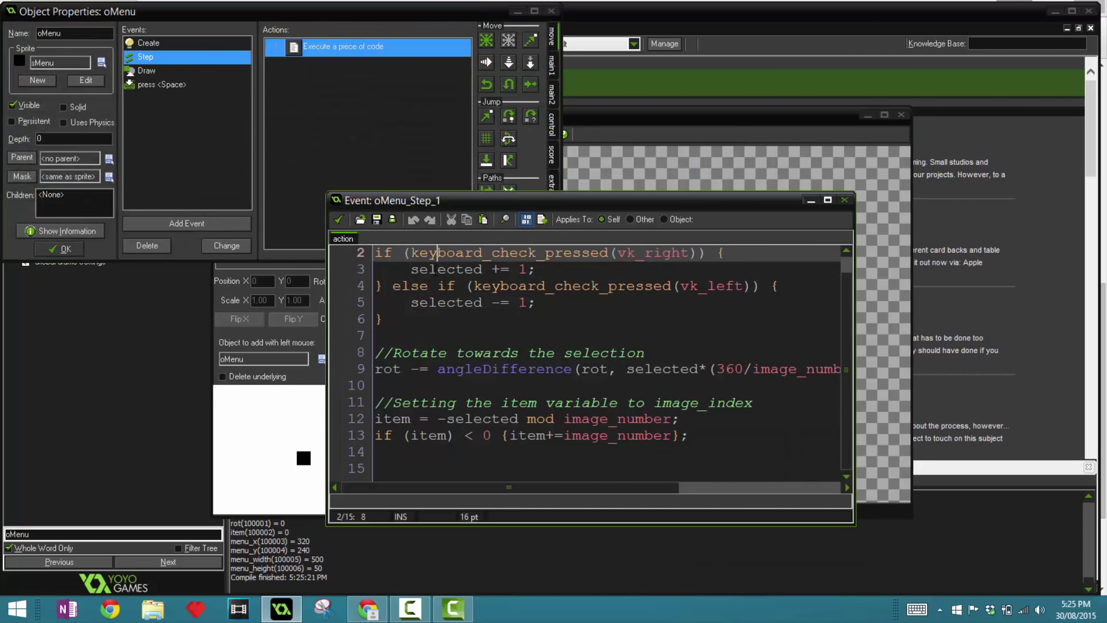
pyautogui.click(147, 70)
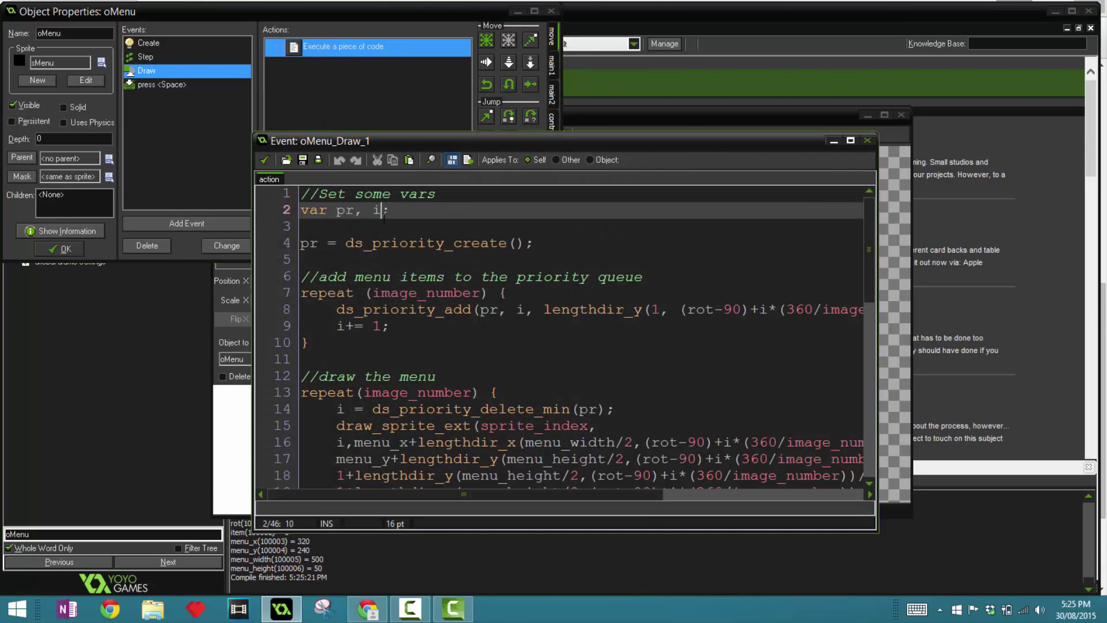
pyautogui.click(373, 210)
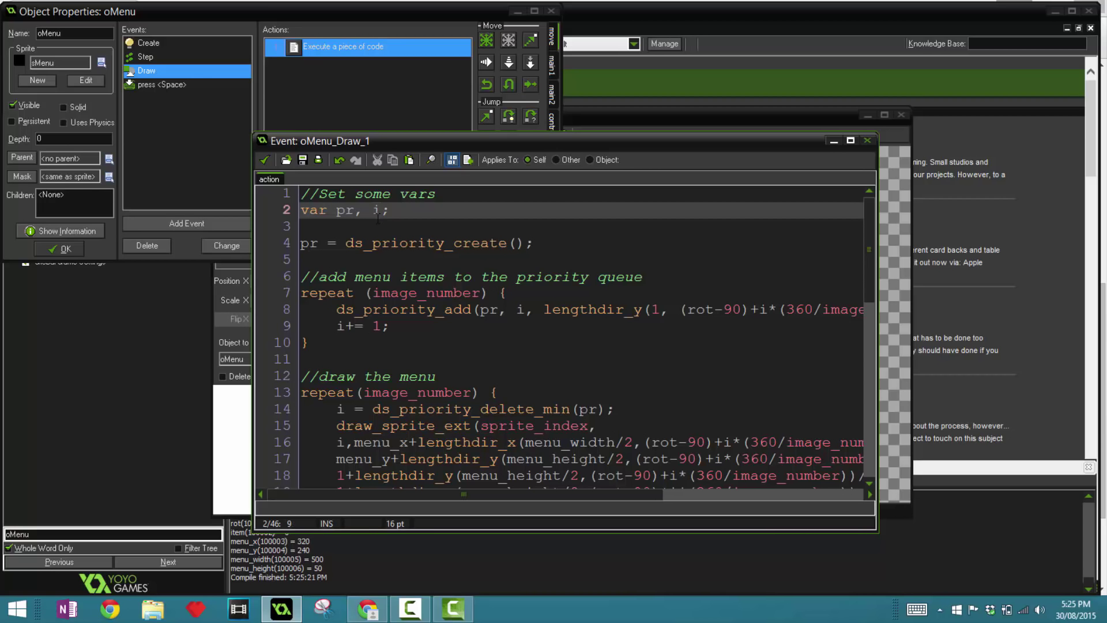
pyautogui.write('i = 0;')
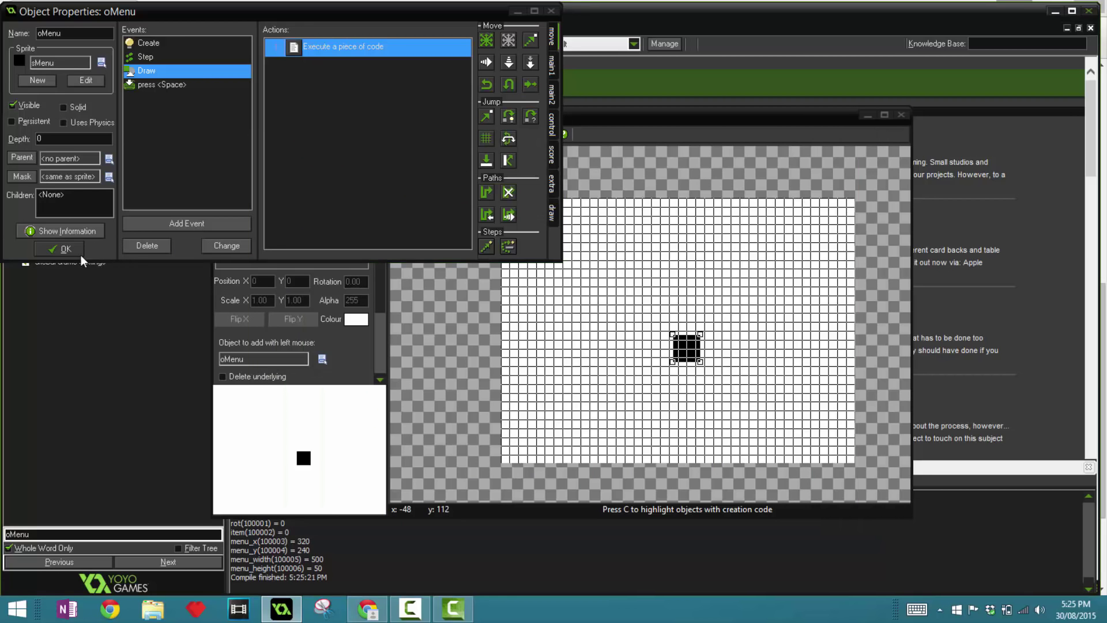
pyautogui.click(65, 249)
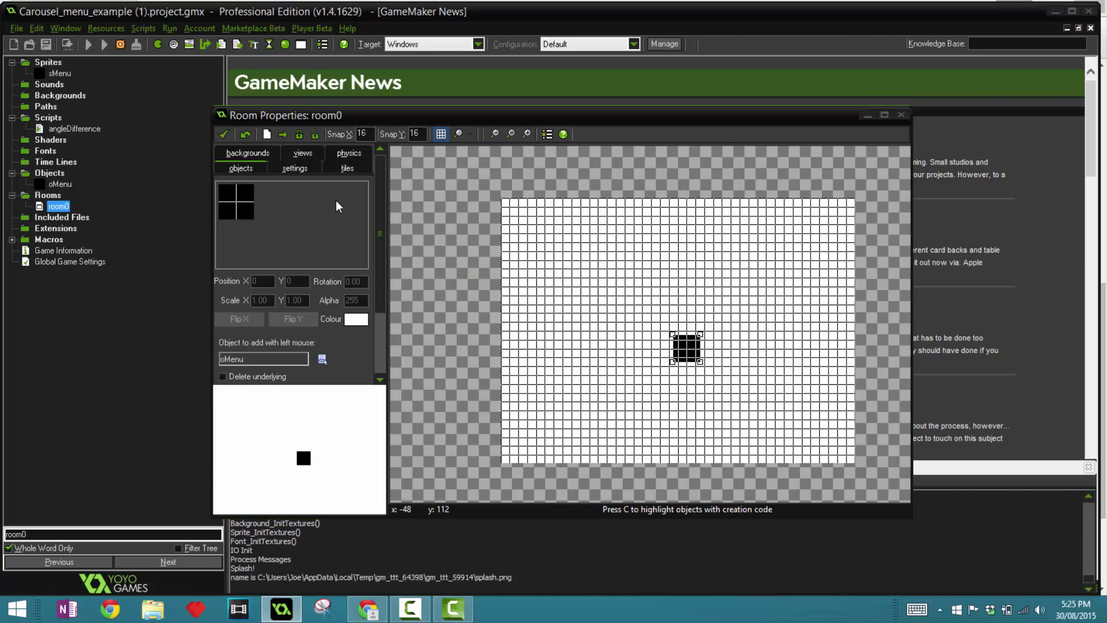
# - Run the game to see the carousel menu showing Play, then close the game window
pyautogui.click(89, 43)
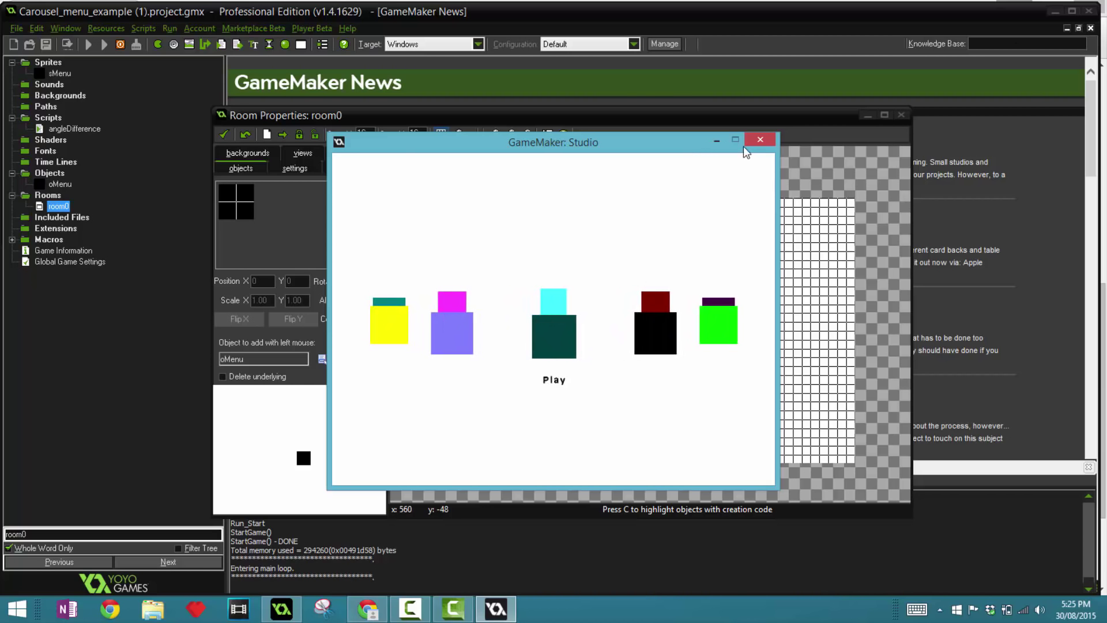
pyautogui.click(760, 139)
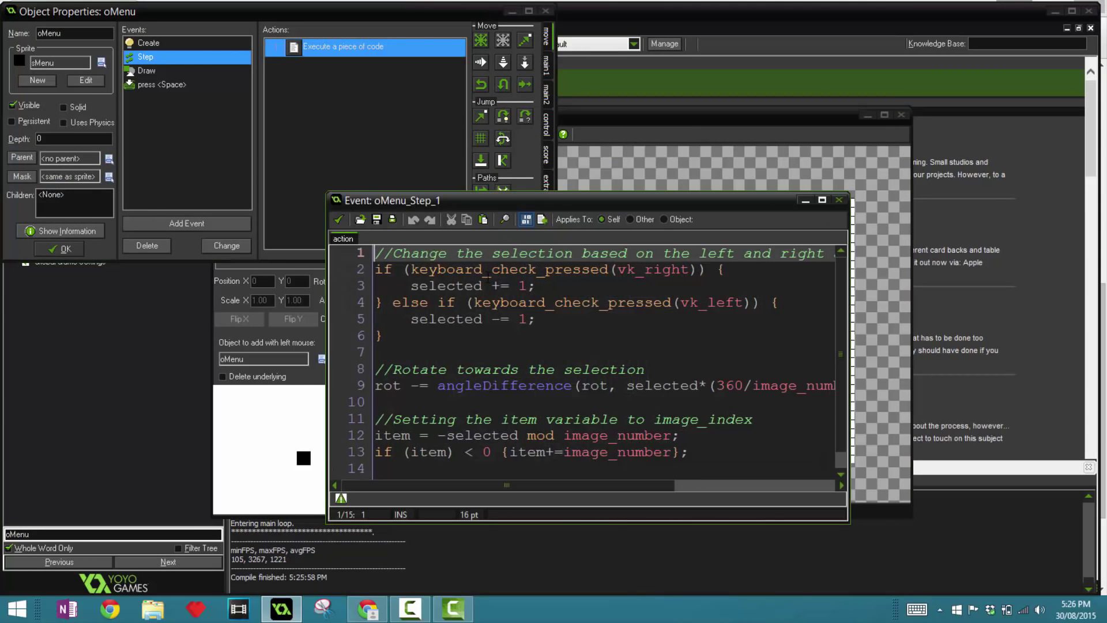
# - Swap += and -= for vk_right and vk_left in oMenu's Step code and save it
pyautogui.click(499, 286)
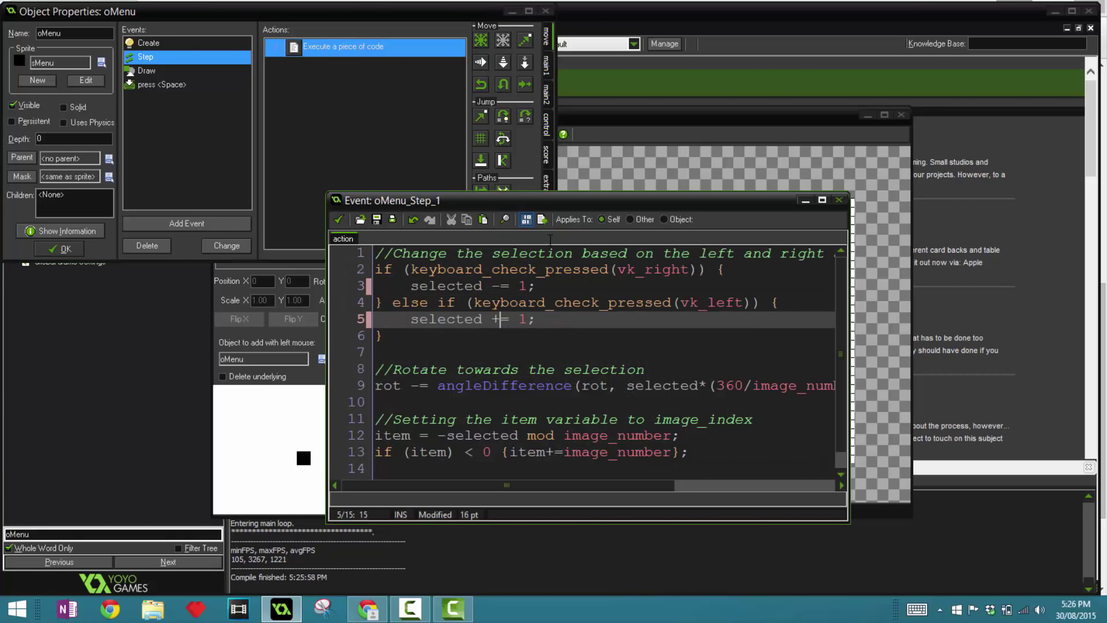
pyautogui.click(65, 249)
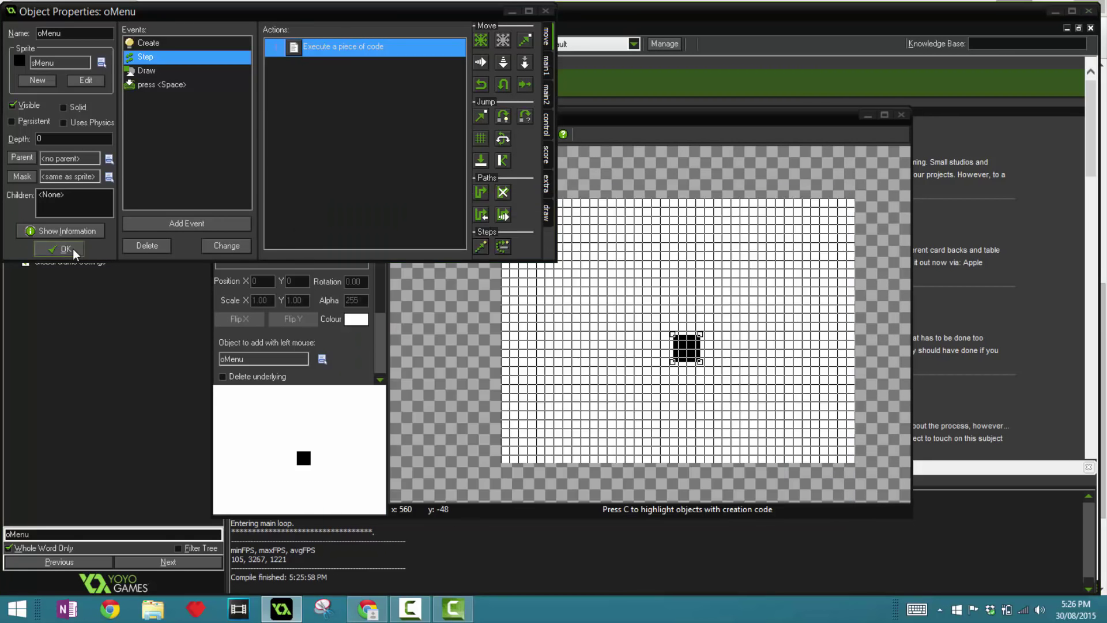
pyautogui.click(66, 249)
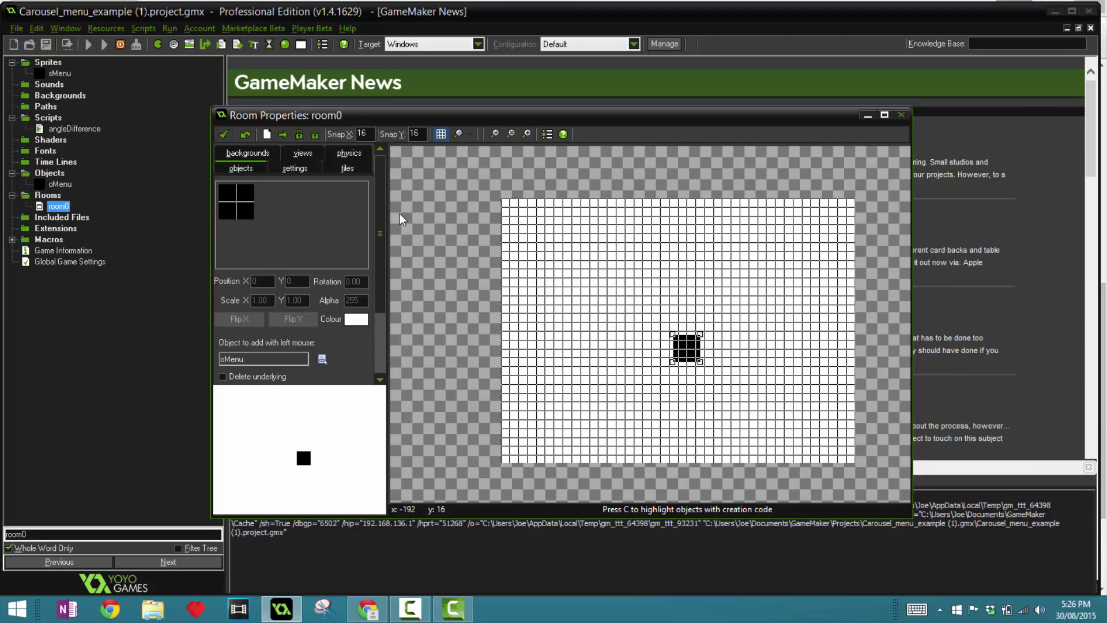
# - Run the game twice to see the "Help is not avaiable" and "Played!" messages, then return to the Space-press code
pyautogui.click(87, 43)
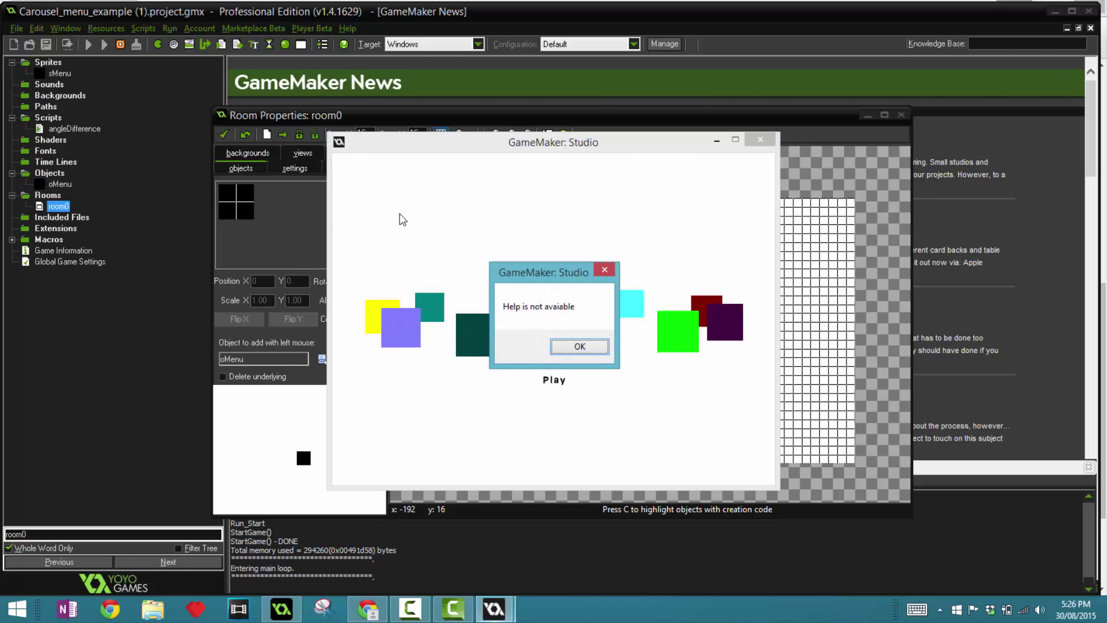
pyautogui.click(577, 346)
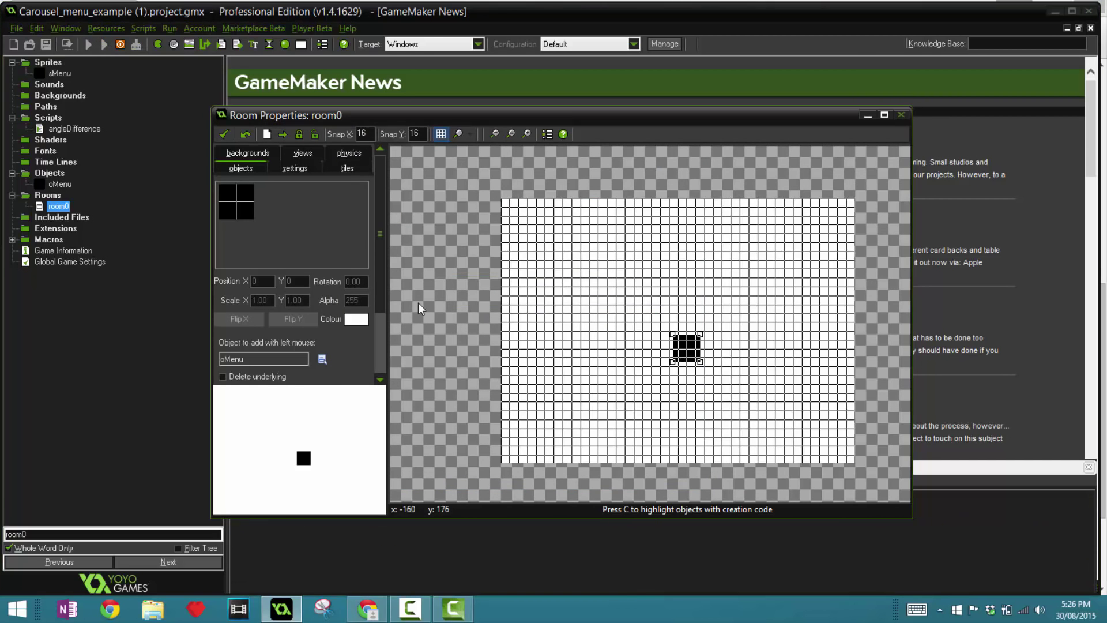
pyautogui.click(89, 44)
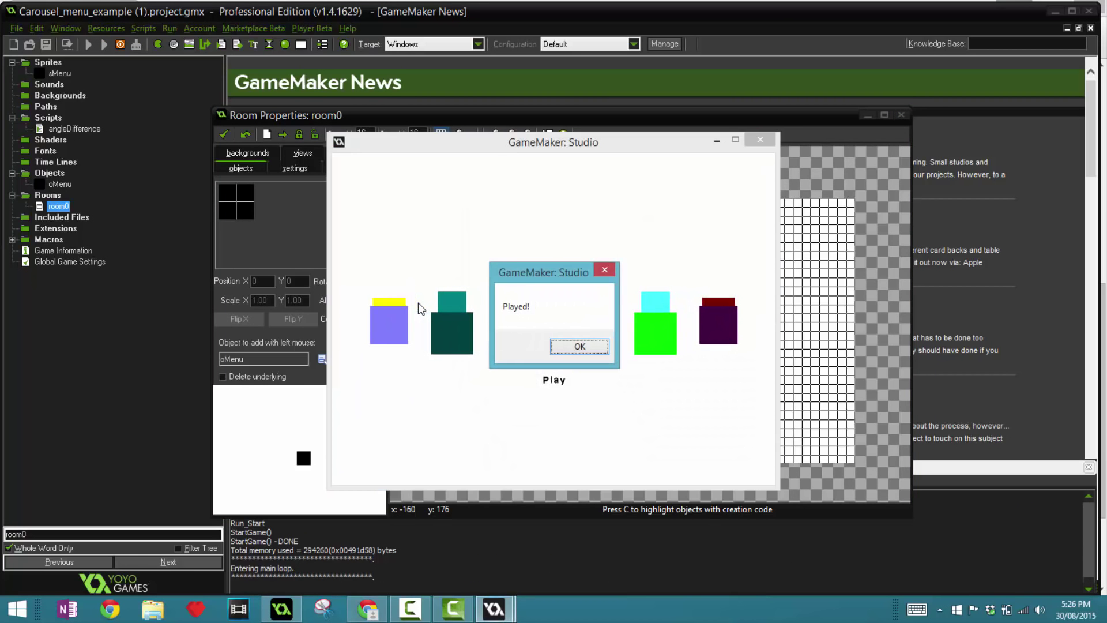
pyautogui.click(578, 346)
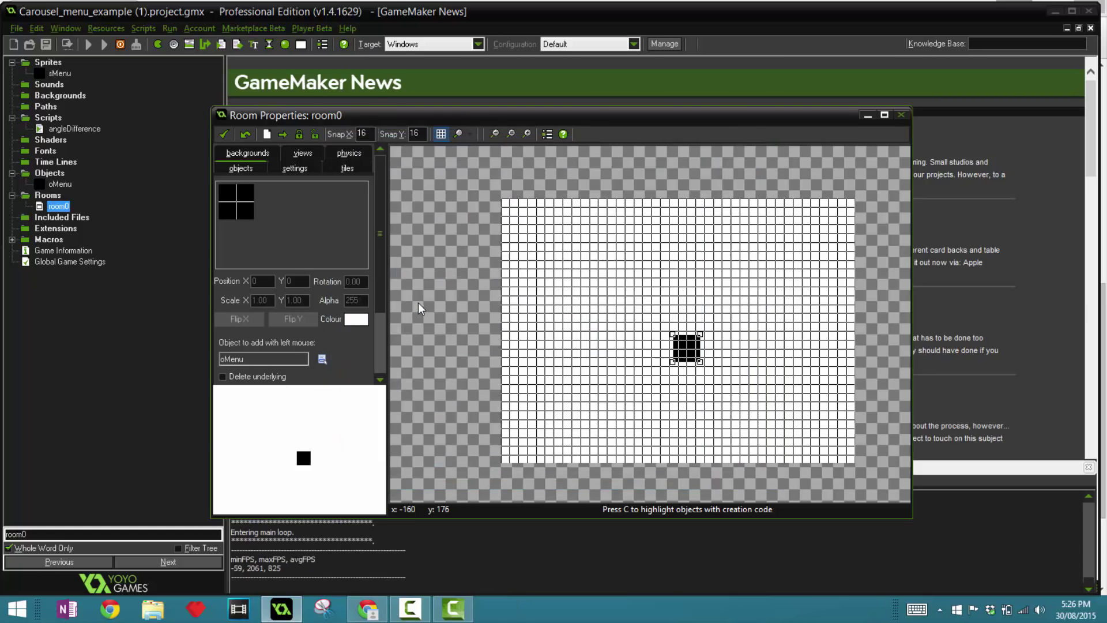
pyautogui.doubleClick(60, 183)
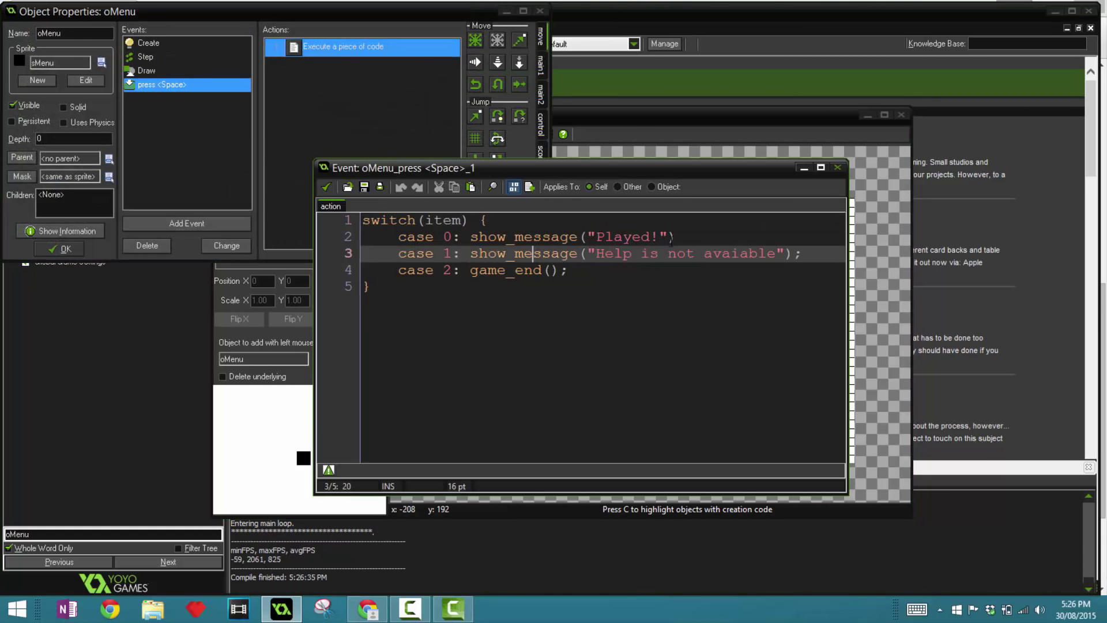
# - End case 0 (Play) and case 1 (Help) of the Space-press switch with break; statements
pyautogui.write('breakl')
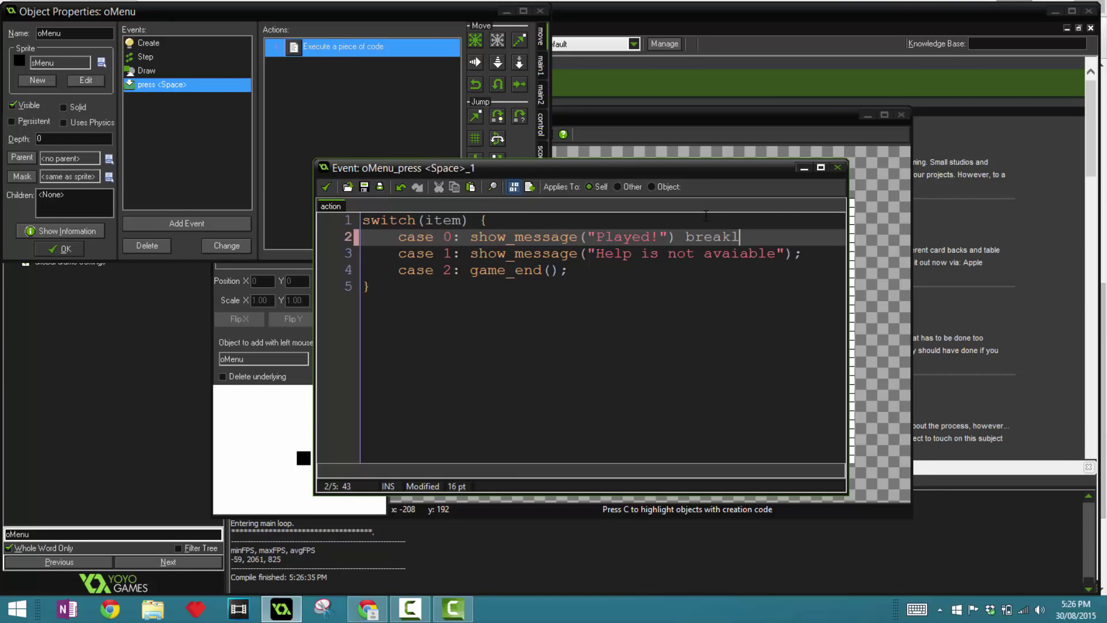
pyautogui.write('; break;')
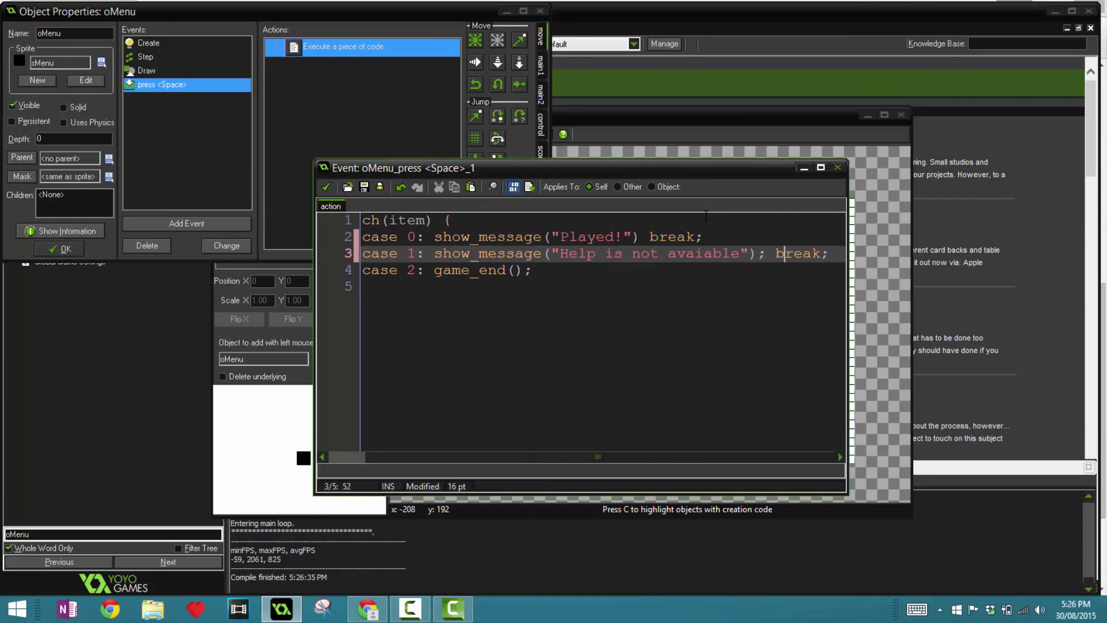
pyautogui.write('break;')
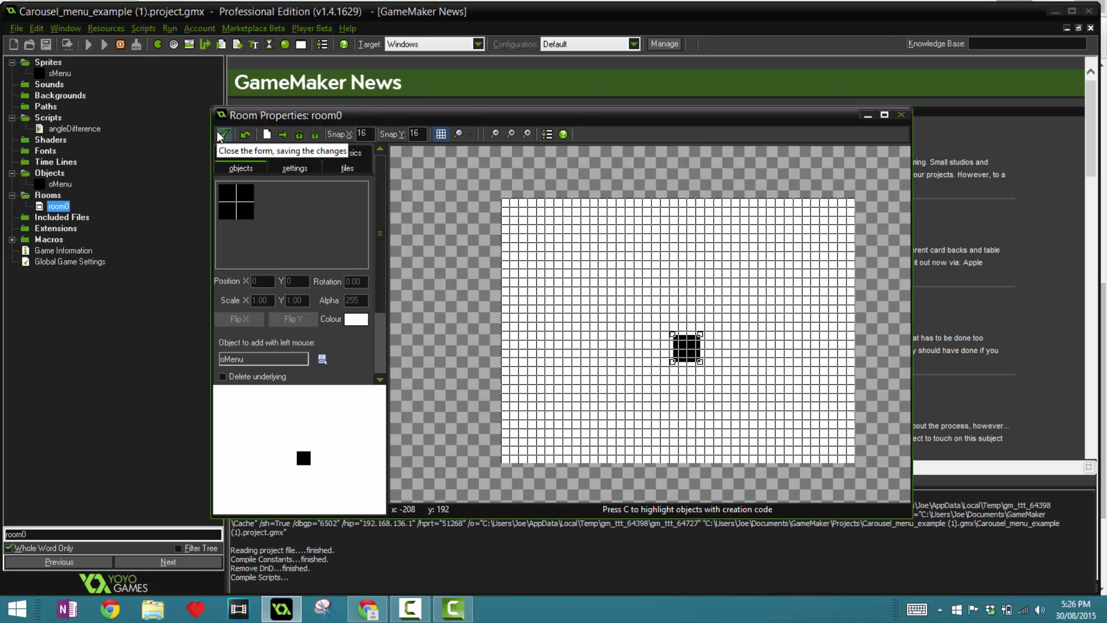
# - Run the game, test the carousel menu with arrows and Space, close it and run again
pyautogui.click(88, 44)
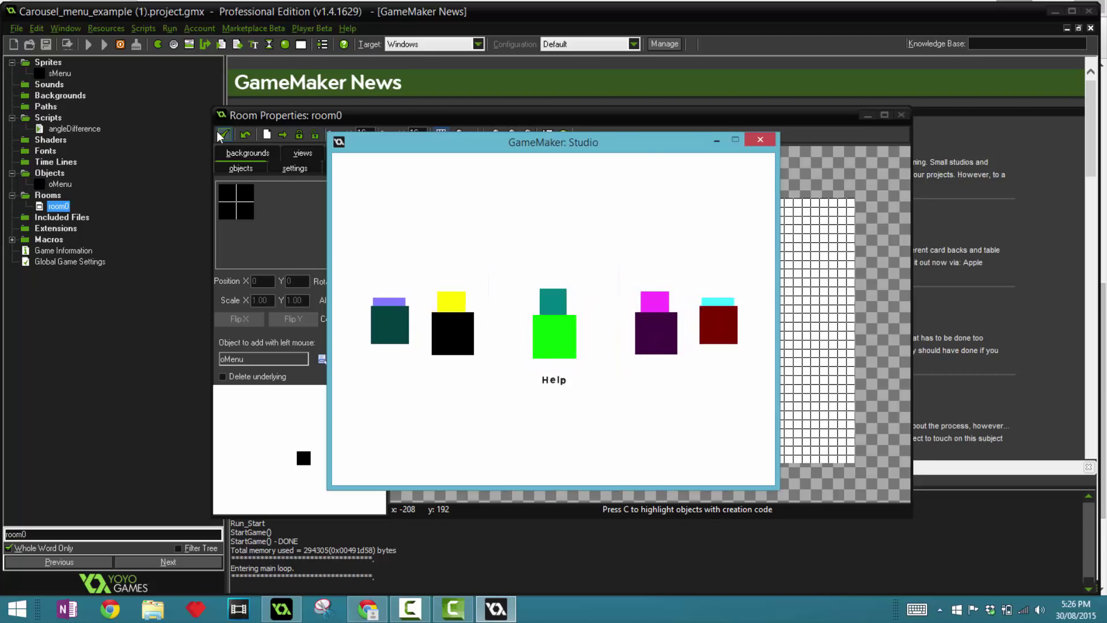
pyautogui.click(760, 139)
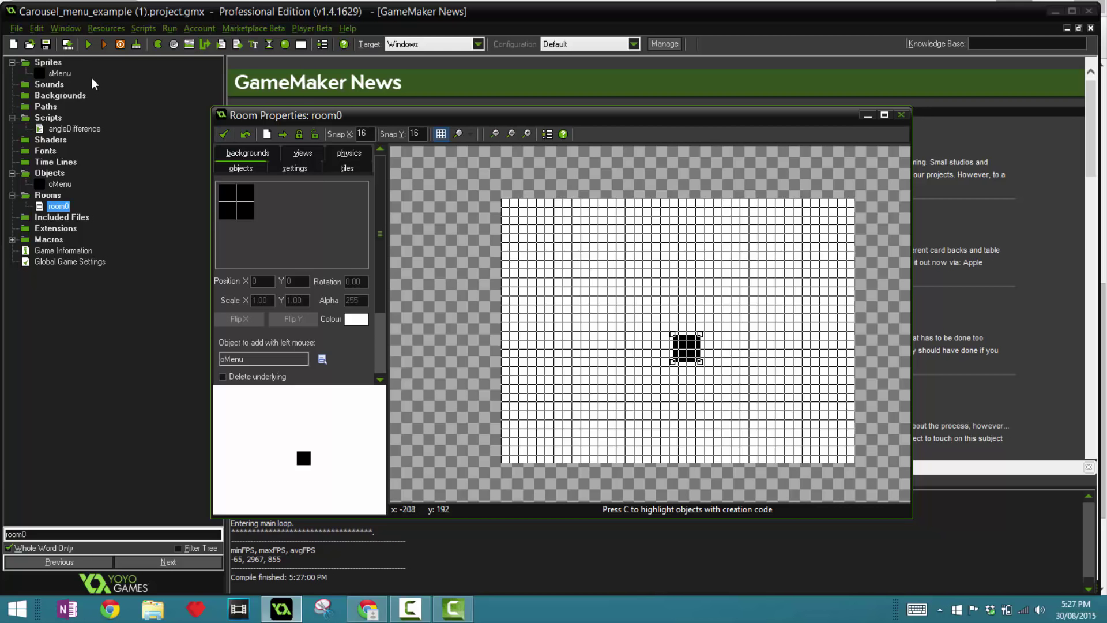
pyautogui.click(87, 44)
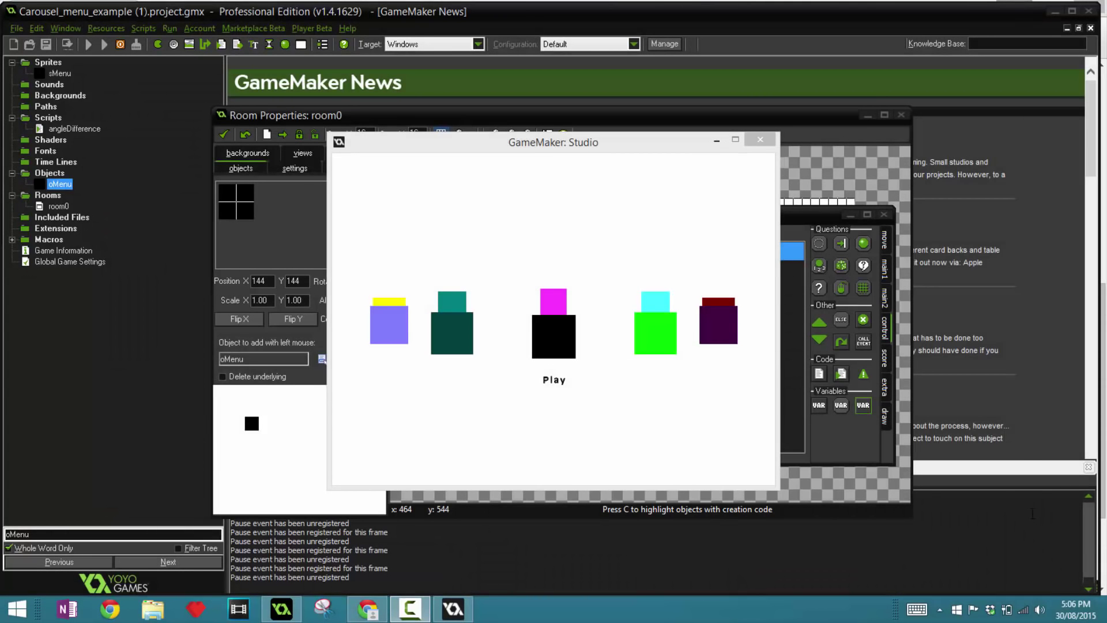